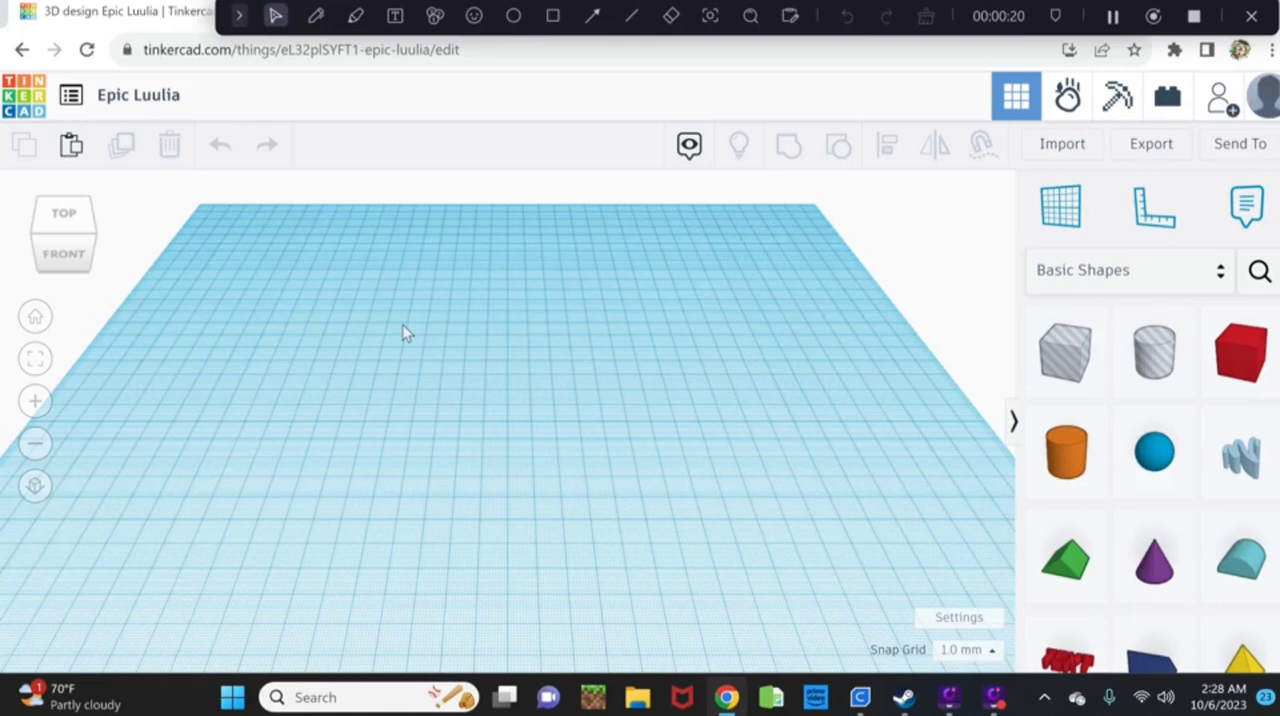
{"action": "mouse_move", "coordinate": [394, 345]}
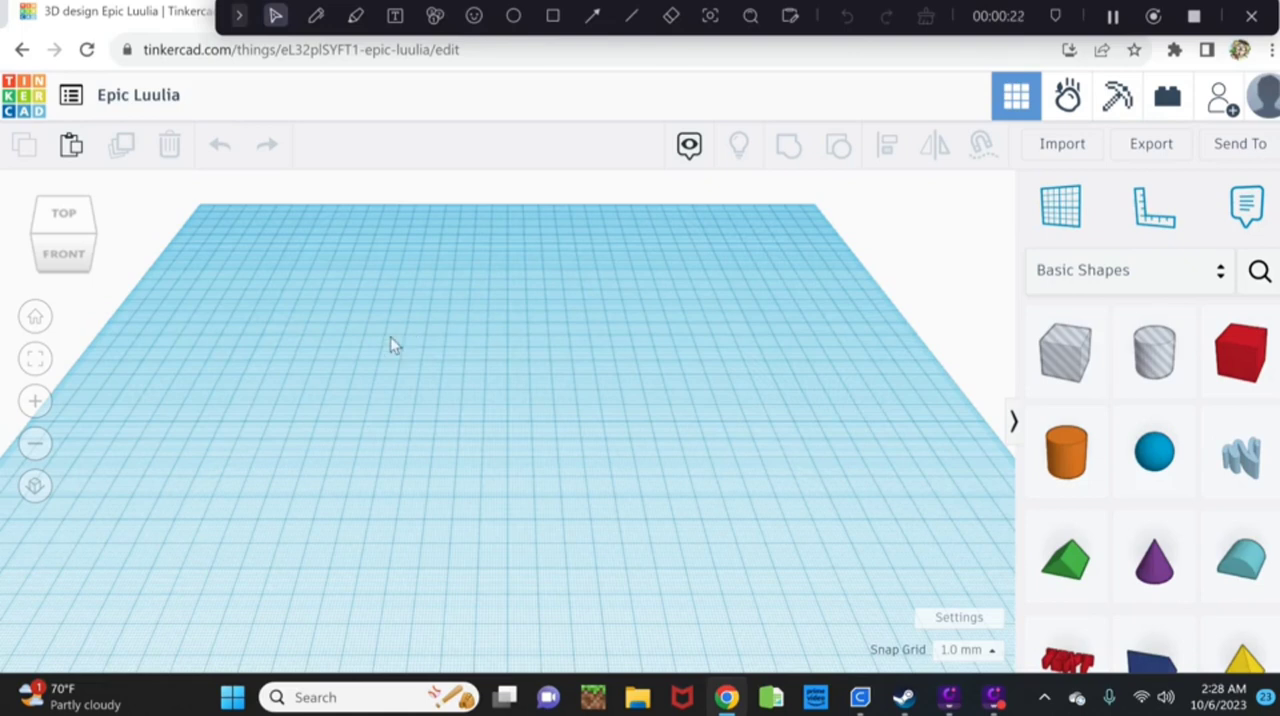
{"action": "mouse_move", "coordinate": [531, 388]}
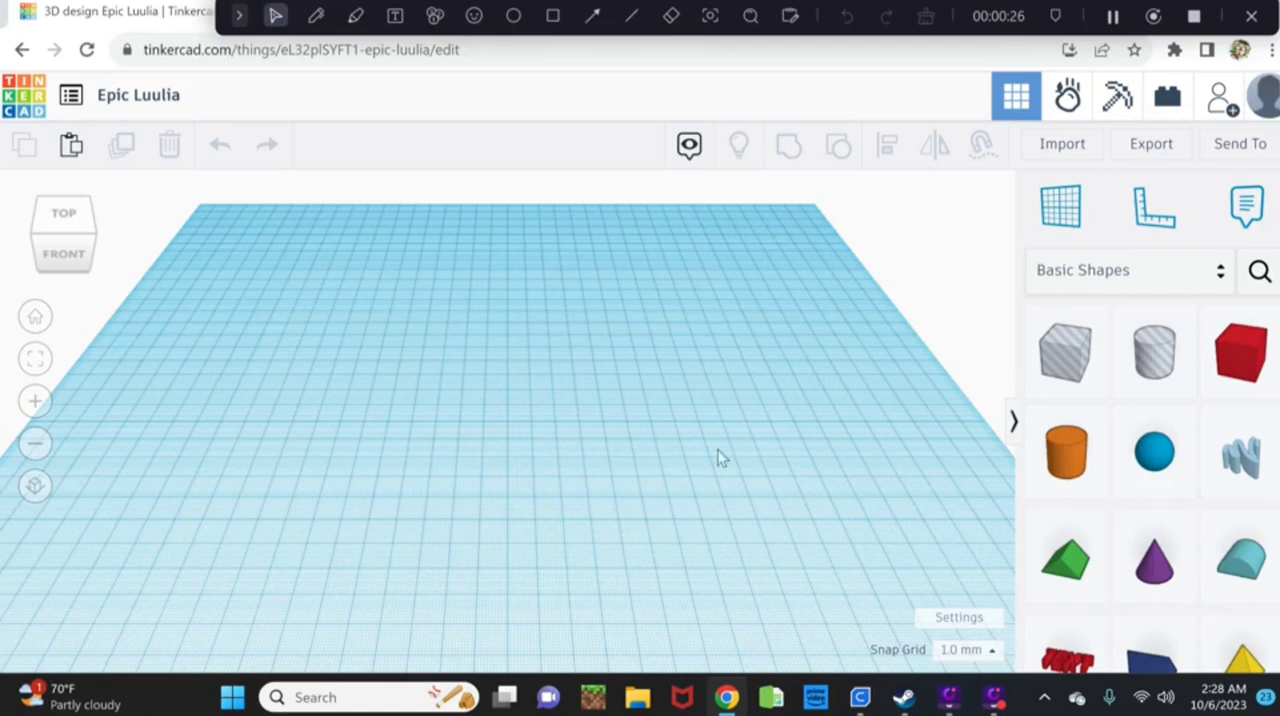
{"action": "mouse_move", "coordinate": [775, 495]}
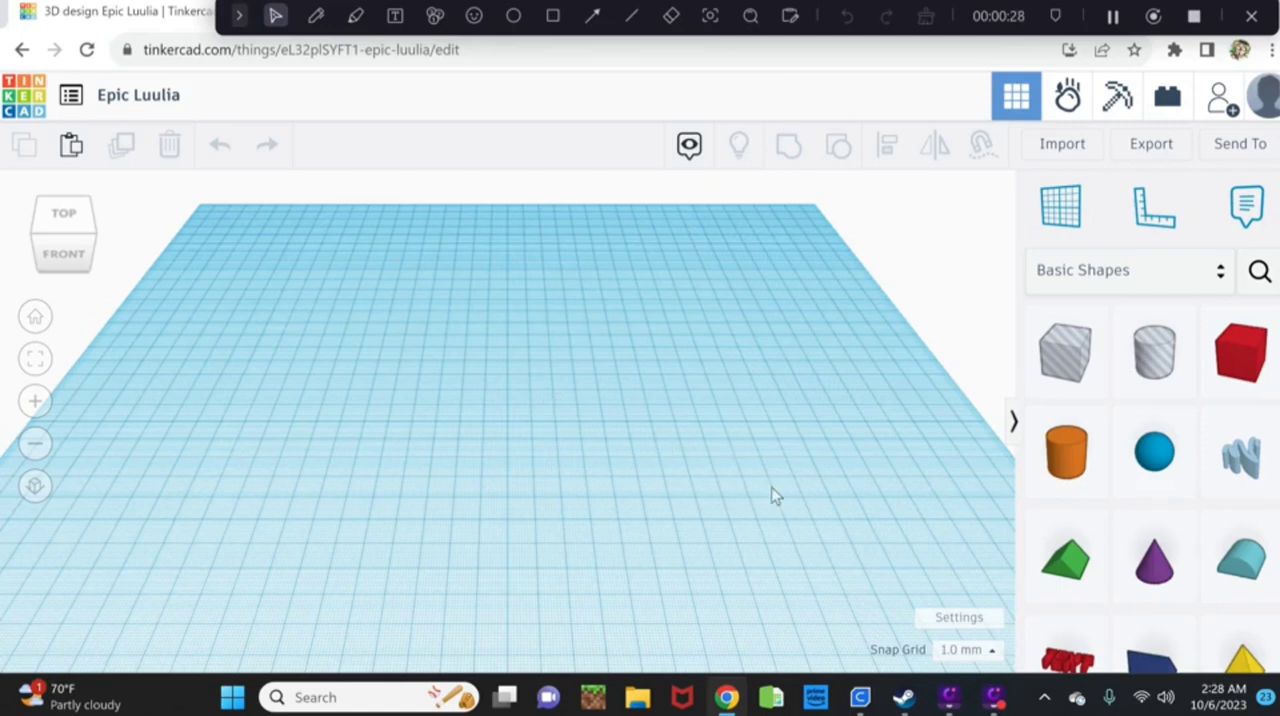
{"action": "mouse_move", "coordinate": [789, 497]}
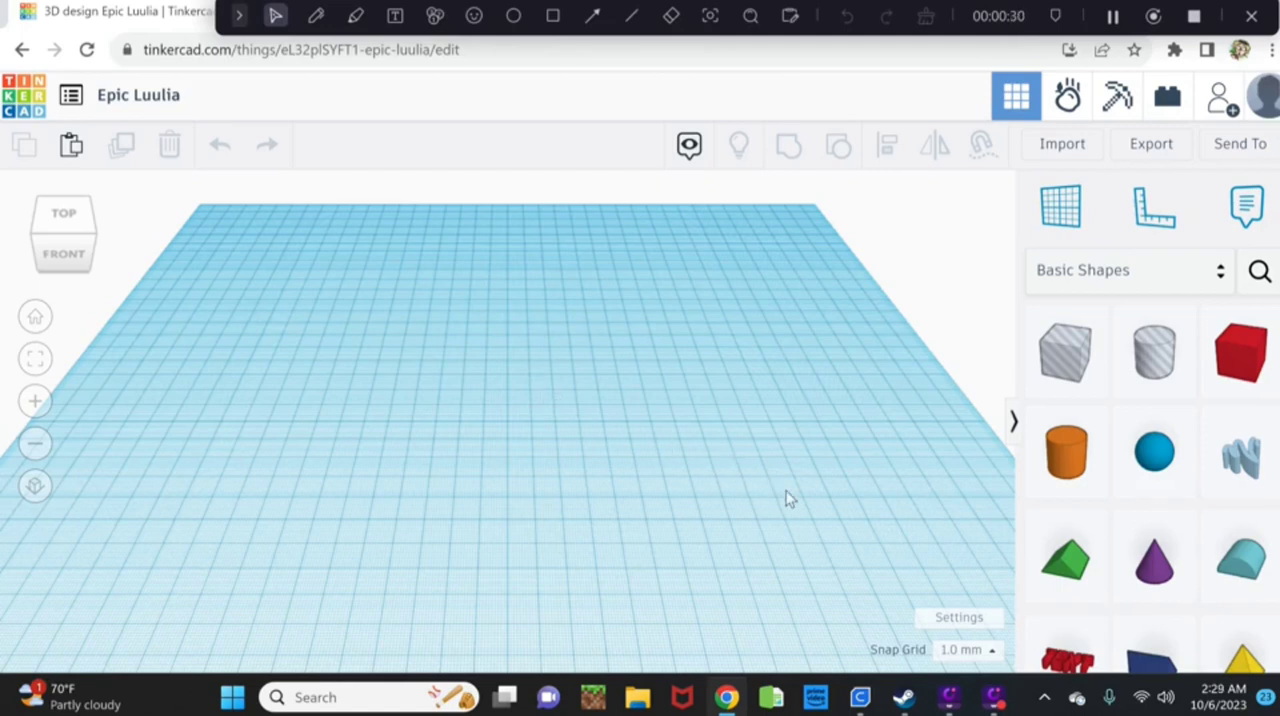
{"action": "mouse_move", "coordinate": [790, 494]}
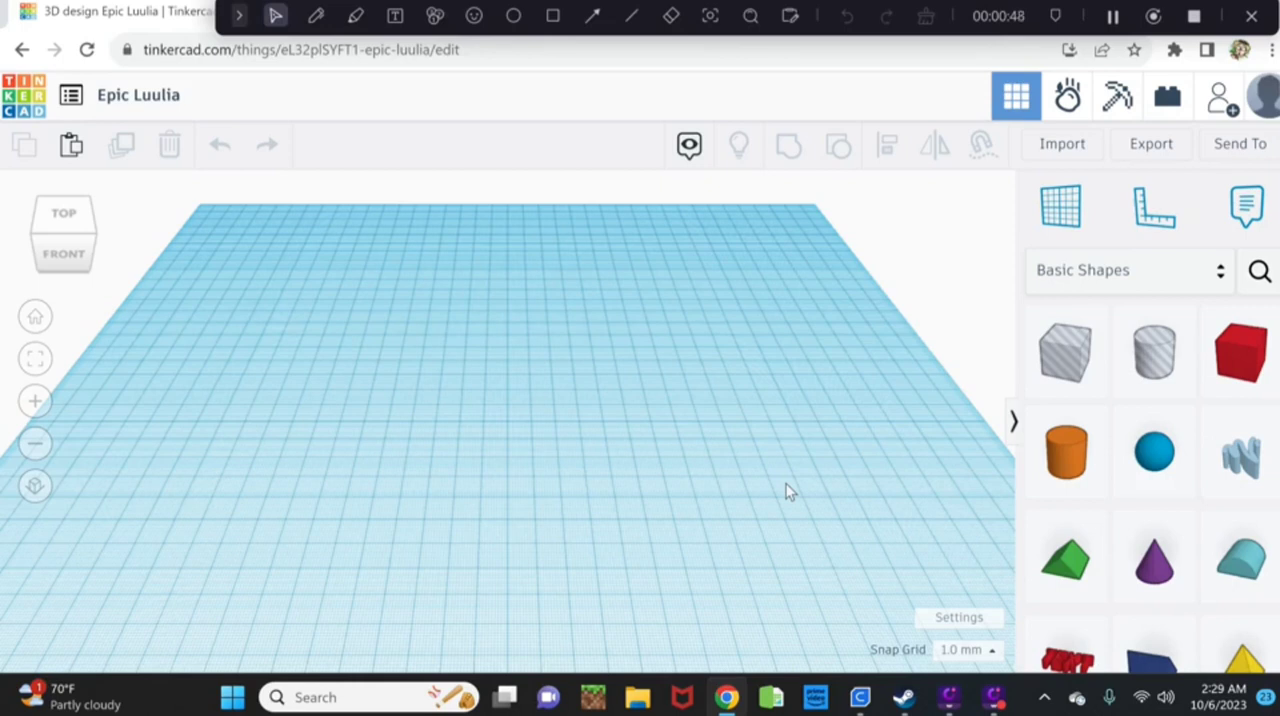
{"action": "mouse_move", "coordinate": [918, 464]}
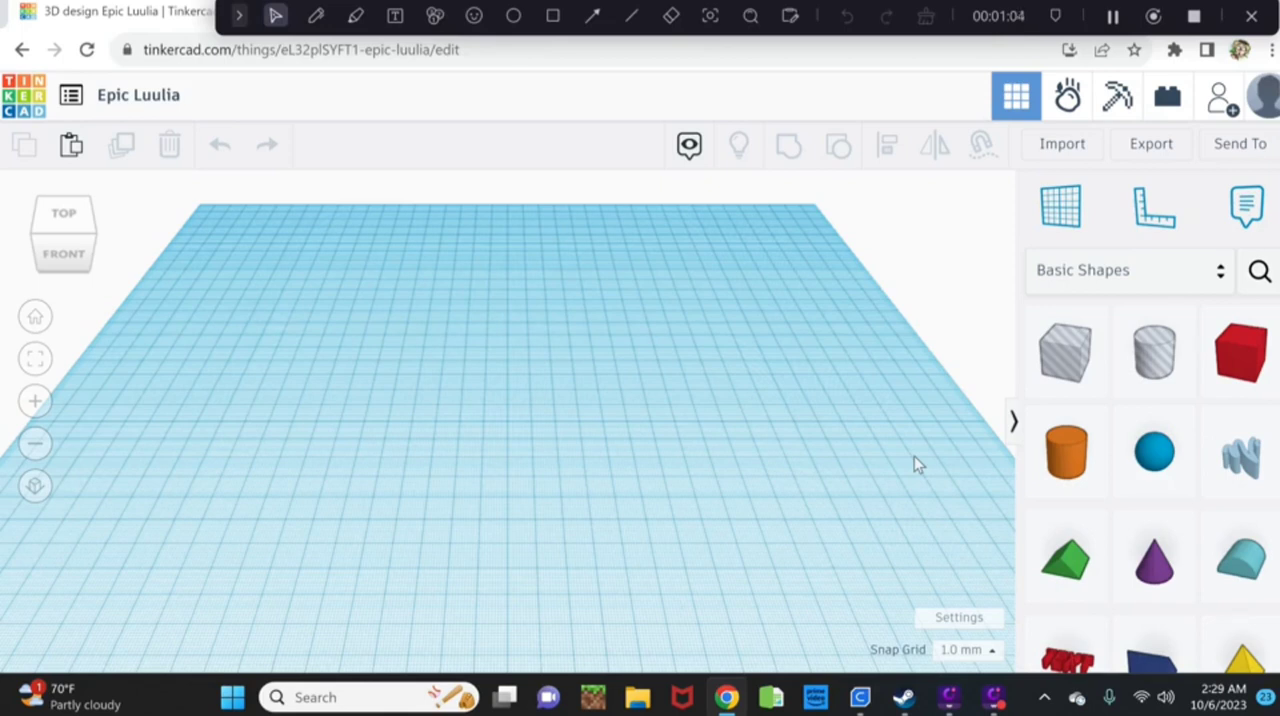
{"action": "mouse_move", "coordinate": [1010, 483]}
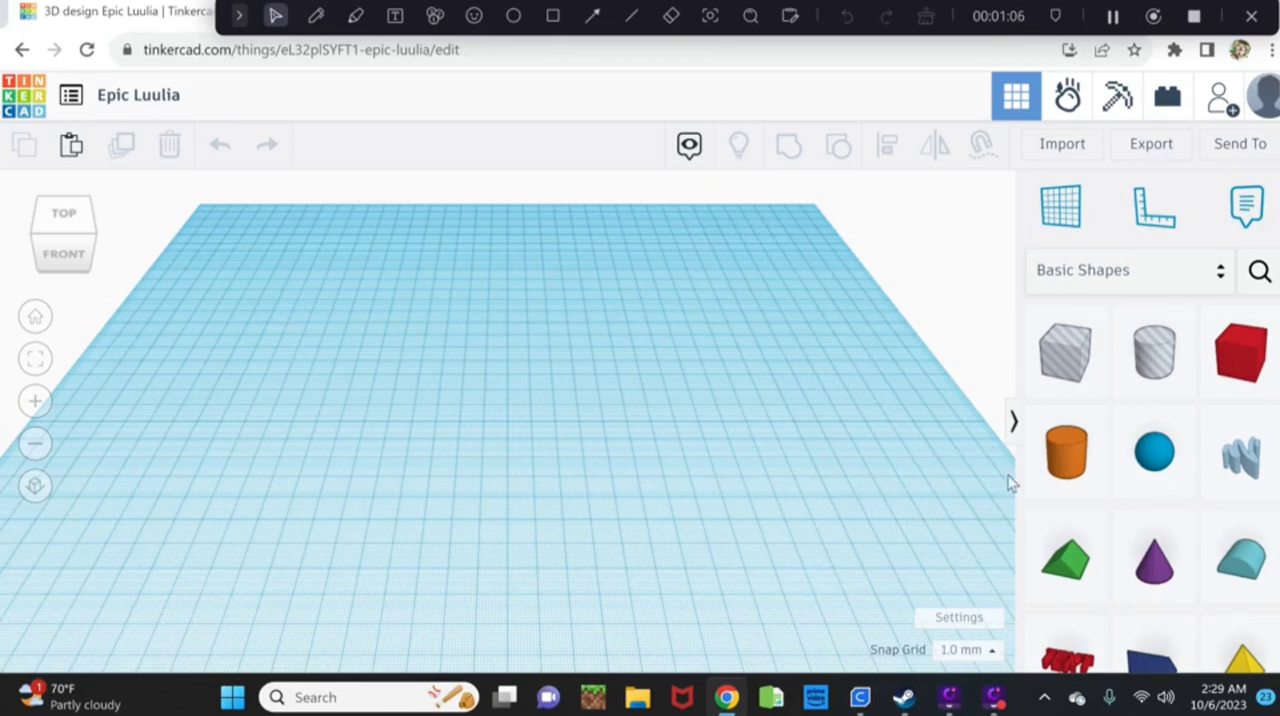
{"action": "mouse_move", "coordinate": [1004, 501]}
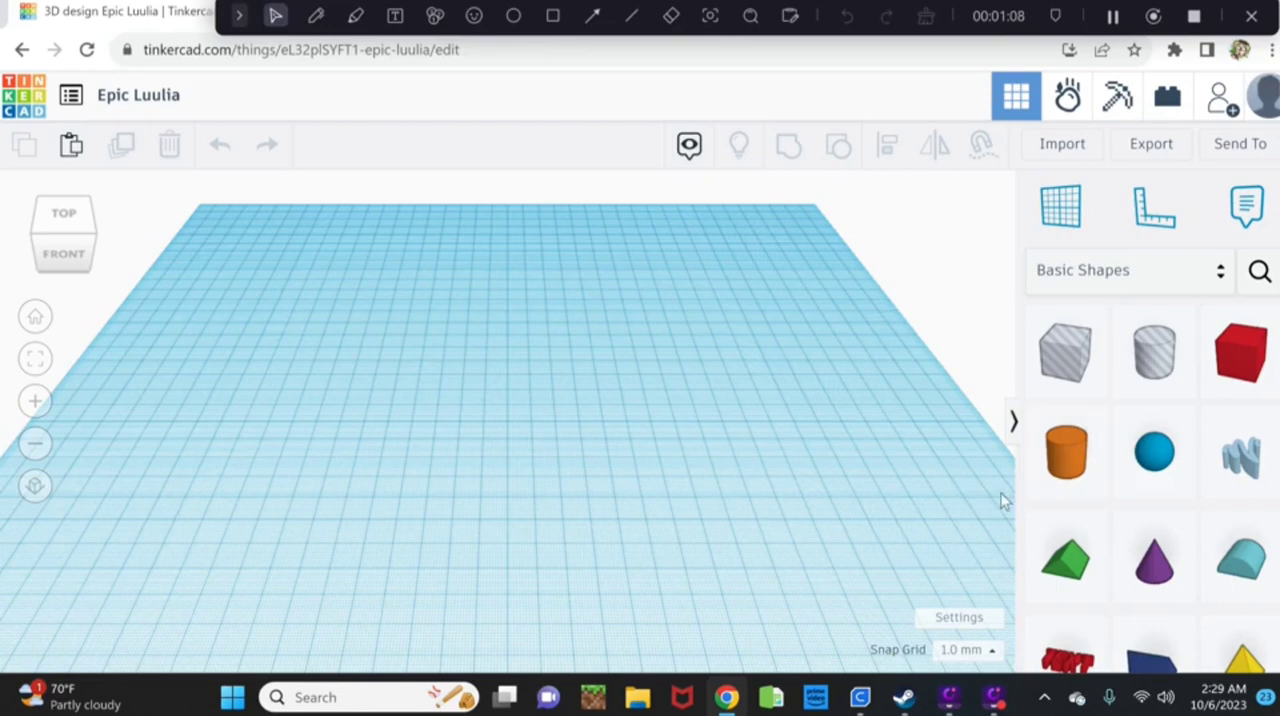
{"action": "mouse_move", "coordinate": [1153, 452]}
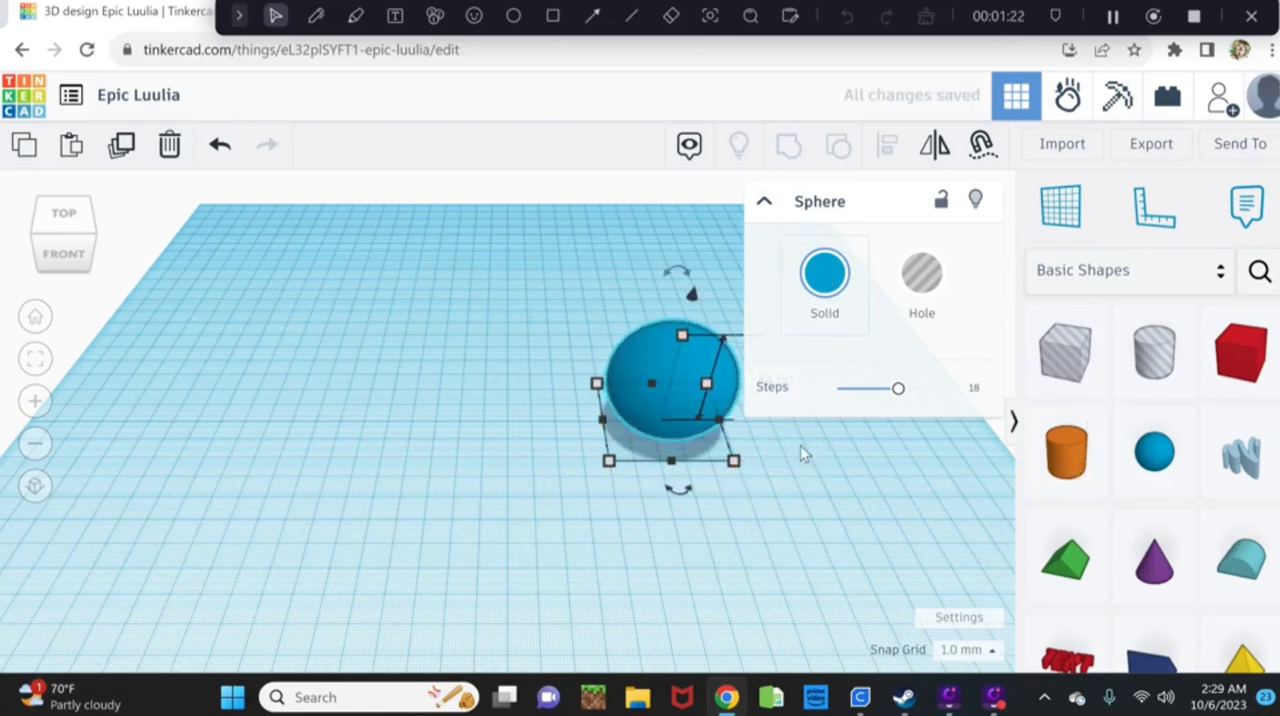
Colour the sphere orange and the cylinder green, then make the cylinder a slim stem atop the sphere.
{"action": "left_click", "coordinate": [824, 272]}
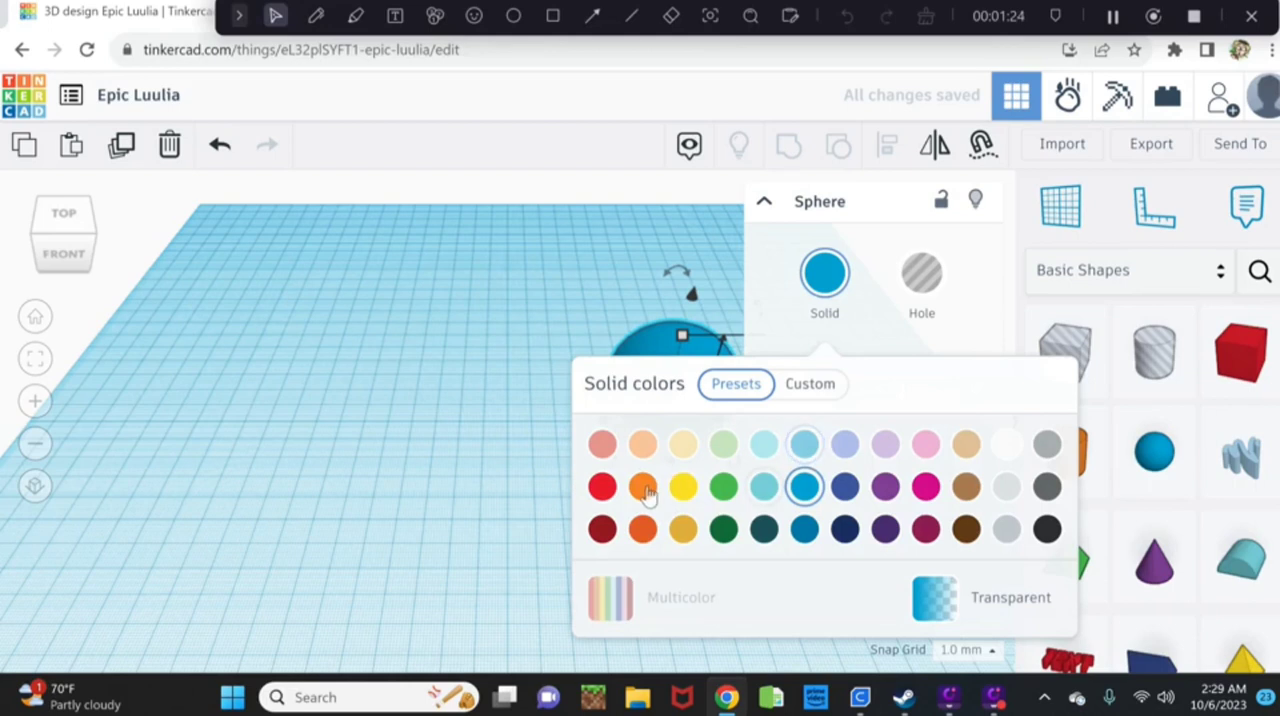
{"action": "left_click", "coordinate": [640, 486]}
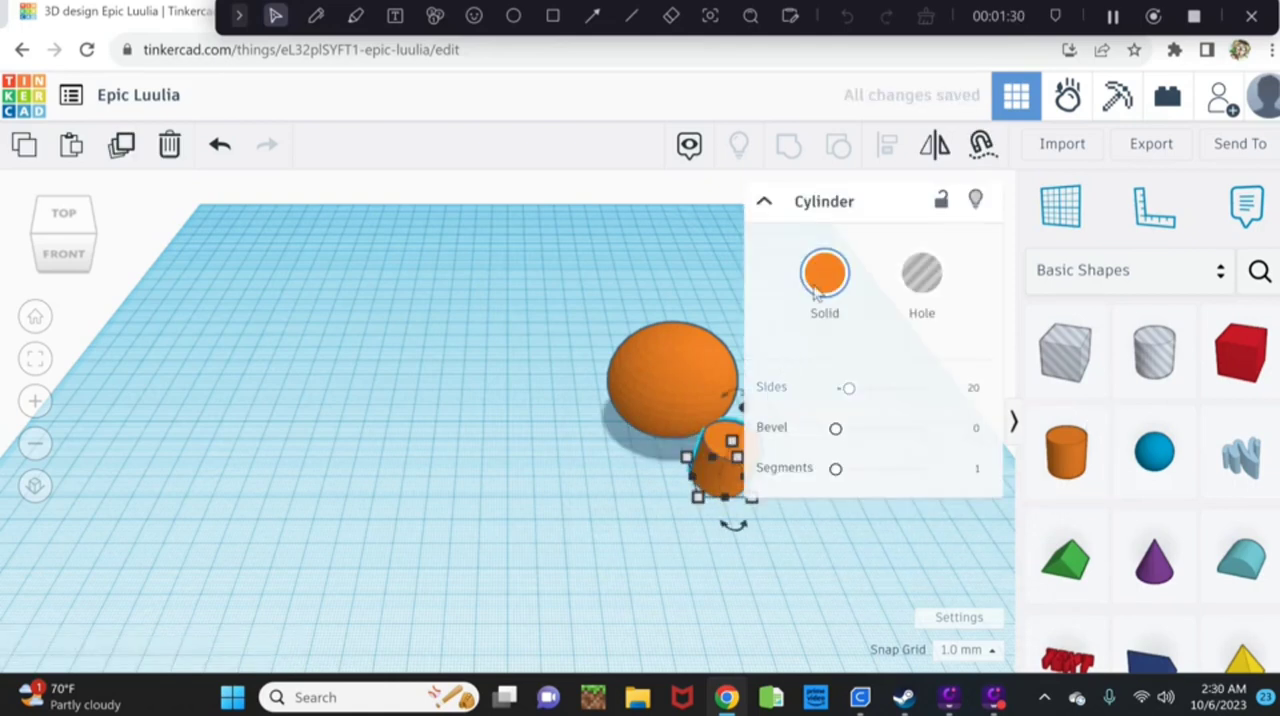
{"action": "left_click", "coordinate": [824, 272]}
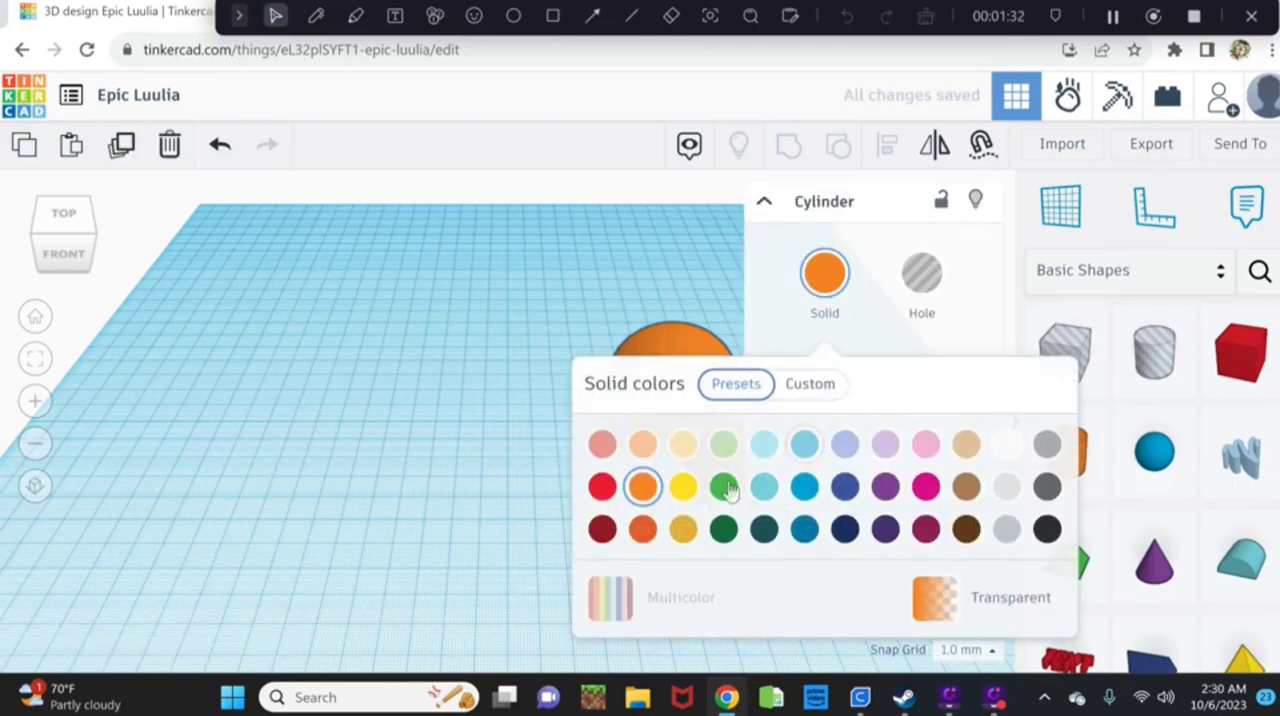
{"action": "left_click", "coordinate": [723, 486]}
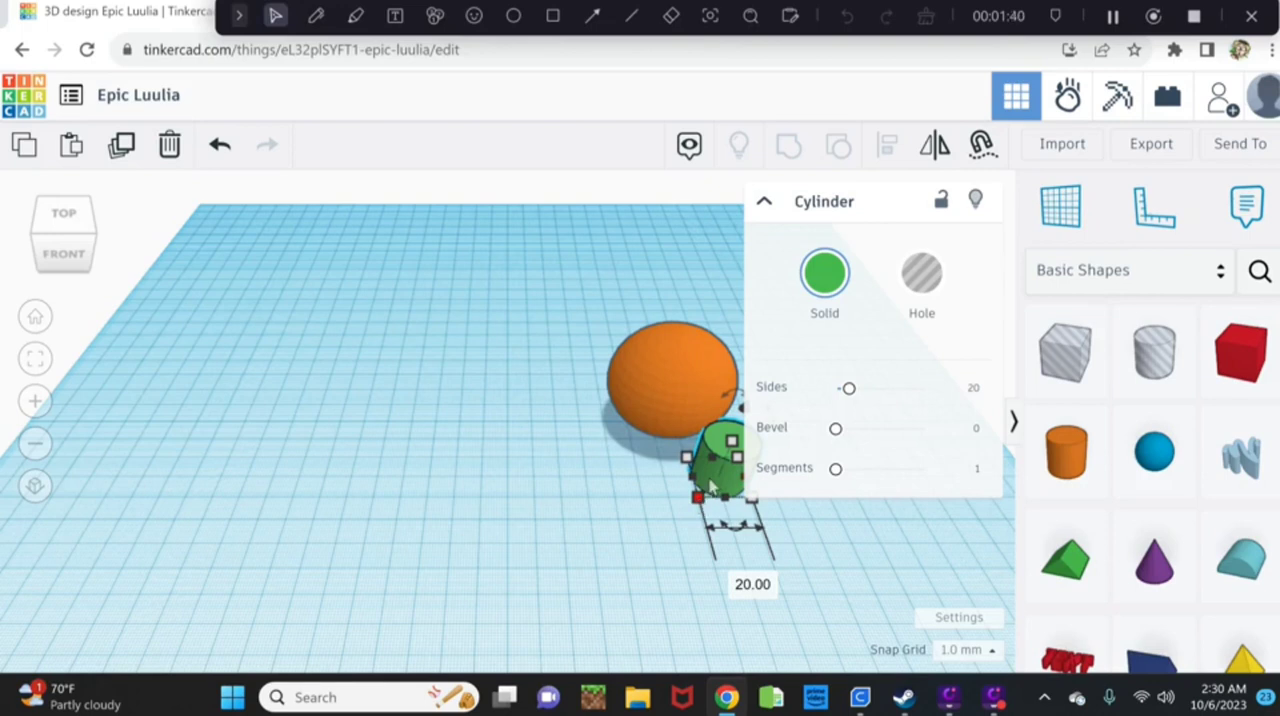
{"action": "left_click_drag", "start_coordinate": [697, 497], "coordinate": [711, 482]}
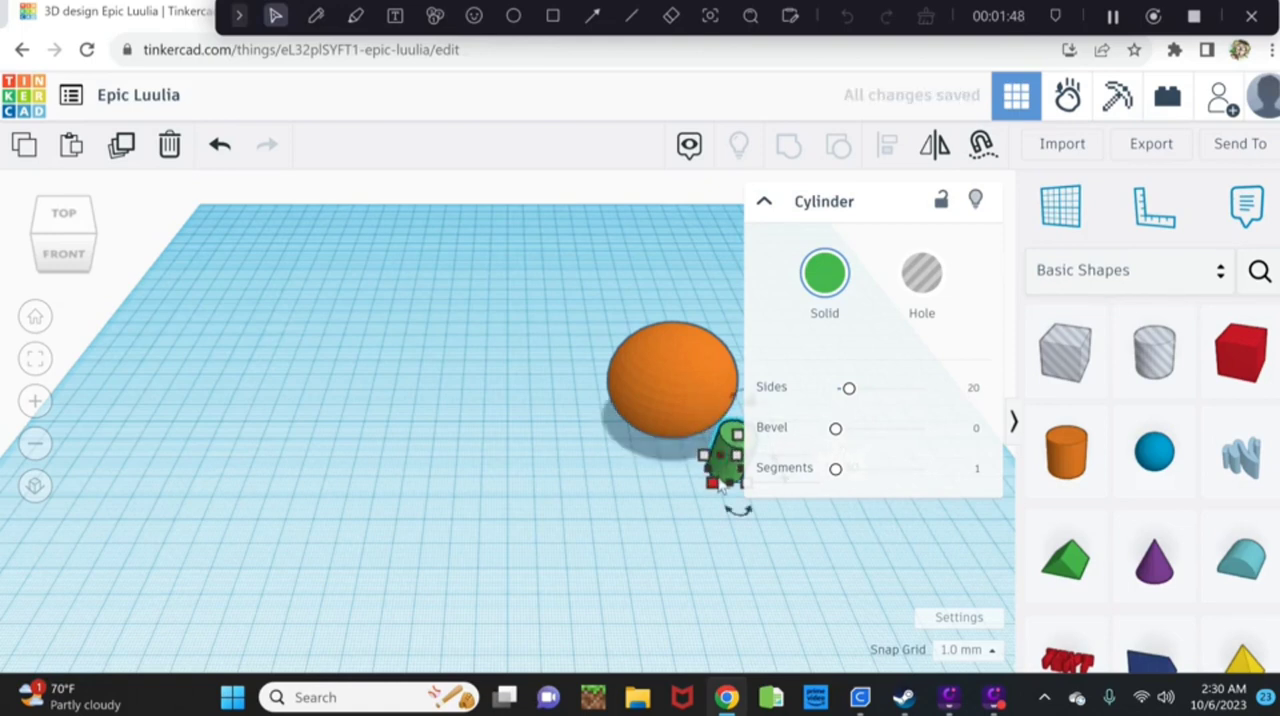
{"action": "left_click_drag", "start_coordinate": [720, 460], "coordinate": [668, 465]}
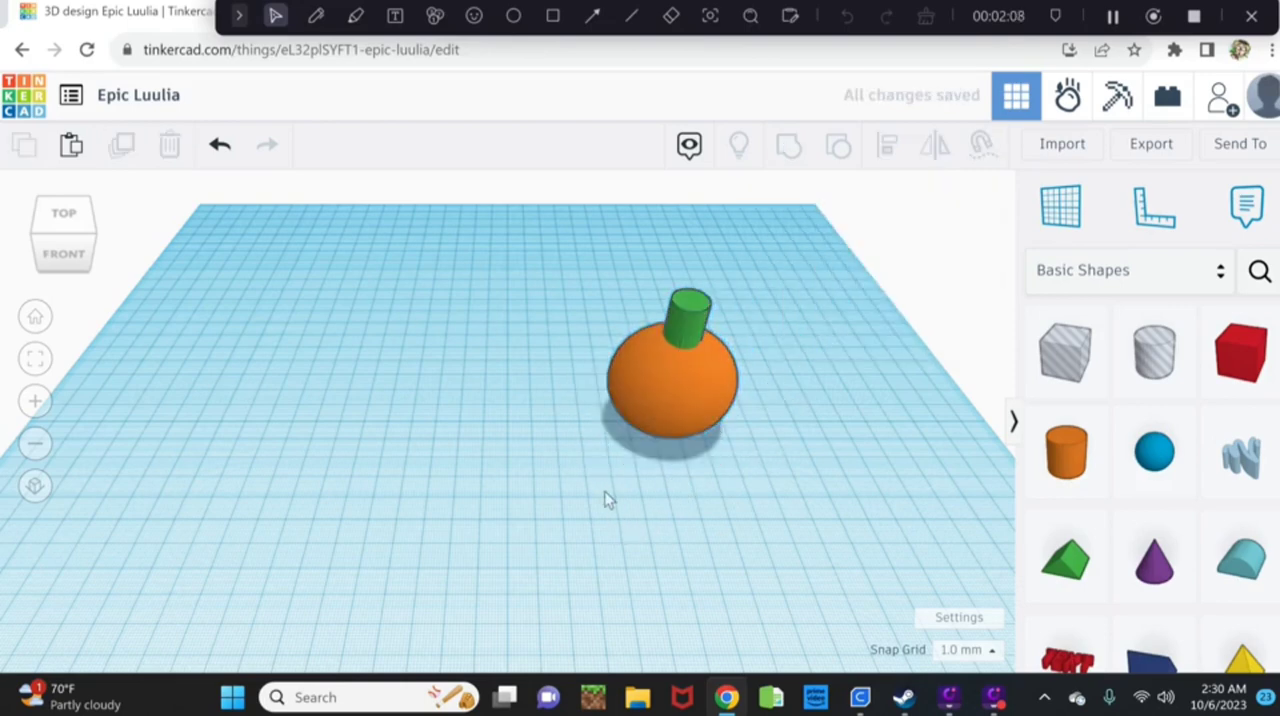
Flatten the orange sphere, group it with the green stem, and set the group to Multicolor.
{"action": "left_click_drag", "start_coordinate": [610, 500], "coordinate": [670, 428]}
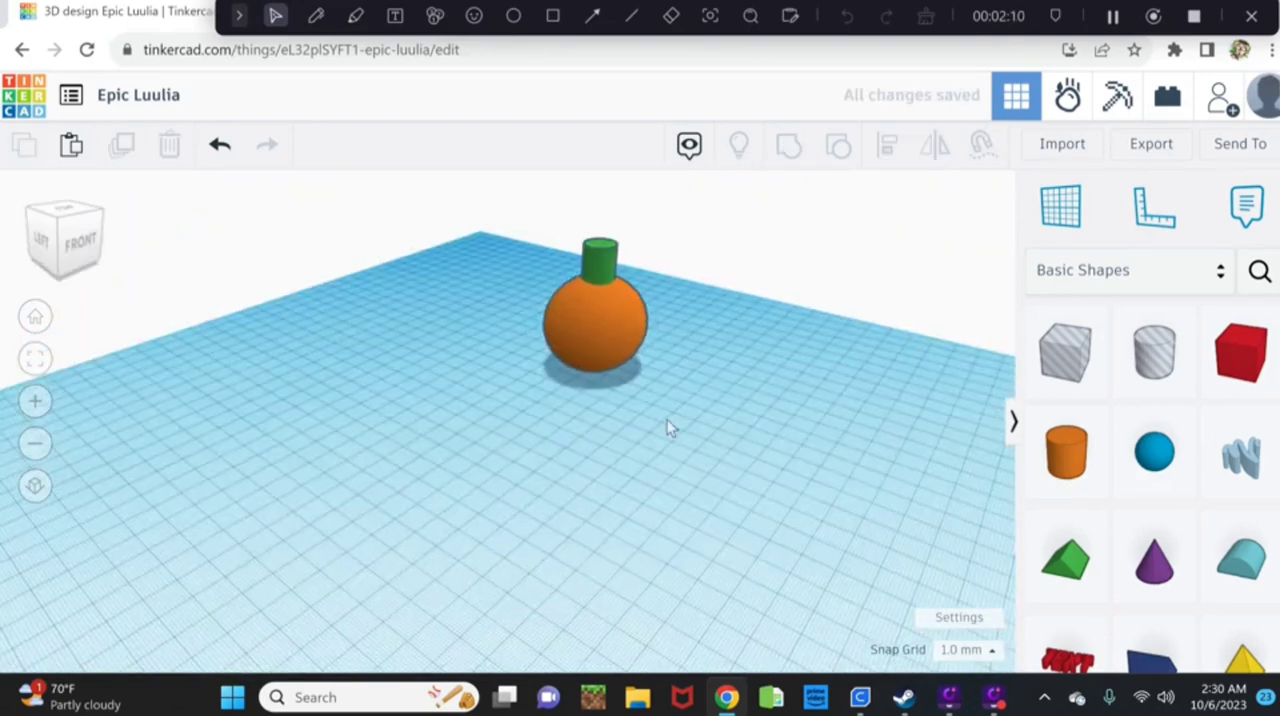
{"action": "left_click_drag", "start_coordinate": [670, 428], "coordinate": [640, 372]}
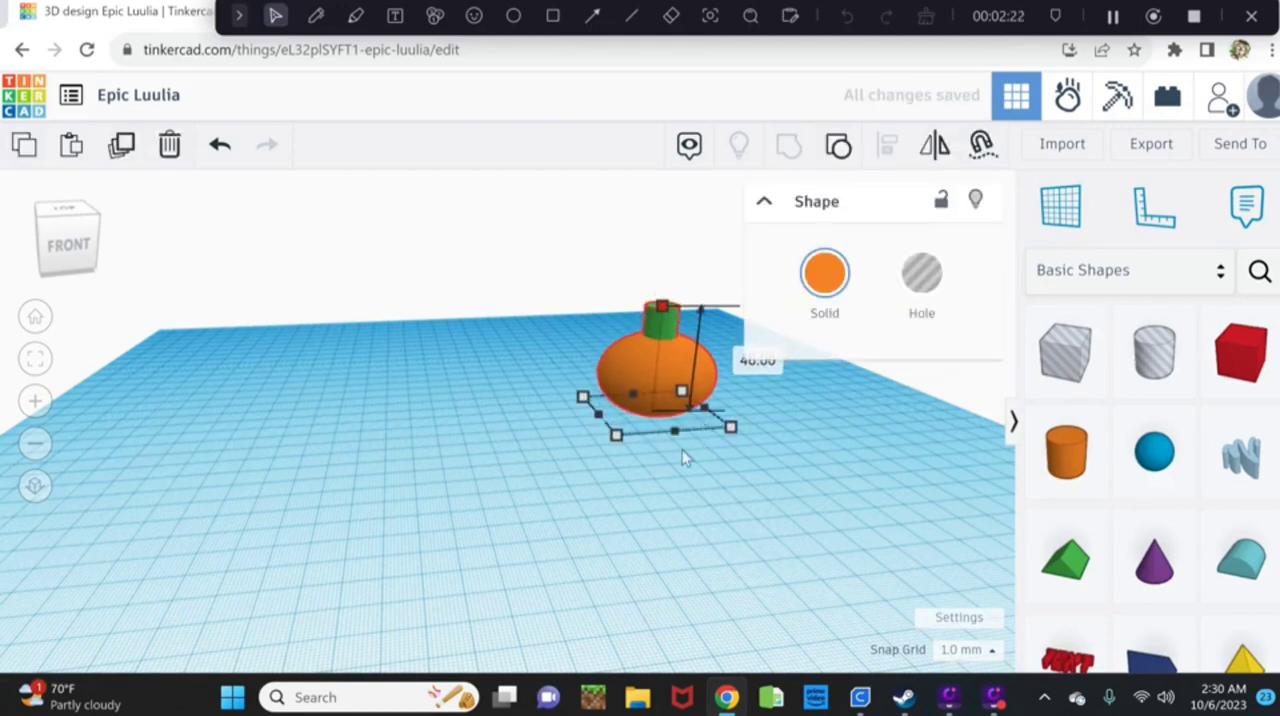
{"action": "left_click", "coordinate": [607, 512]}
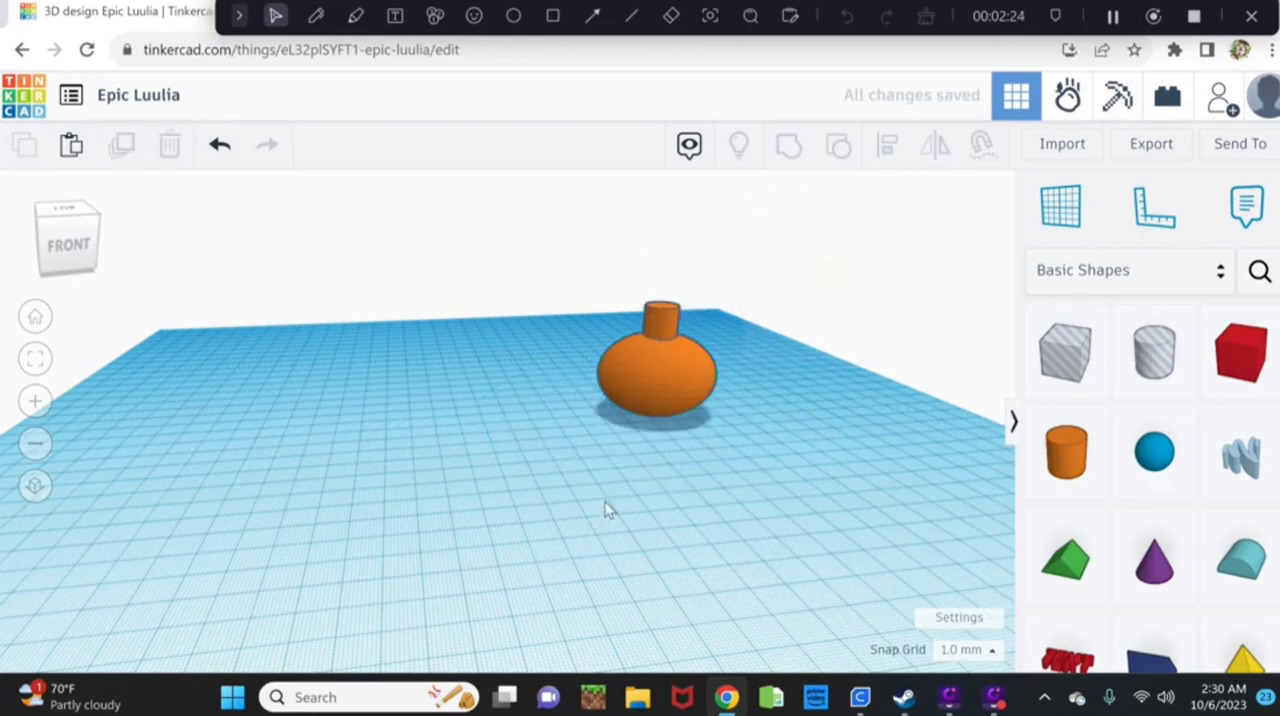
{"action": "left_click", "coordinate": [655, 385]}
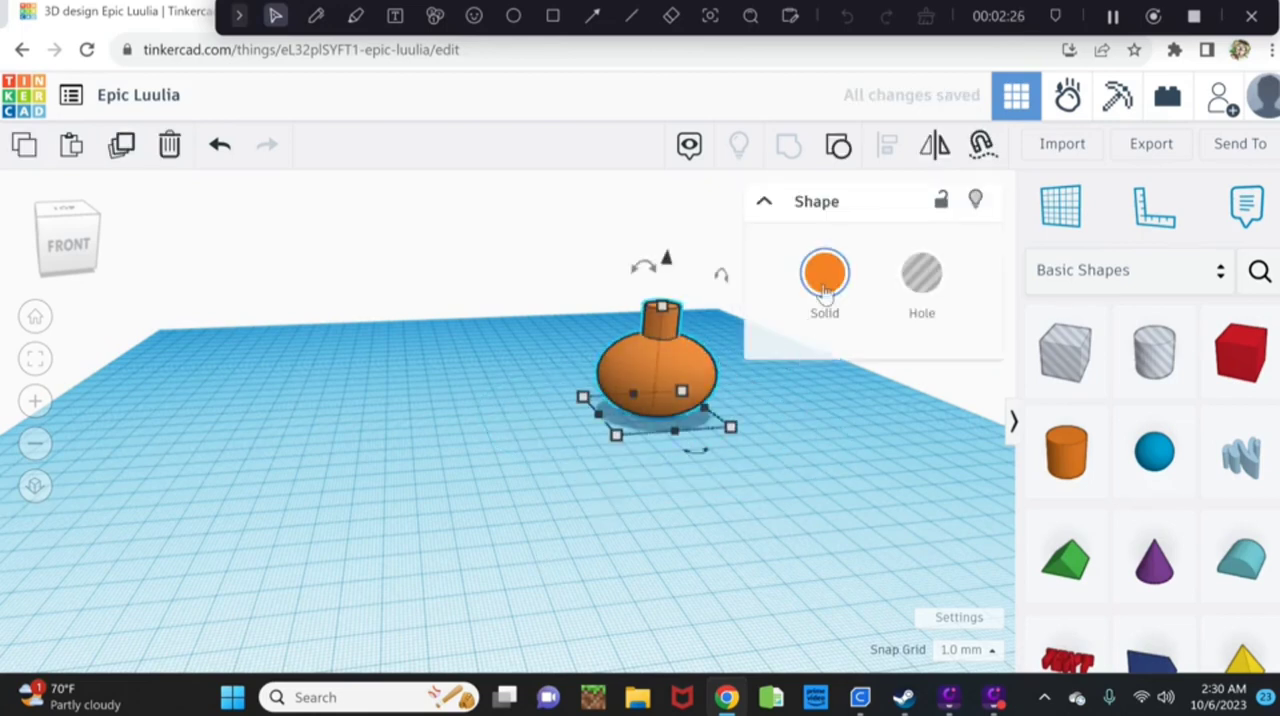
{"action": "left_click", "coordinate": [824, 272]}
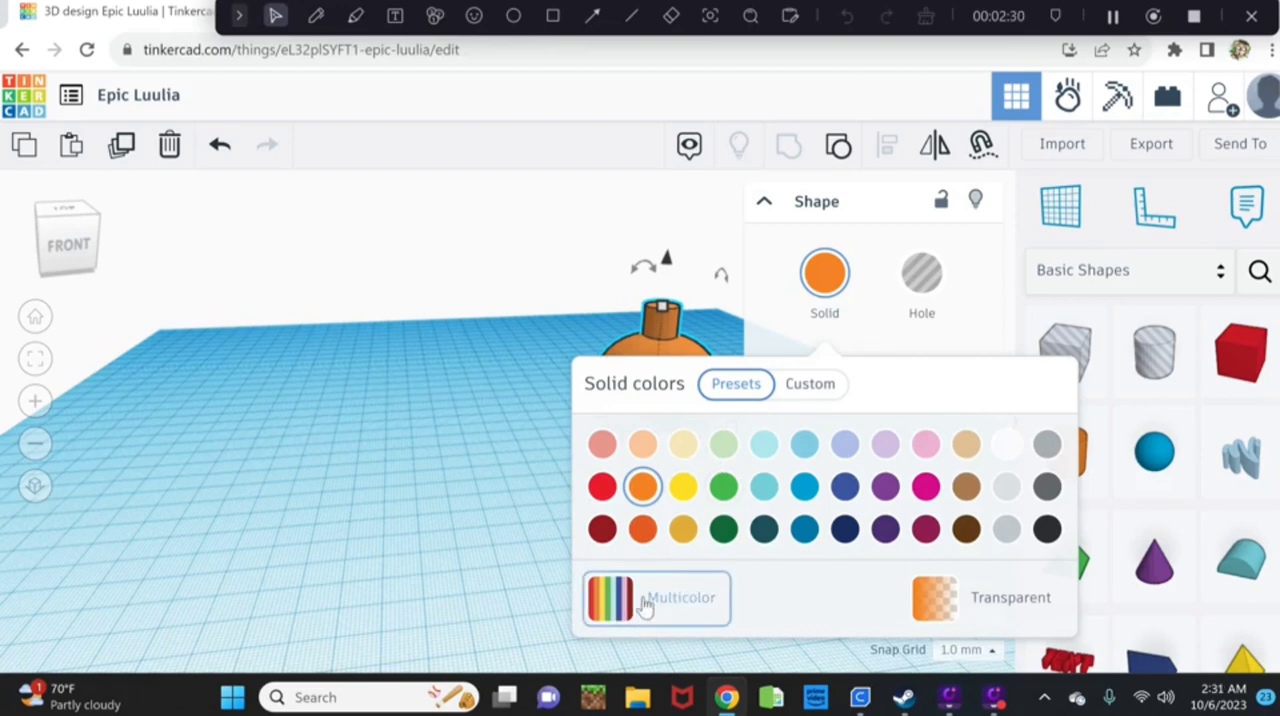
{"action": "left_click", "coordinate": [655, 598]}
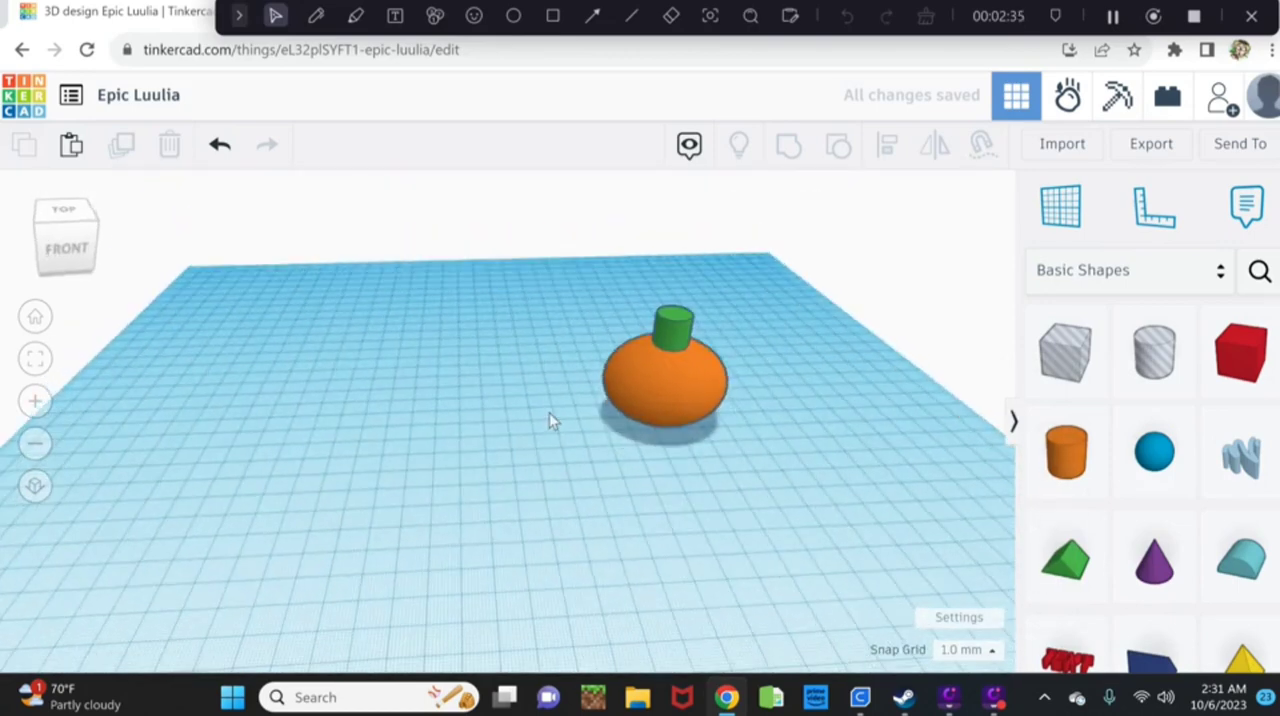
{"action": "left_click", "coordinate": [663, 390]}
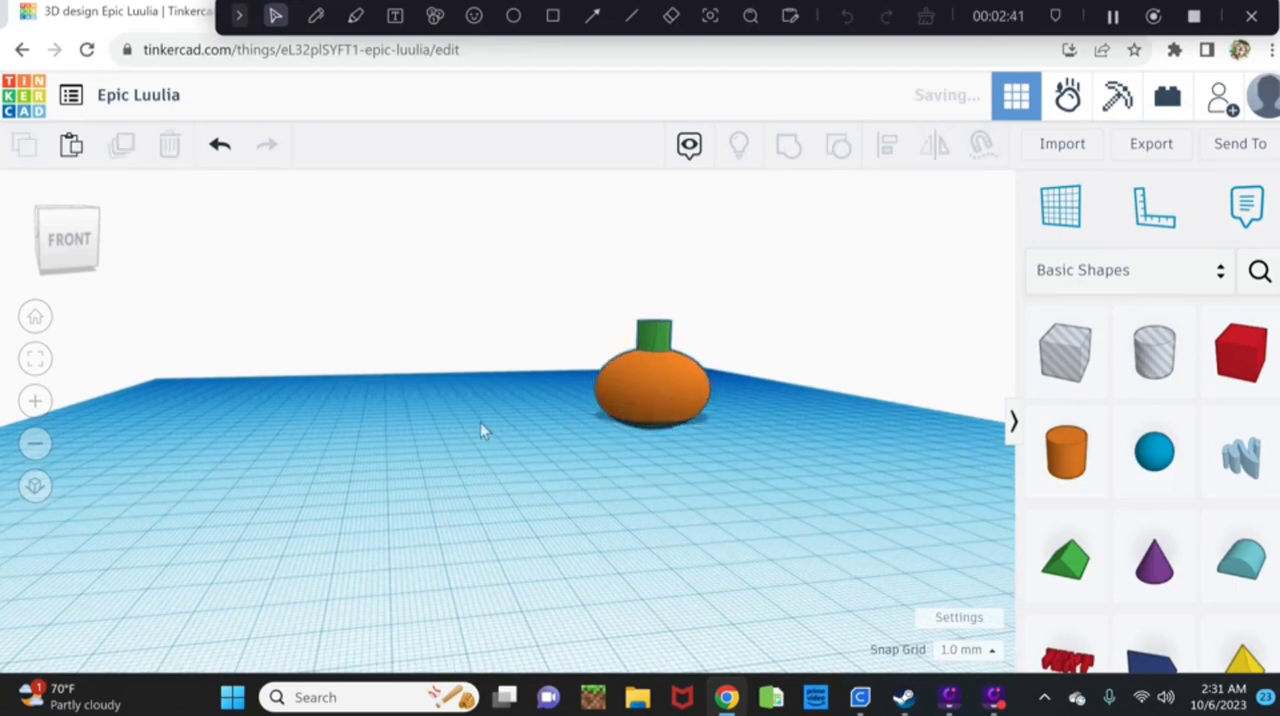
{"action": "left_click_drag", "start_coordinate": [480, 430], "coordinate": [905, 480]}
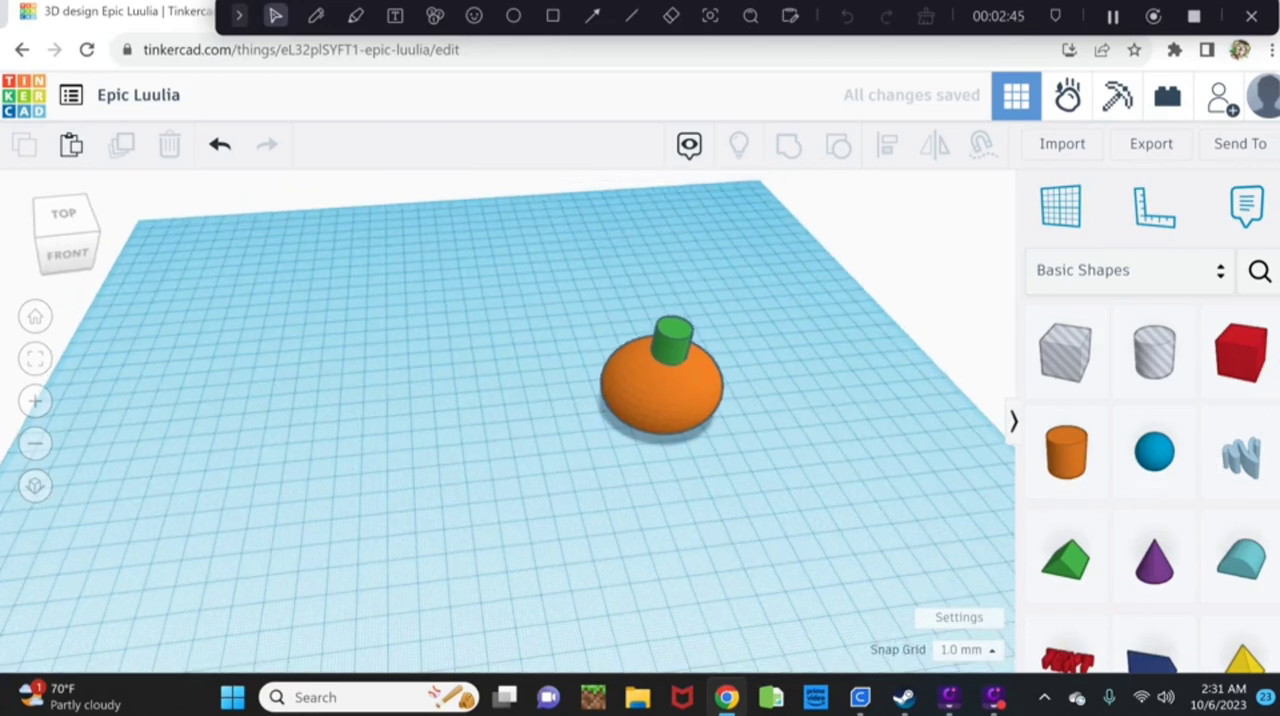
Place a torus beside the pumpkin, stand it on edge, and enlarge the ring.
{"action": "scroll", "scroll_direction": "down", "scroll_amount": 3}
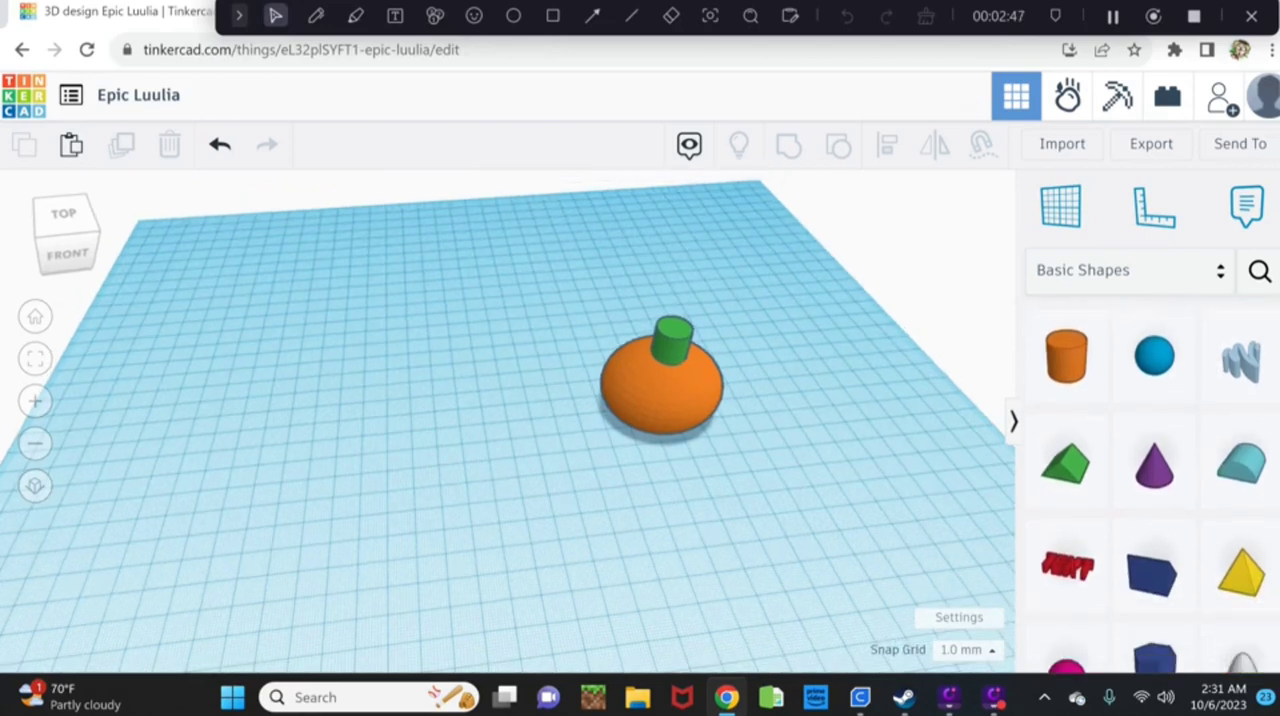
{"action": "scroll", "scroll_direction": "down", "scroll_amount": 3}
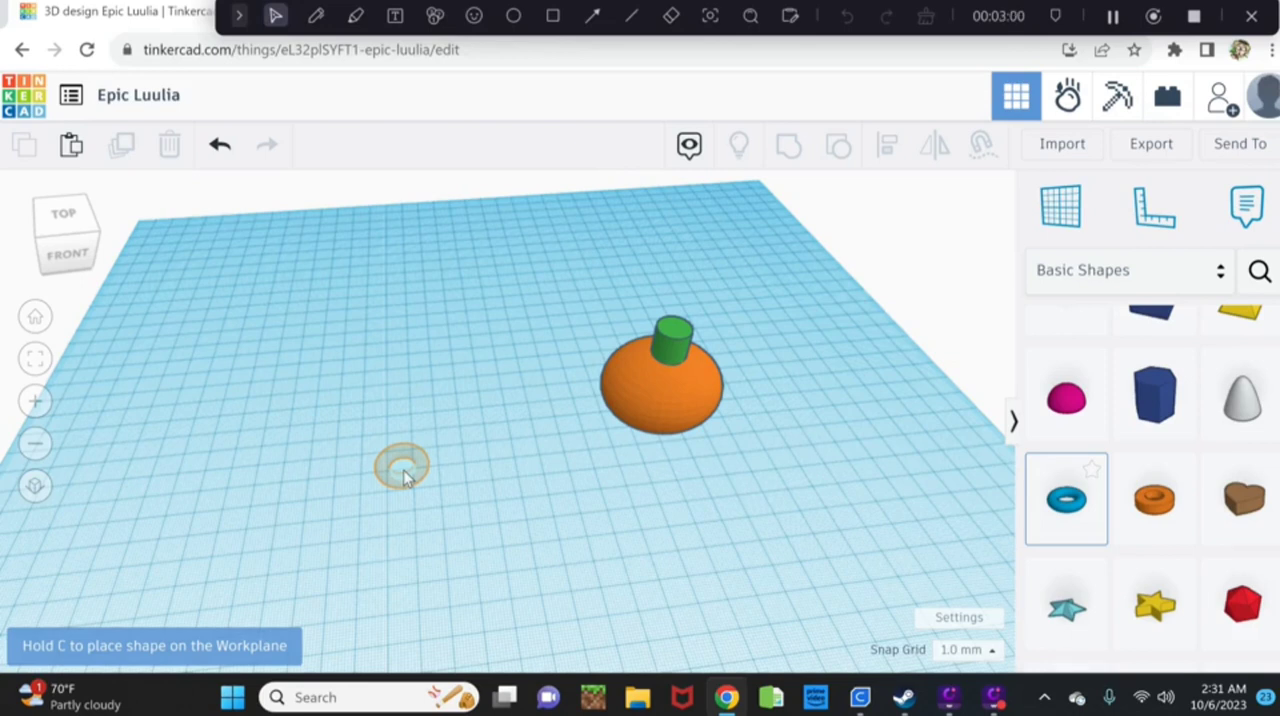
{"action": "left_click", "coordinate": [1065, 498]}
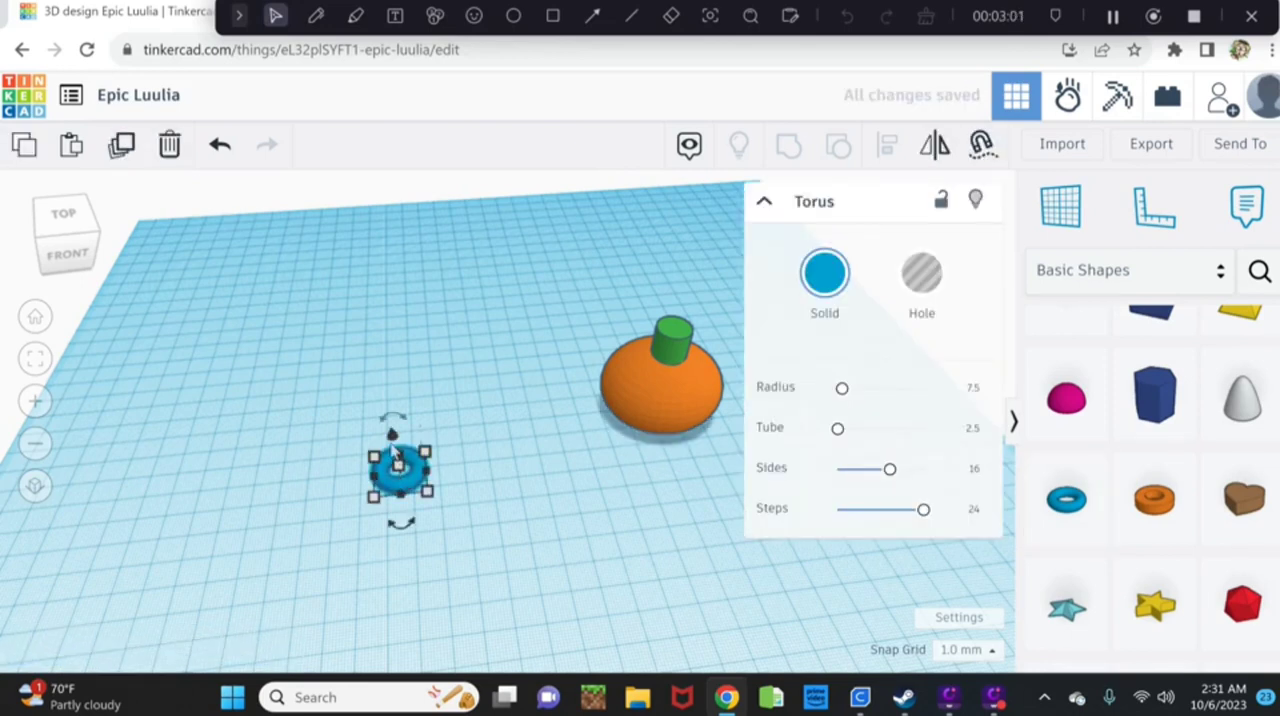
{"action": "mouse_move", "coordinate": [385, 450]}
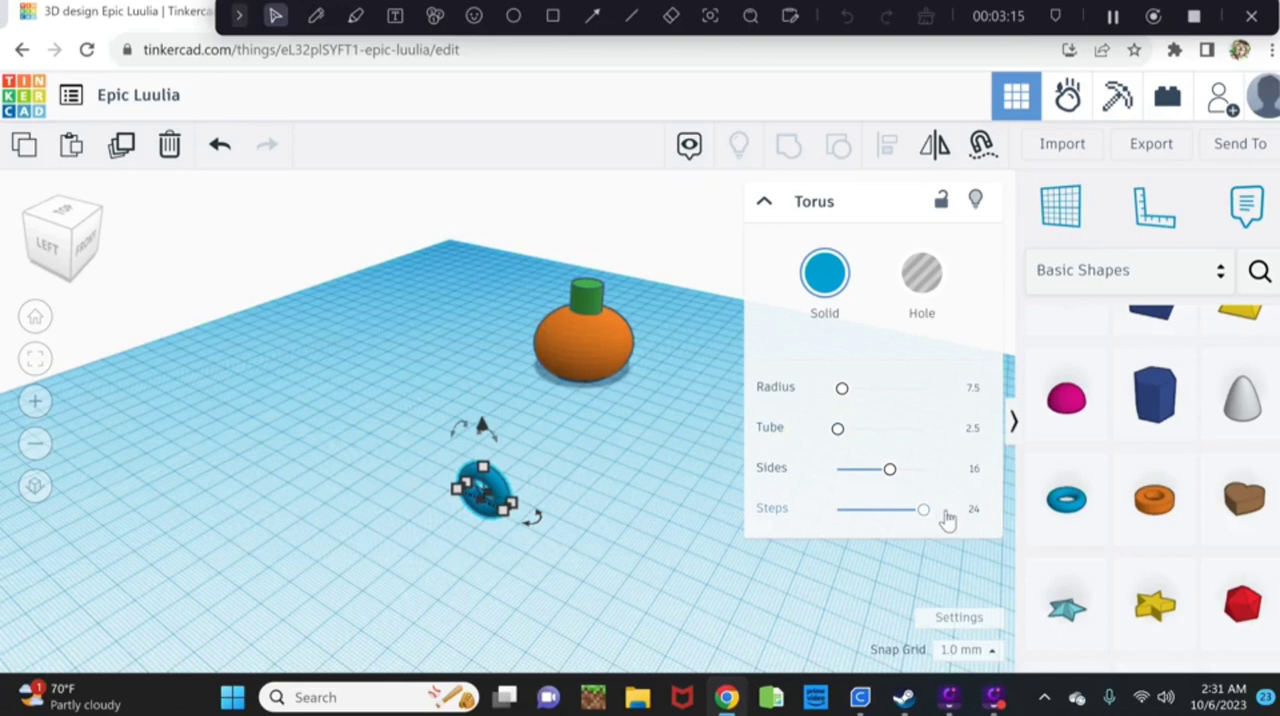
{"action": "mouse_move", "coordinate": [480, 485]}
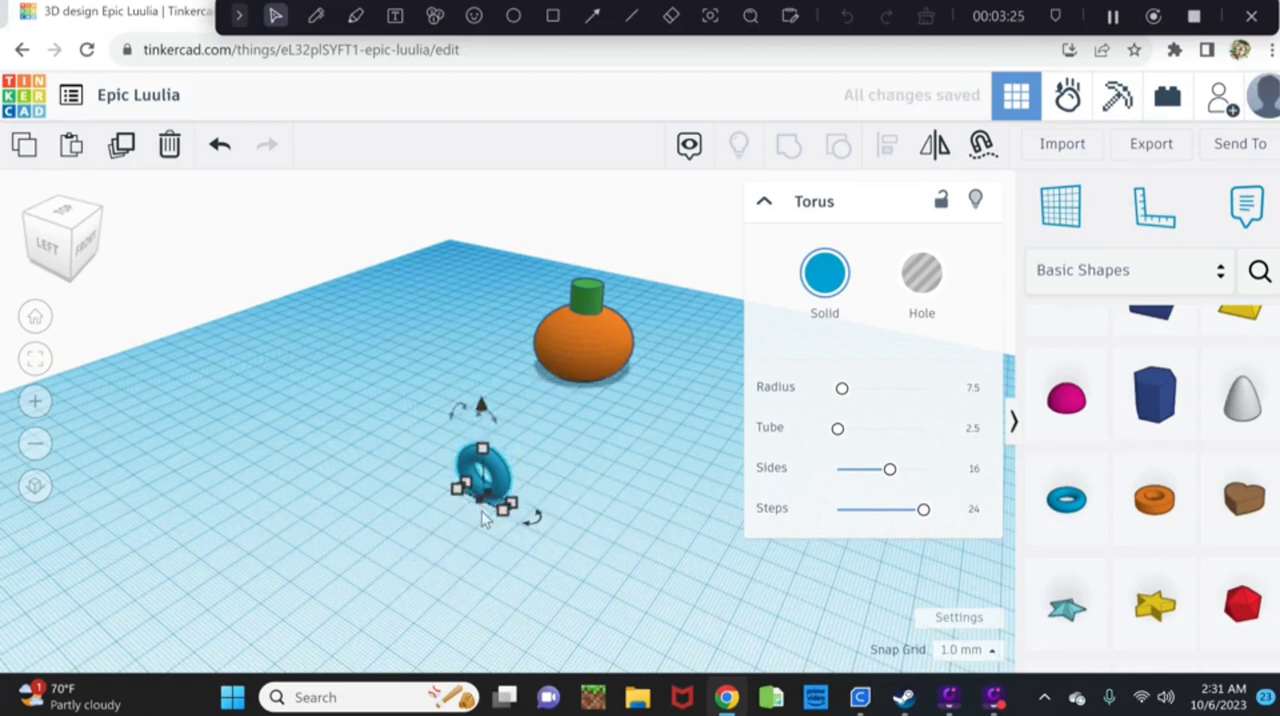
{"action": "mouse_move", "coordinate": [490, 475]}
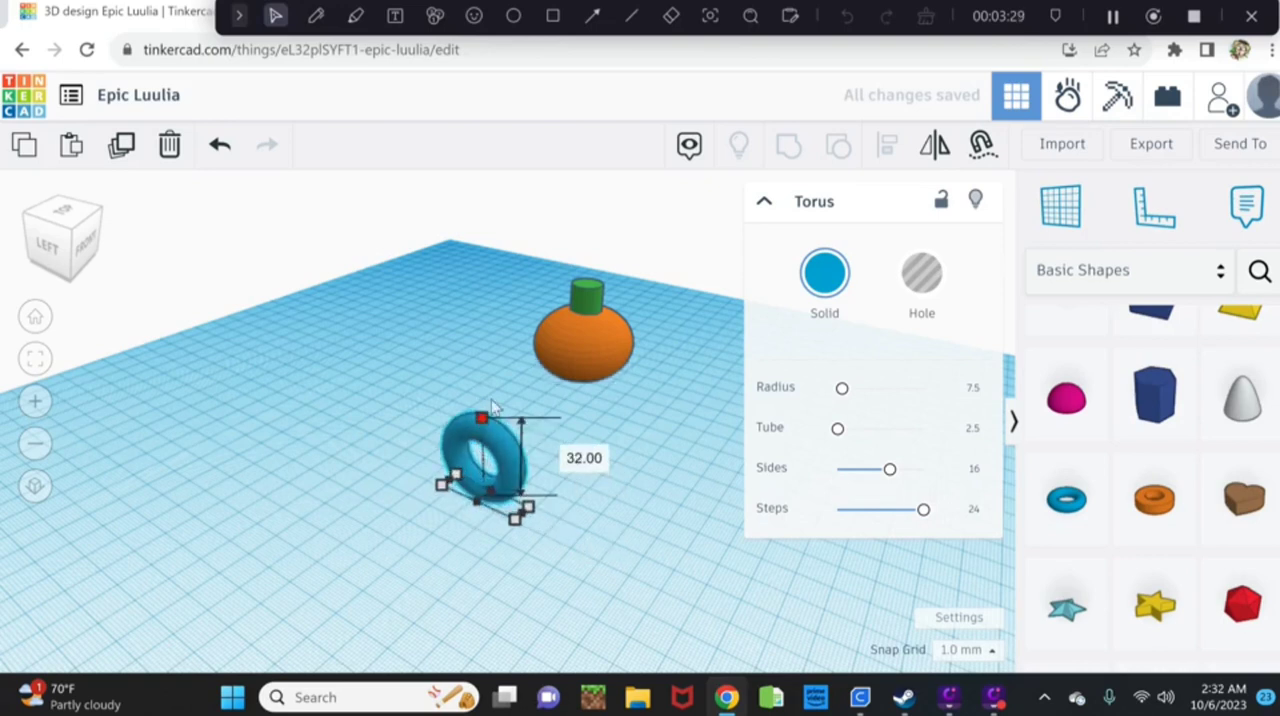
{"action": "left_click_drag", "start_coordinate": [483, 417], "coordinate": [481, 368]}
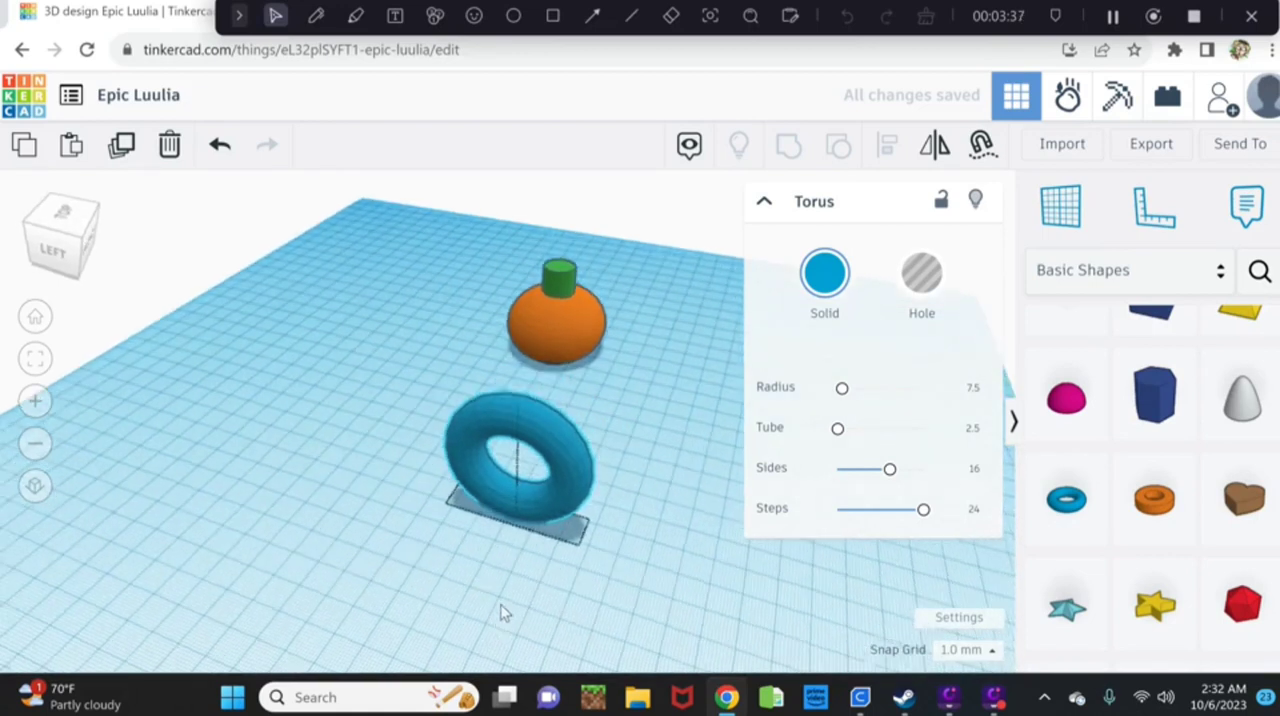
Select the upright torus and widen the ring.
{"action": "left_click", "coordinate": [515, 470]}
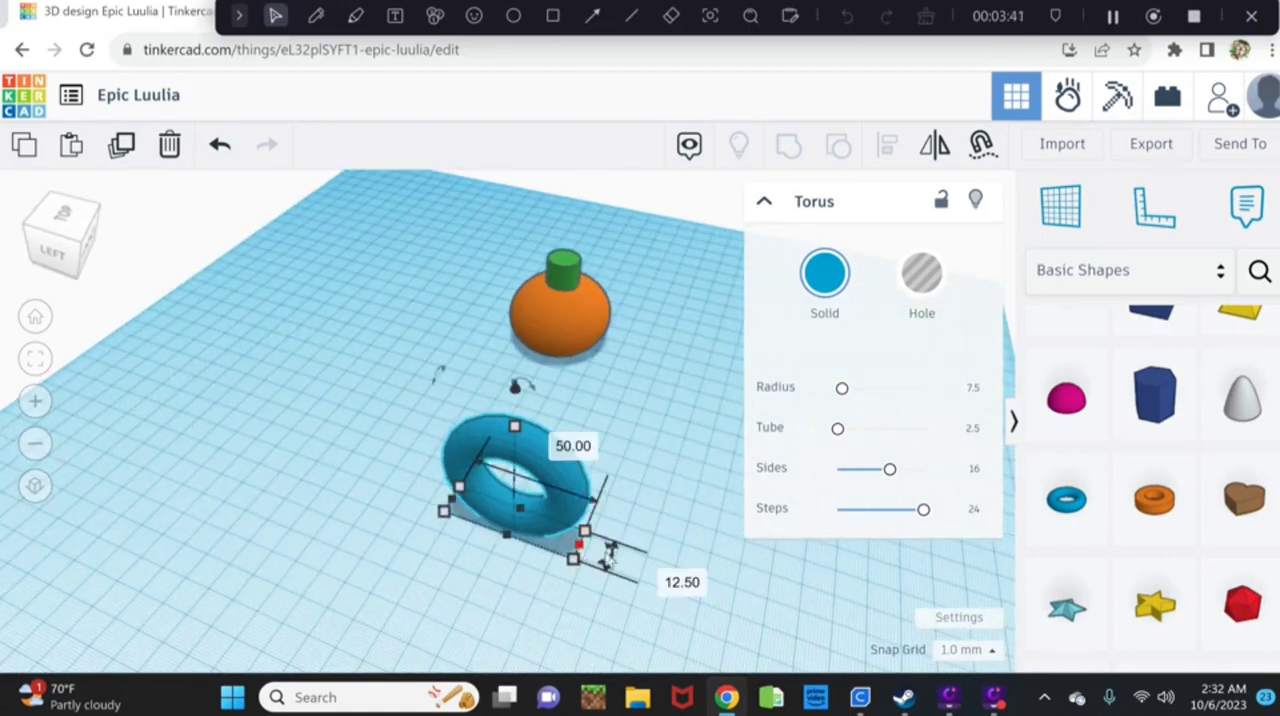
{"action": "left_click_drag", "start_coordinate": [573, 558], "coordinate": [620, 570]}
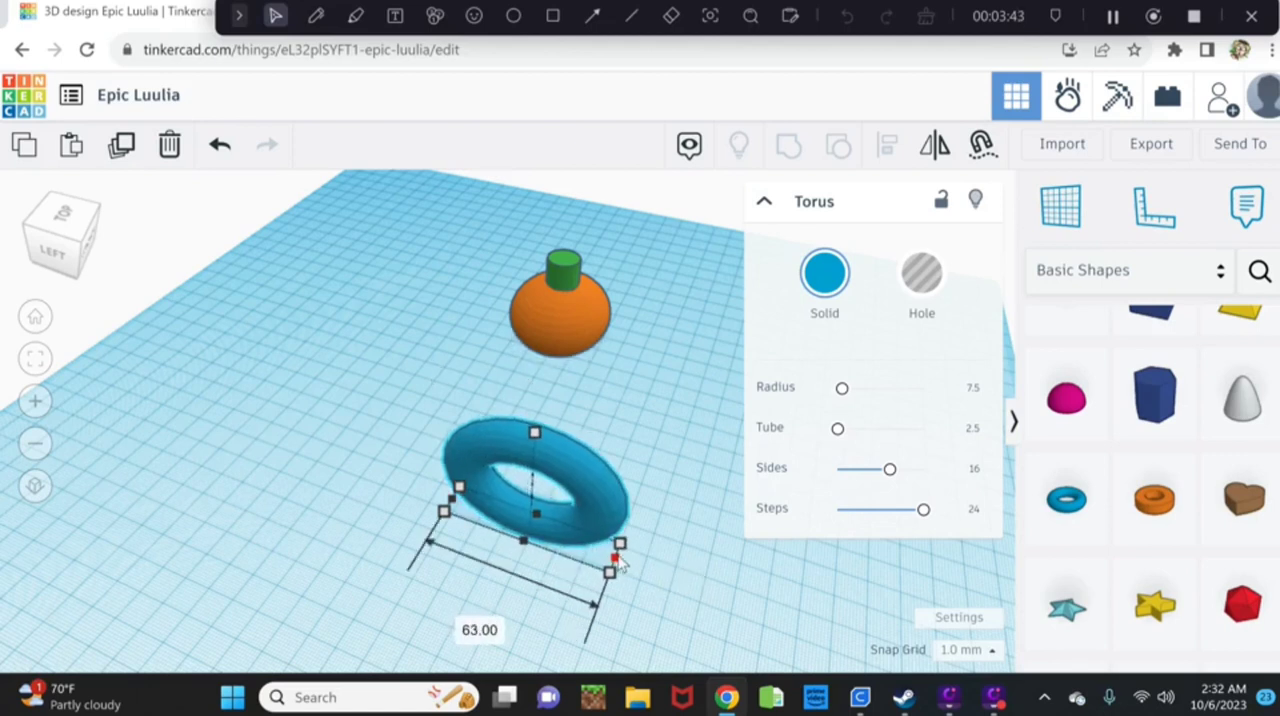
{"action": "left_click_drag", "start_coordinate": [618, 558], "coordinate": [623, 545]}
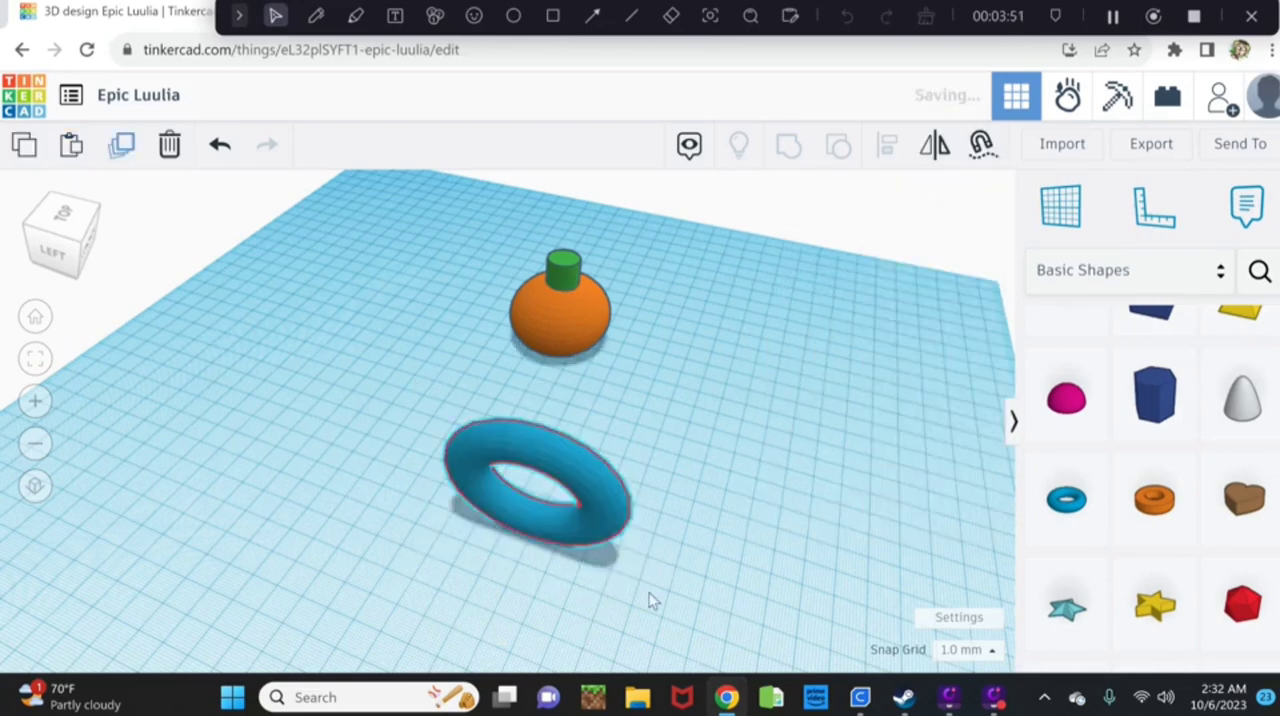
{"action": "left_click", "coordinate": [535, 485]}
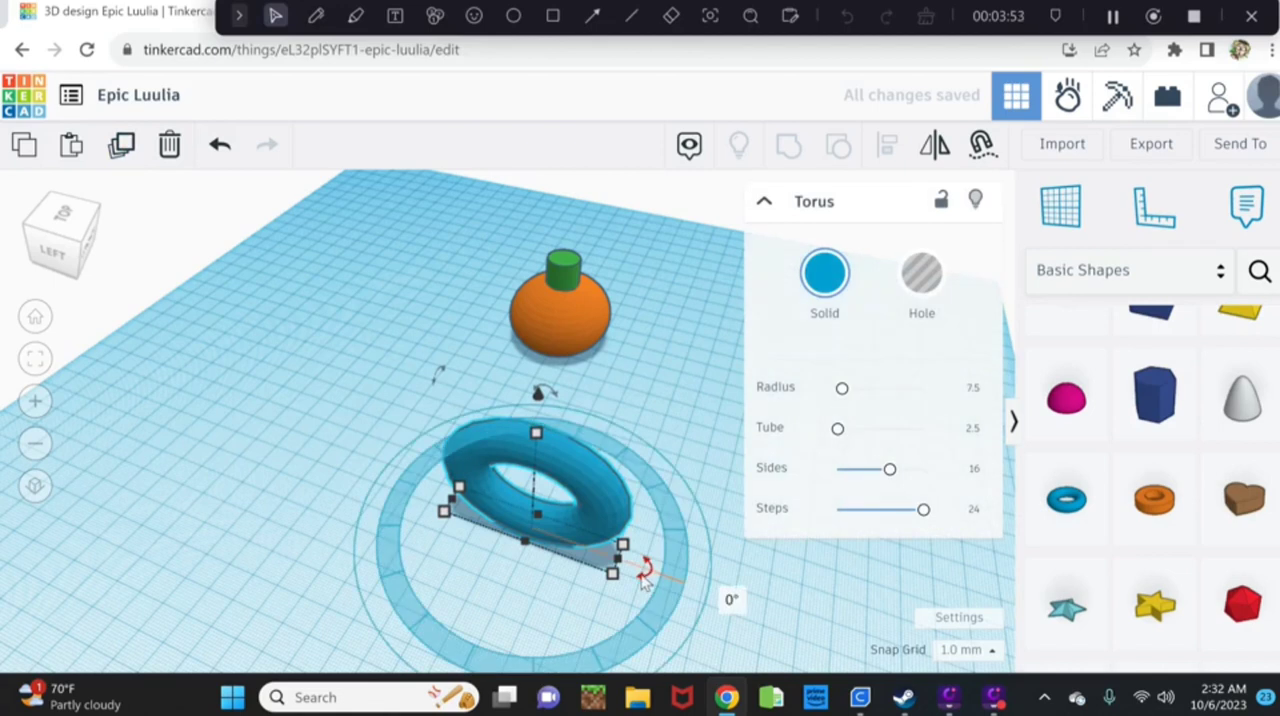
Make eight torus copies rotated in 22.5° steps and select all of them.
{"action": "left_click_drag", "start_coordinate": [645, 575], "coordinate": [605, 615]}
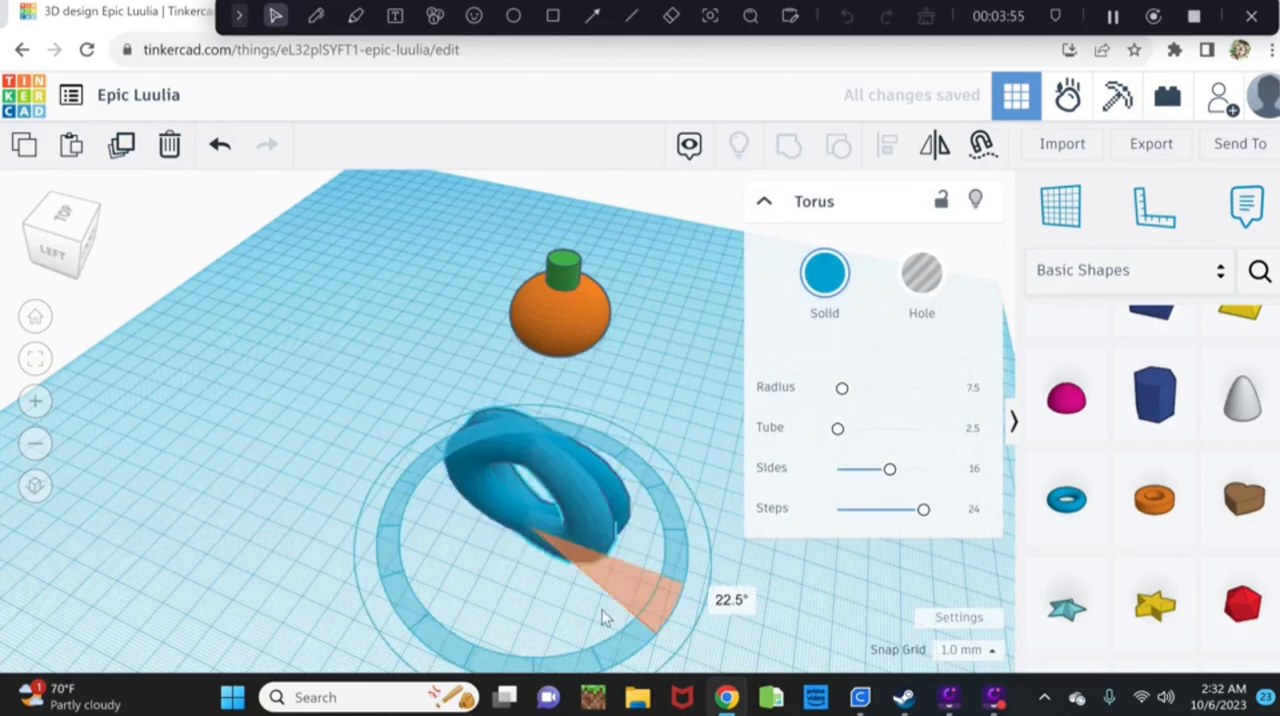
{"action": "left_click_drag", "start_coordinate": [600, 617], "coordinate": [575, 627]}
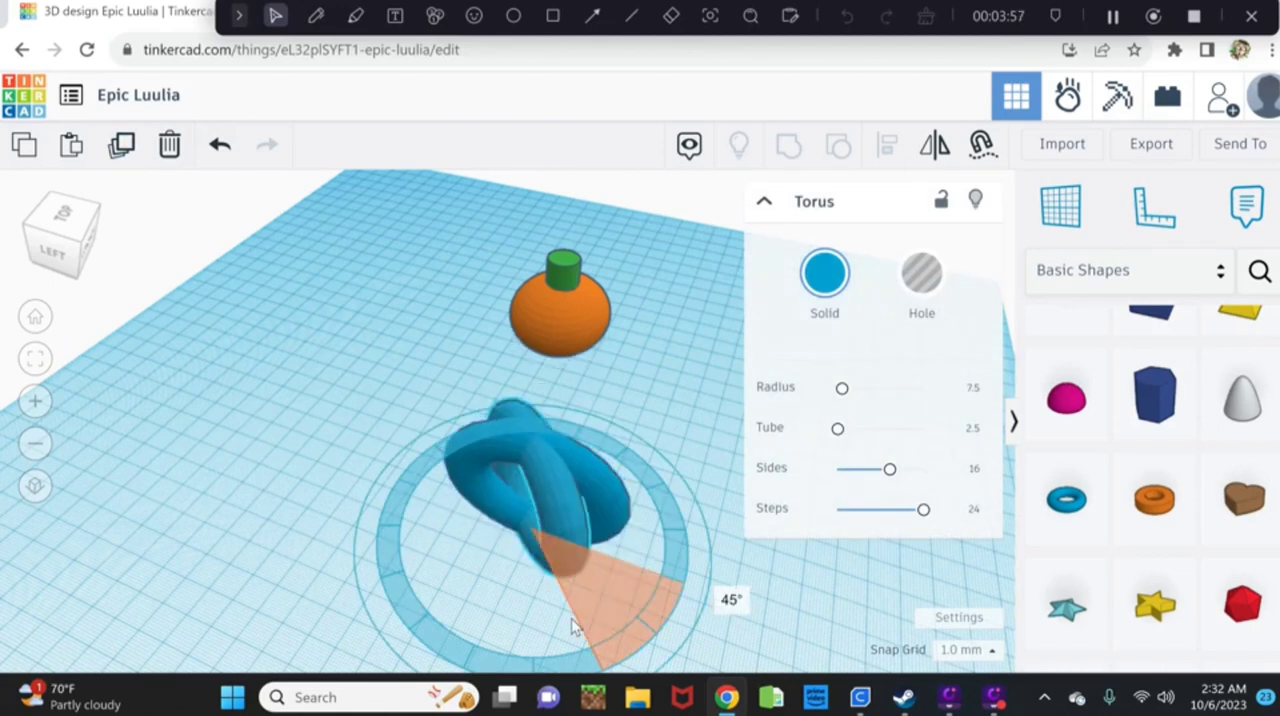
{"action": "left_click_drag", "start_coordinate": [575, 625], "coordinate": [630, 572]}
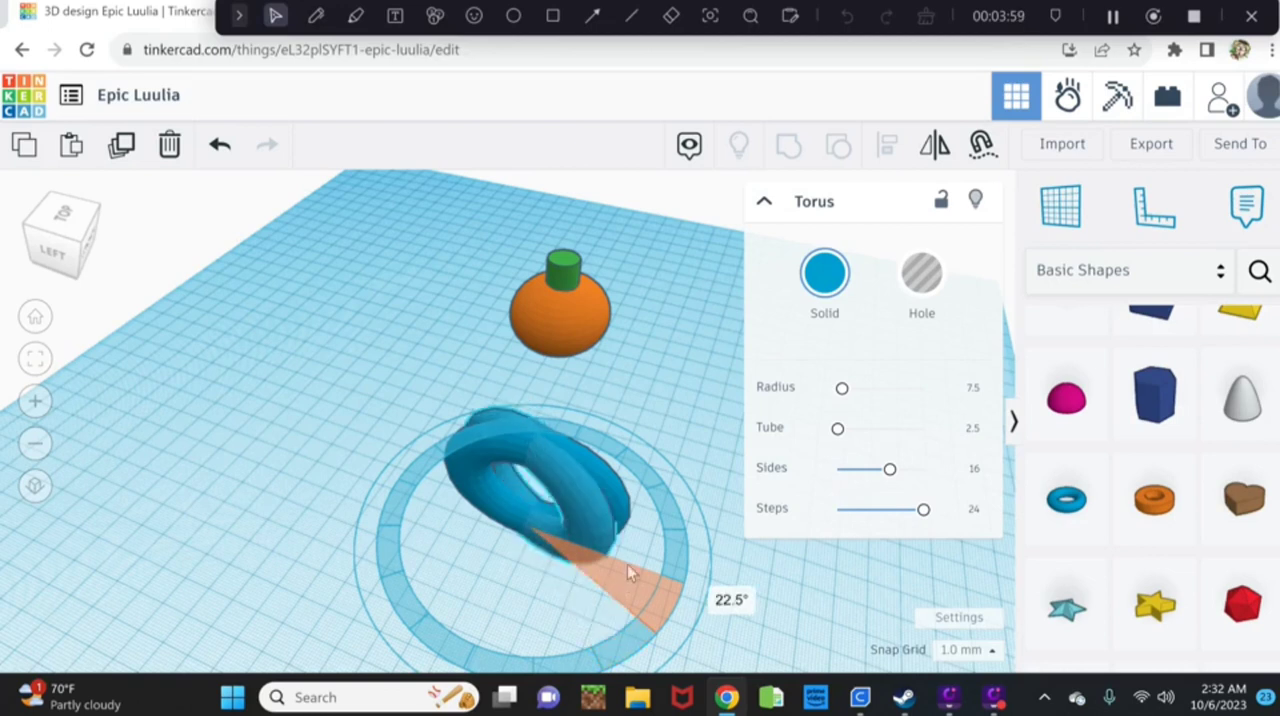
{"action": "left_click_drag", "start_coordinate": [630, 570], "coordinate": [600, 605]}
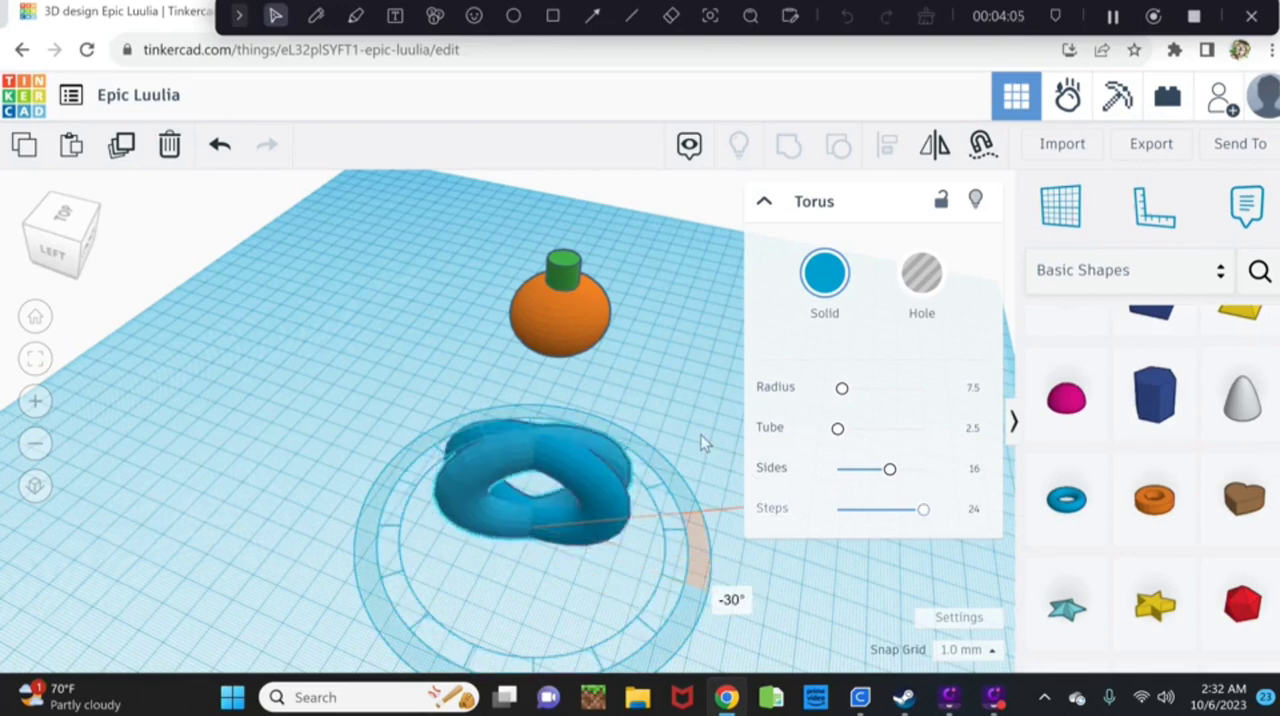
{"action": "left_click_drag", "start_coordinate": [690, 560], "coordinate": [755, 610]}
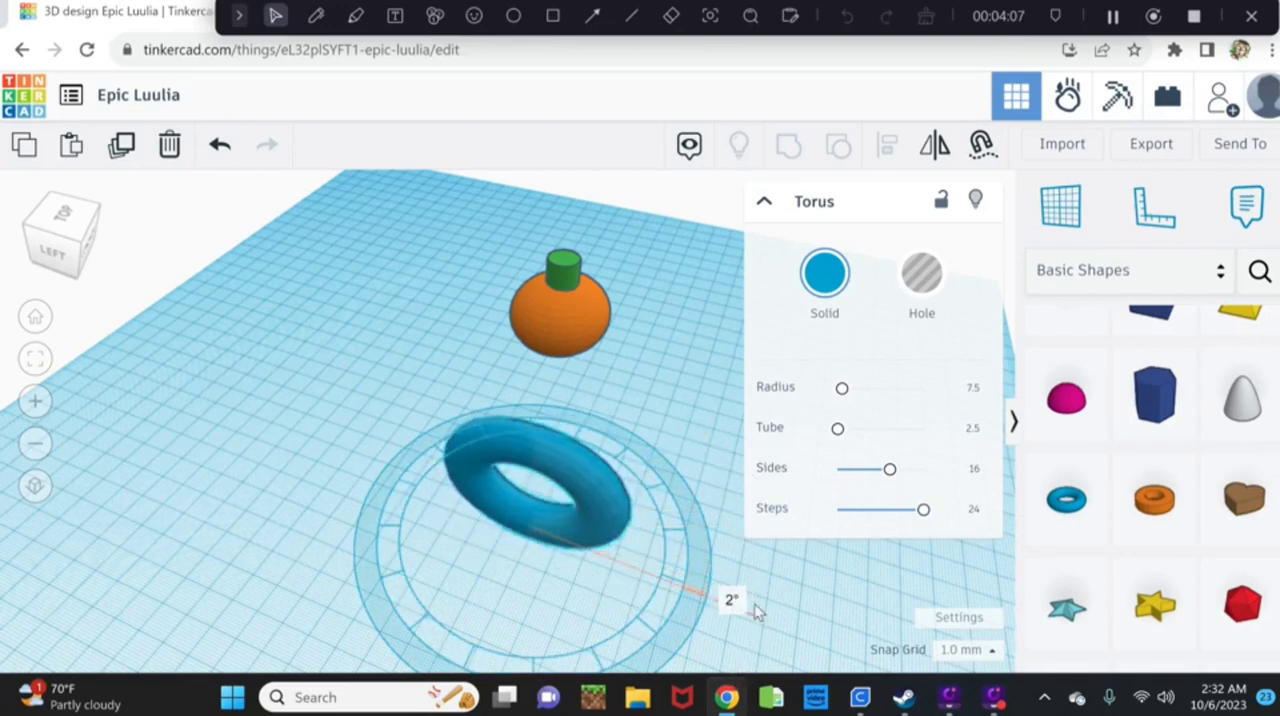
{"action": "left_click_drag", "start_coordinate": [755, 610], "coordinate": [650, 553]}
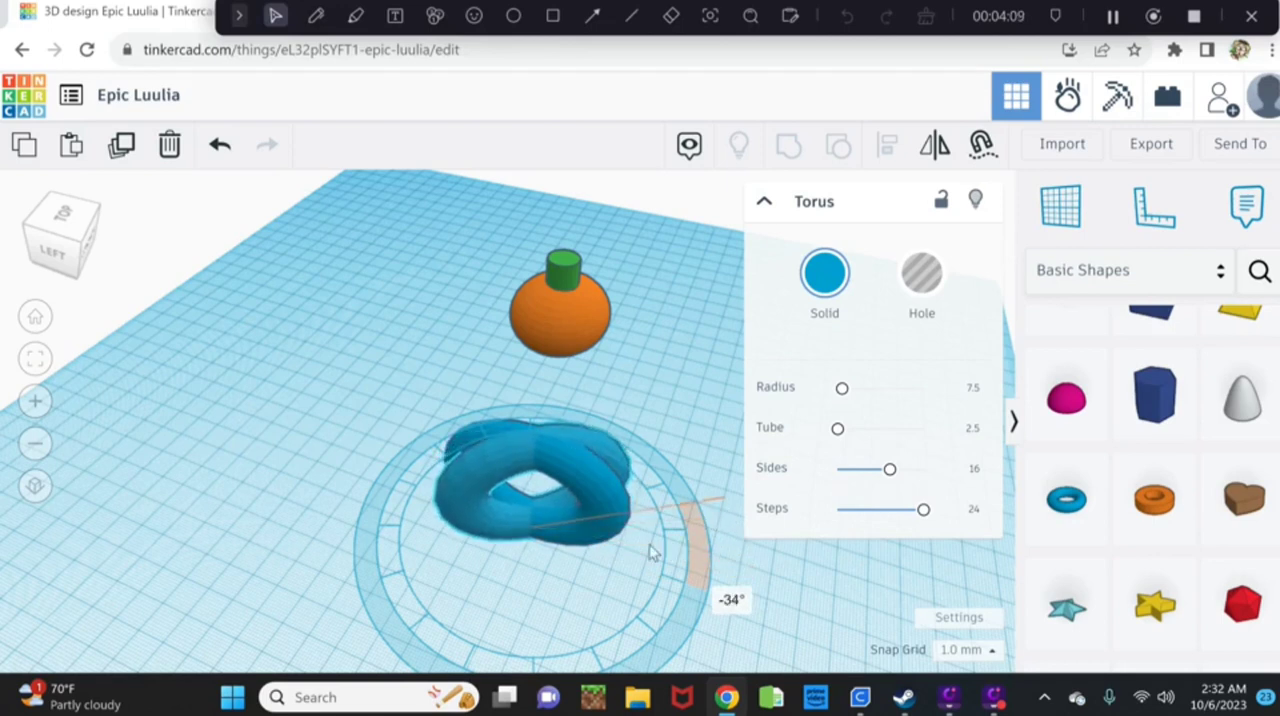
{"action": "left_click_drag", "start_coordinate": [650, 550], "coordinate": [590, 595]}
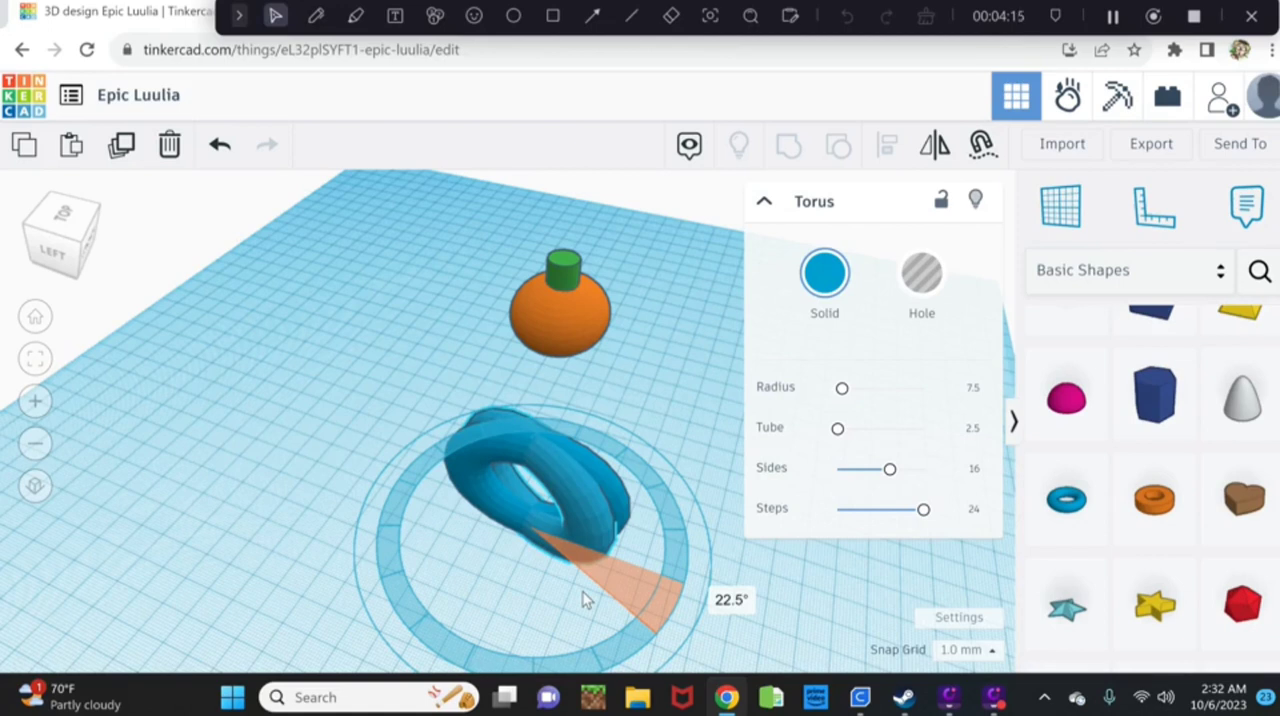
{"action": "left_click", "coordinate": [530, 490]}
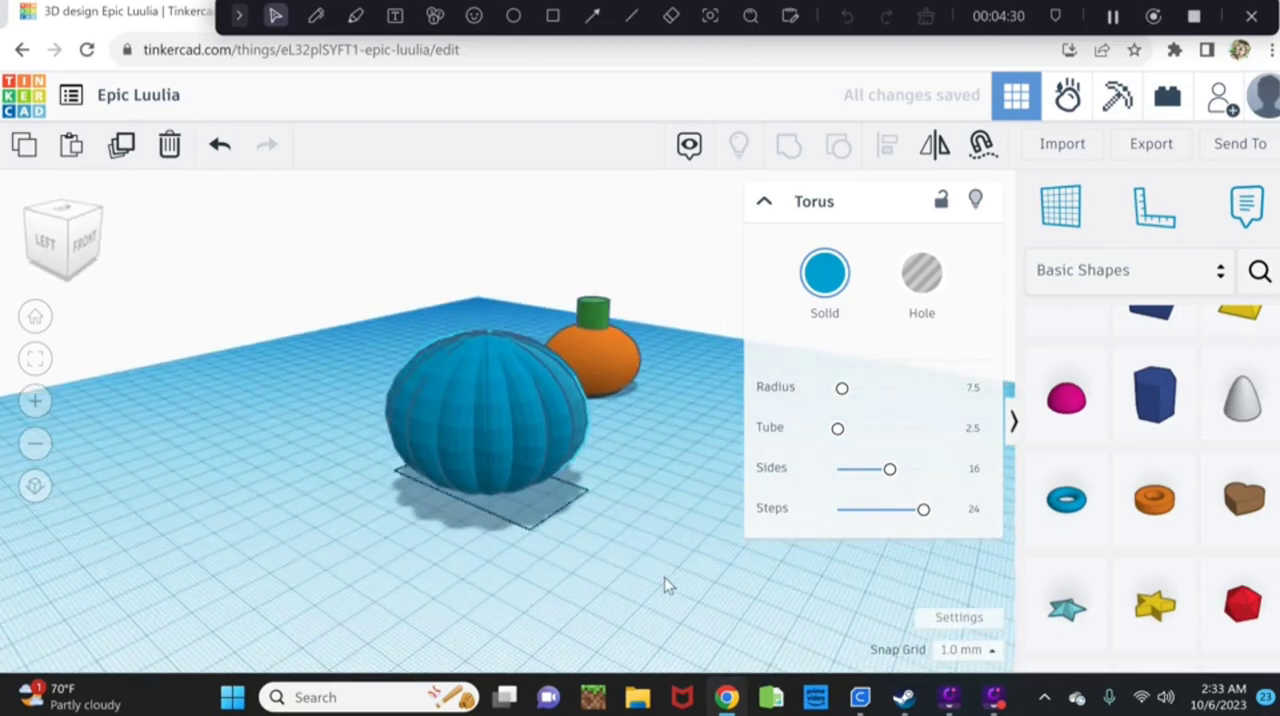
{"action": "left_click", "coordinate": [490, 380]}
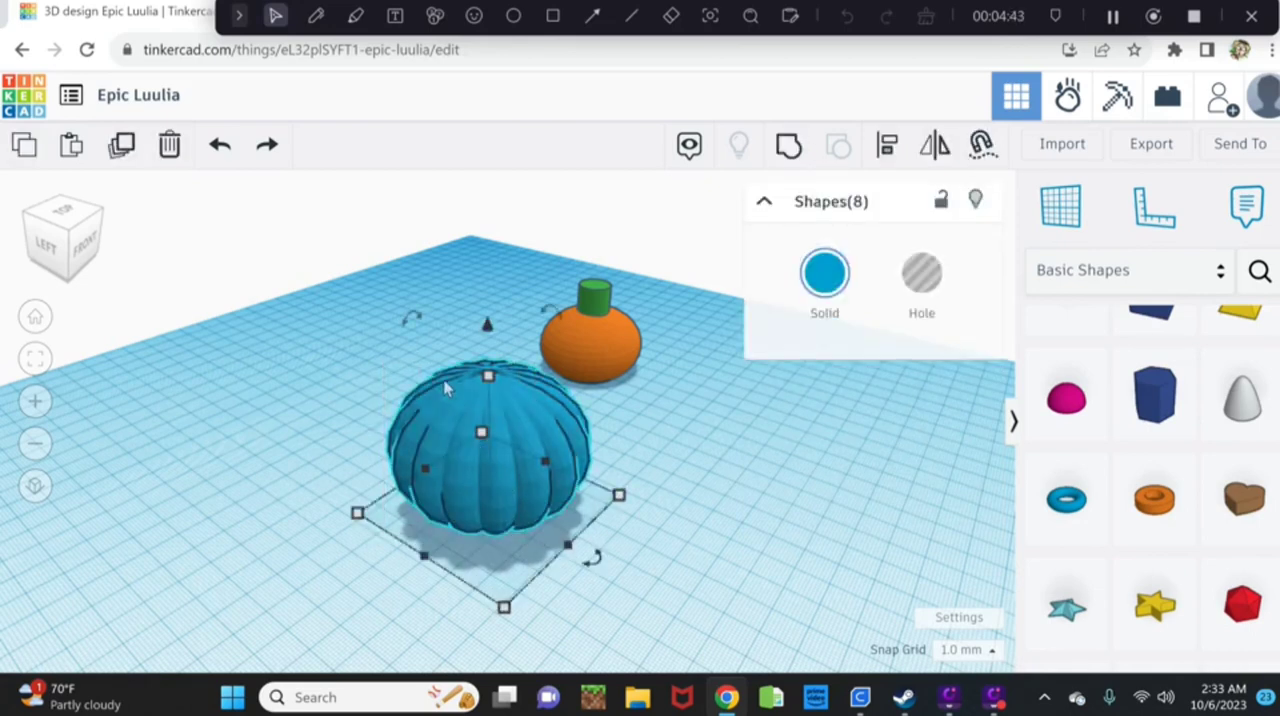
{"action": "mouse_move", "coordinate": [543, 308]}
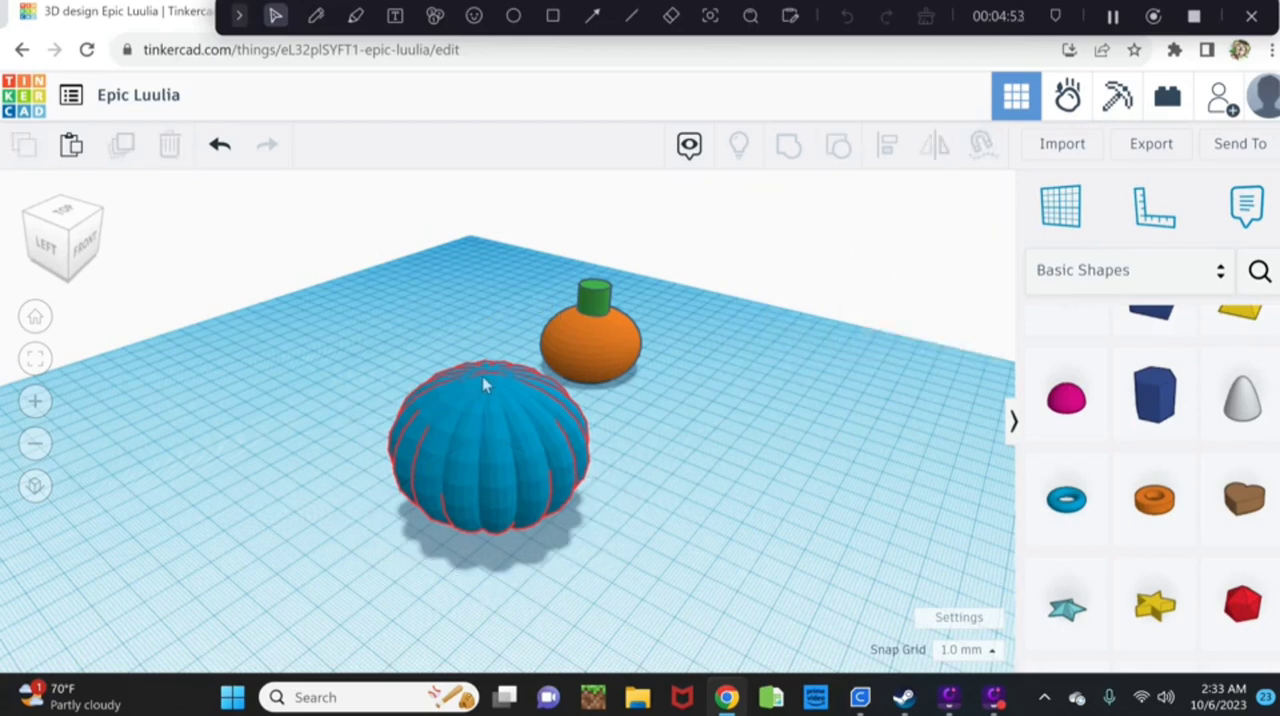
Drag the grouped ribbed ball's height handle down to make it low and wide.
{"action": "left_click", "coordinate": [485, 450]}
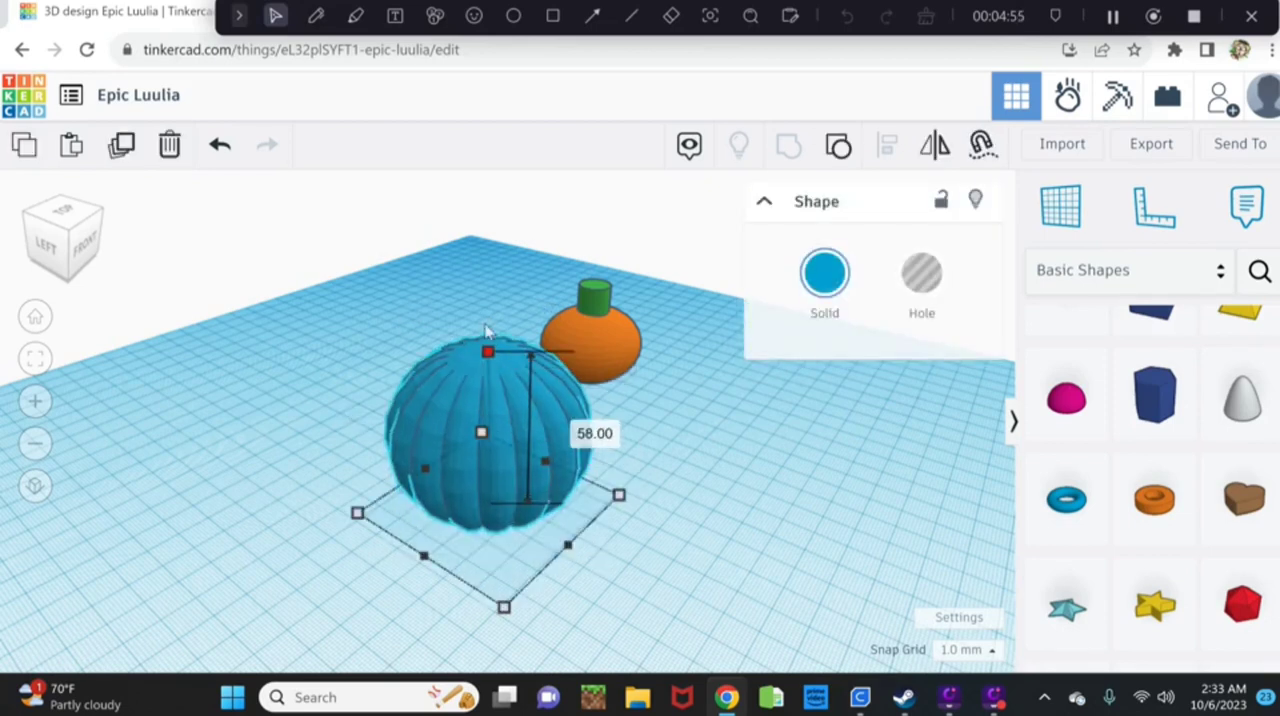
{"action": "left_click_drag", "start_coordinate": [487, 351], "coordinate": [487, 303]}
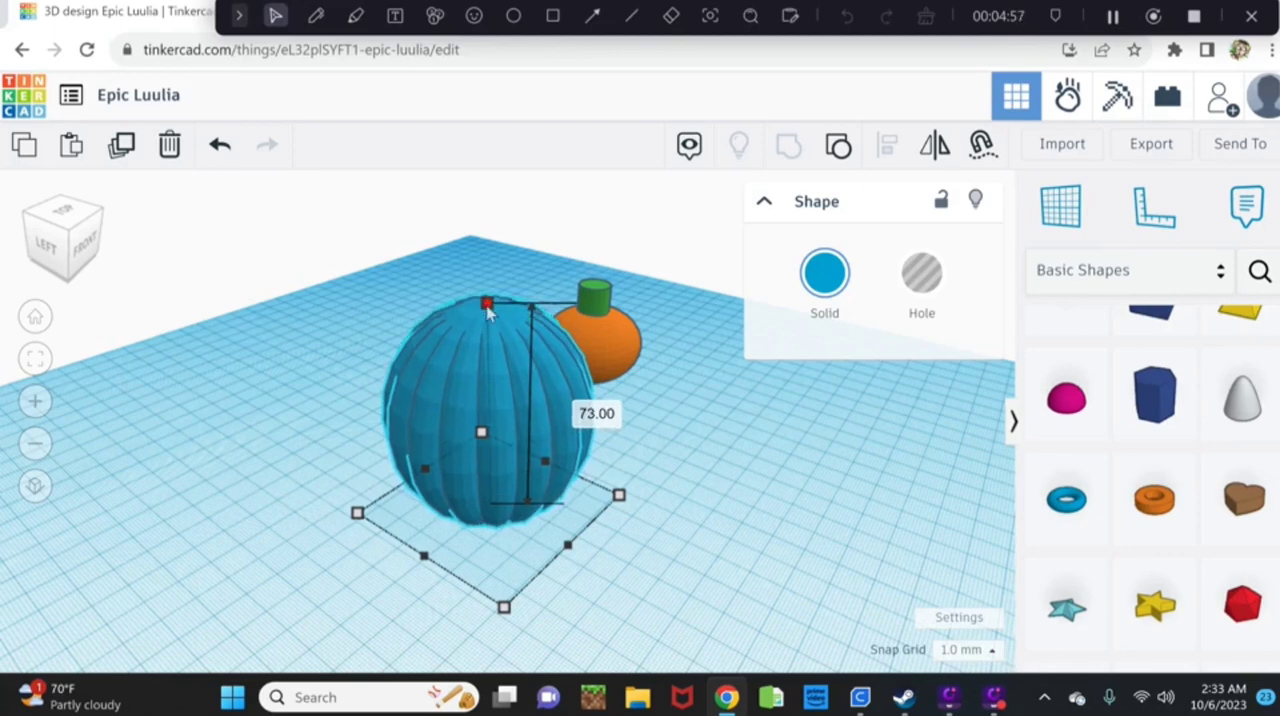
{"action": "left_click_drag", "start_coordinate": [487, 303], "coordinate": [487, 313]}
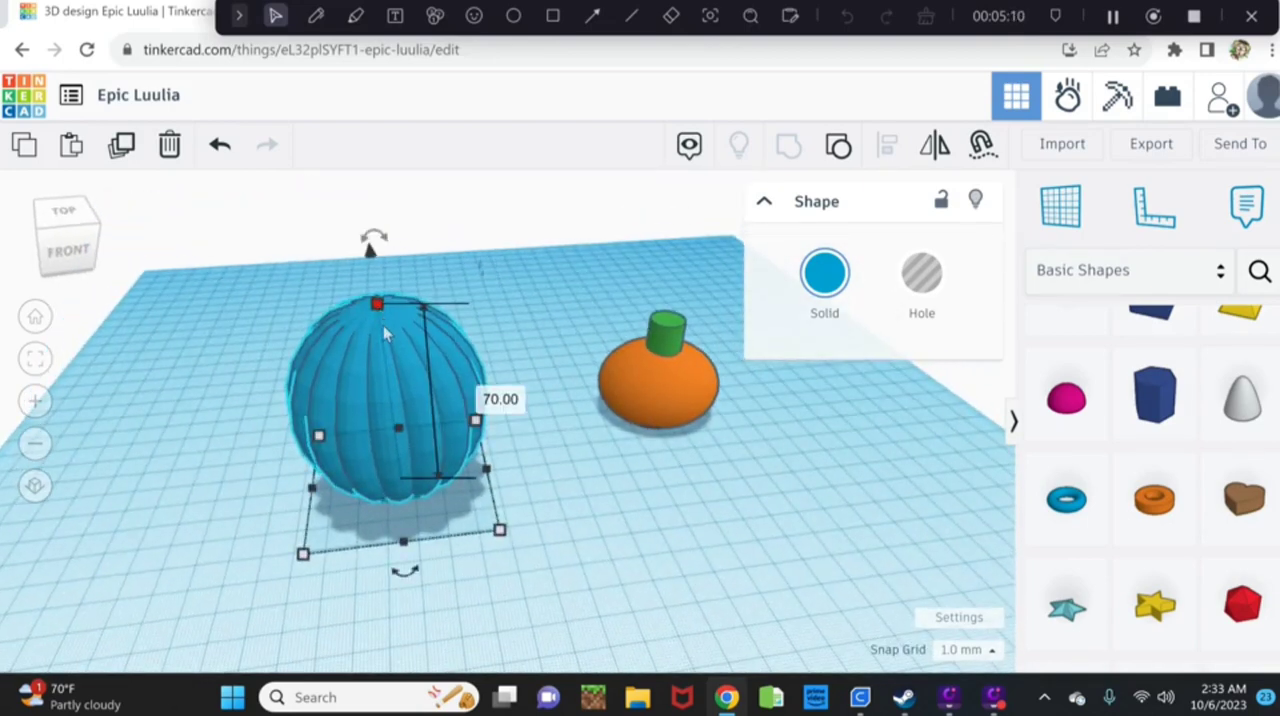
{"action": "left_click_drag", "start_coordinate": [377, 303], "coordinate": [388, 383]}
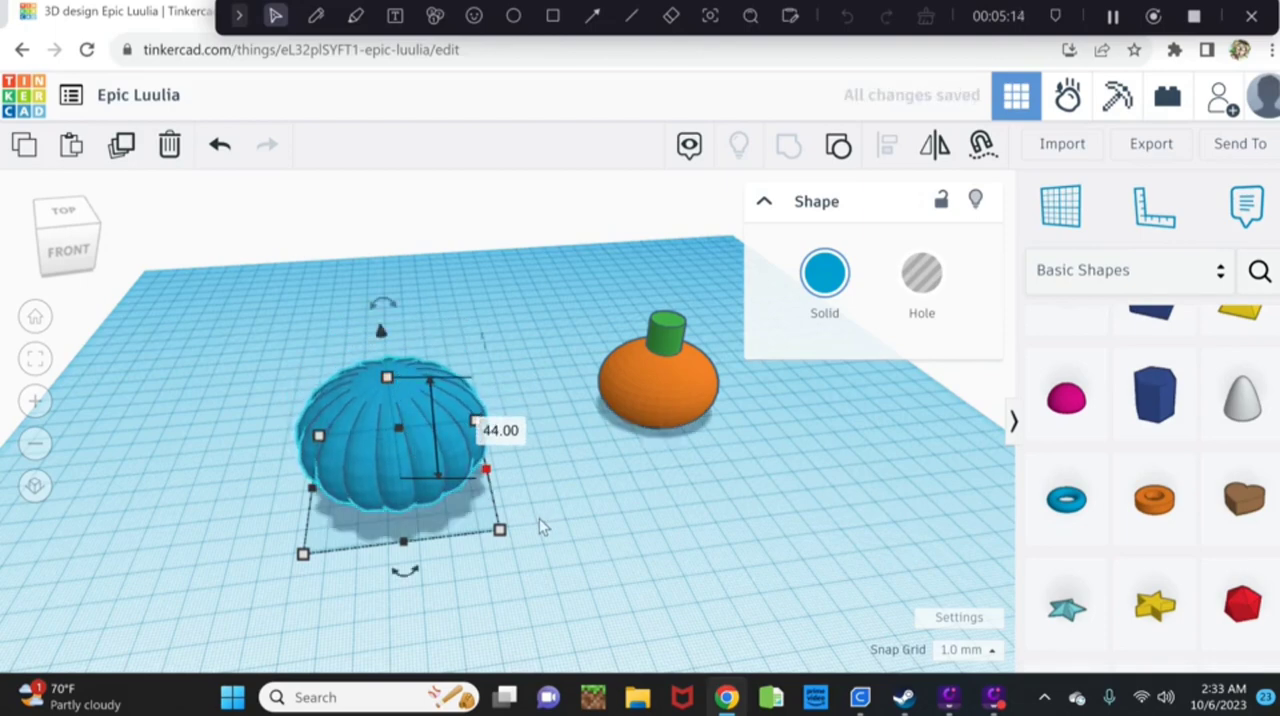
{"action": "left_click_drag", "start_coordinate": [550, 450], "coordinate": [550, 520]}
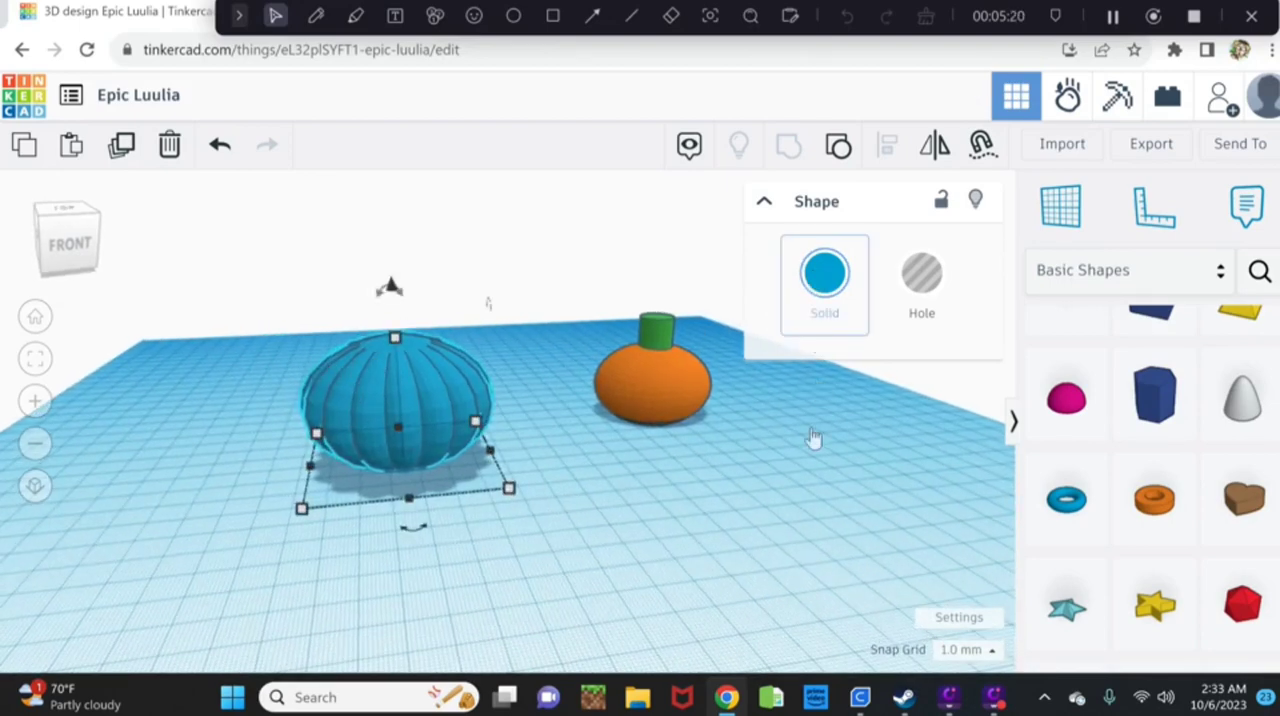
Colour the ribbed shape dark orange and lower its height slightly.
{"action": "left_click", "coordinate": [824, 271]}
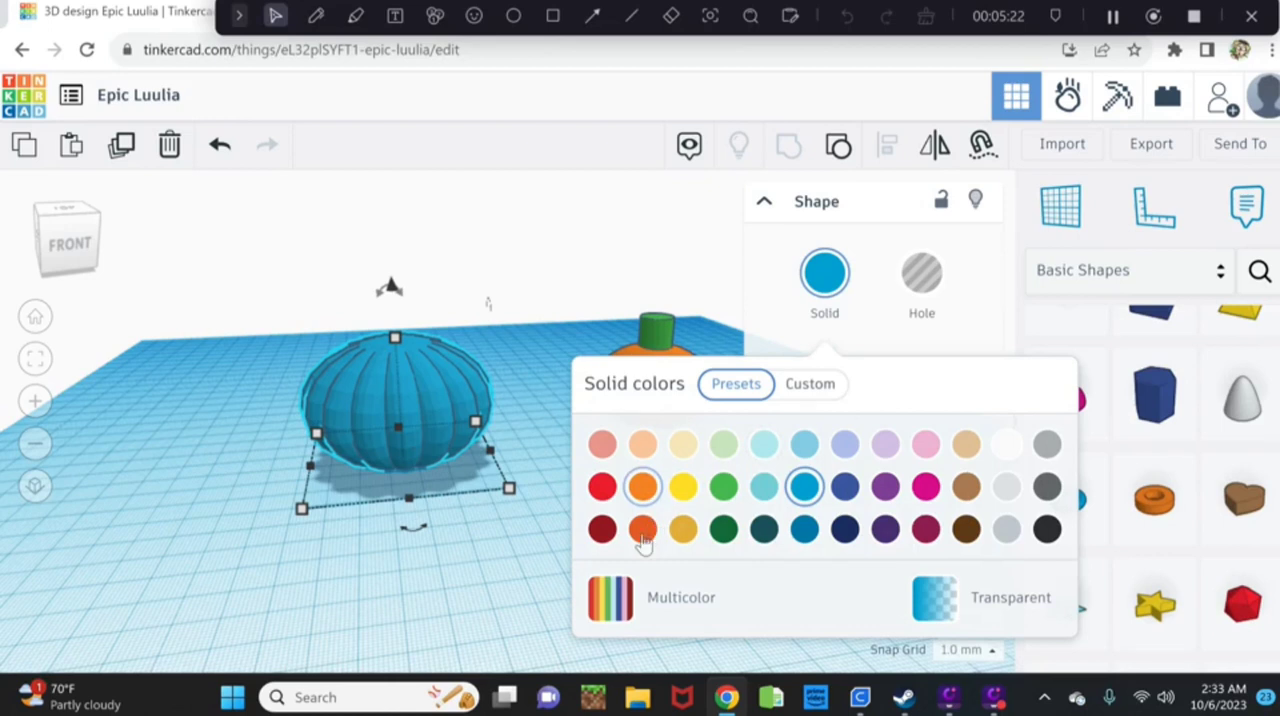
{"action": "left_click", "coordinate": [643, 528]}
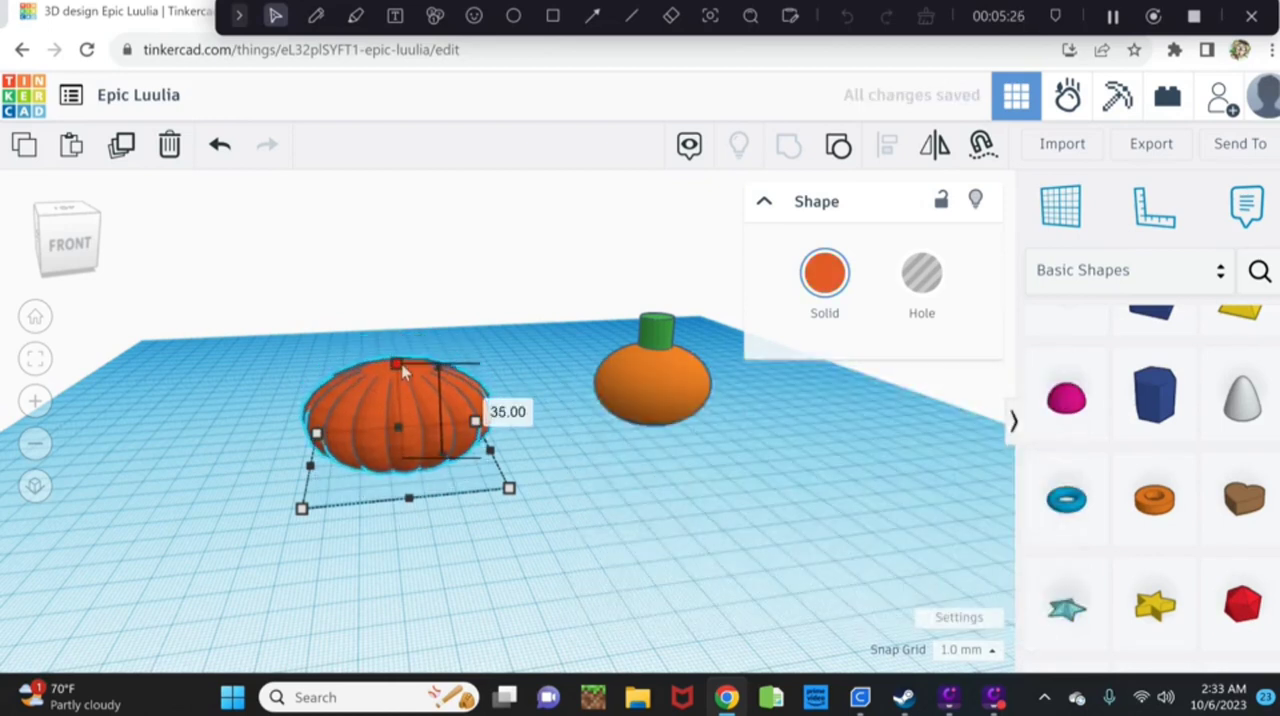
{"action": "left_click_drag", "start_coordinate": [396, 363], "coordinate": [396, 358]}
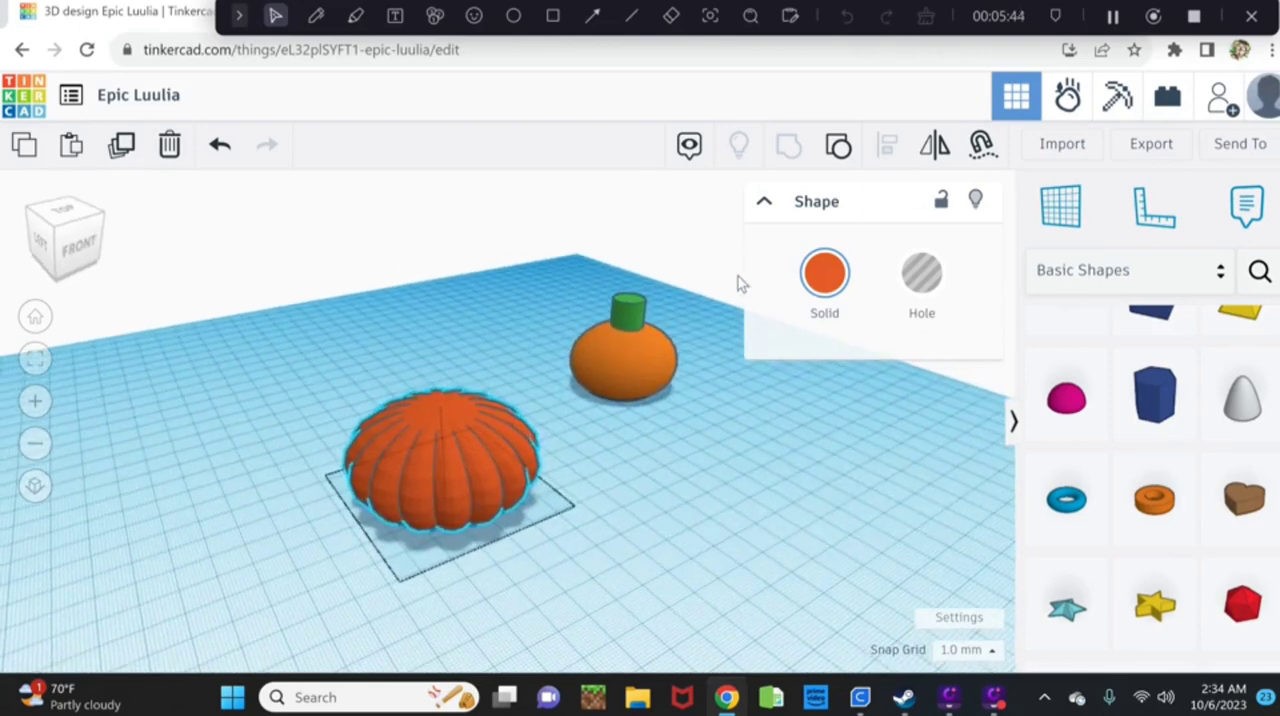
Move the original stemmed pumpkin to the far edge of the workplane.
{"action": "left_click", "coordinate": [445, 480]}
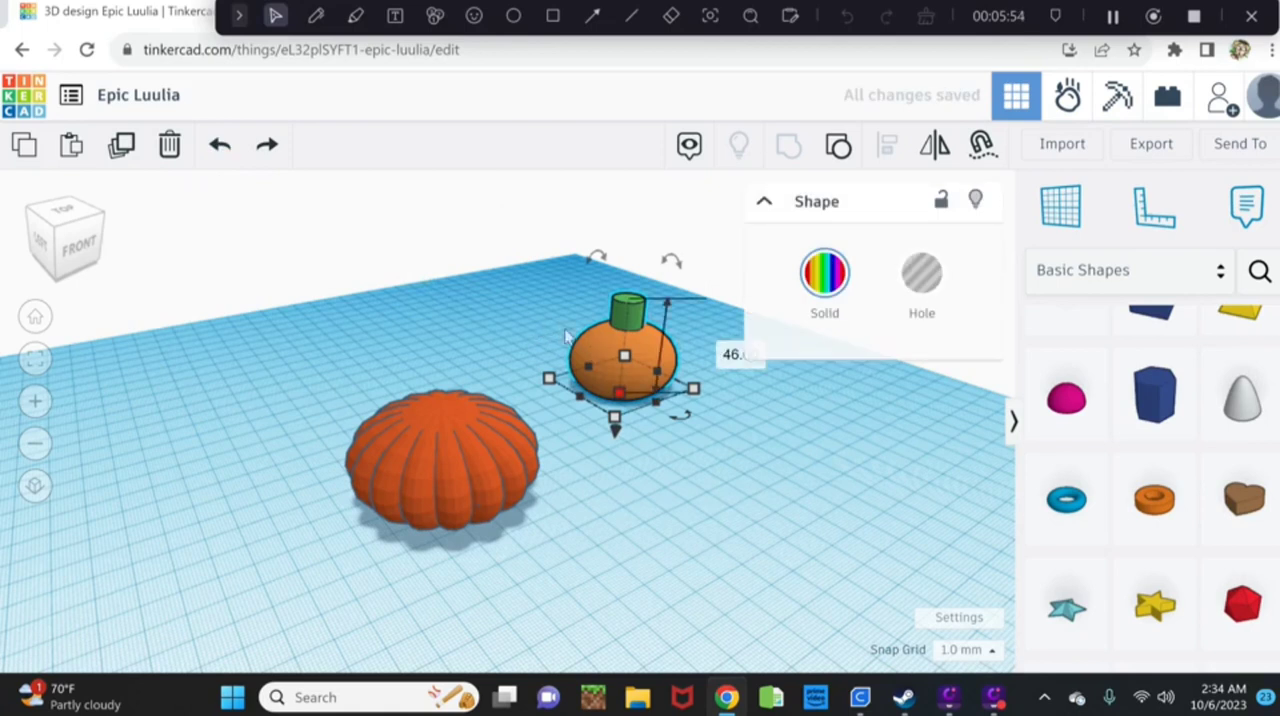
{"action": "left_click_drag", "start_coordinate": [625, 355], "coordinate": [593, 275]}
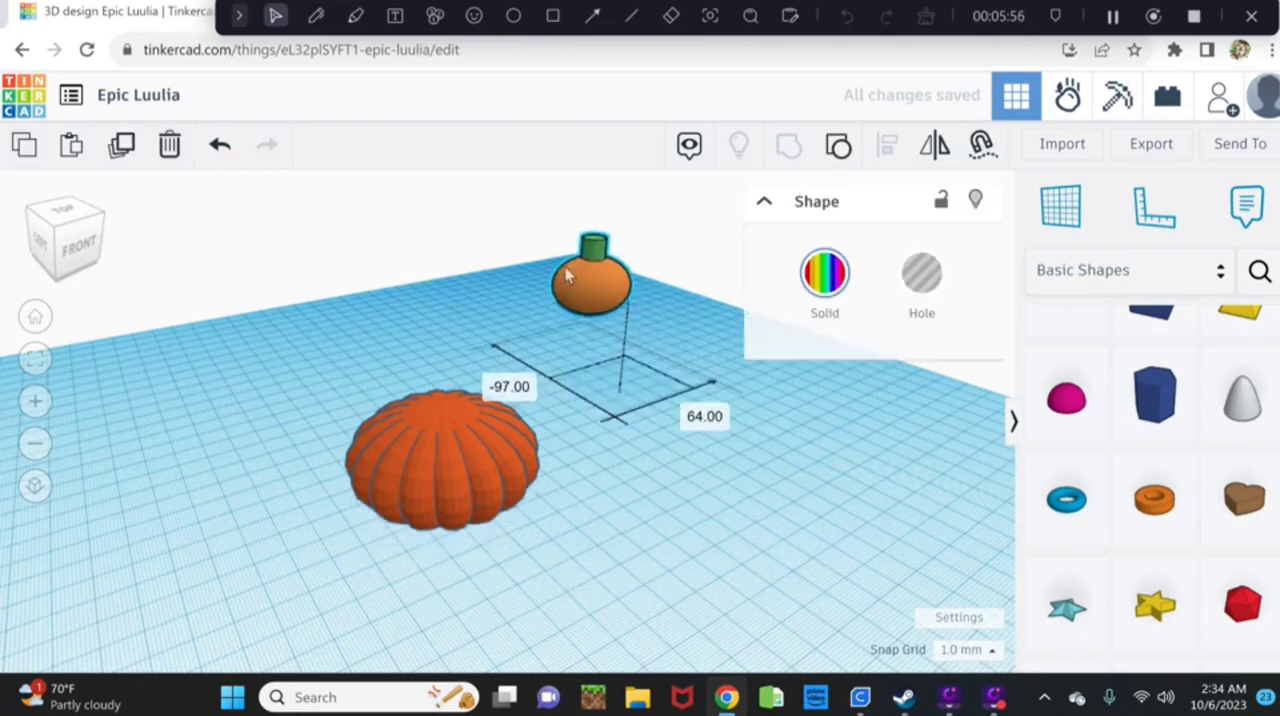
{"action": "left_click_drag", "start_coordinate": [590, 275], "coordinate": [568, 255]}
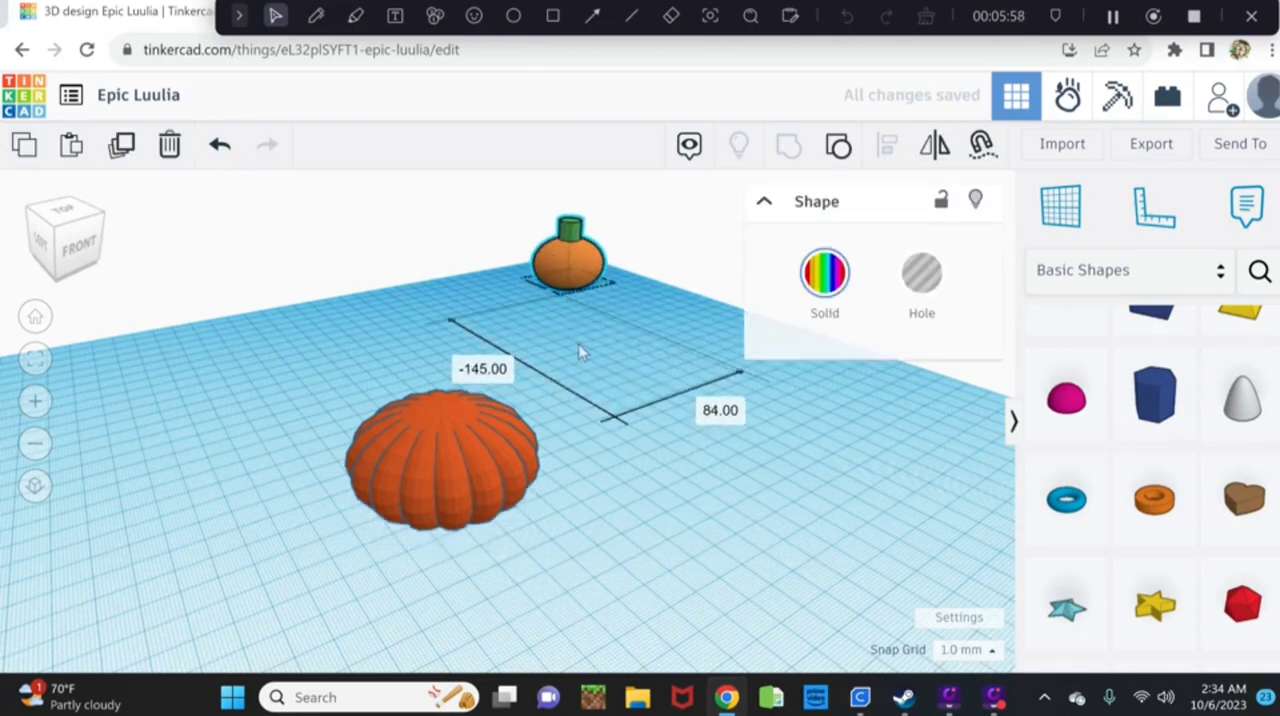
{"action": "left_click", "coordinate": [677, 512]}
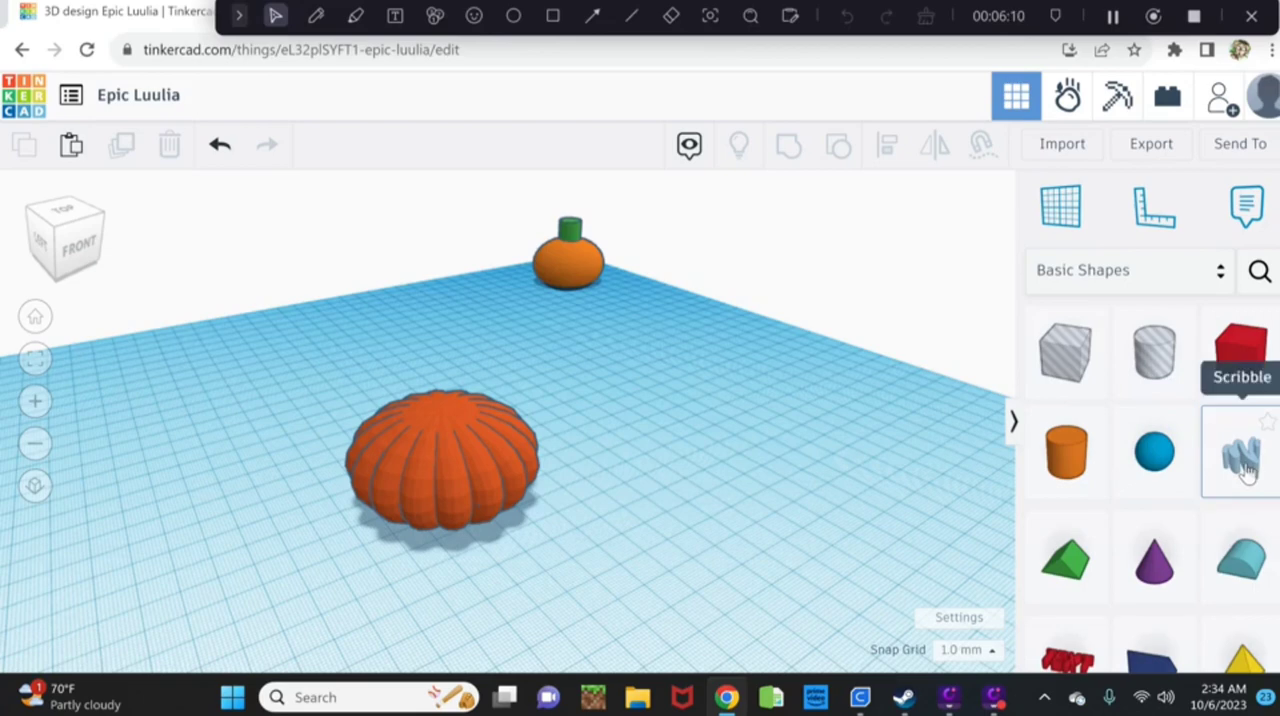
Draw a jagged, star-like blob in Scribble and erase part of its lower-right lobe.
{"action": "left_click", "coordinate": [1255, 454]}
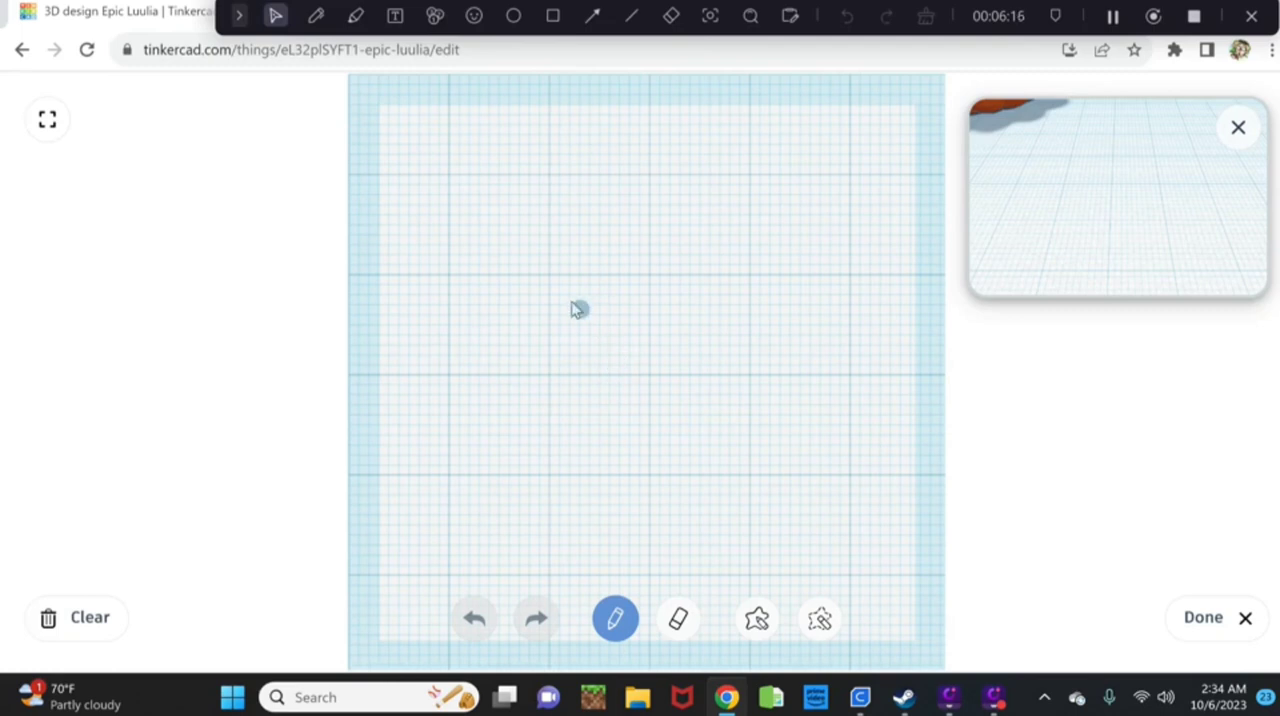
{"action": "left_click_drag", "start_coordinate": [570, 310], "coordinate": [600, 300]}
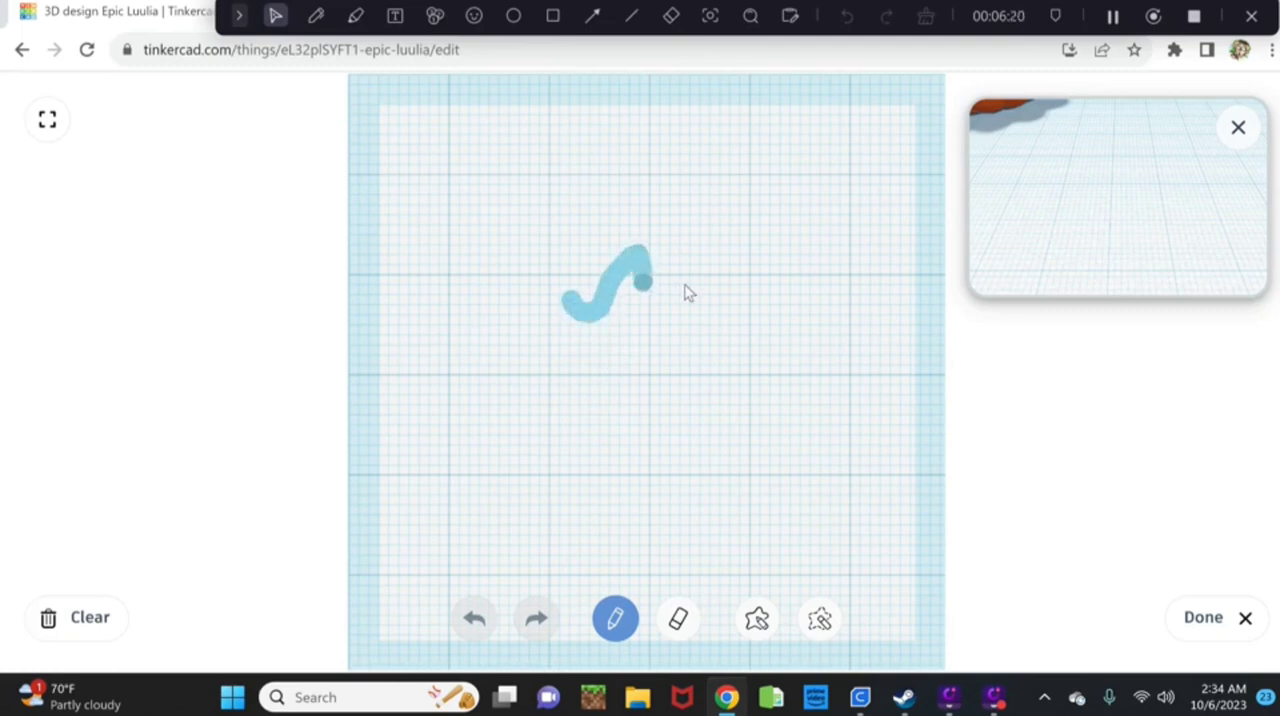
{"action": "left_click_drag", "start_coordinate": [645, 280], "coordinate": [670, 330]}
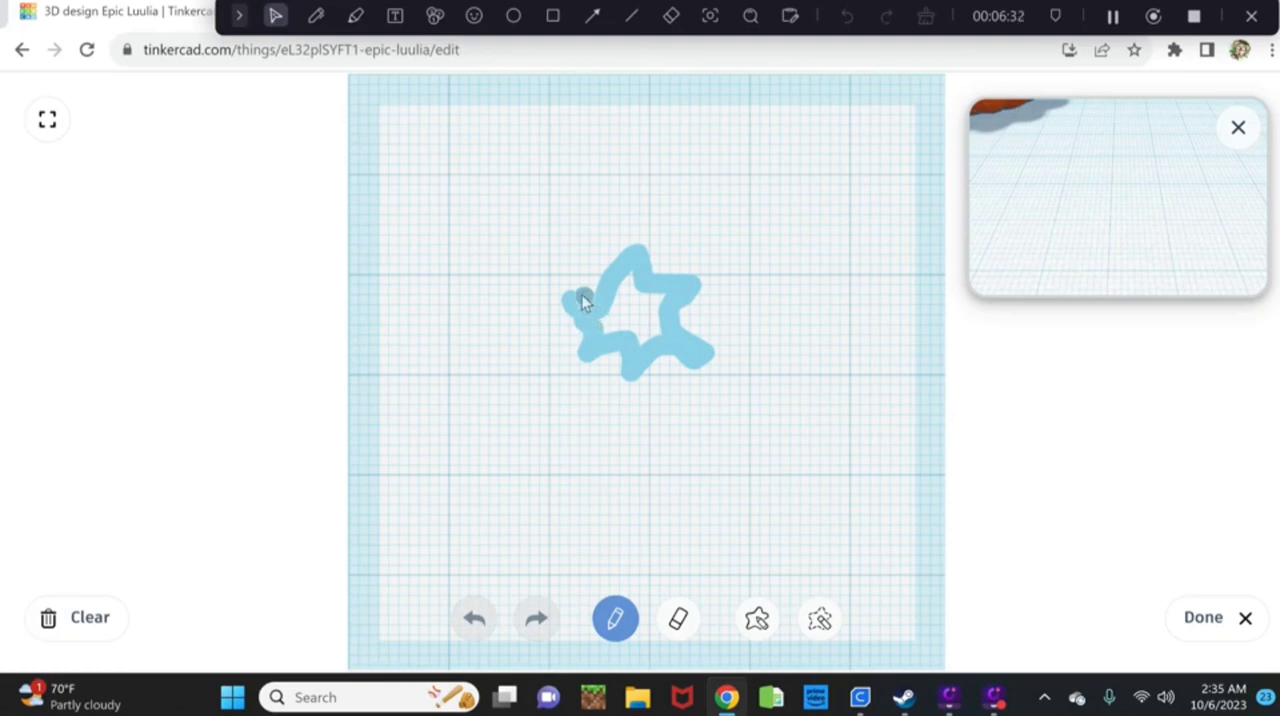
{"action": "mouse_move", "coordinate": [603, 292]}
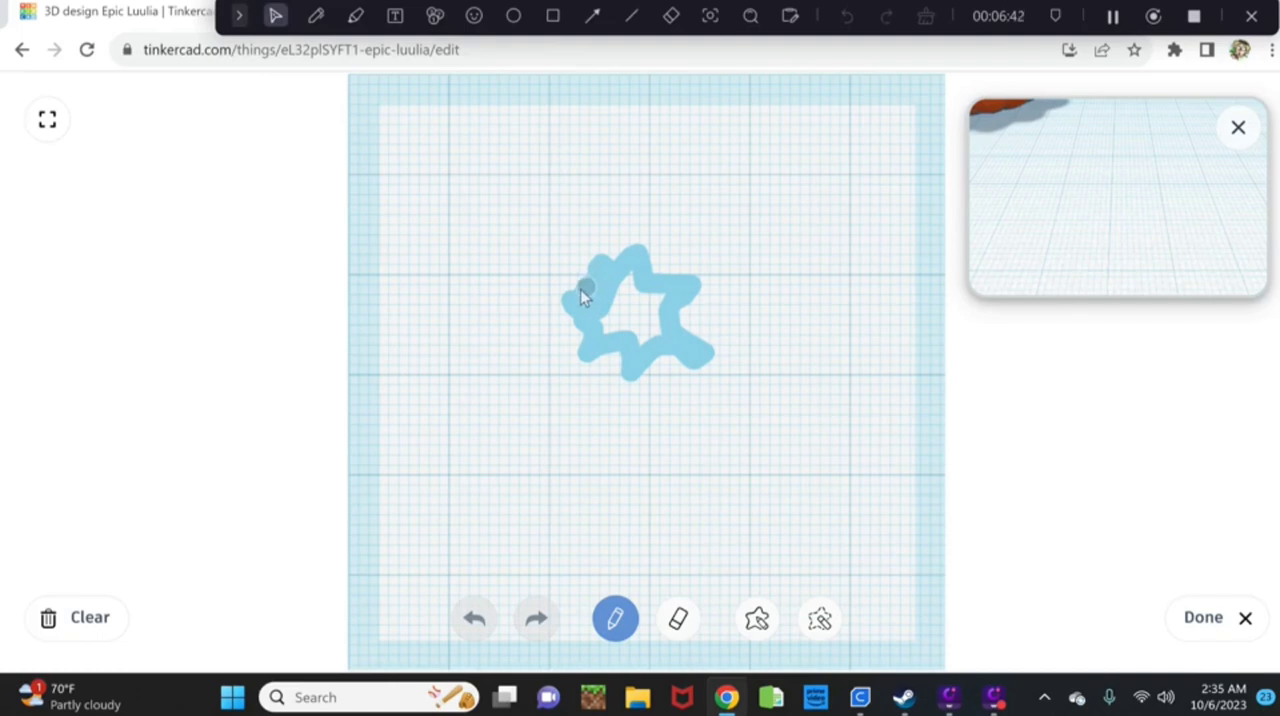
{"action": "mouse_move", "coordinate": [593, 320]}
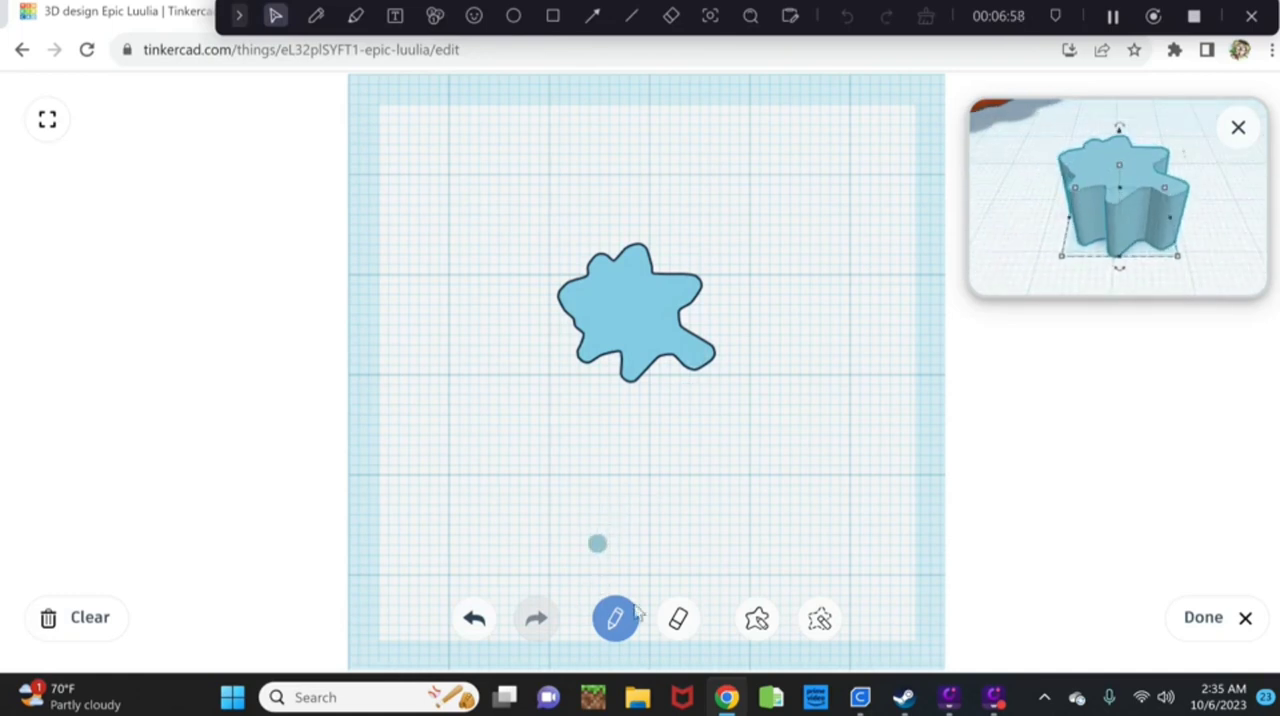
{"action": "left_click", "coordinate": [679, 618]}
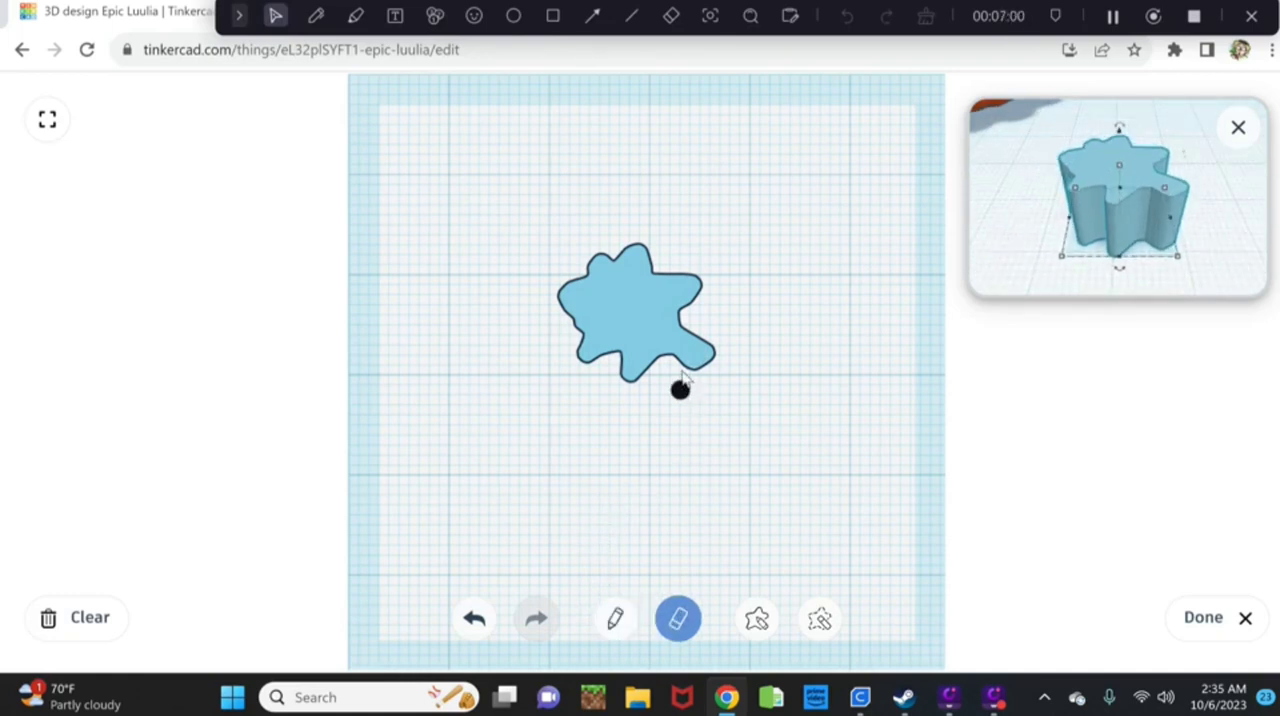
{"action": "mouse_move", "coordinate": [673, 369]}
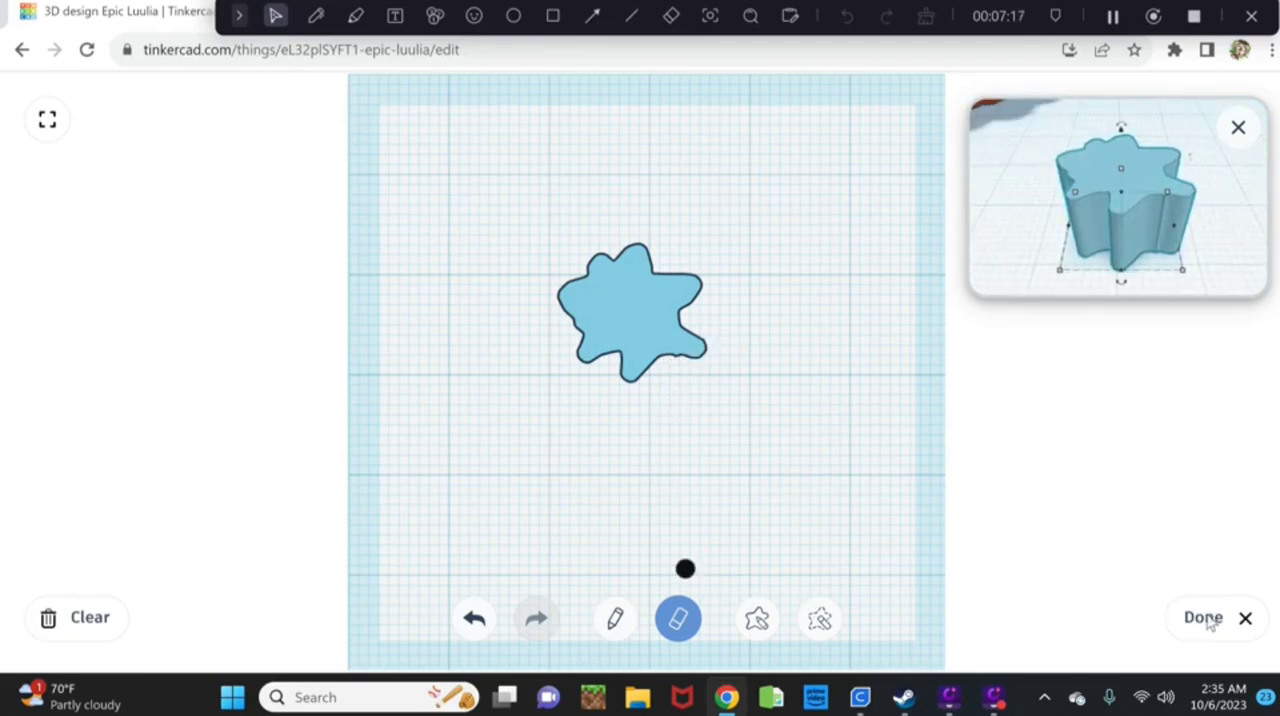
Finish the scribble, set the blob height to about 0.2 mm, and enlarge its outline slightly.
{"action": "left_click", "coordinate": [1202, 618]}
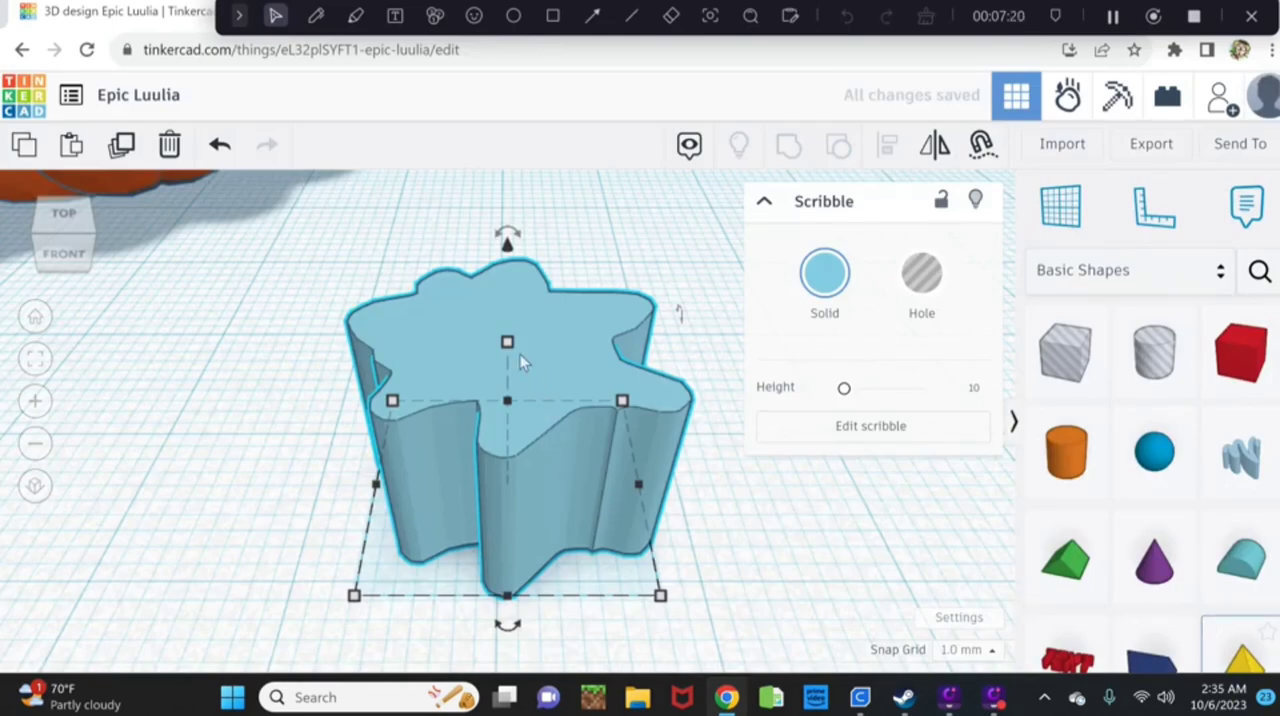
{"action": "left_click_drag", "start_coordinate": [507, 342], "coordinate": [507, 421]}
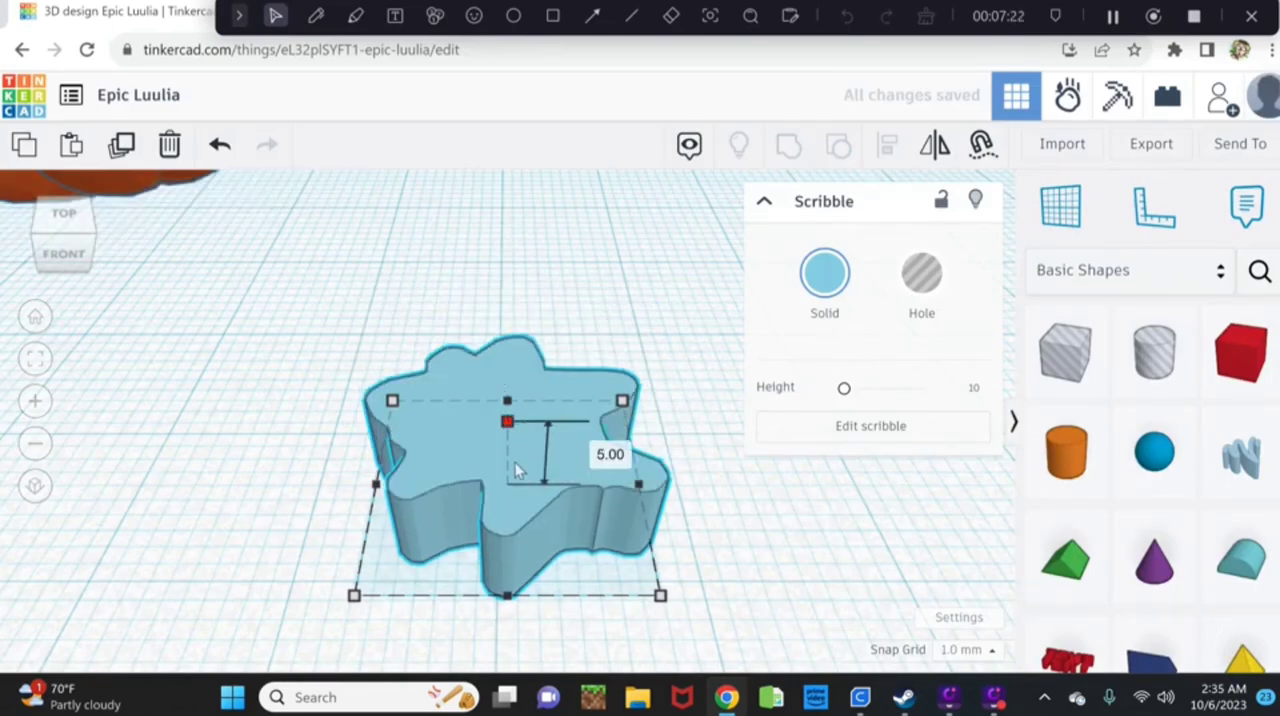
{"action": "left_click_drag", "start_coordinate": [507, 420], "coordinate": [507, 485]}
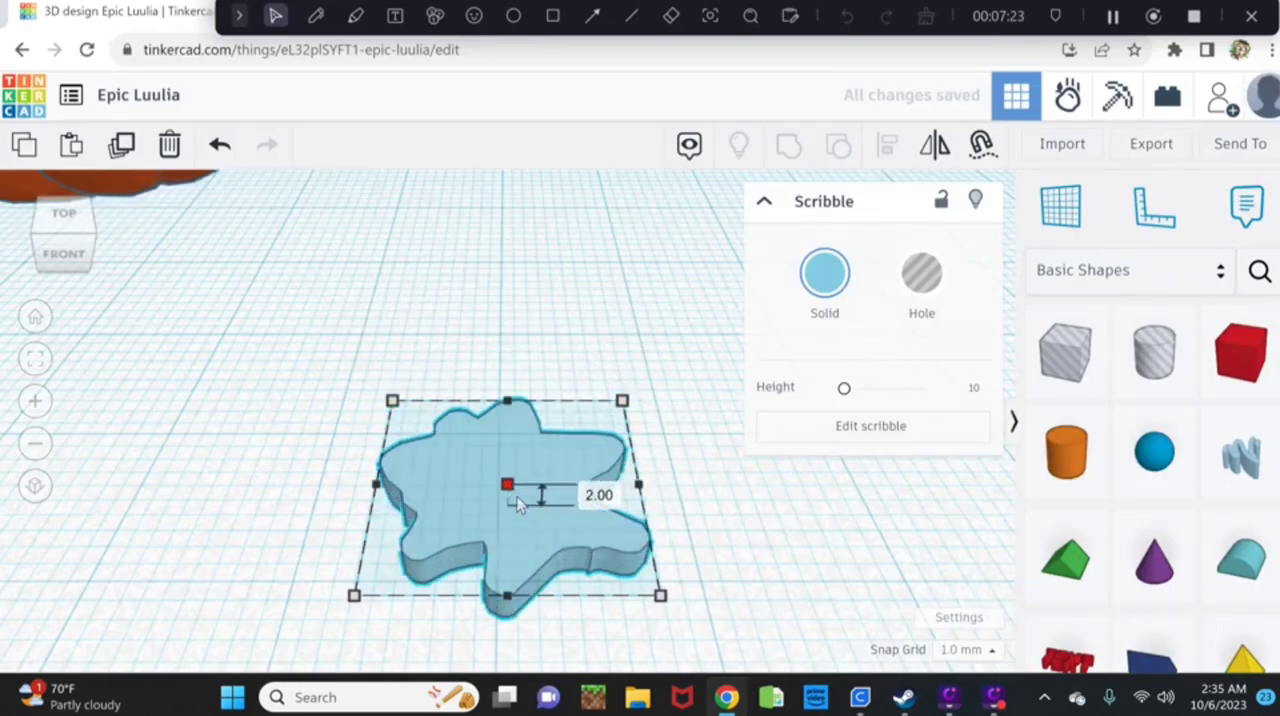
{"action": "left_click_drag", "start_coordinate": [507, 484], "coordinate": [507, 483]}
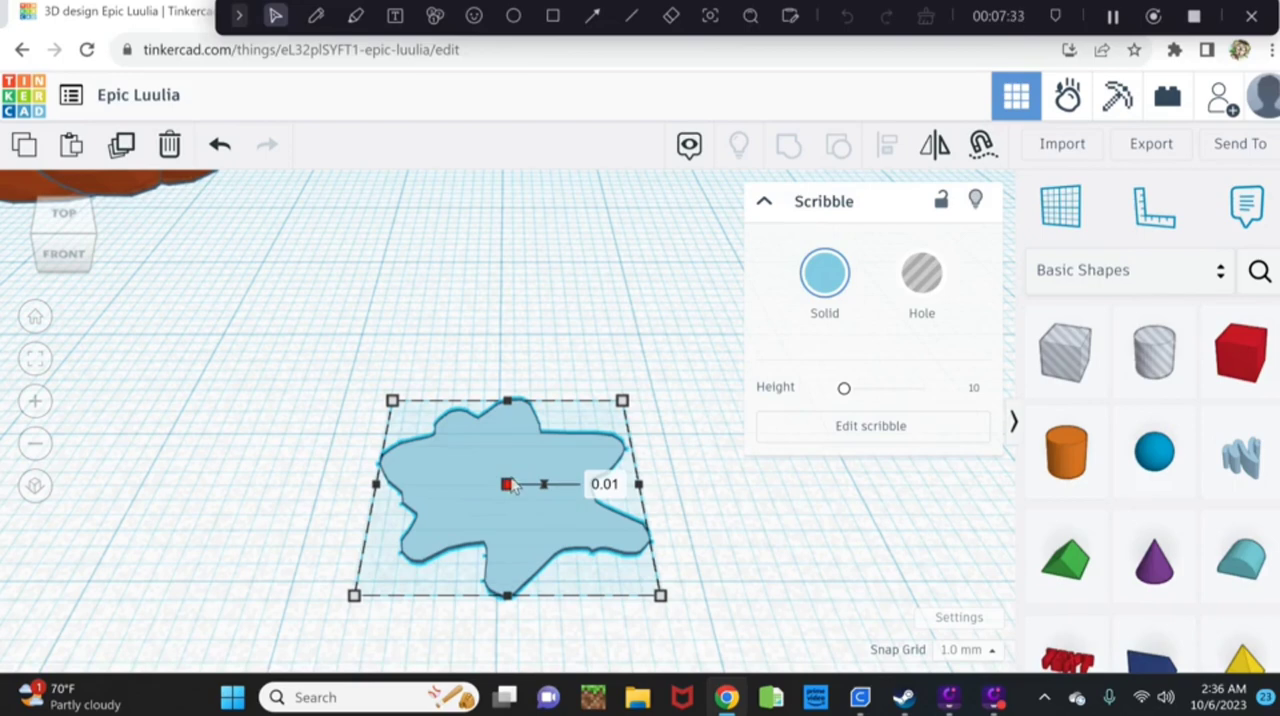
{"action": "left_click_drag", "start_coordinate": [505, 484], "coordinate": [505, 473]}
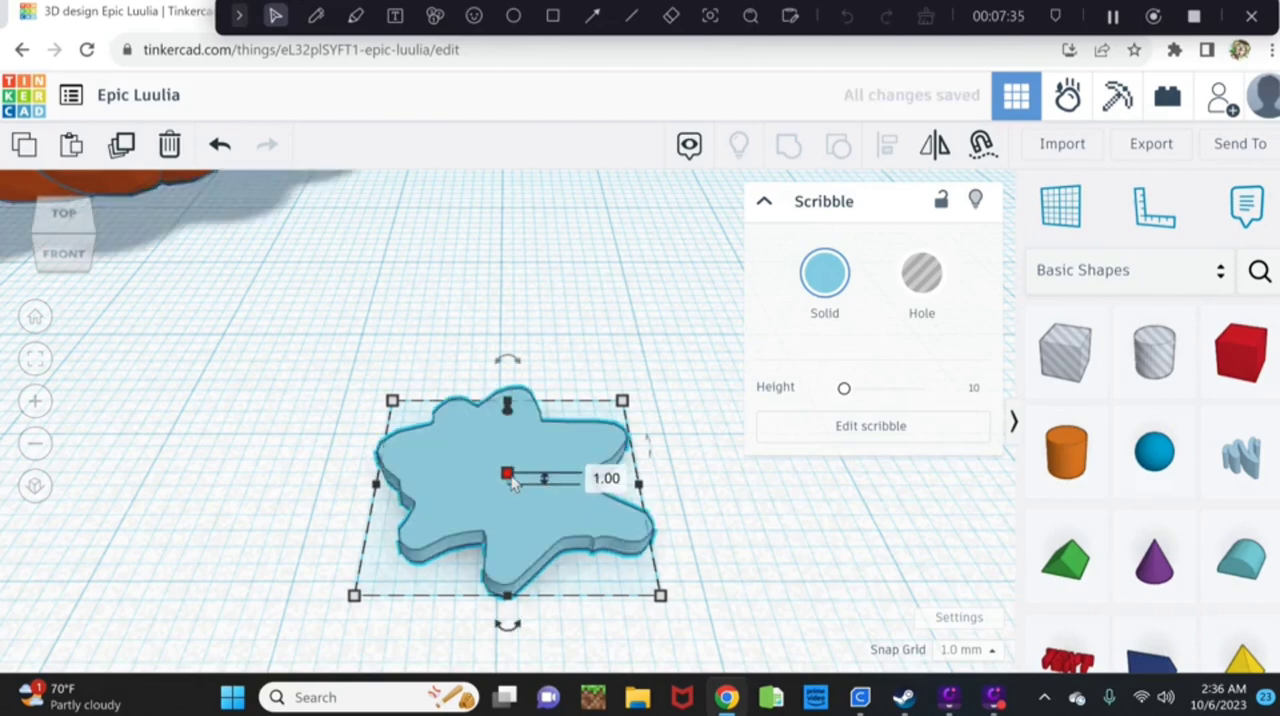
{"action": "left_click", "coordinate": [607, 478]}
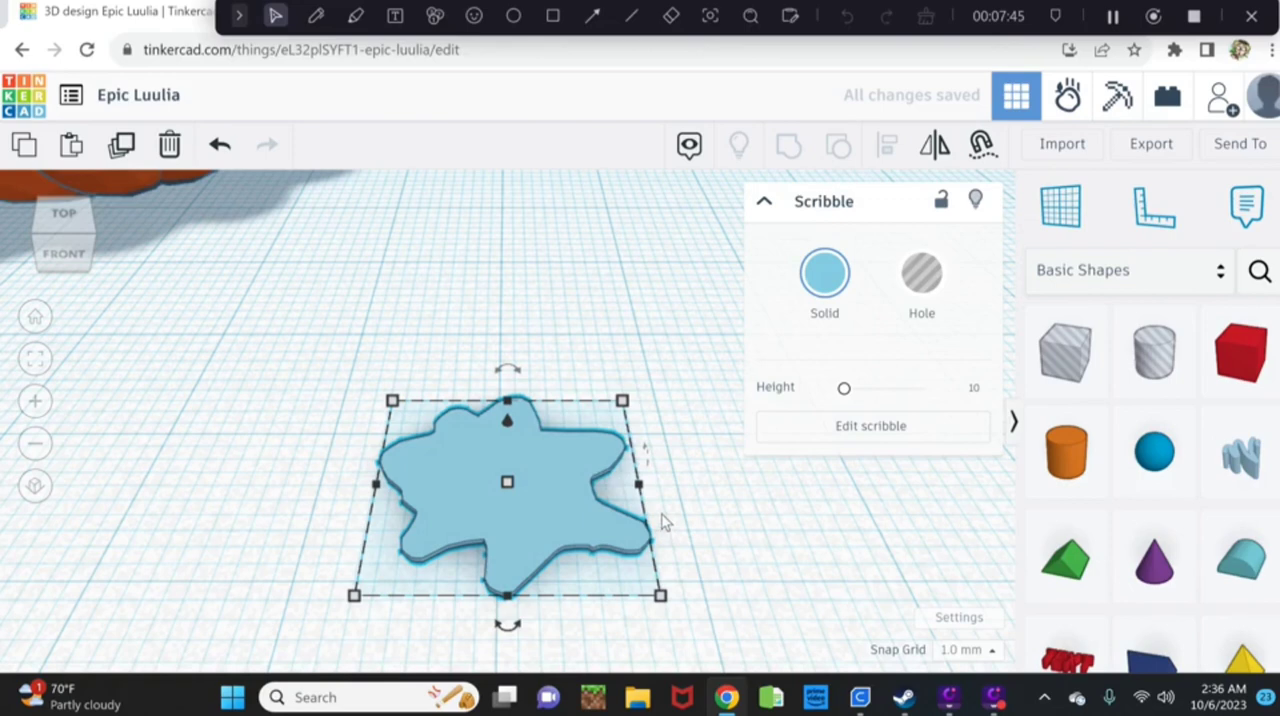
{"action": "mouse_move", "coordinate": [660, 510]}
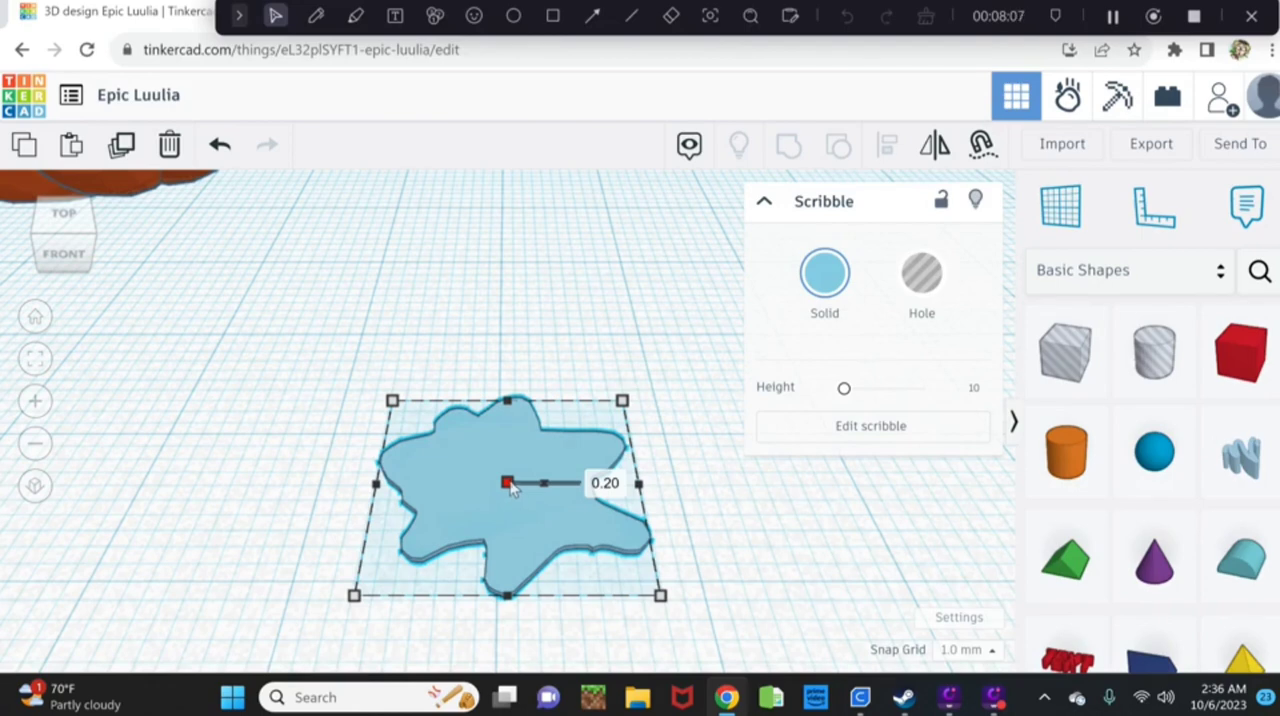
{"action": "left_click_drag", "start_coordinate": [660, 595], "coordinate": [660, 595]}
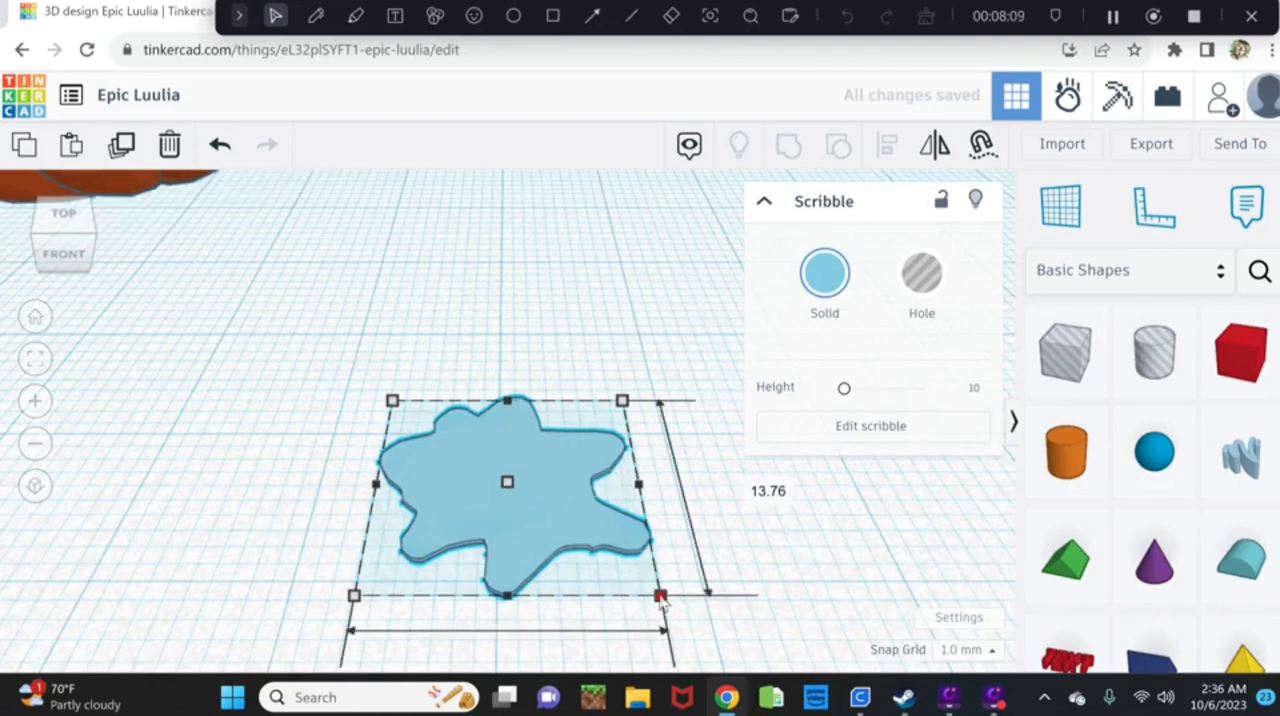
{"action": "left_click_drag", "start_coordinate": [658, 595], "coordinate": [667, 601]}
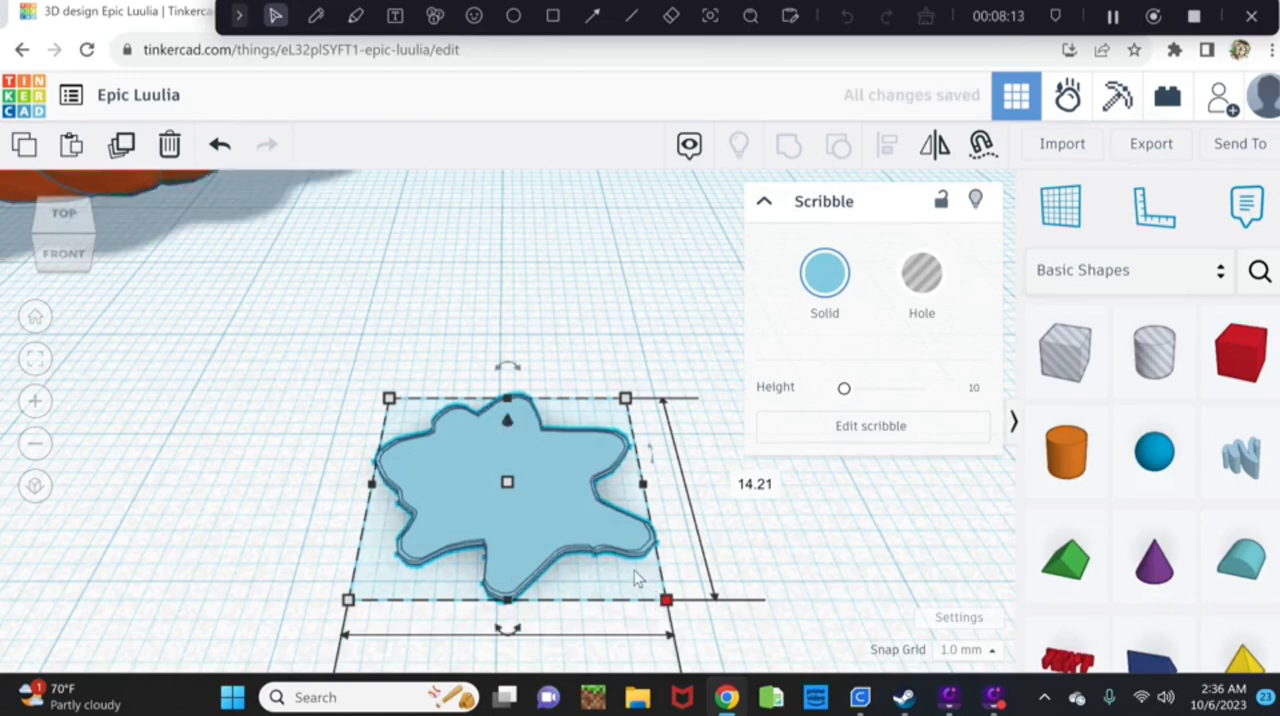
{"action": "mouse_move", "coordinate": [445, 545]}
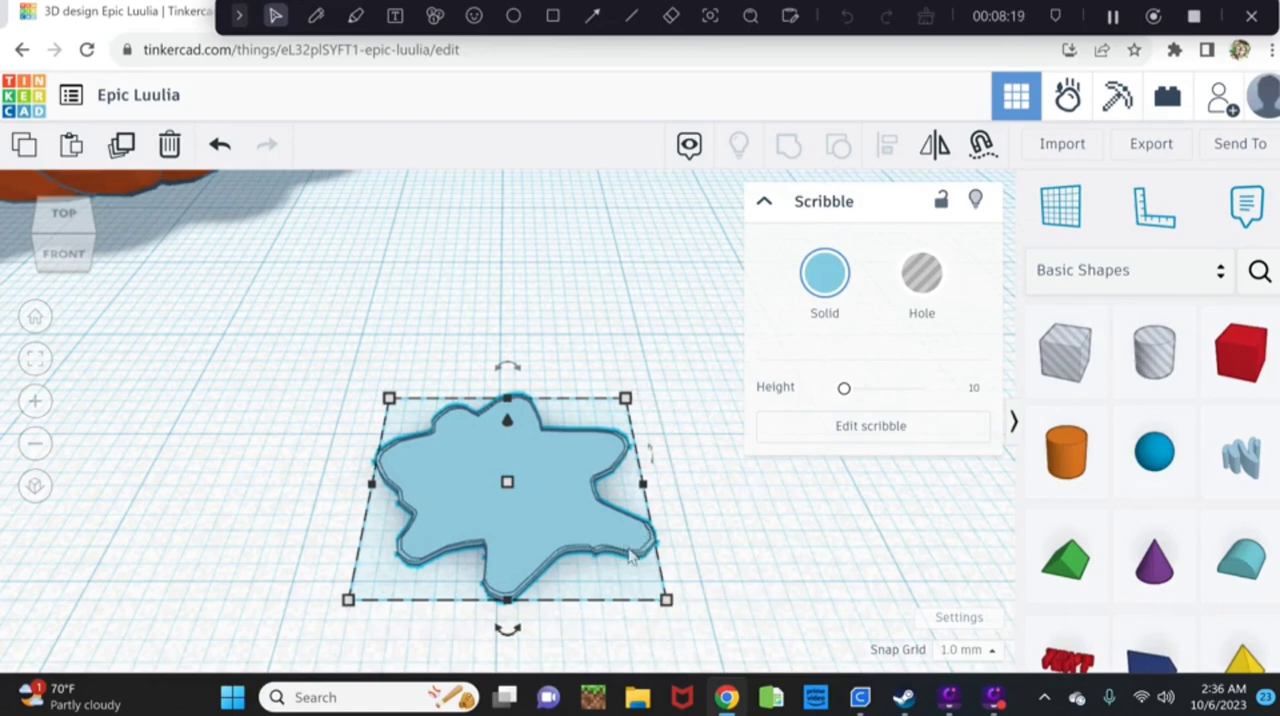
{"action": "mouse_move", "coordinate": [525, 513]}
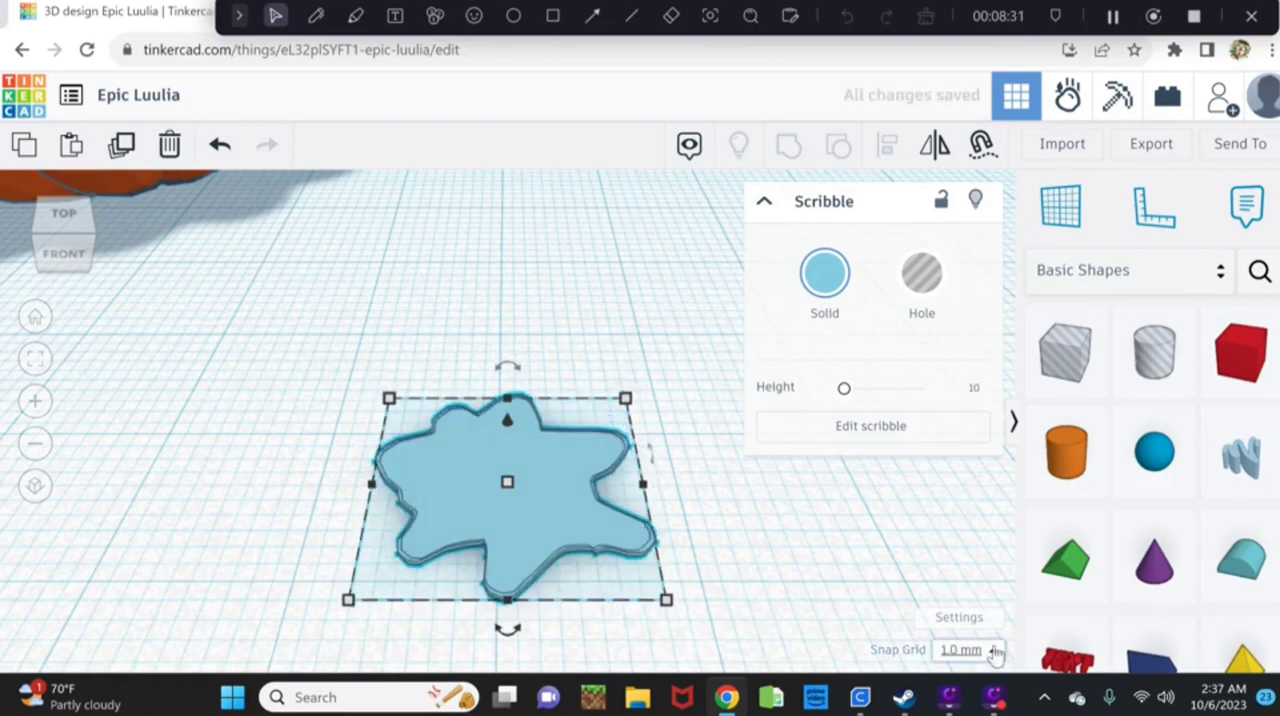
Set Snap Grid to 0.1 mm, then undo a trial stack of copied blob layers.
{"action": "left_click", "coordinate": [967, 650]}
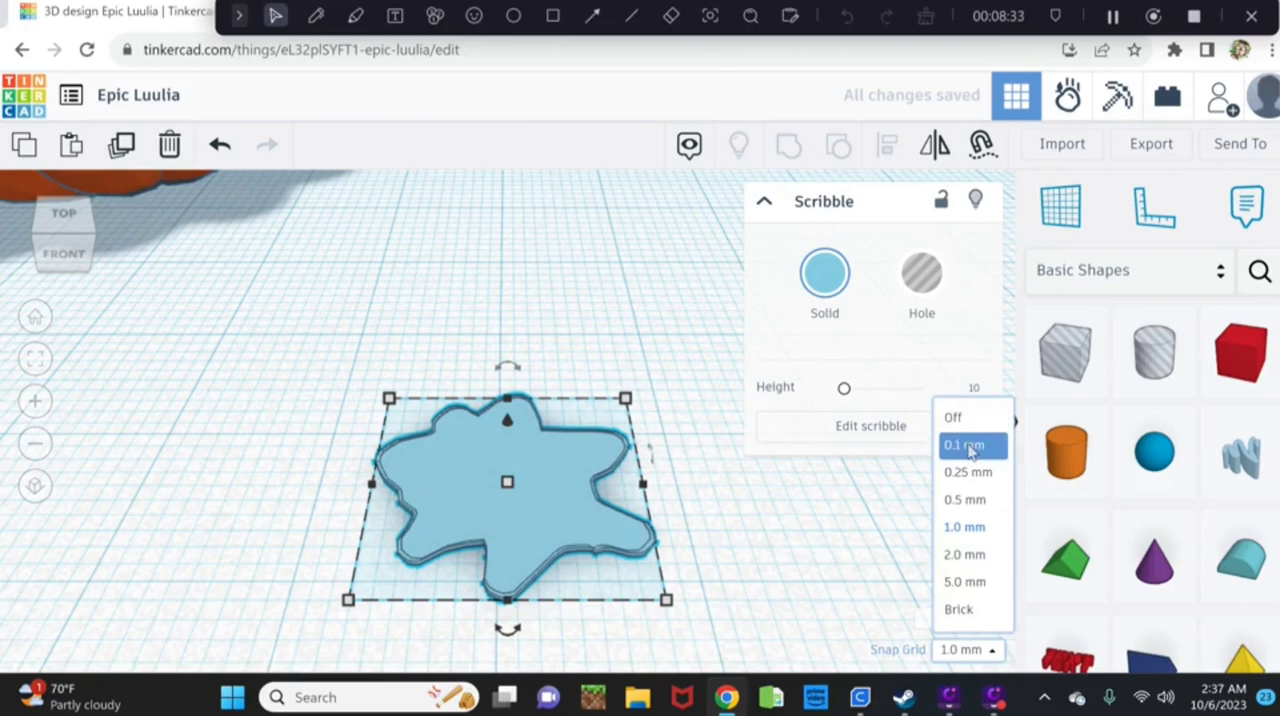
{"action": "left_click", "coordinate": [966, 445]}
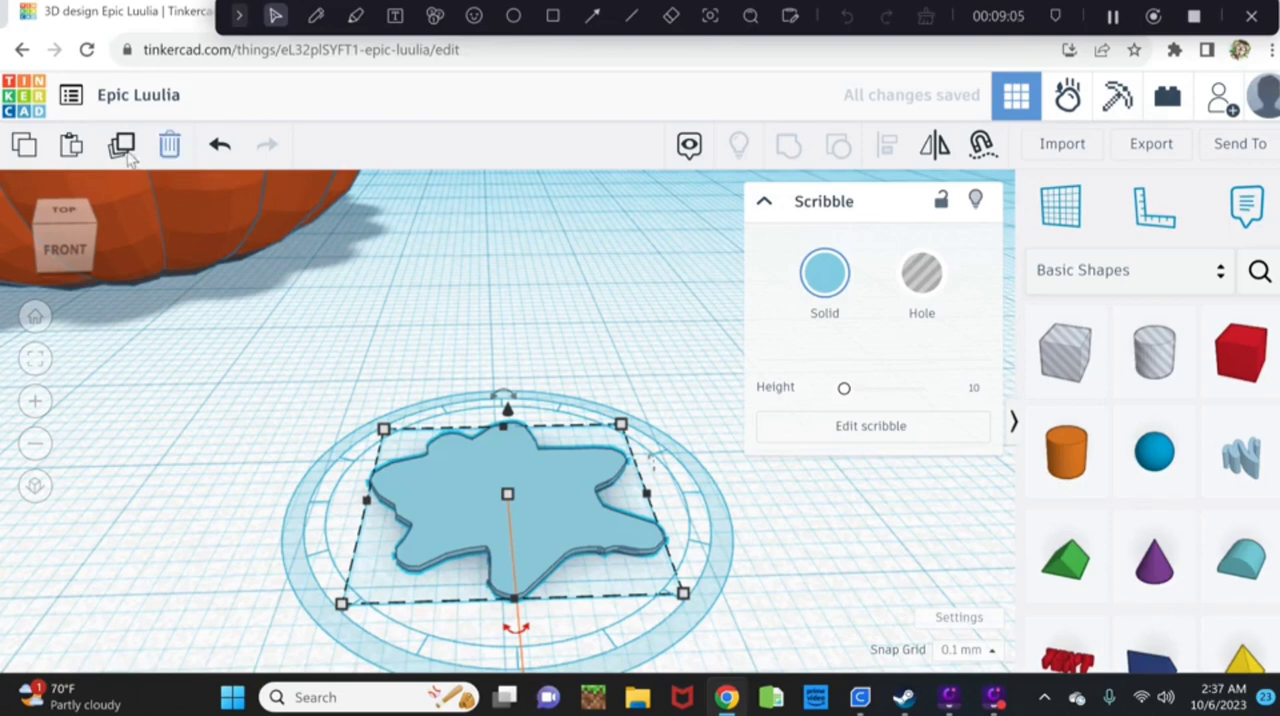
{"action": "mouse_move", "coordinate": [121, 150]}
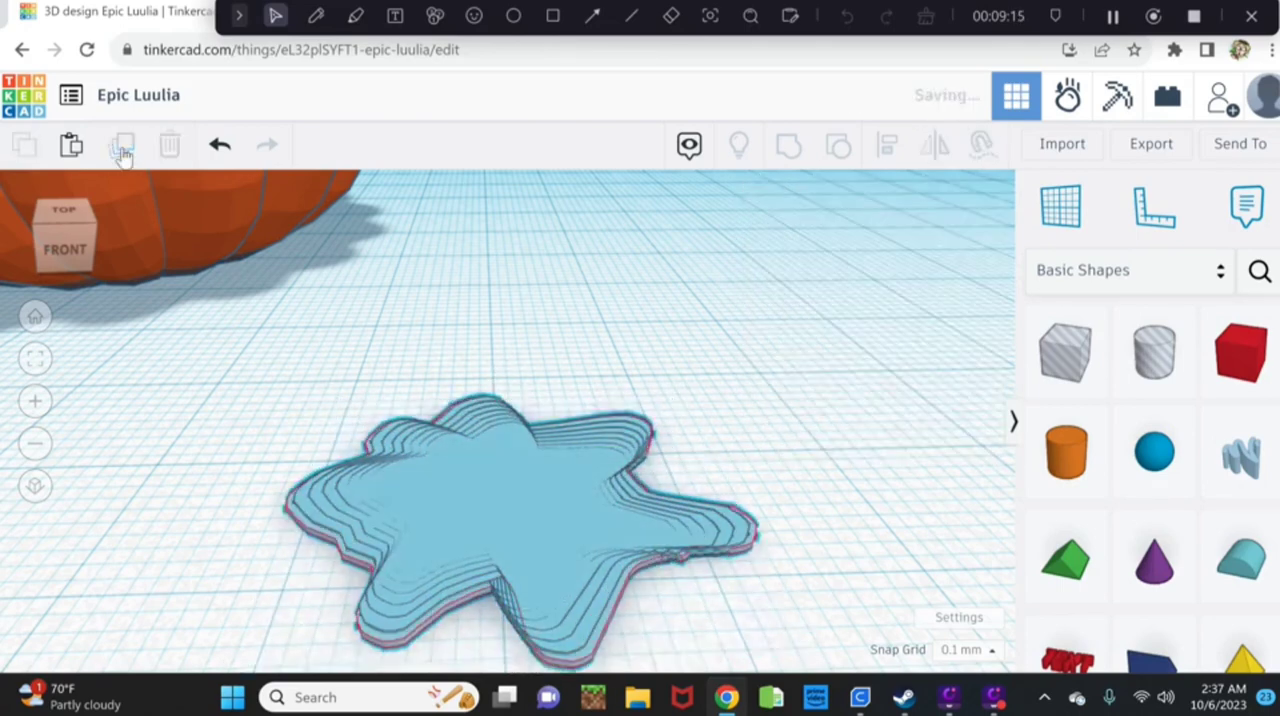
{"action": "left_click", "coordinate": [515, 490]}
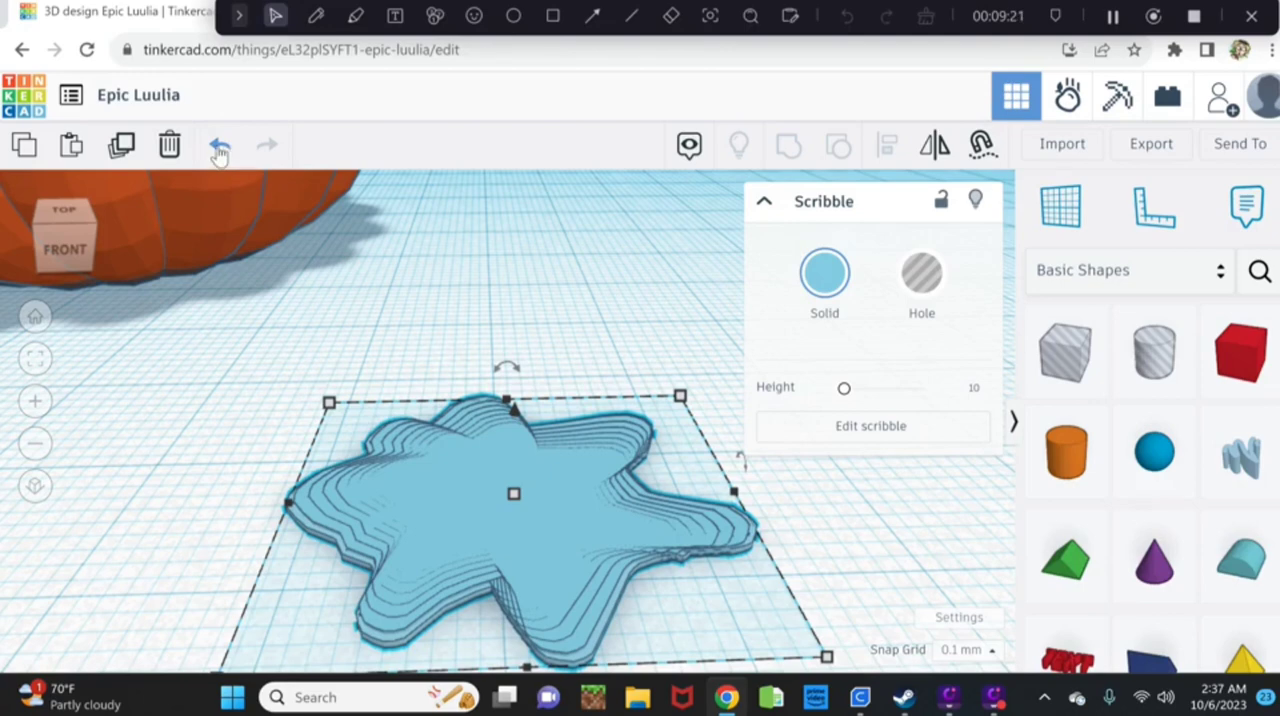
{"action": "left_click", "coordinate": [217, 145]}
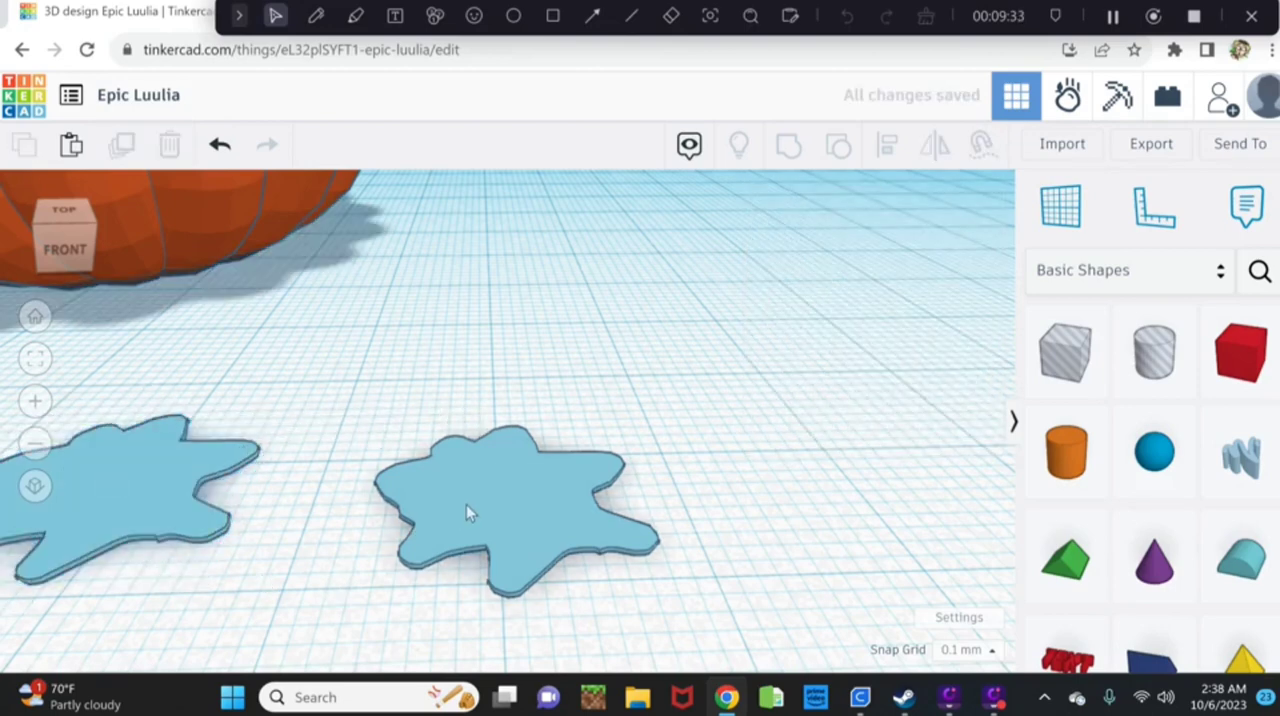
Duplicate the flat blob, then turn the copy slightly and shrink it a little.
{"action": "left_click", "coordinate": [470, 510]}
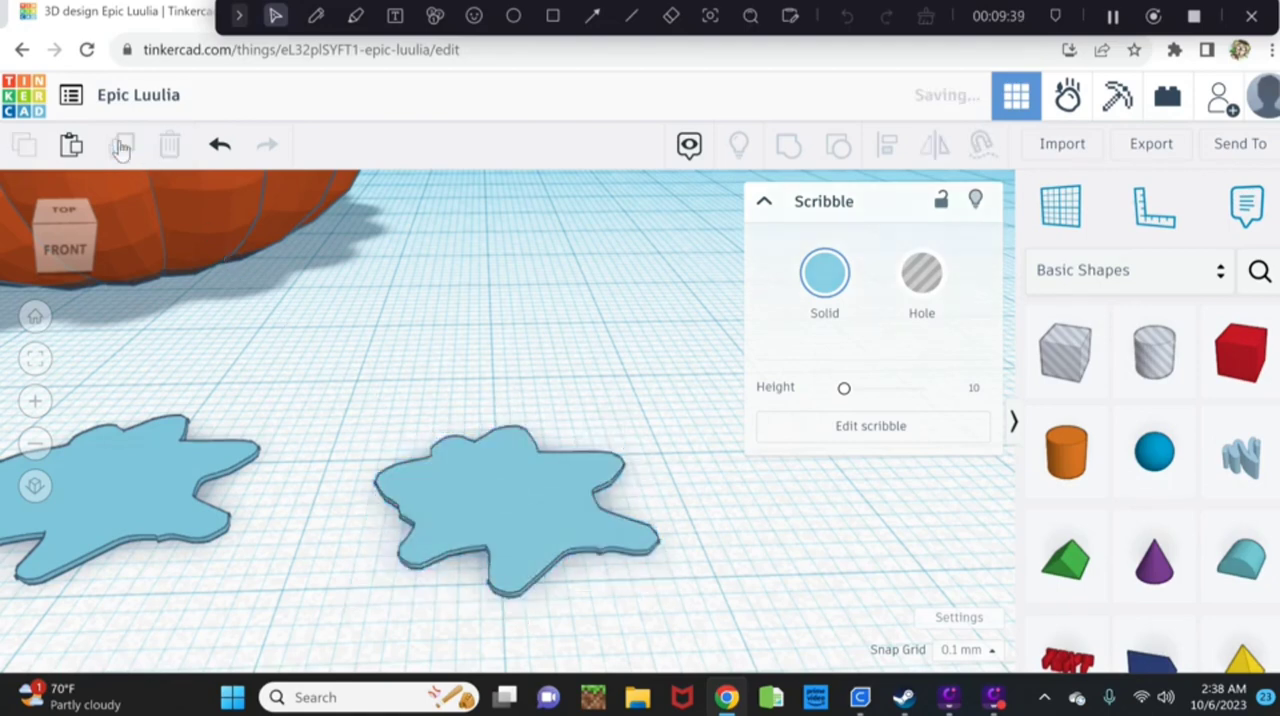
{"action": "left_click", "coordinate": [507, 495]}
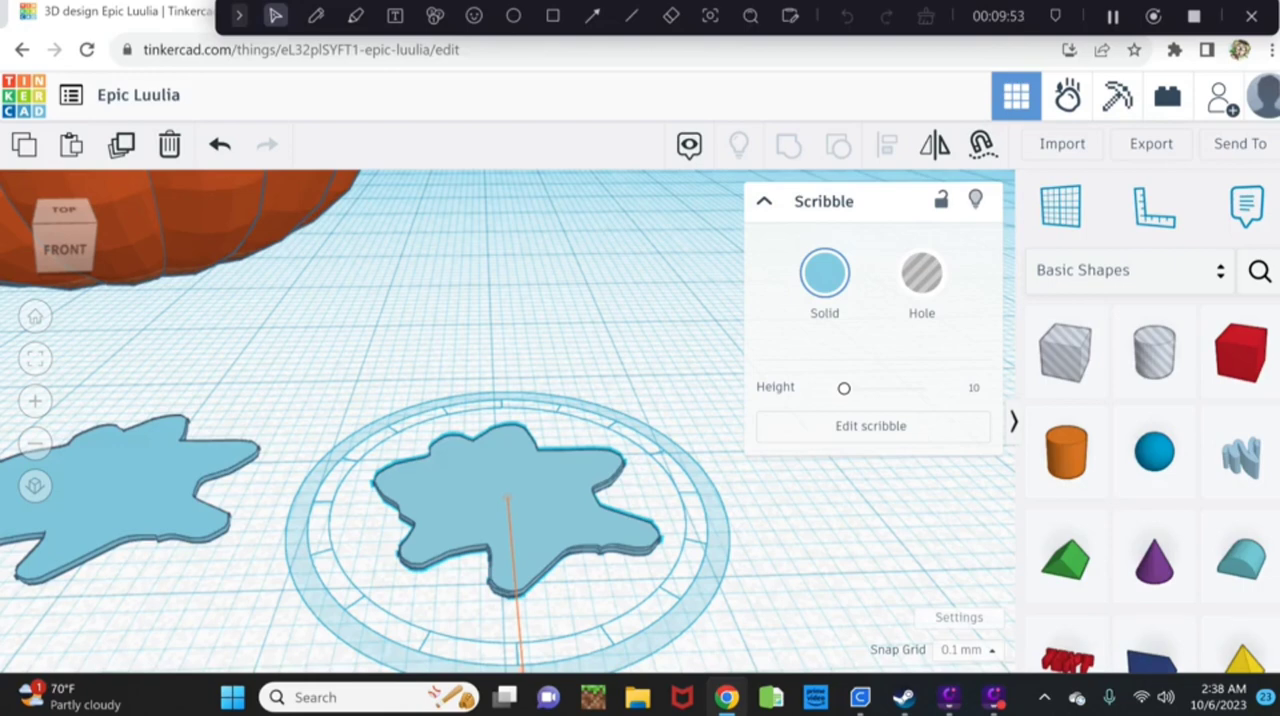
{"action": "left_click", "coordinate": [505, 505]}
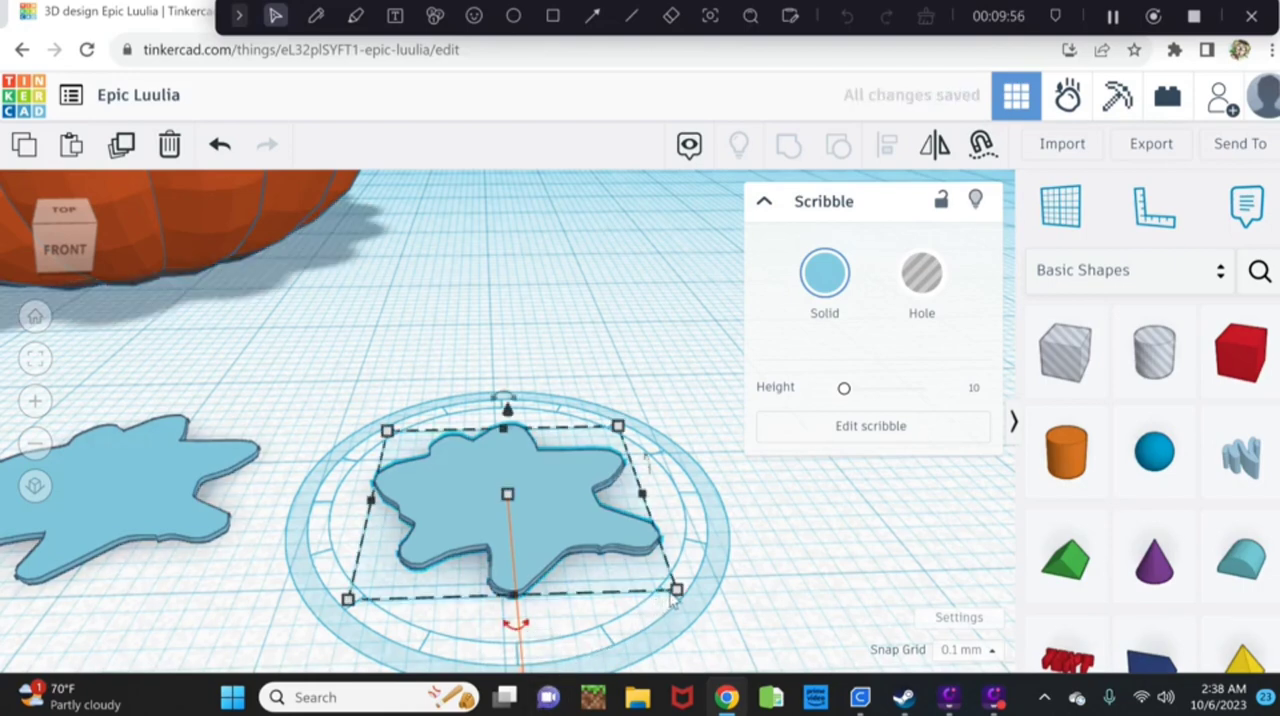
{"action": "left_click_drag", "start_coordinate": [677, 590], "coordinate": [677, 590]}
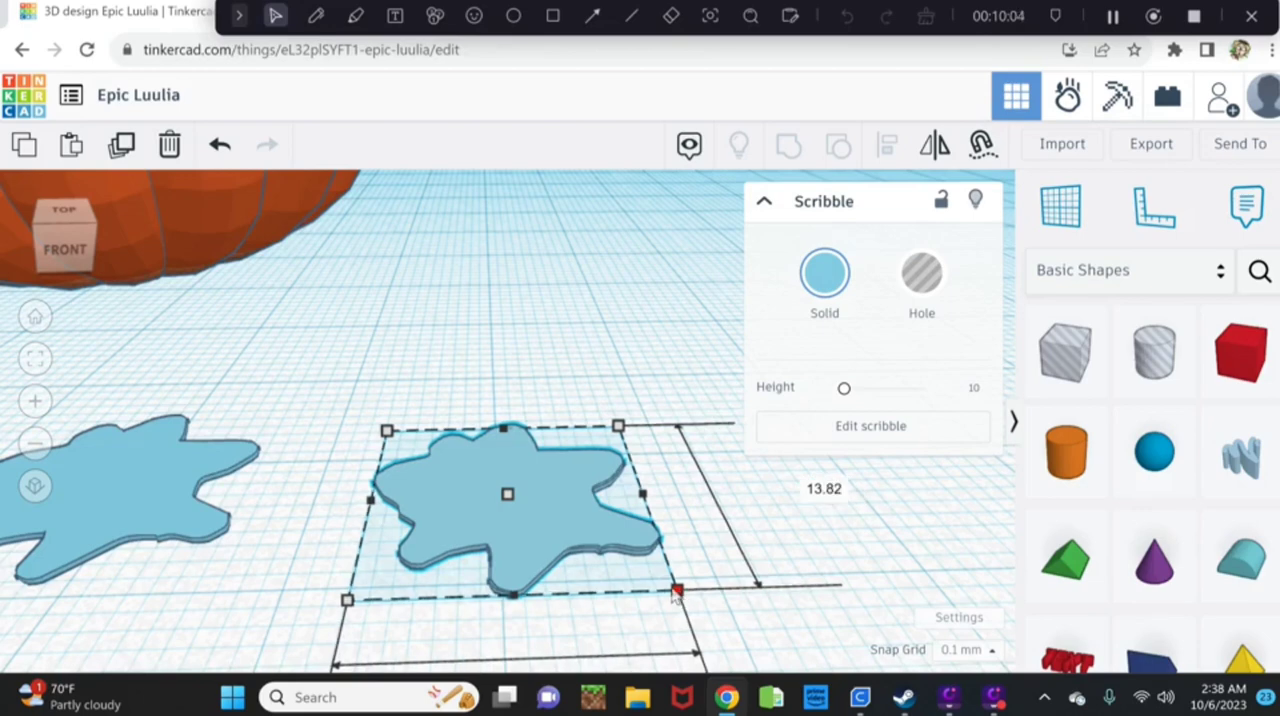
{"action": "left_click_drag", "start_coordinate": [676, 589], "coordinate": [673, 591]}
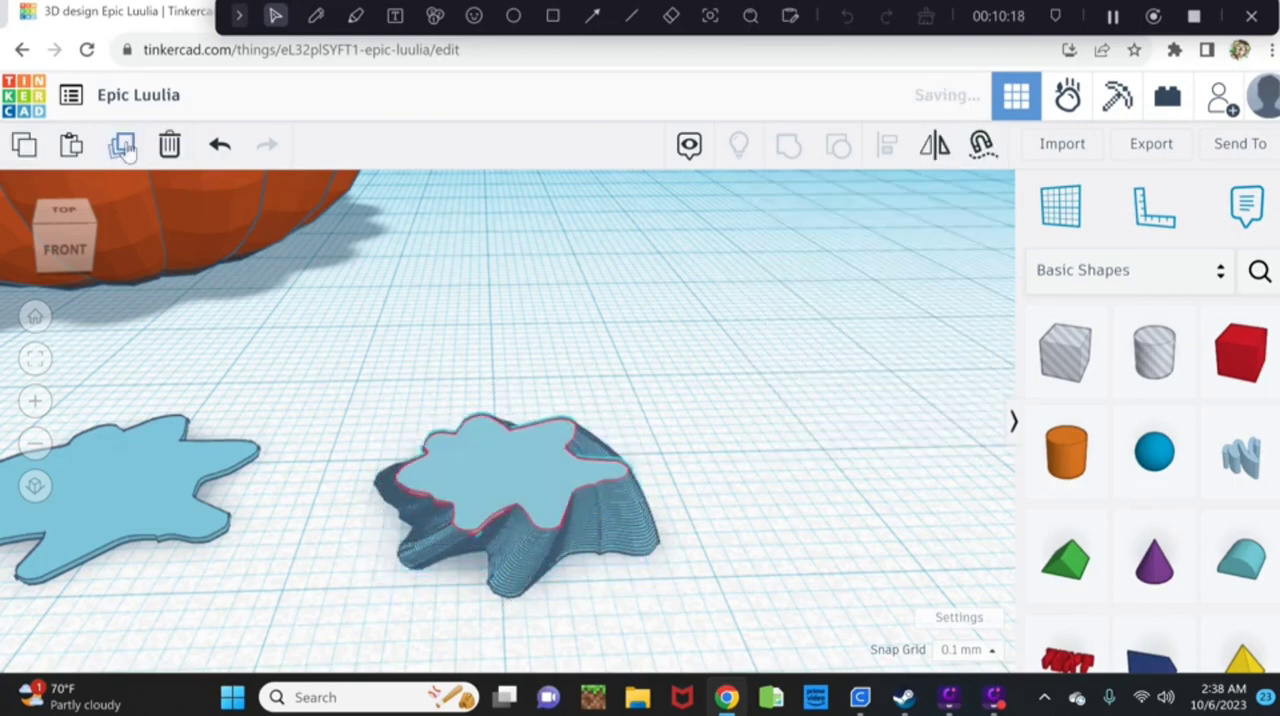
Repeat Duplicate to stack twisting, shrinking layers up to a small star-shaped top.
{"action": "left_click", "coordinate": [505, 475]}
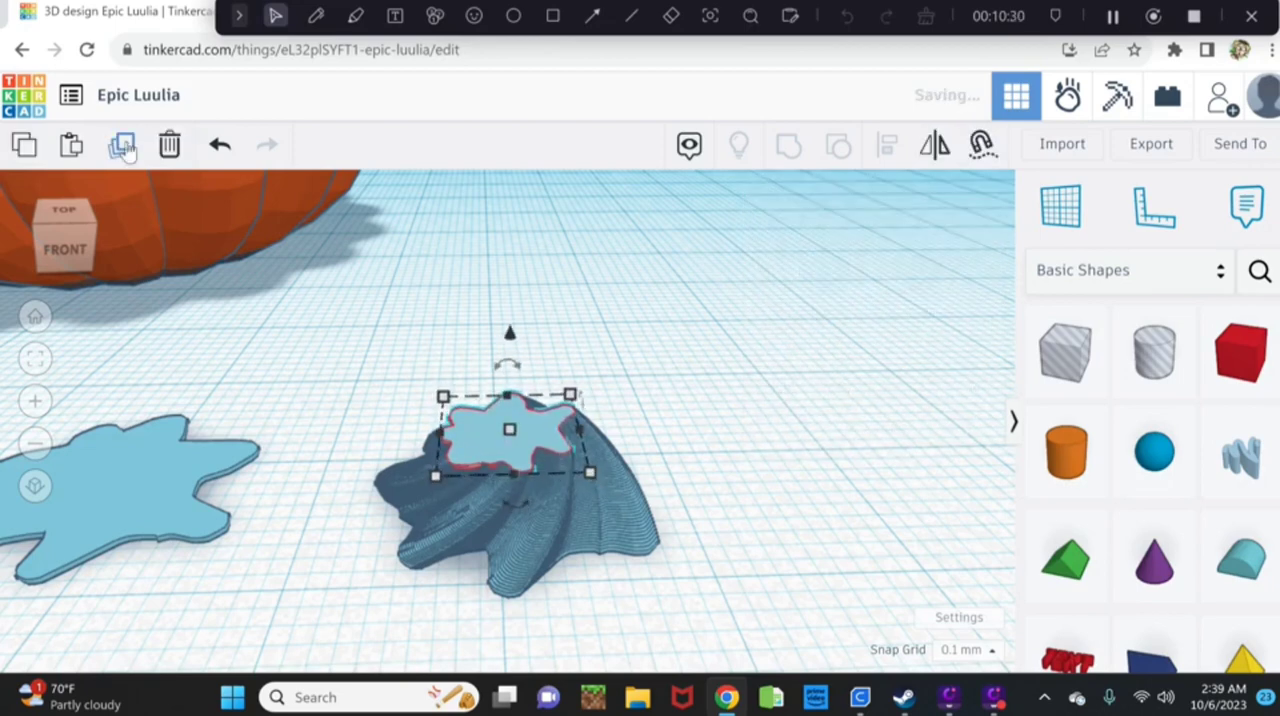
{"action": "left_click", "coordinate": [120, 145]}
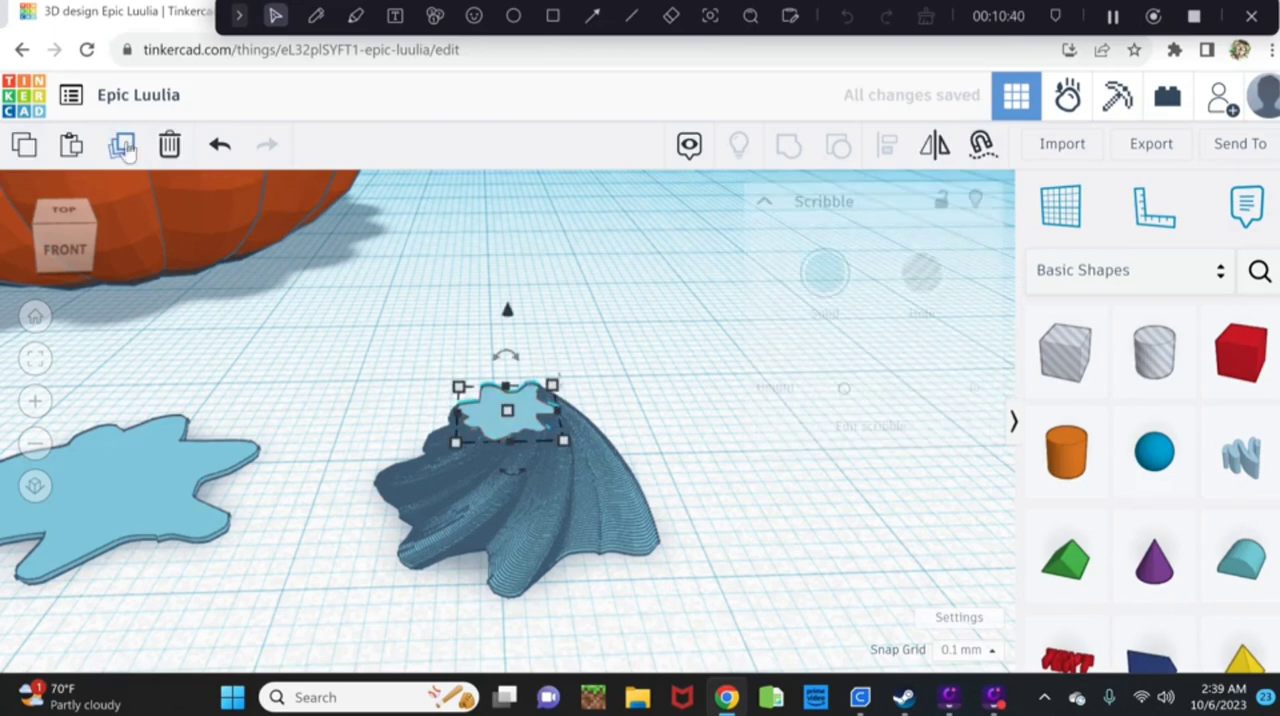
{"action": "left_click", "coordinate": [120, 145]}
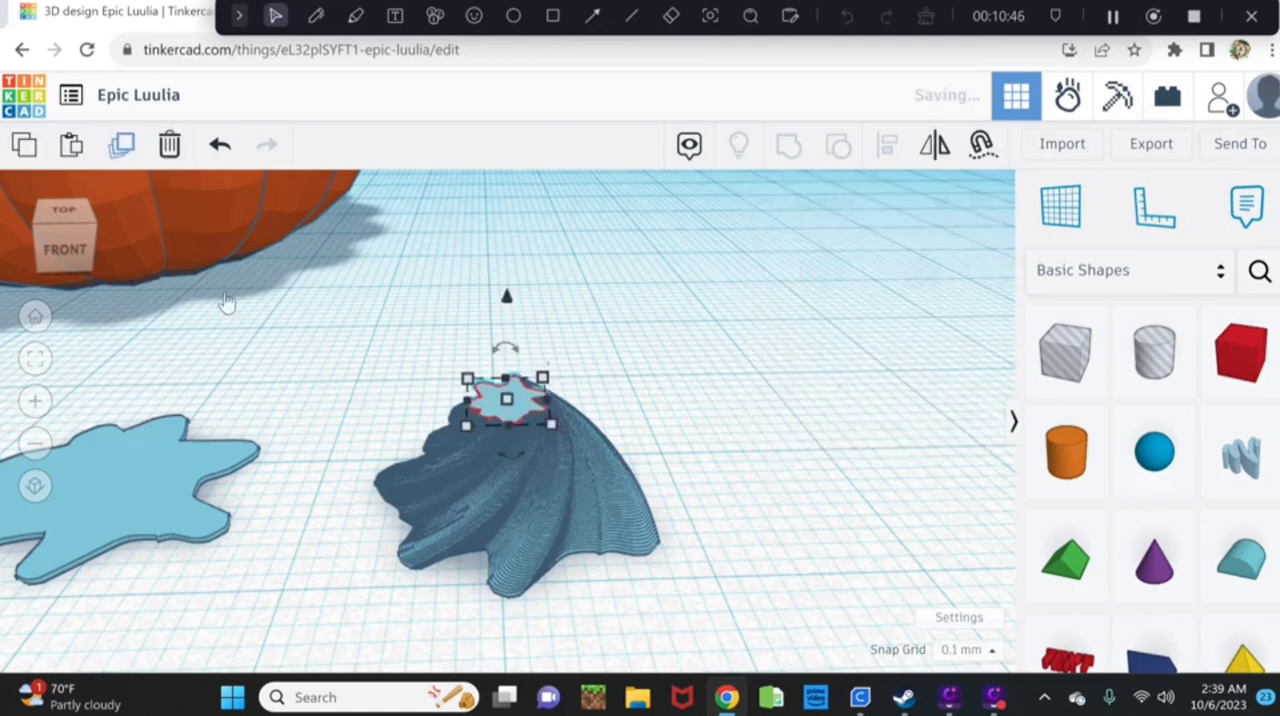
{"action": "left_click", "coordinate": [506, 403]}
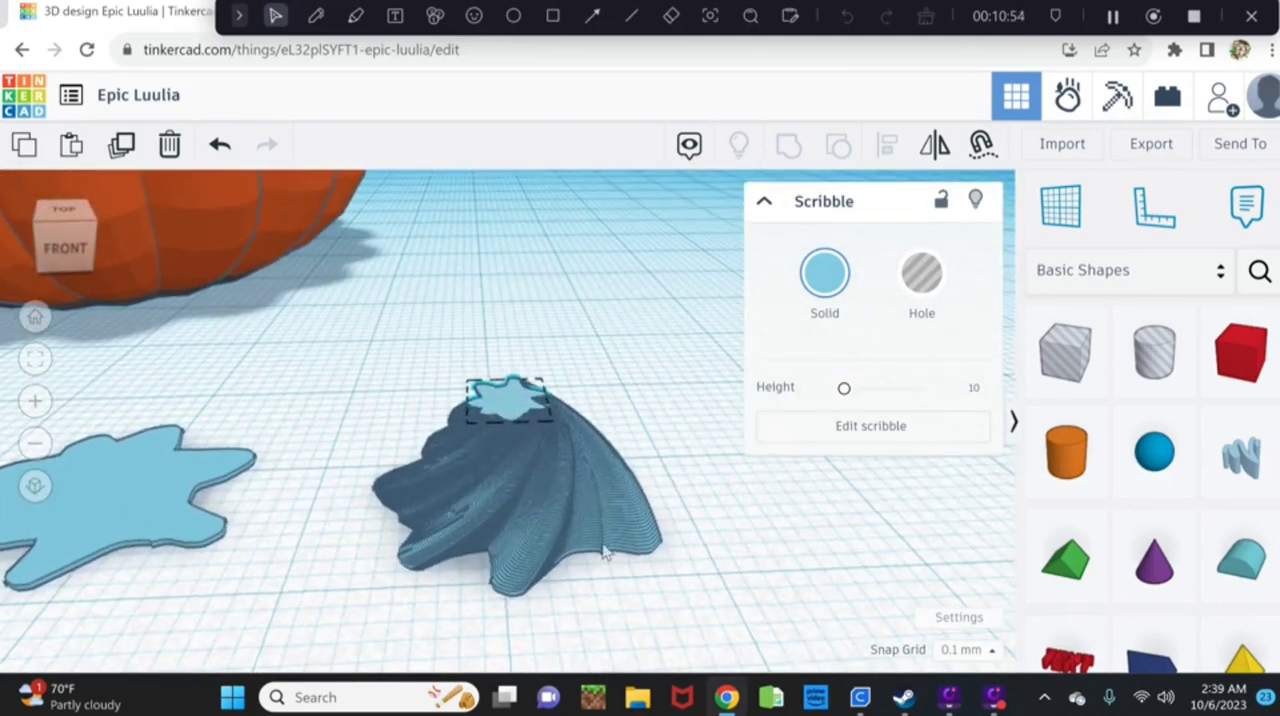
{"action": "left_click", "coordinate": [506, 400]}
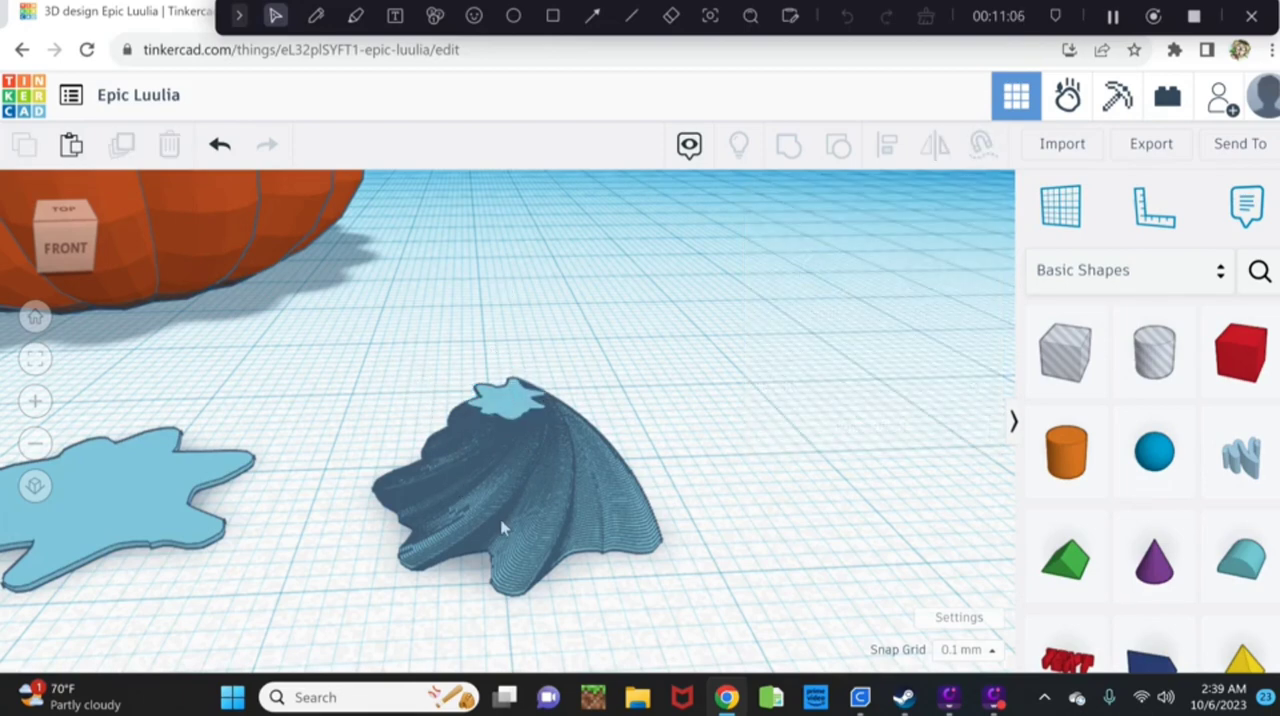
Stretch the twisted stem to about 14.2 tall and colour it green.
{"action": "left_click", "coordinate": [510, 530]}
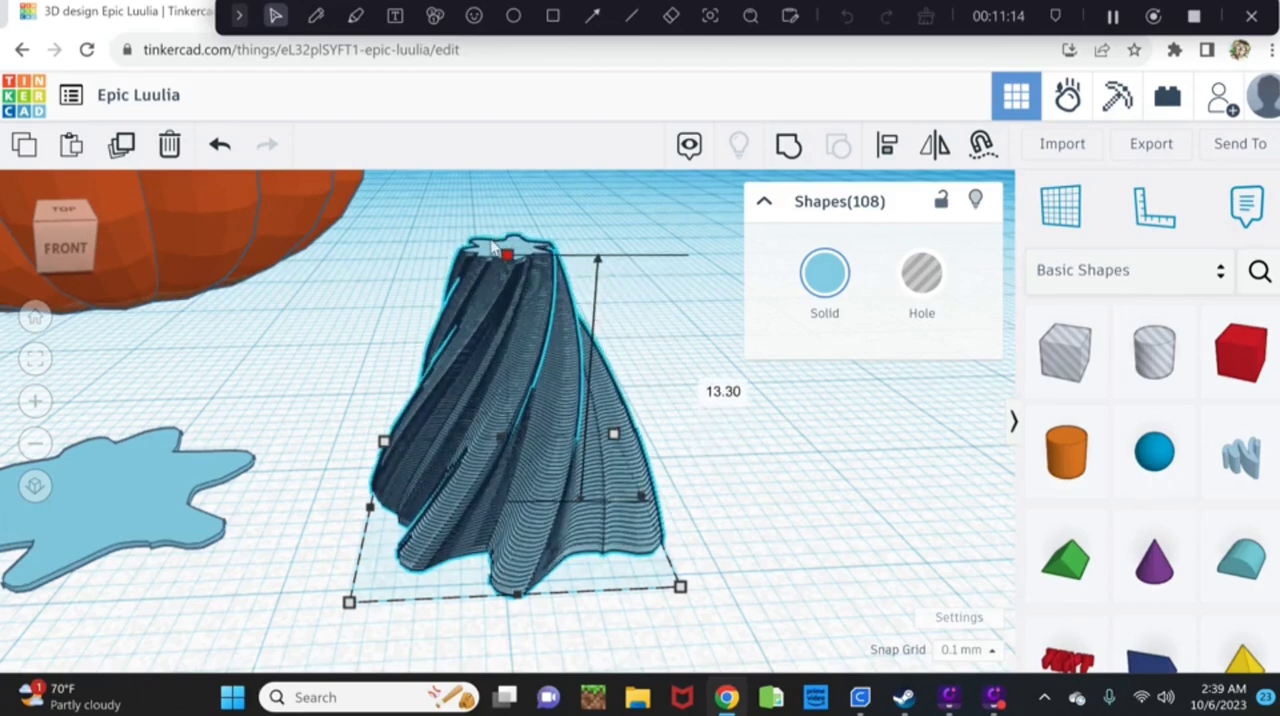
{"action": "left_click_drag", "start_coordinate": [507, 253], "coordinate": [507, 234]}
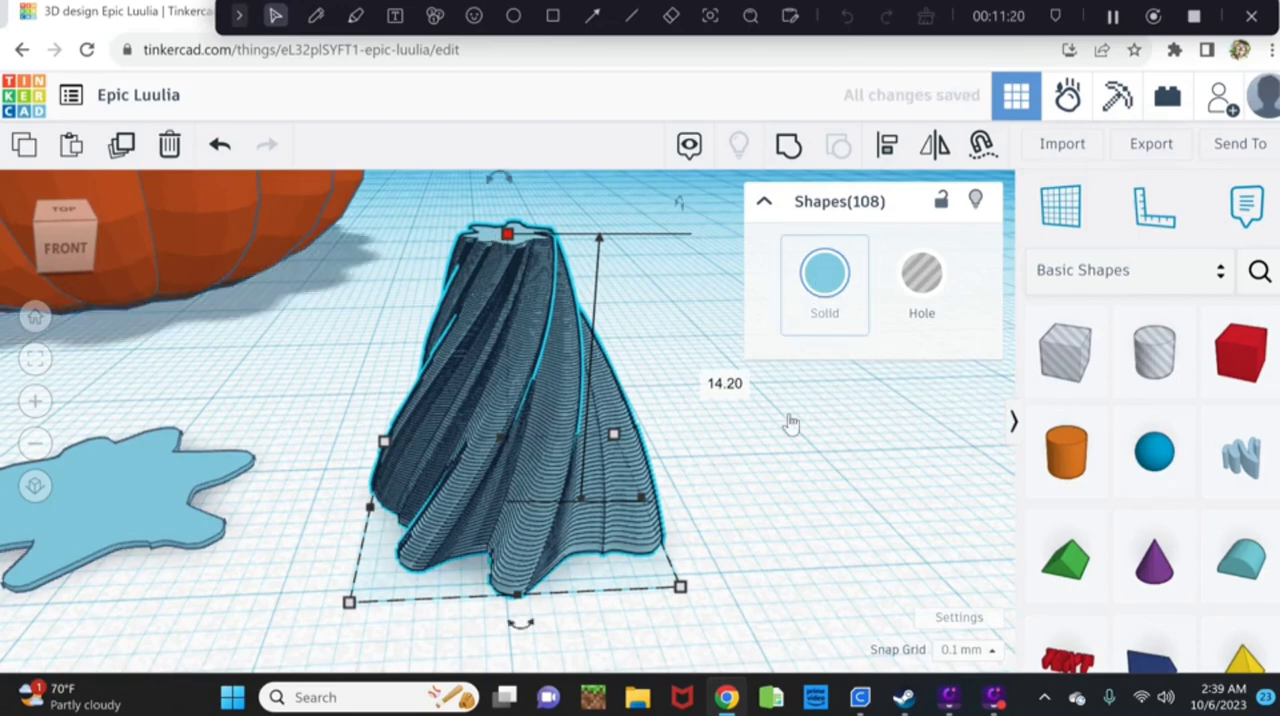
{"action": "left_click", "coordinate": [824, 271]}
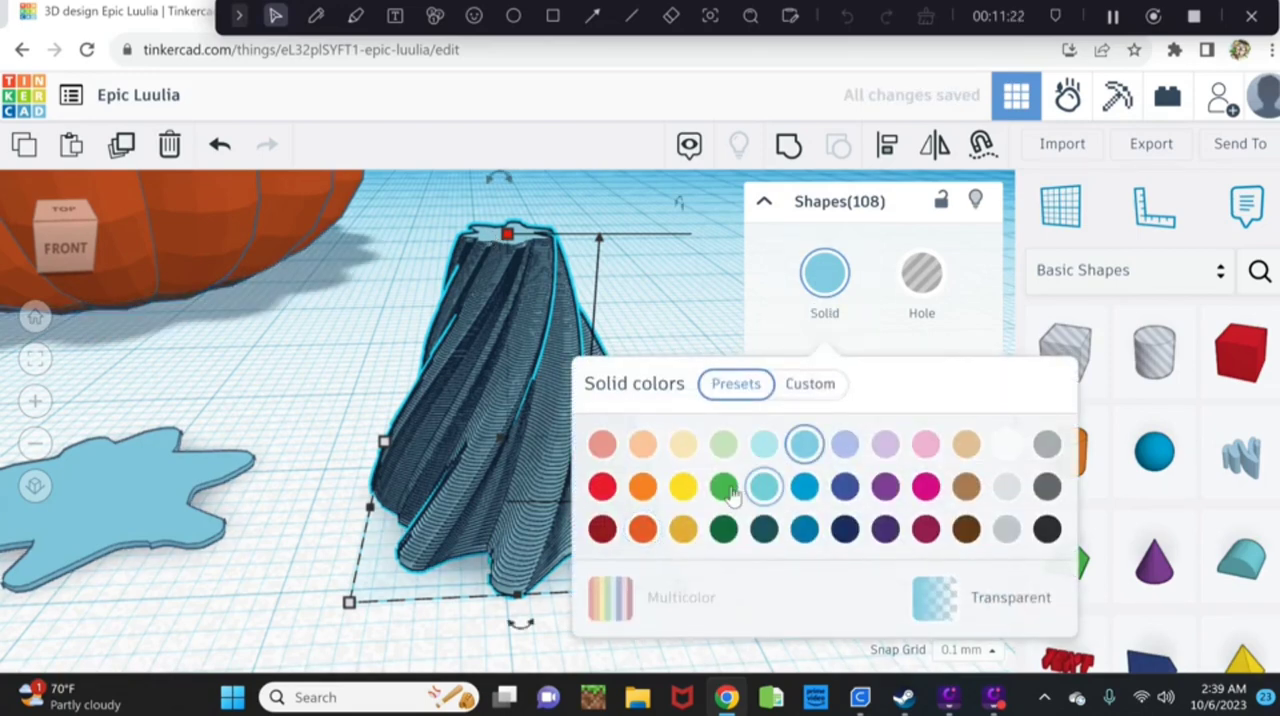
{"action": "left_click", "coordinate": [723, 486]}
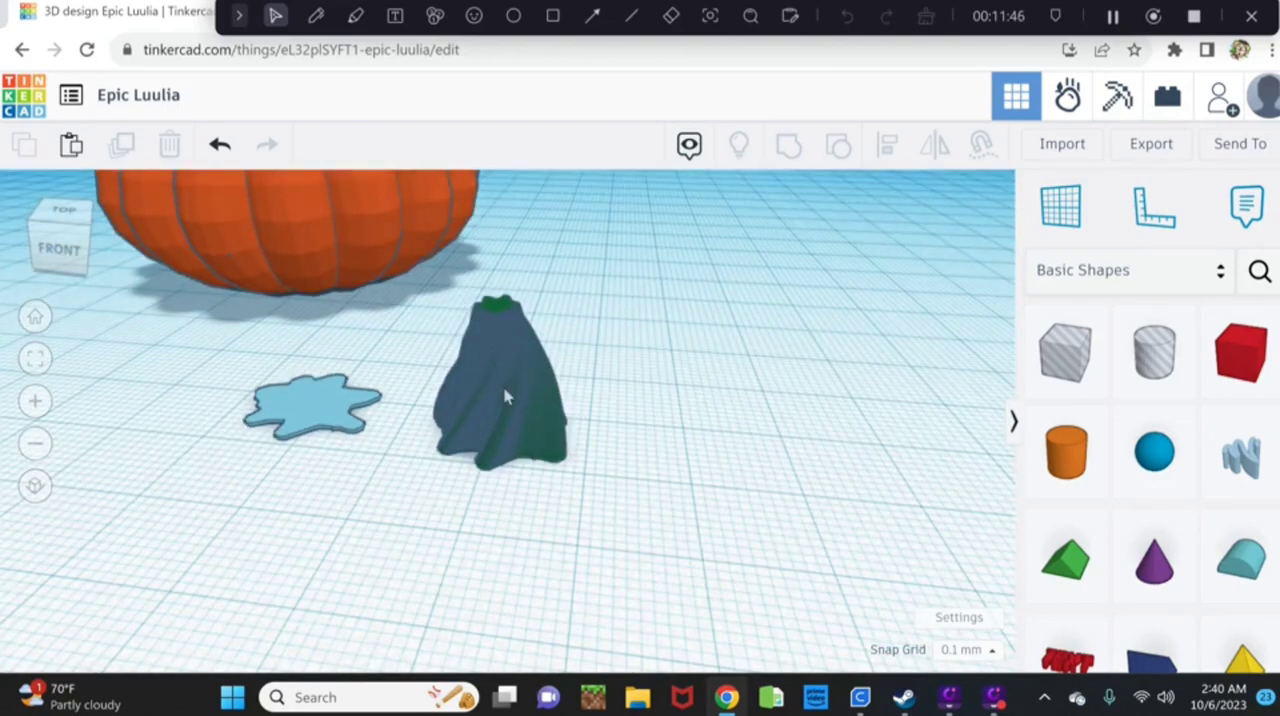
Select the stem and switch its Solid colour to the brighter green preset.
{"action": "left_click", "coordinate": [507, 395]}
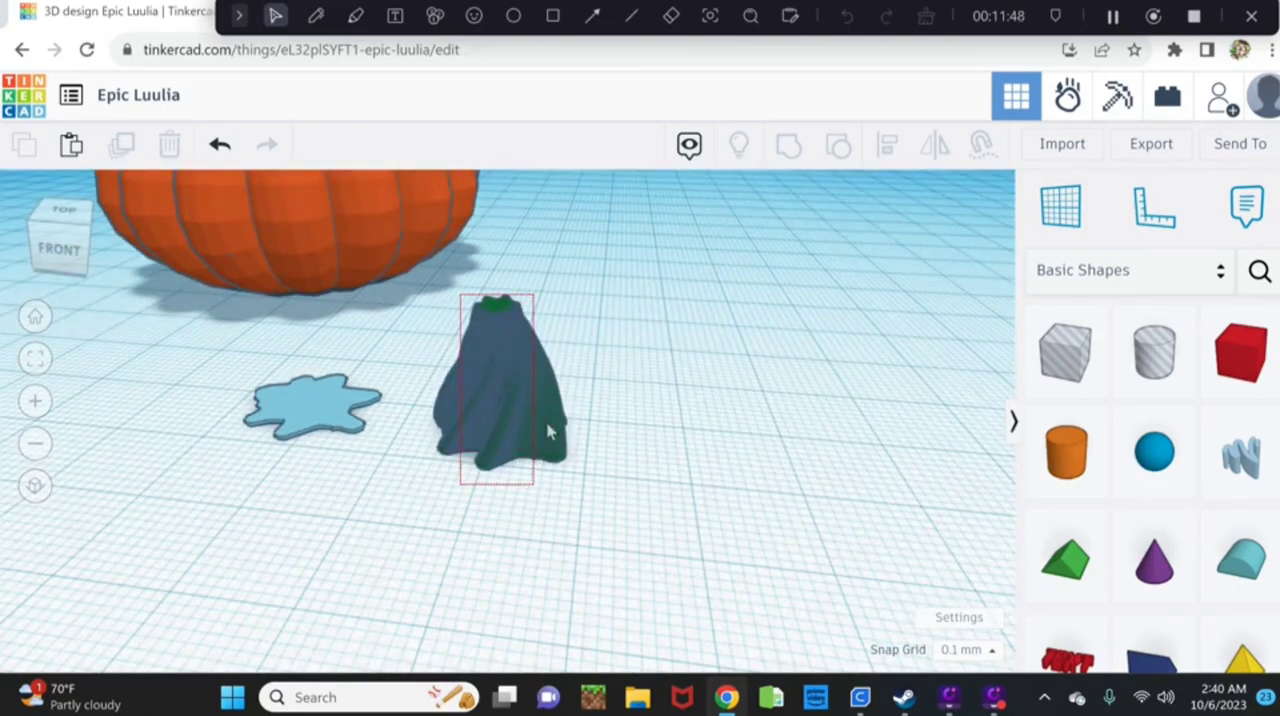
{"action": "left_click", "coordinate": [497, 410]}
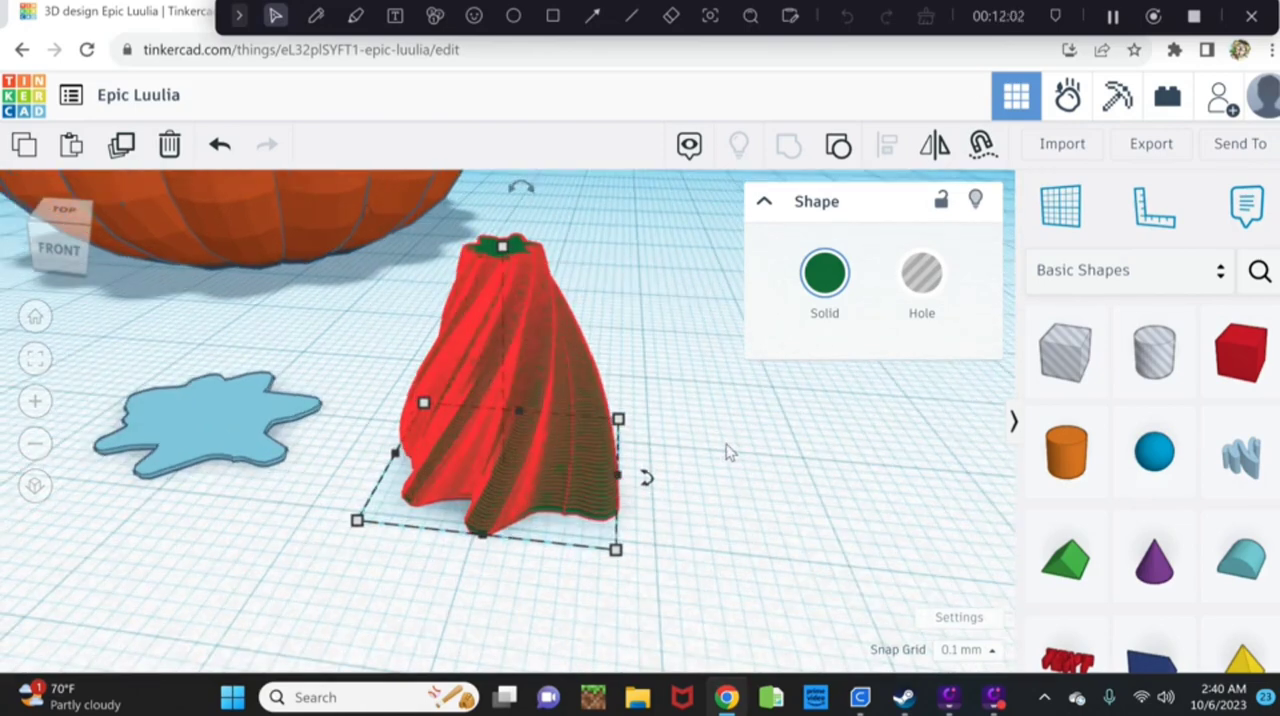
{"action": "mouse_move", "coordinate": [728, 453]}
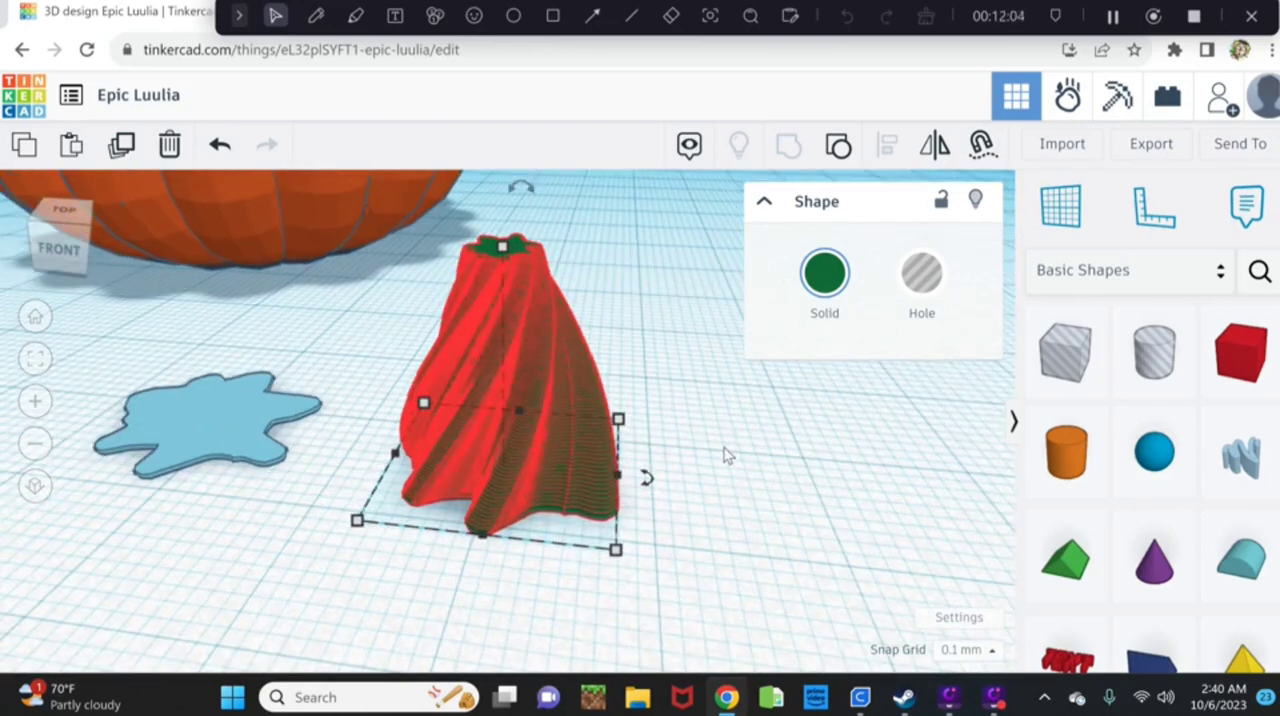
{"action": "mouse_move", "coordinate": [583, 312]}
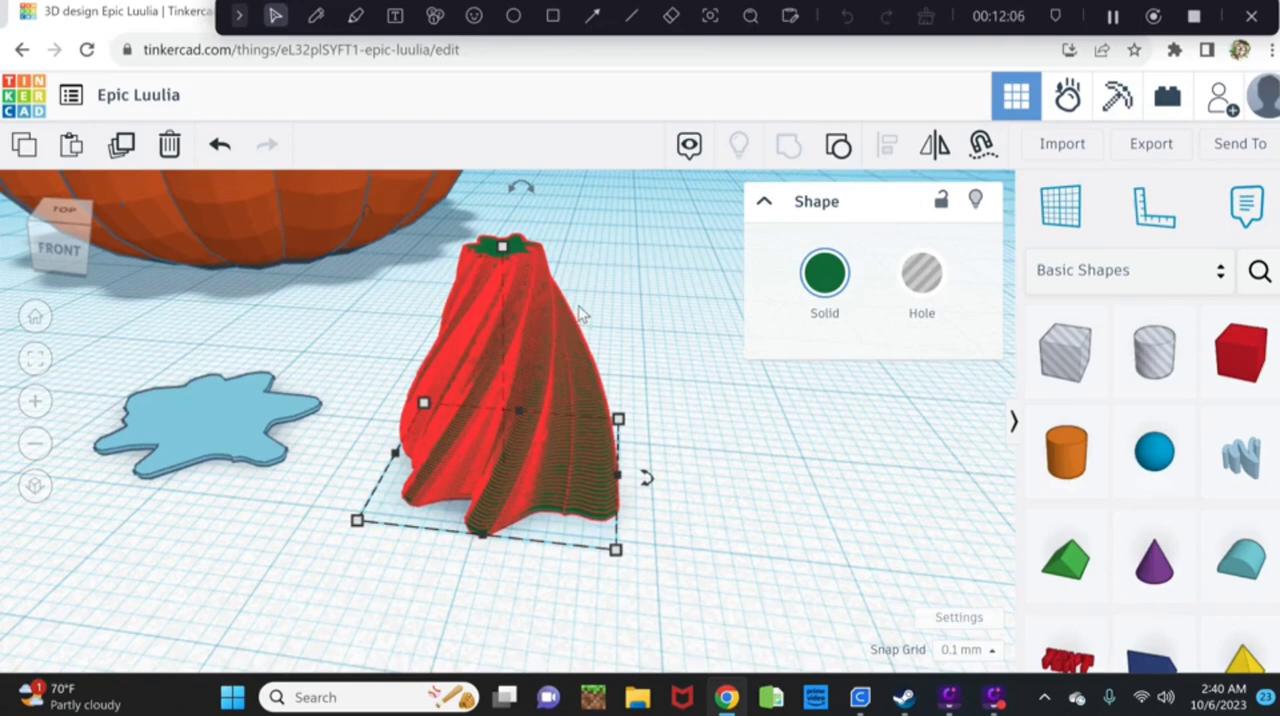
{"action": "mouse_move", "coordinate": [546, 295]}
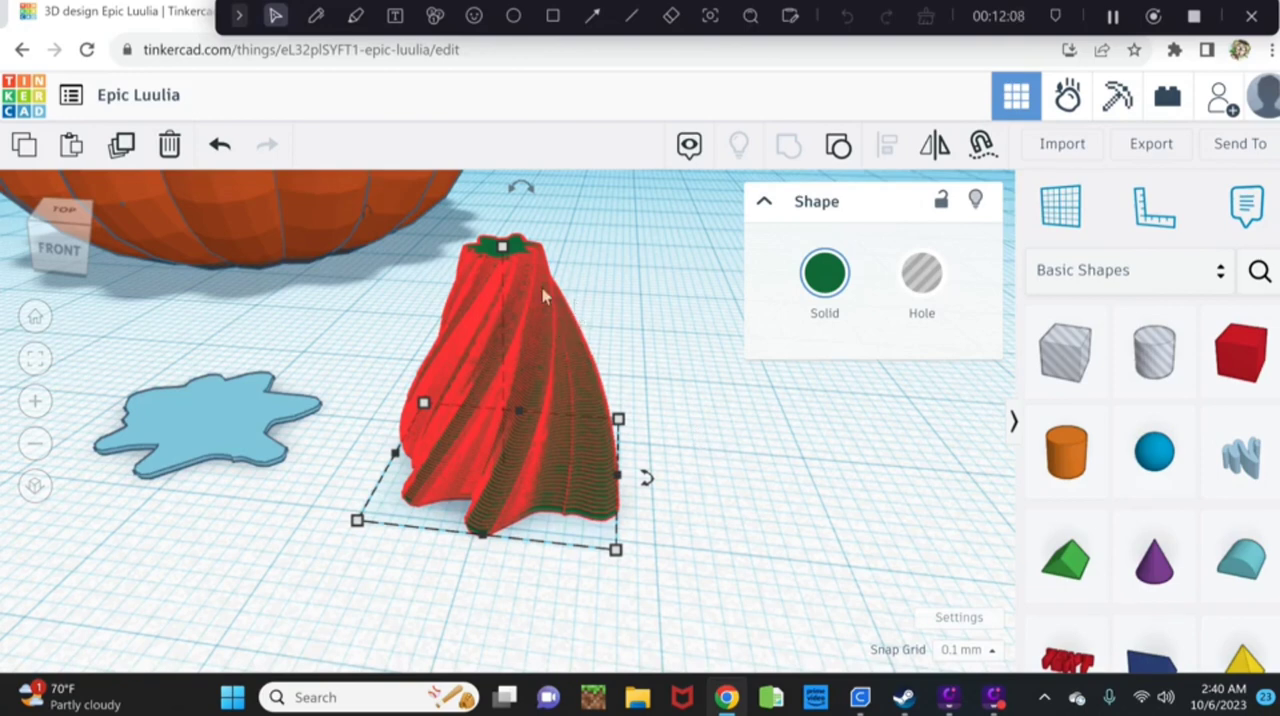
{"action": "mouse_move", "coordinate": [620, 290]}
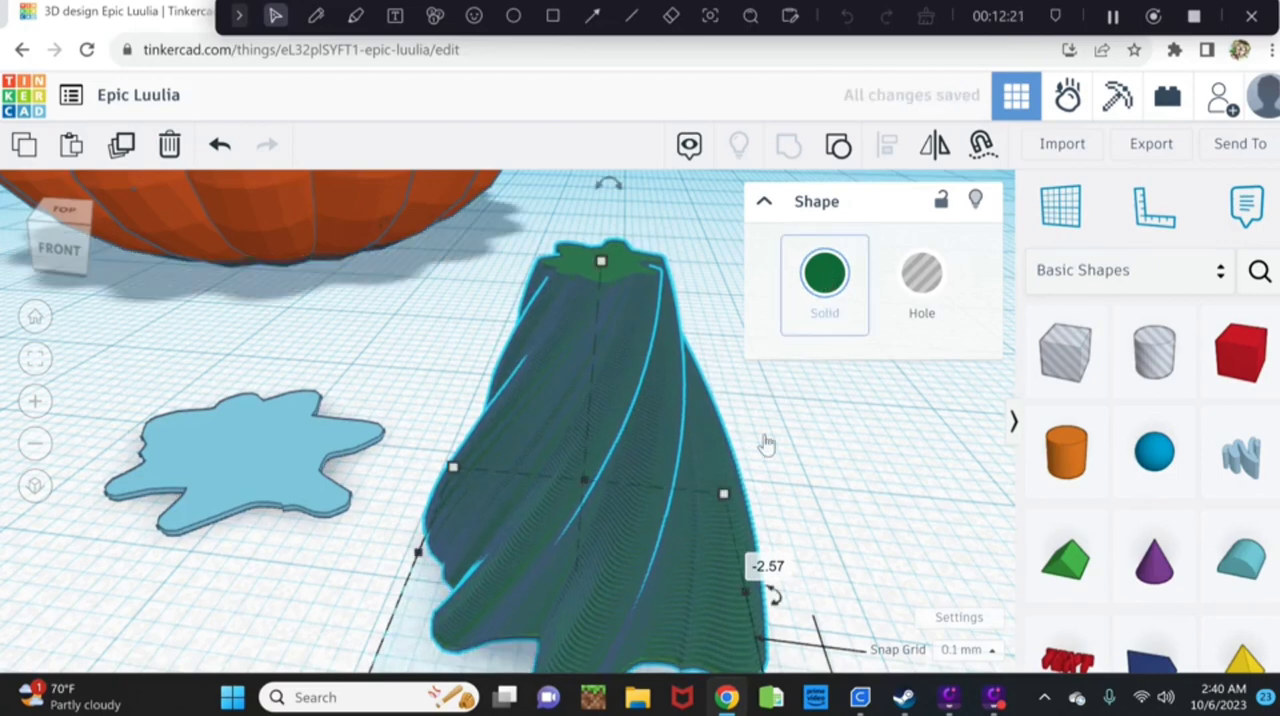
{"action": "left_click", "coordinate": [824, 272]}
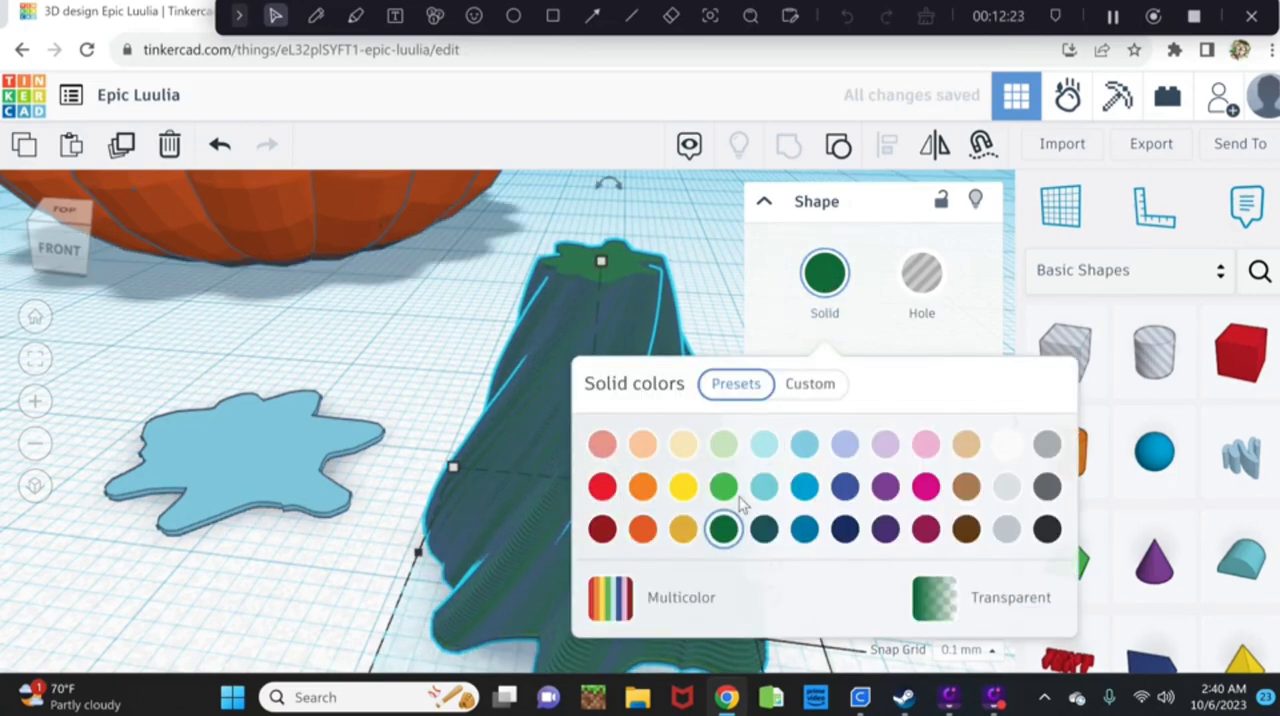
{"action": "left_click", "coordinate": [723, 486]}
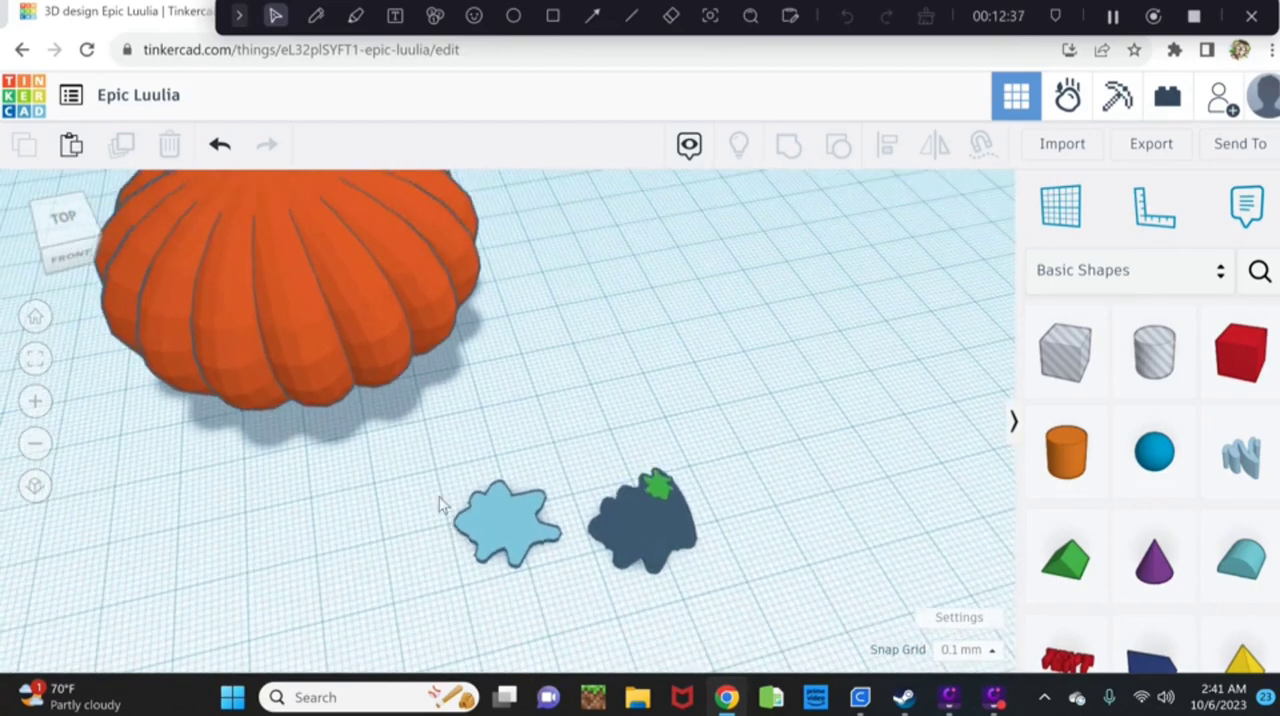
Move the twisted stem onto the pumpkin's top and zoom out to check it.
{"action": "left_click_drag", "start_coordinate": [645, 515], "coordinate": [515, 440]}
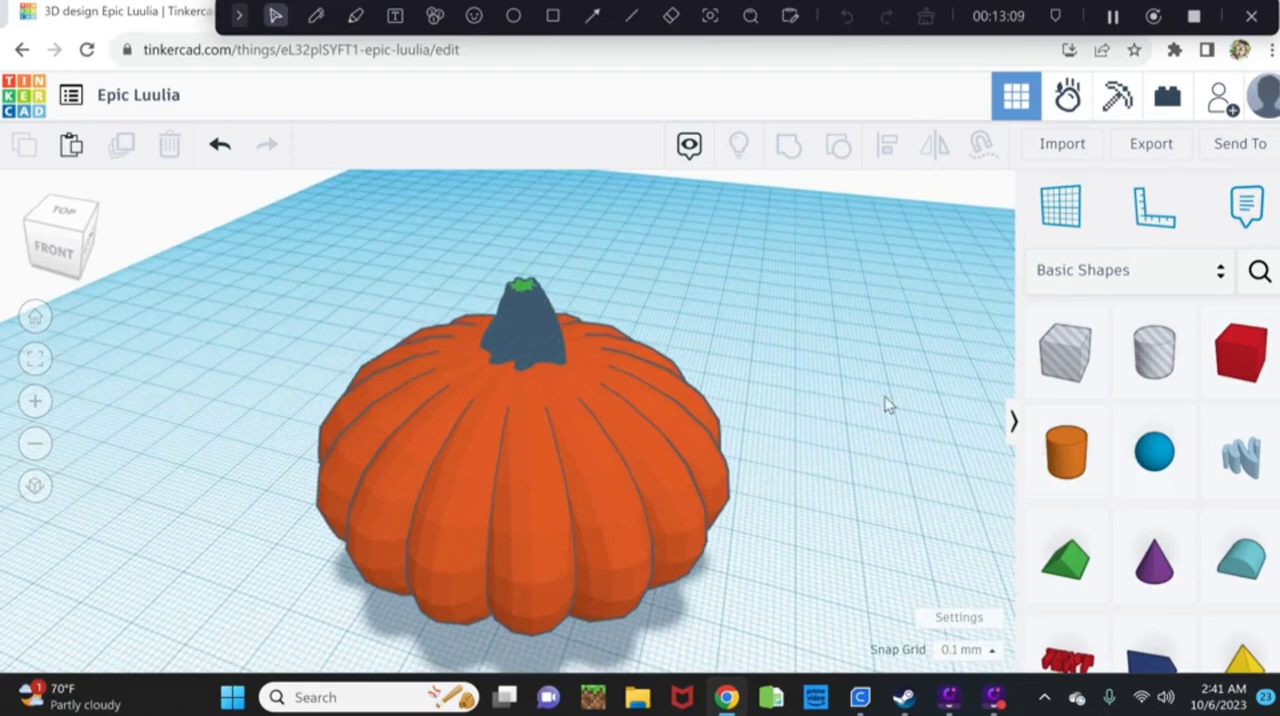
{"action": "left_click_drag", "start_coordinate": [880, 405], "coordinate": [845, 475]}
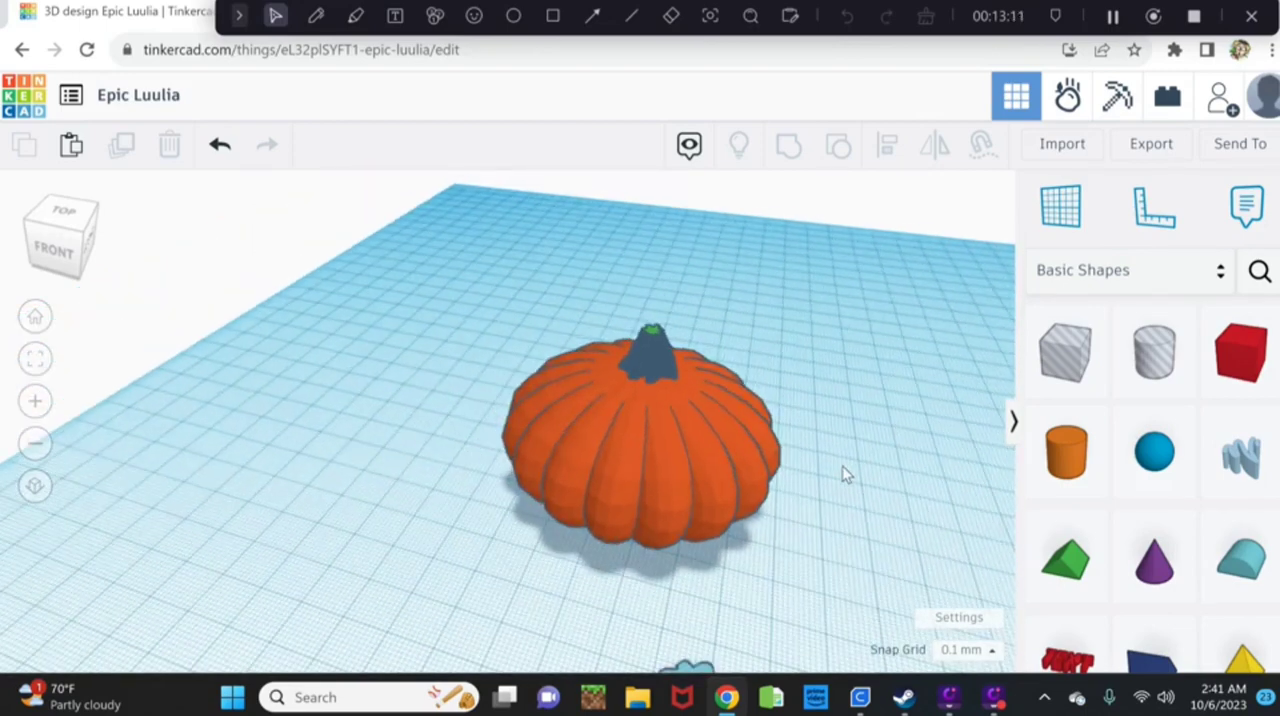
{"action": "mouse_move", "coordinate": [490, 383]}
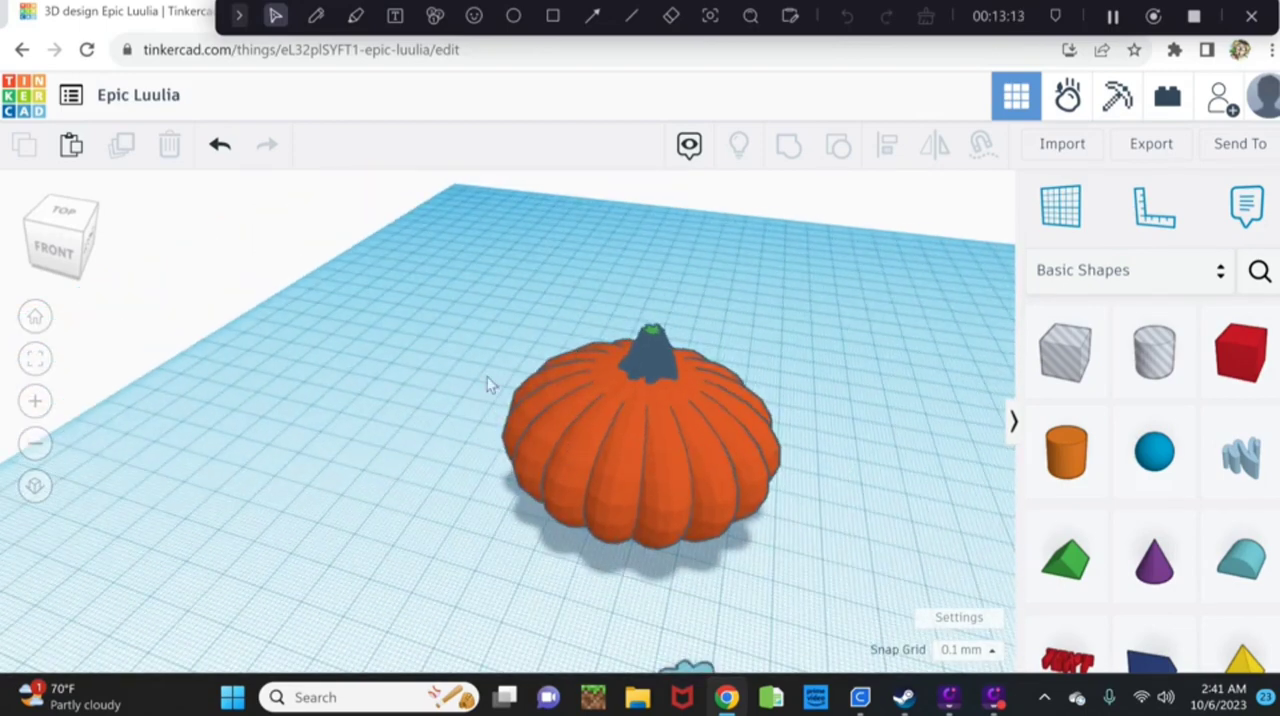
{"action": "left_click", "coordinate": [640, 450]}
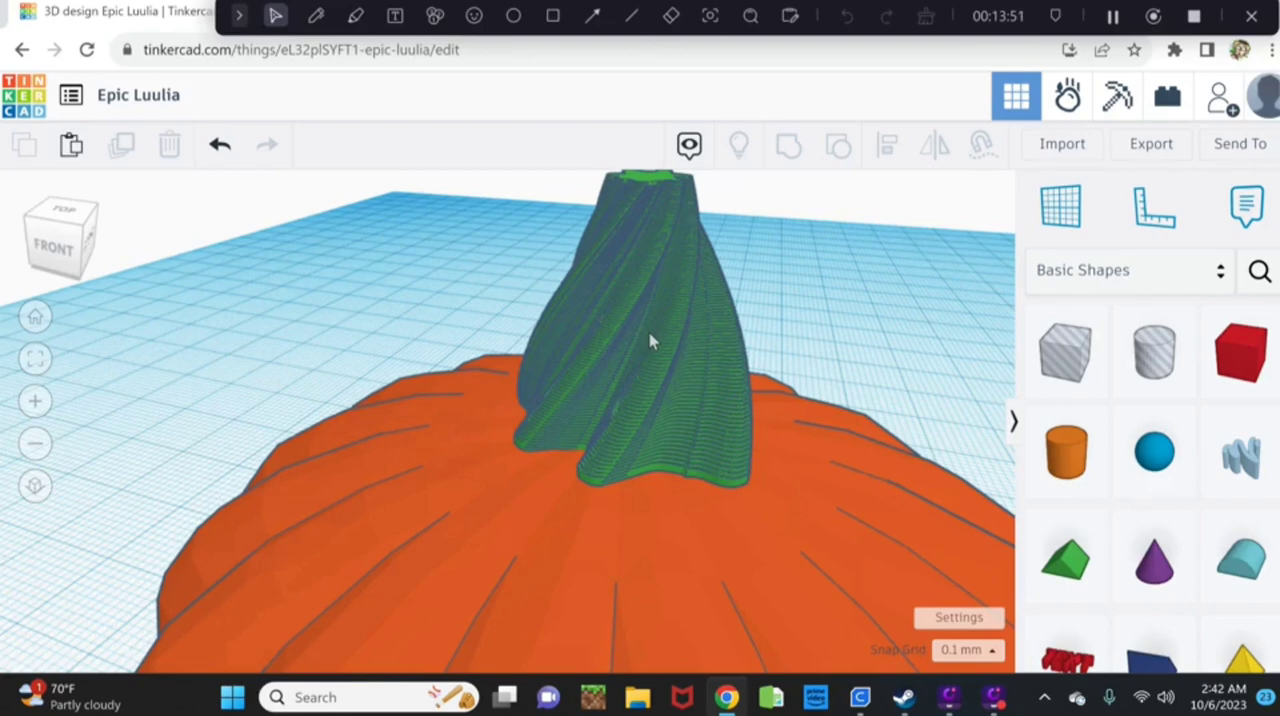
Select the stem sitting on top of the ribbed pumpkin.
{"action": "left_click", "coordinate": [652, 340]}
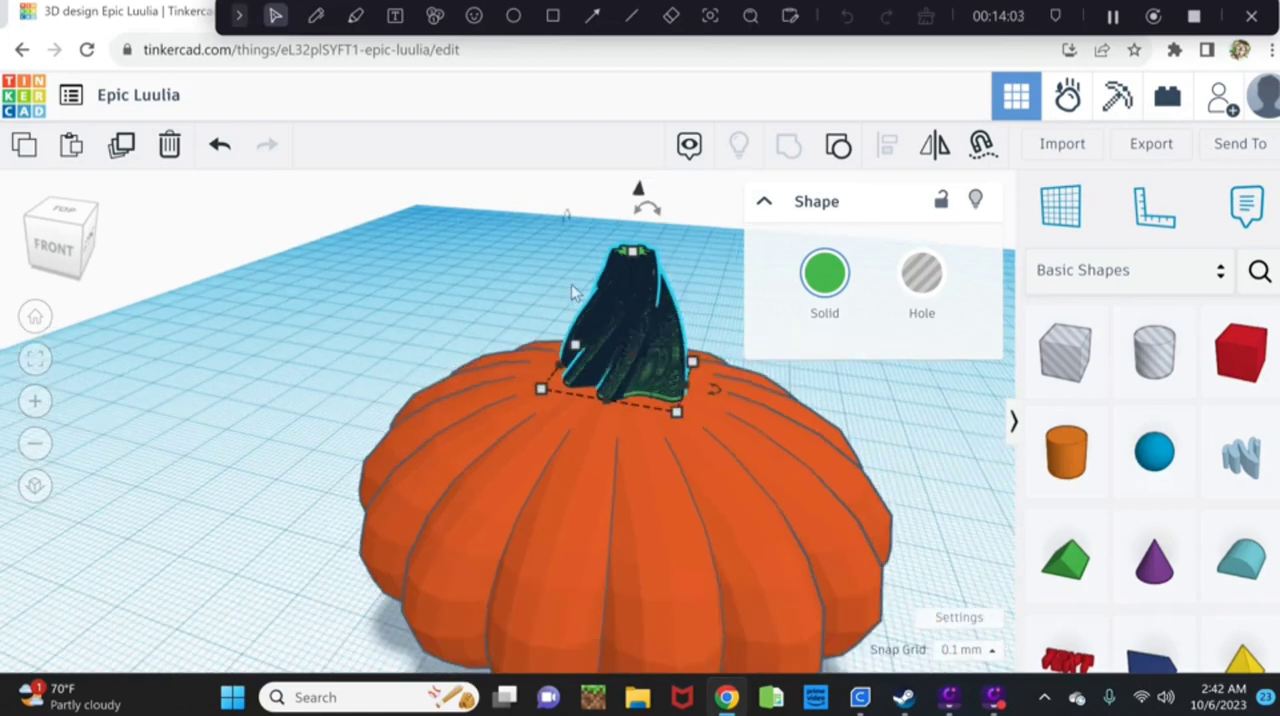
{"action": "mouse_move", "coordinate": [615, 340]}
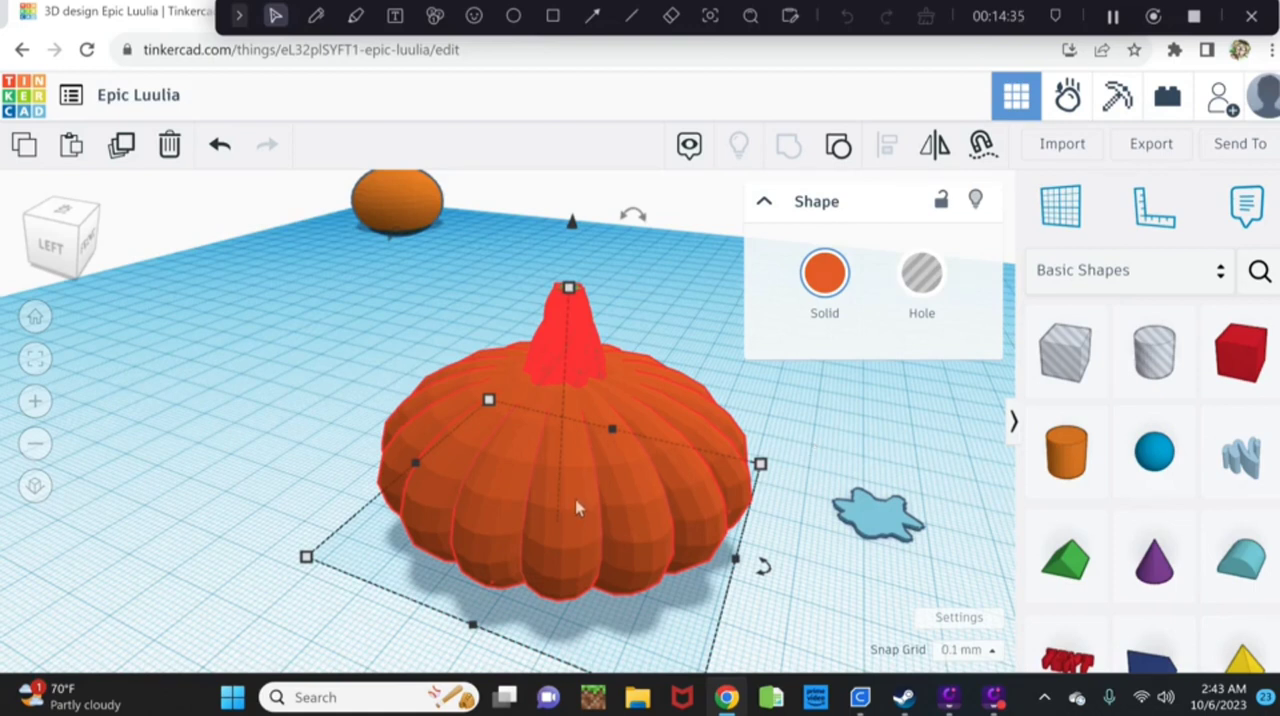
{"action": "mouse_move", "coordinate": [540, 394]}
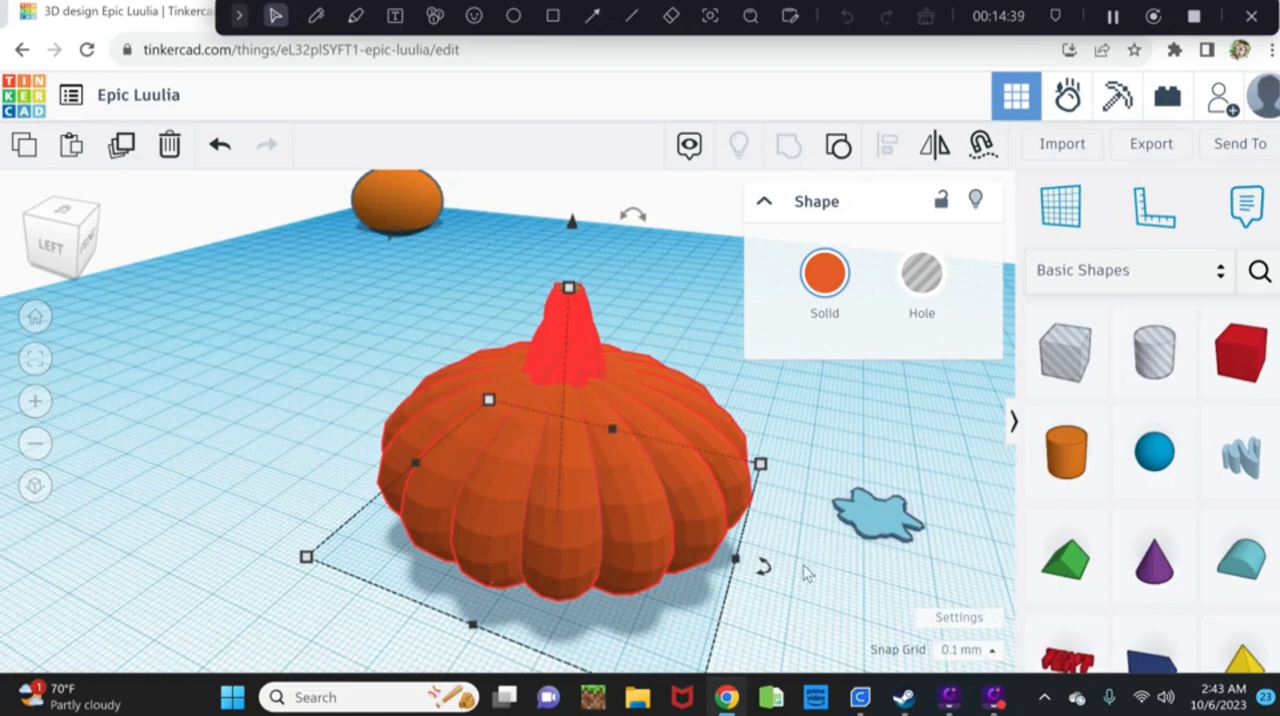
{"action": "mouse_move", "coordinate": [988, 576]}
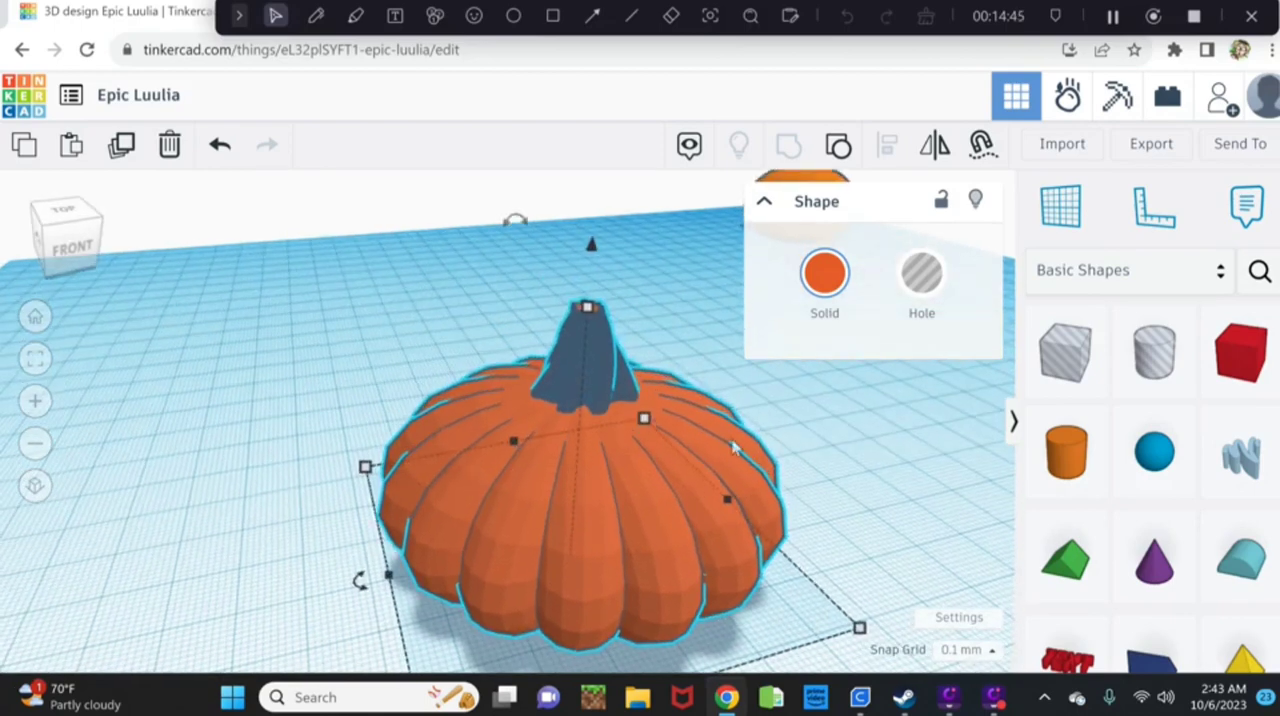
{"action": "mouse_move", "coordinate": [660, 422]}
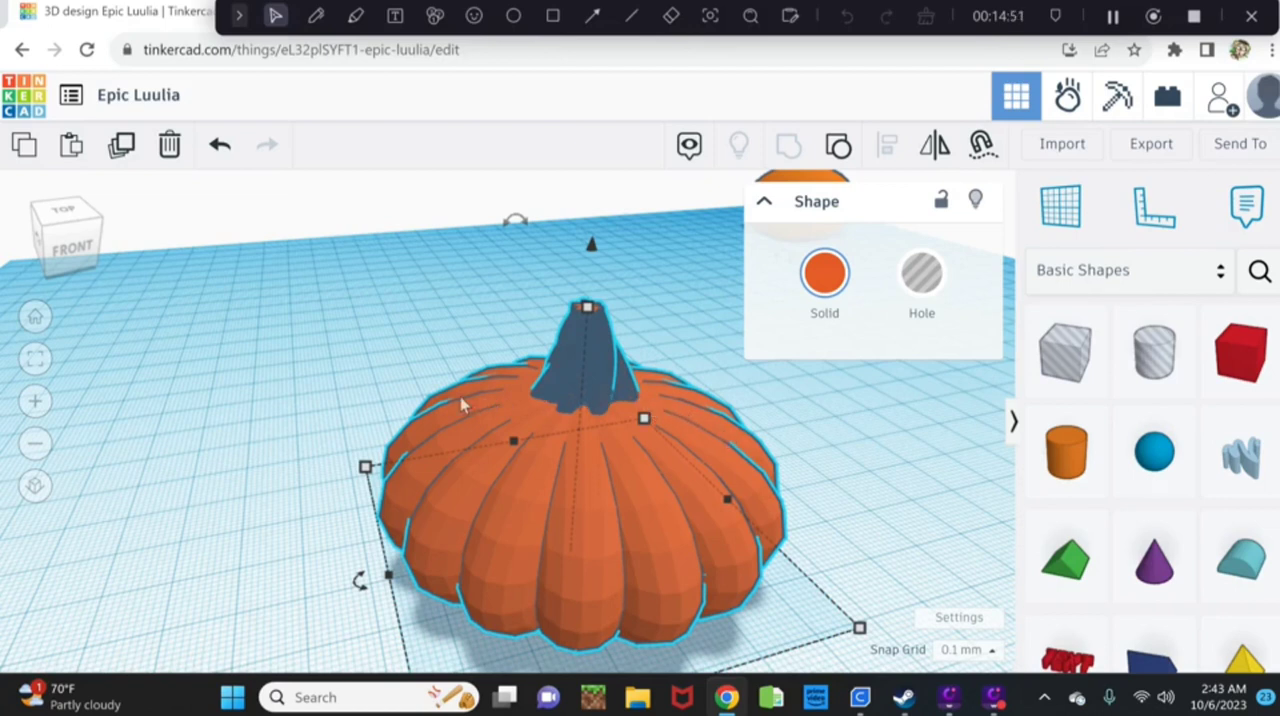
{"action": "mouse_move", "coordinate": [570, 402]}
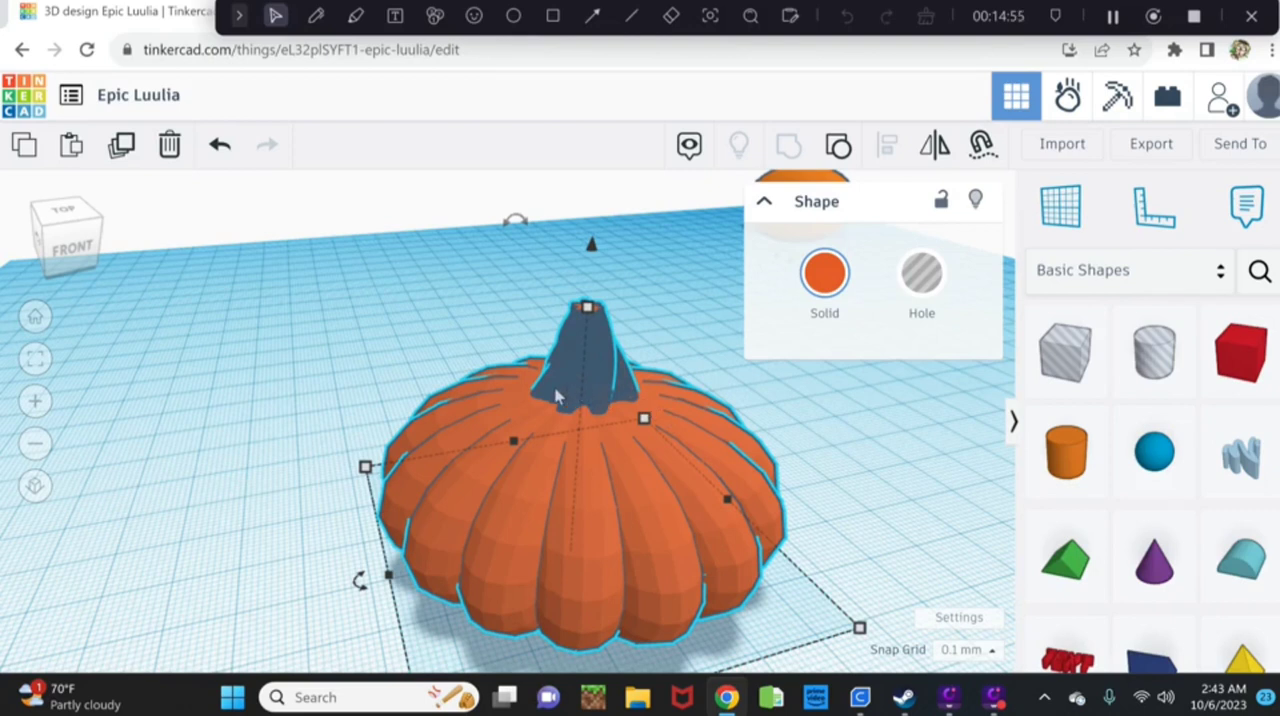
{"action": "mouse_move", "coordinate": [701, 450]}
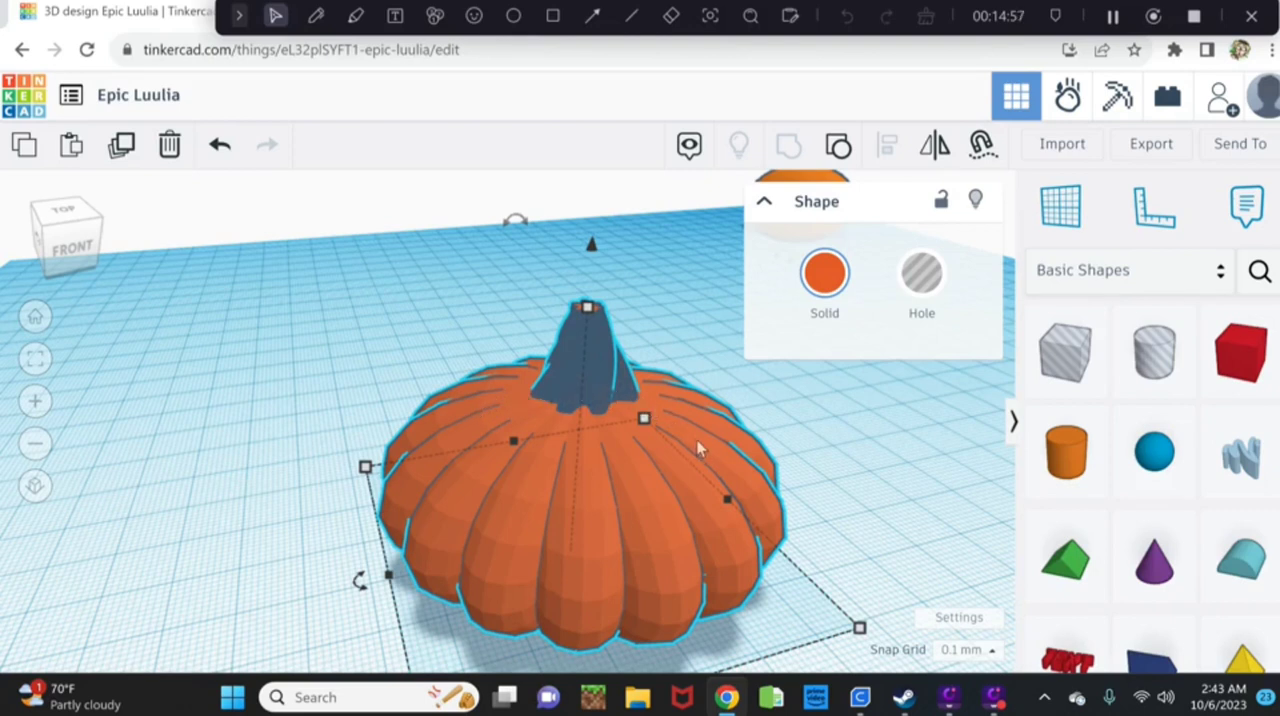
{"action": "mouse_move", "coordinate": [600, 527]}
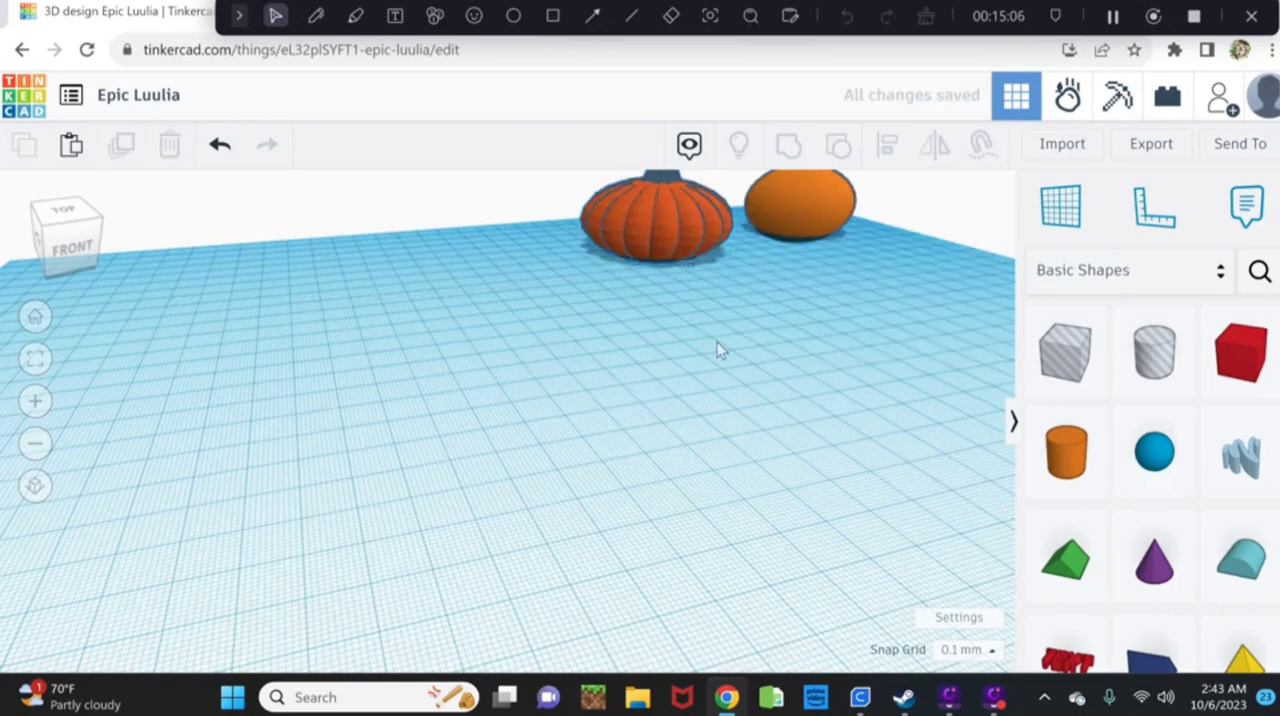
{"action": "mouse_move", "coordinate": [627, 435]}
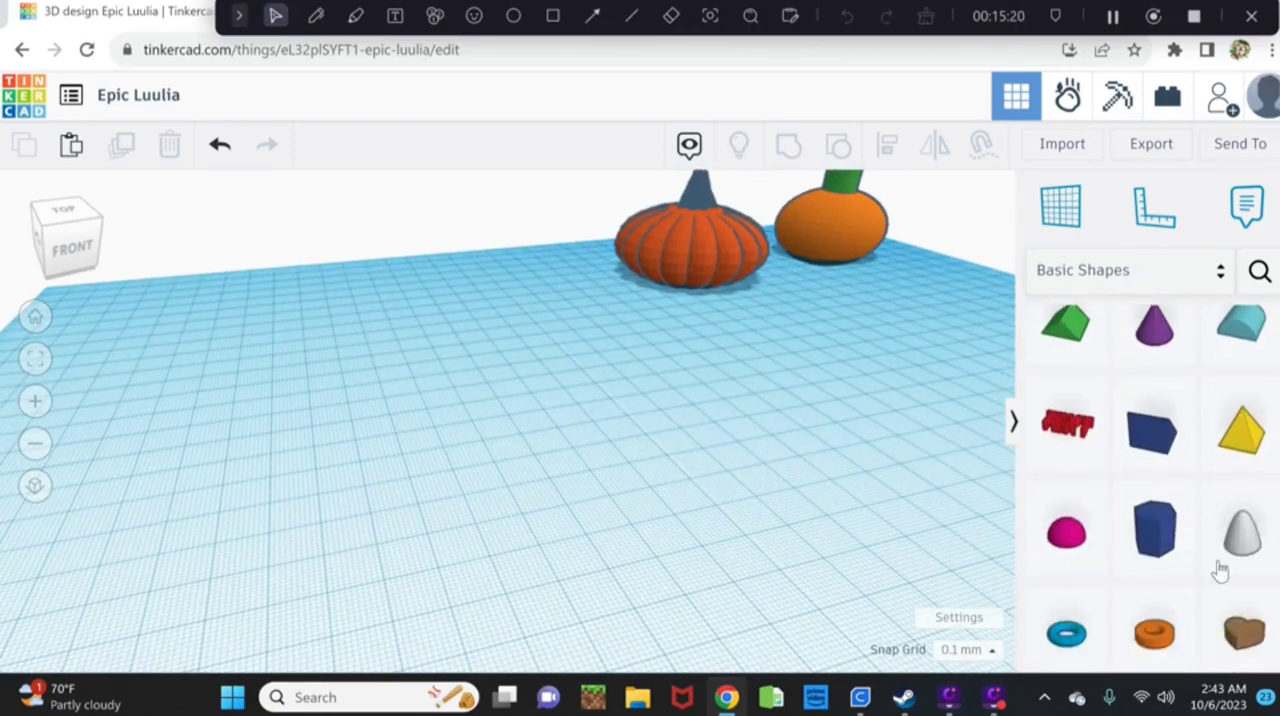
Scroll the Basic Shapes panel down until the Torus shows.
{"action": "scroll", "scroll_direction": "down", "scroll_amount": 3}
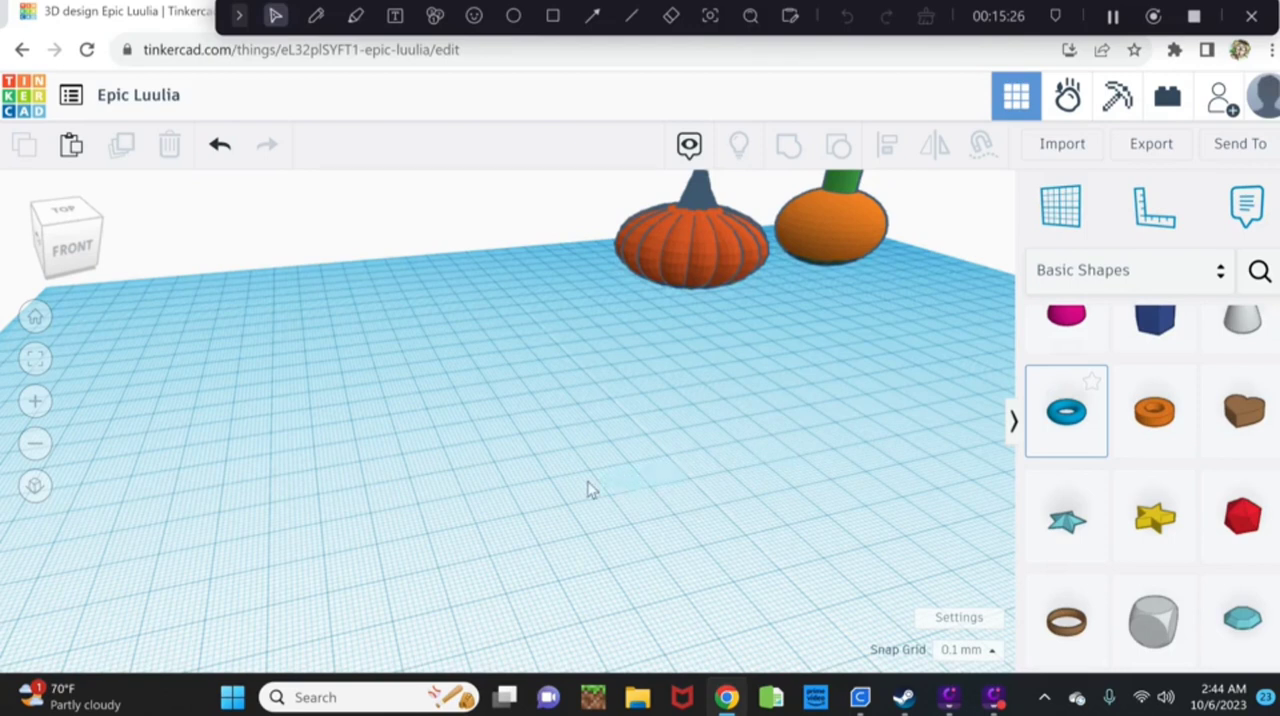
Add a torus, stand it upright, and resize it to 34.50 tall and 3.00 thick.
{"action": "left_click", "coordinate": [1066, 410]}
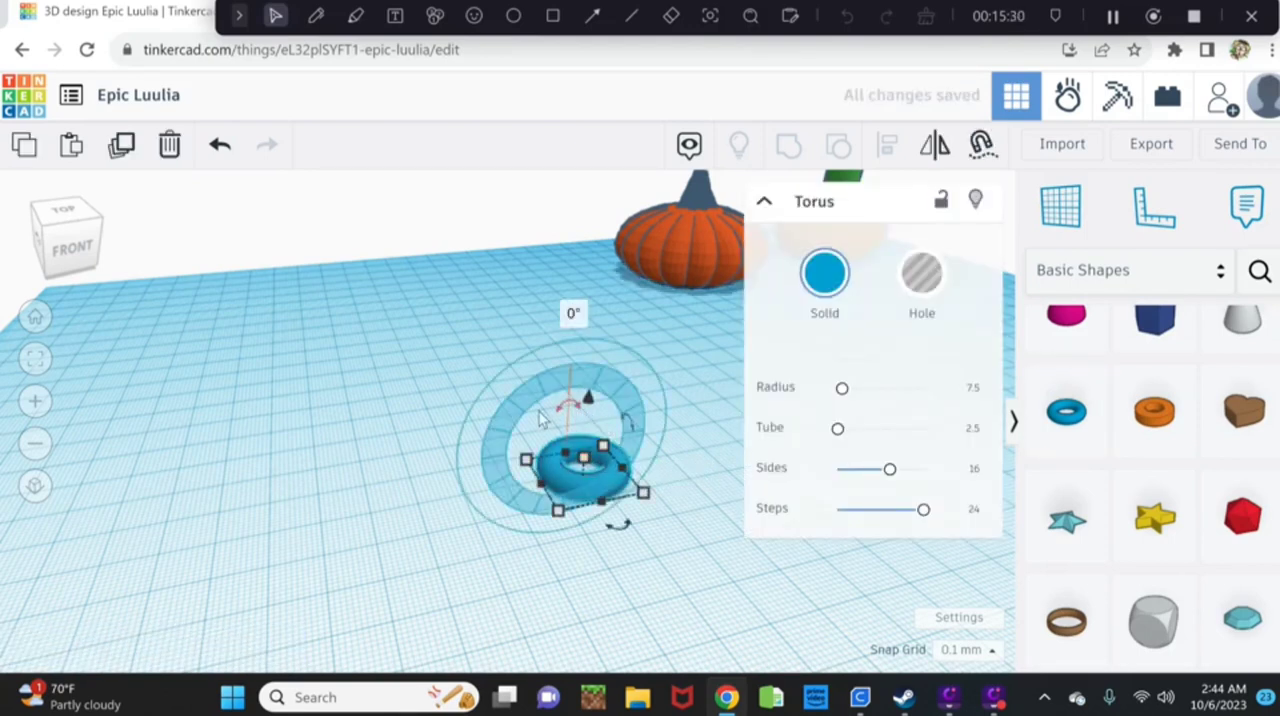
{"action": "left_click_drag", "start_coordinate": [590, 395], "coordinate": [530, 470]}
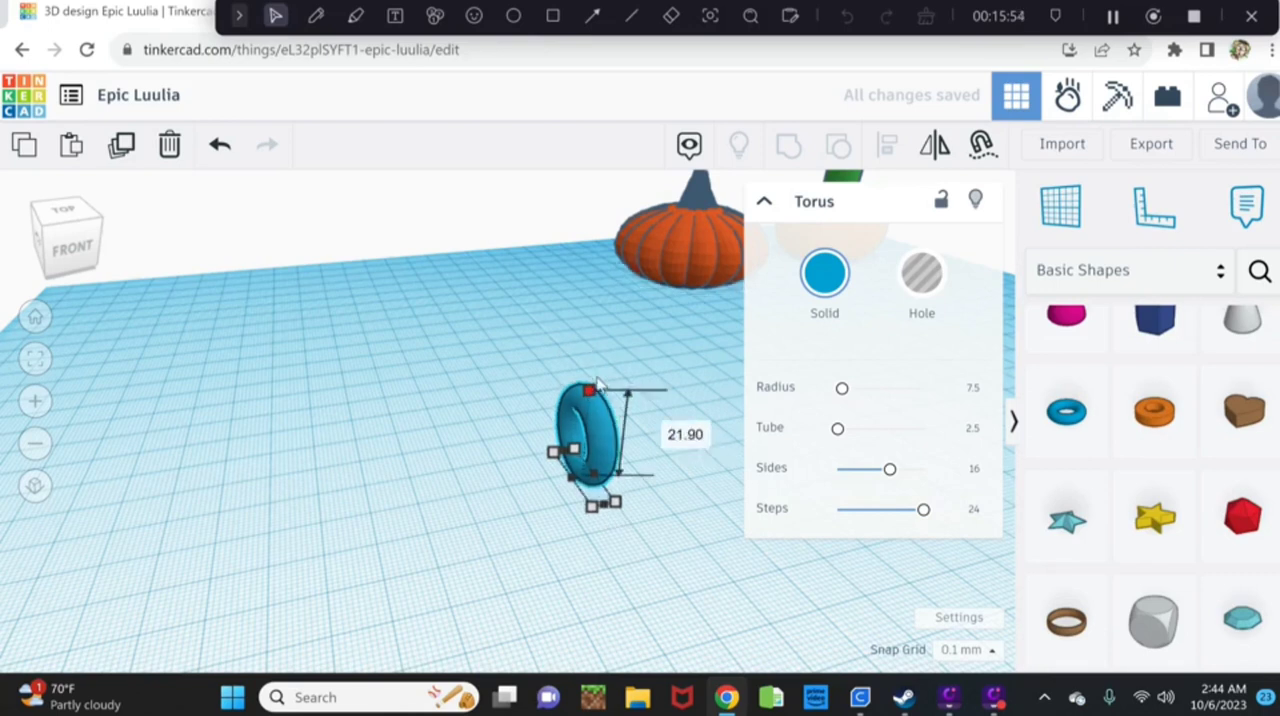
{"action": "left_click_drag", "start_coordinate": [595, 388], "coordinate": [595, 315]}
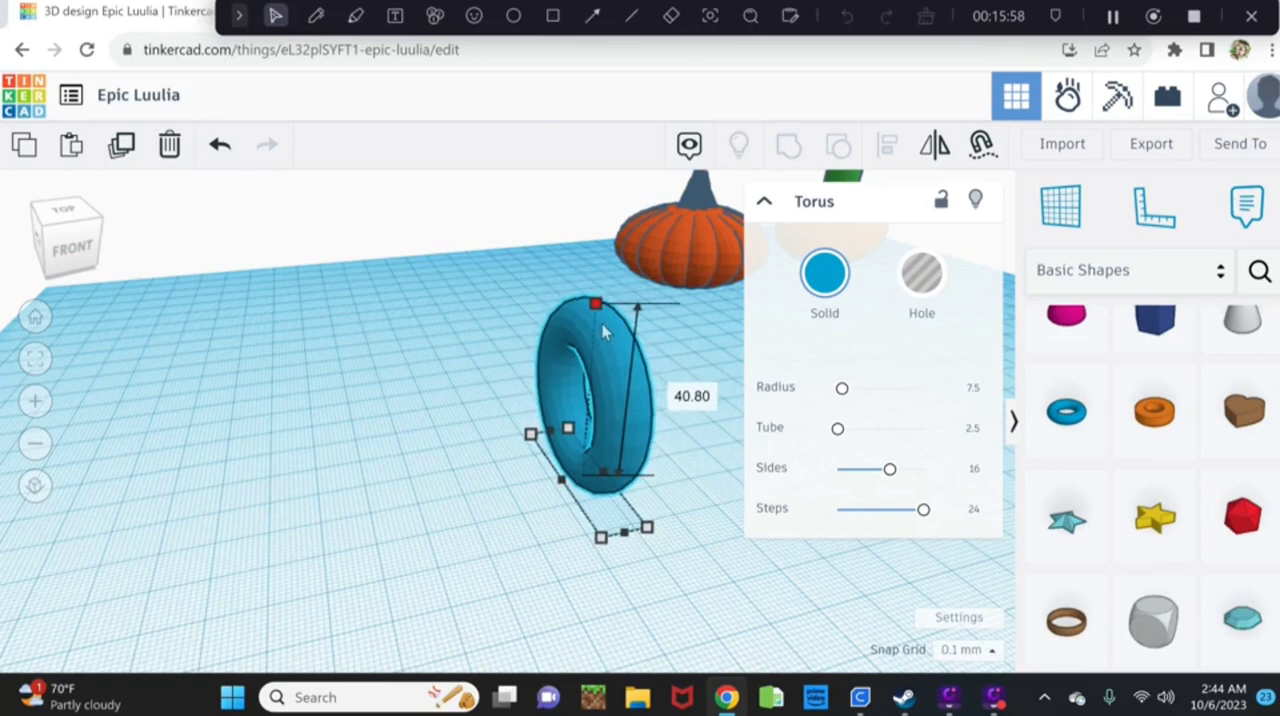
{"action": "left_click_drag", "start_coordinate": [595, 303], "coordinate": [595, 343]}
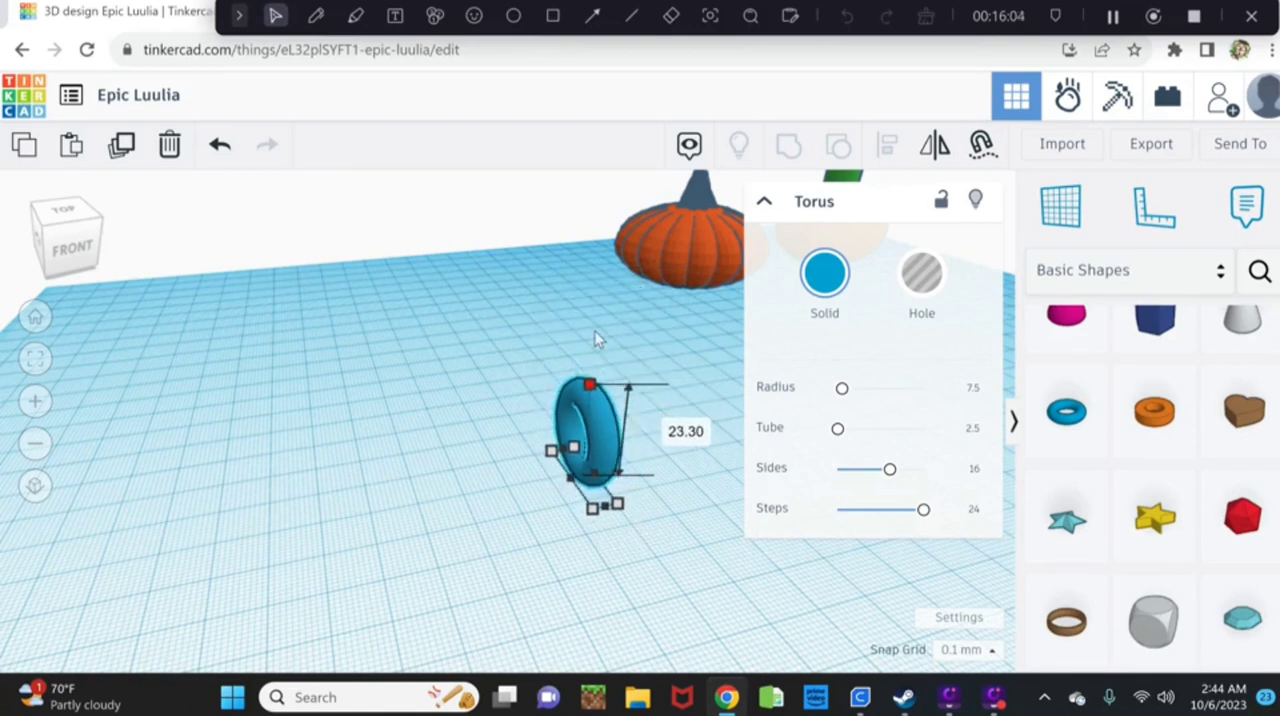
{"action": "left_click_drag", "start_coordinate": [588, 384], "coordinate": [592, 334]}
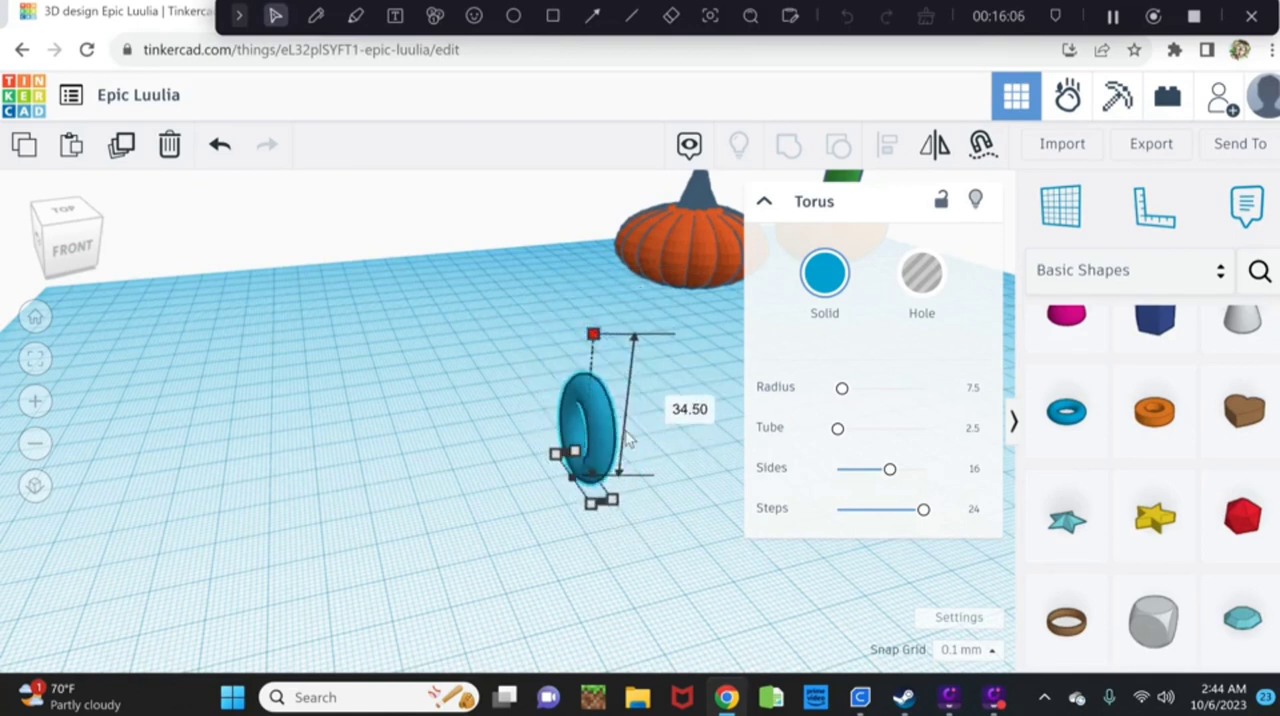
{"action": "left_click_drag", "start_coordinate": [592, 334], "coordinate": [618, 469]}
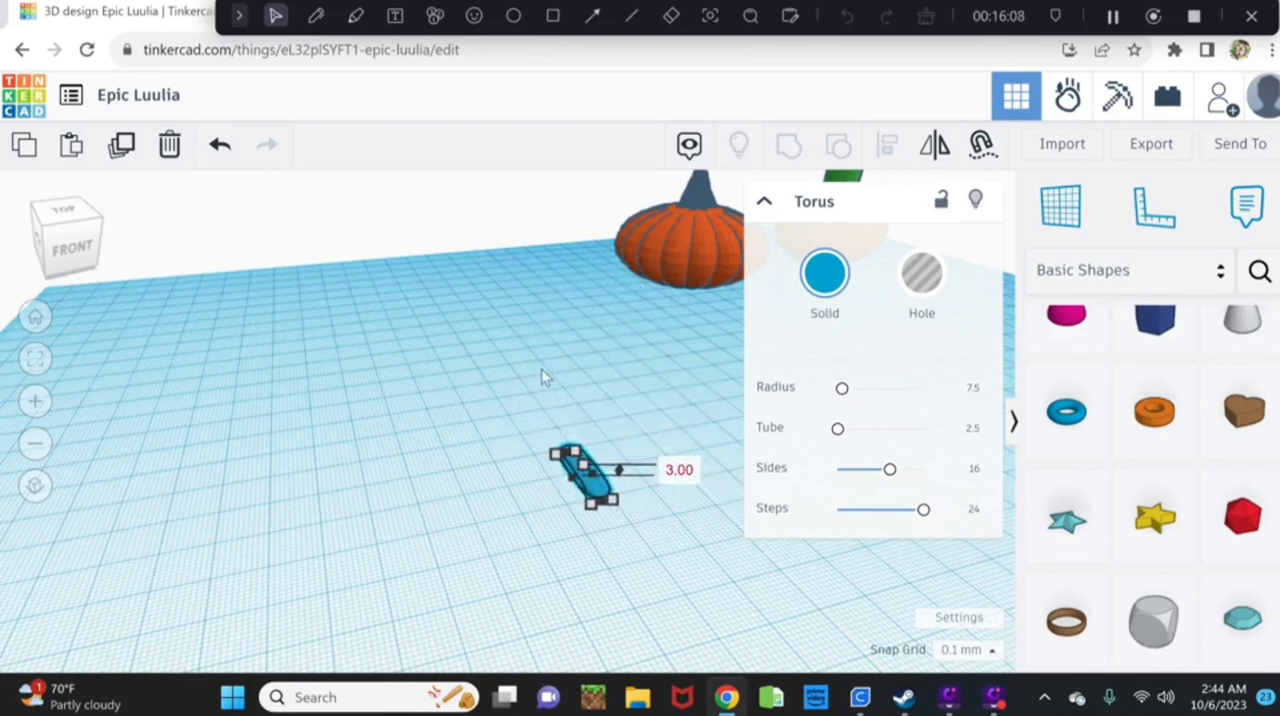
{"action": "left_click_drag", "start_coordinate": [580, 450], "coordinate": [600, 215]}
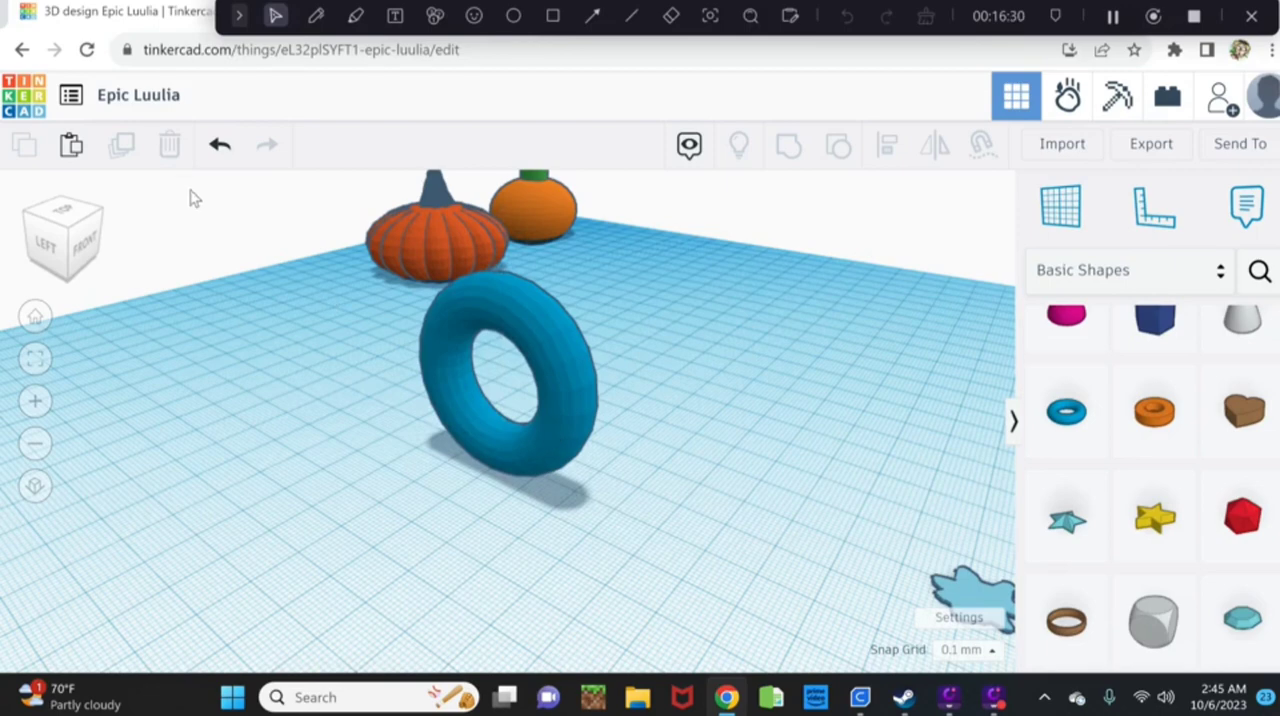
Select the upright blue torus again.
{"action": "left_click", "coordinate": [500, 390]}
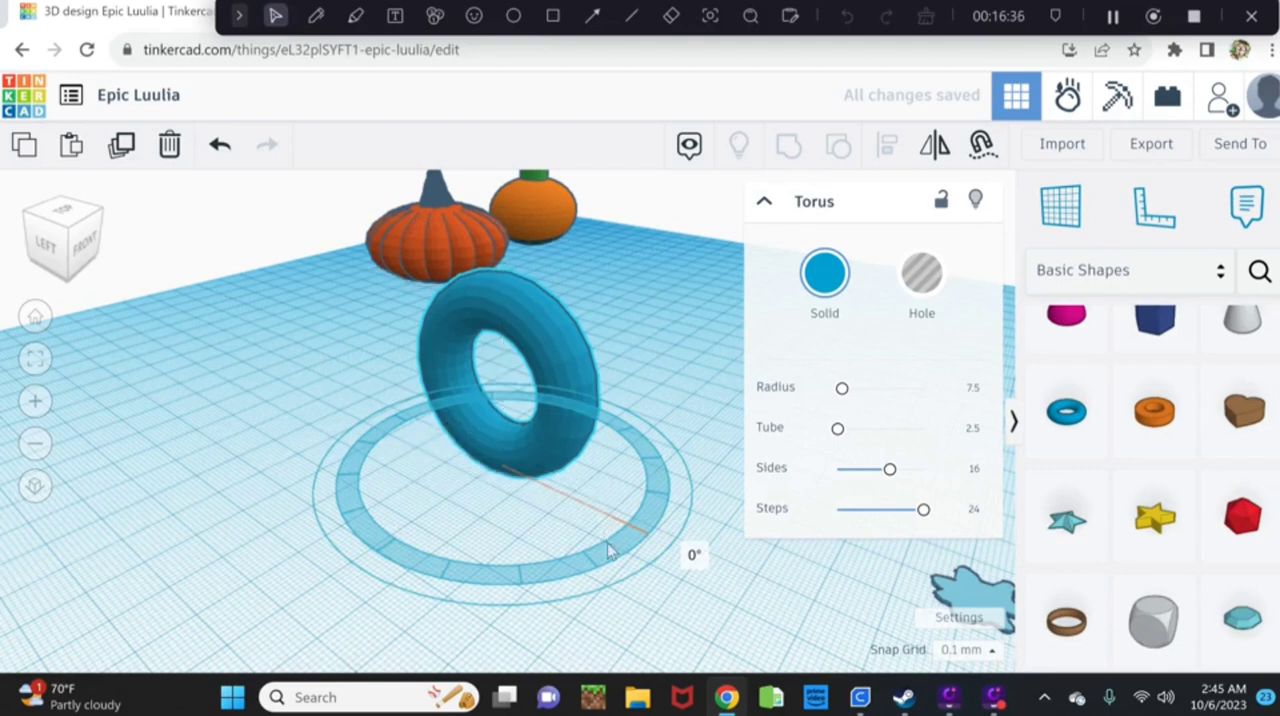
Rotate the torus around its vertical axis and repeat-duplicate it into rotated ring copies.
{"action": "left_click_drag", "start_coordinate": [610, 550], "coordinate": [660, 650]}
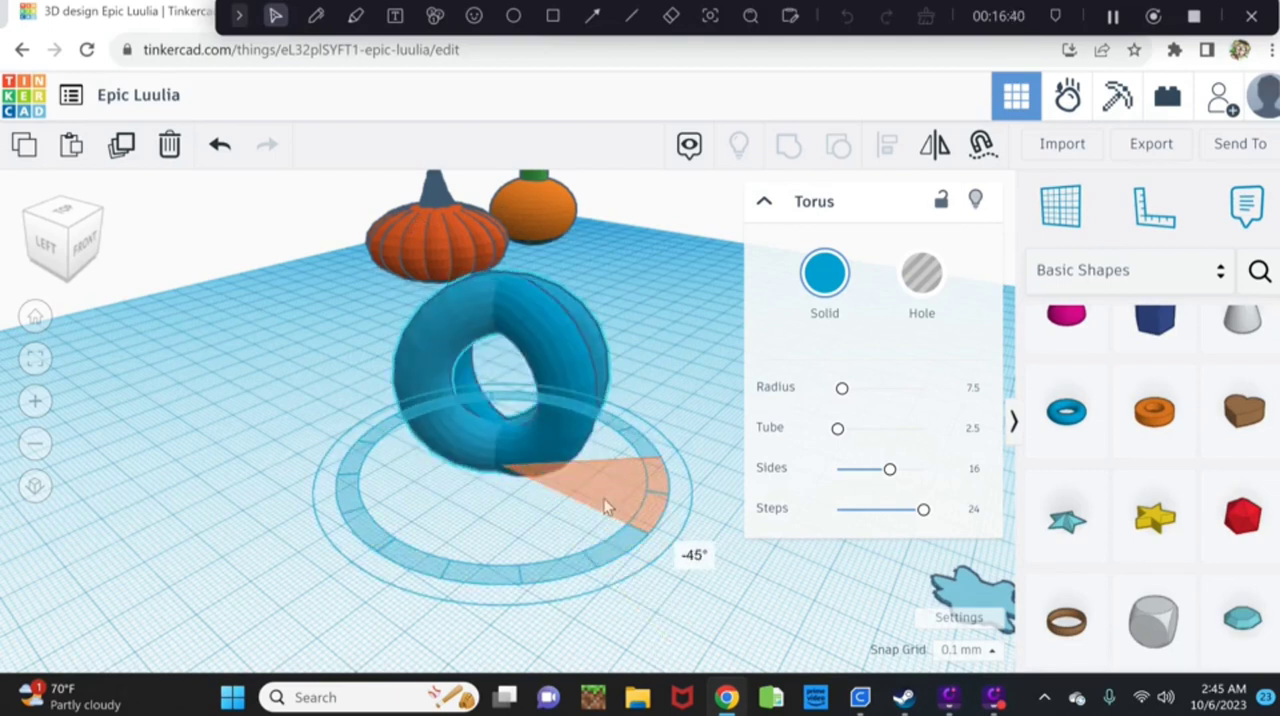
{"action": "left_click_drag", "start_coordinate": [600, 505], "coordinate": [595, 520]}
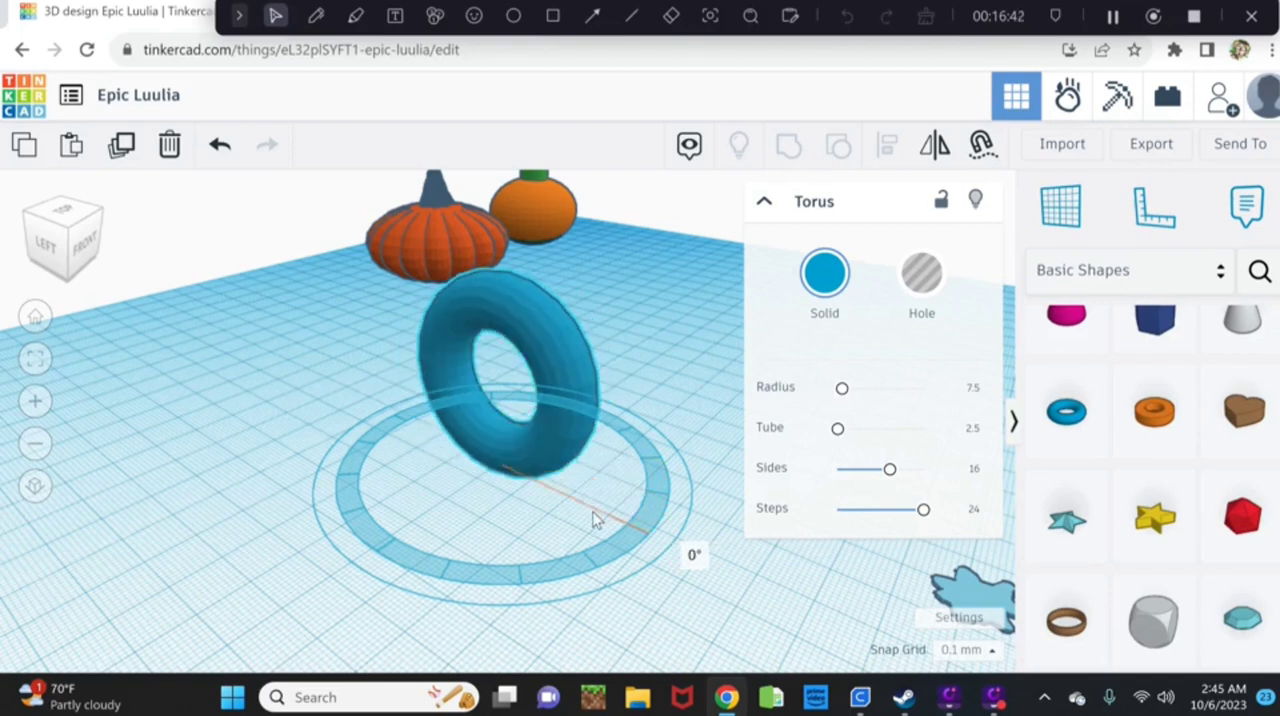
{"action": "mouse_move", "coordinate": [572, 535]}
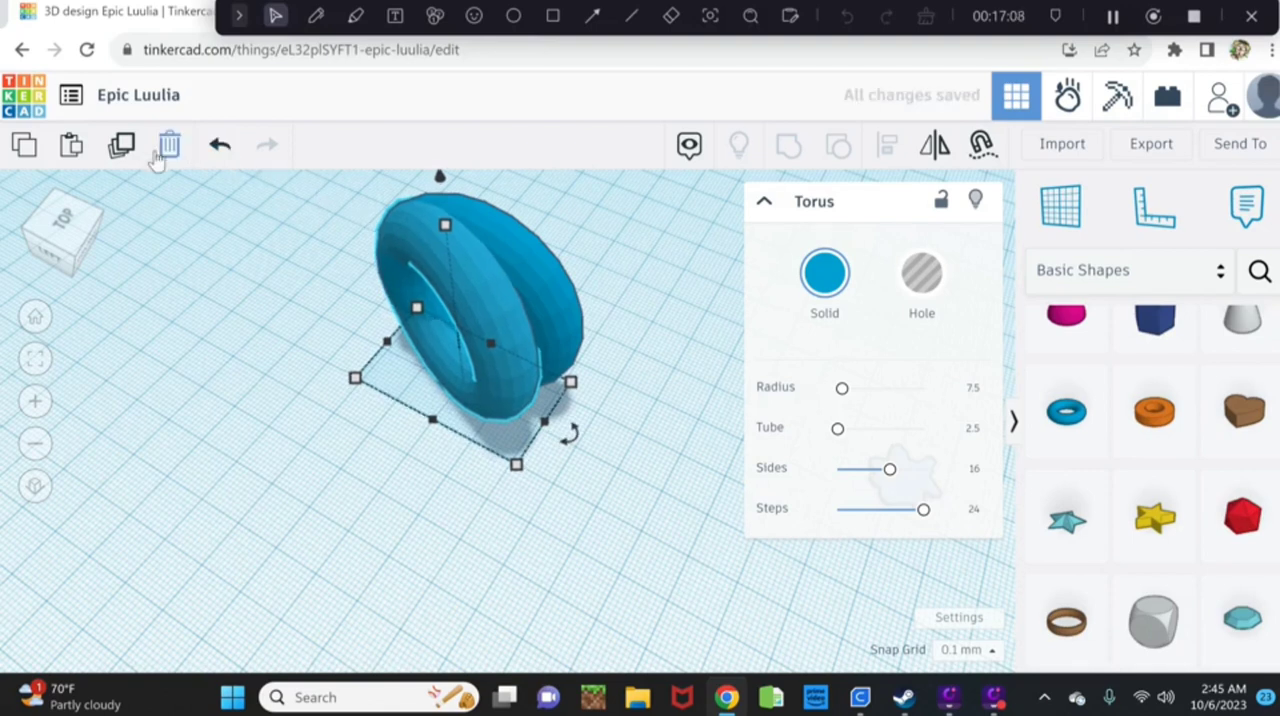
{"action": "mouse_move", "coordinate": [168, 155]}
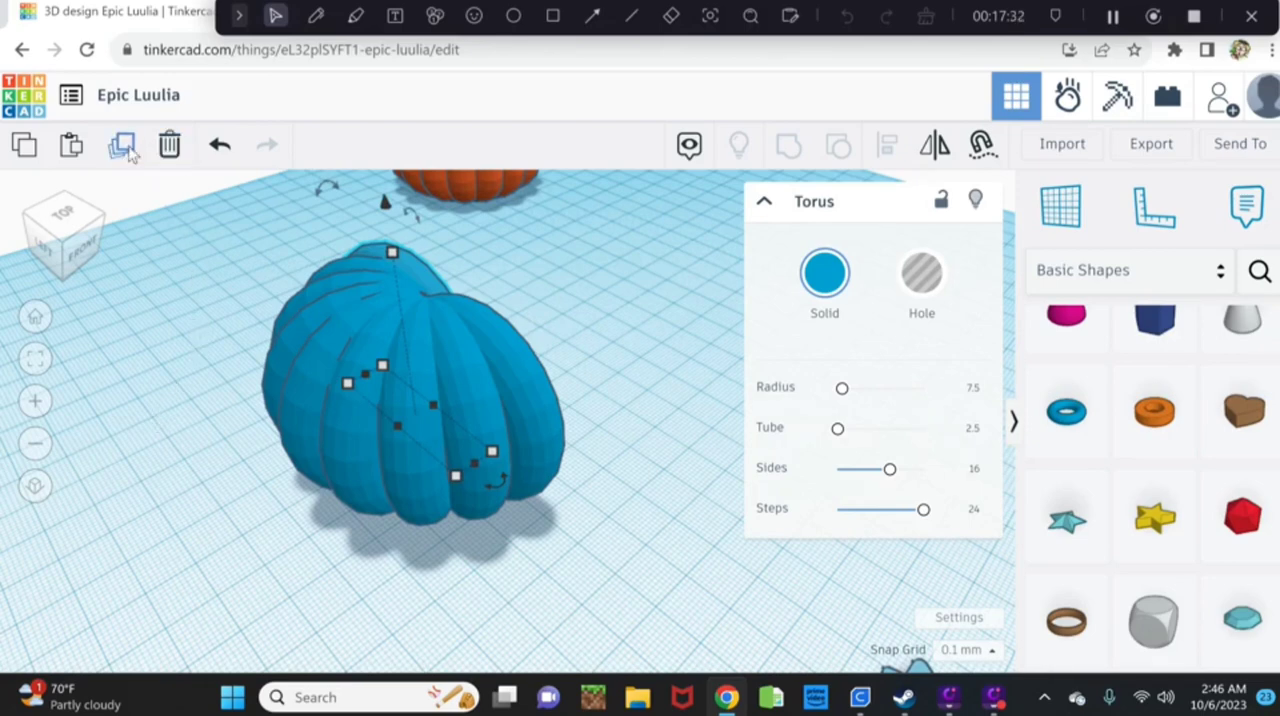
{"action": "left_click", "coordinate": [120, 145]}
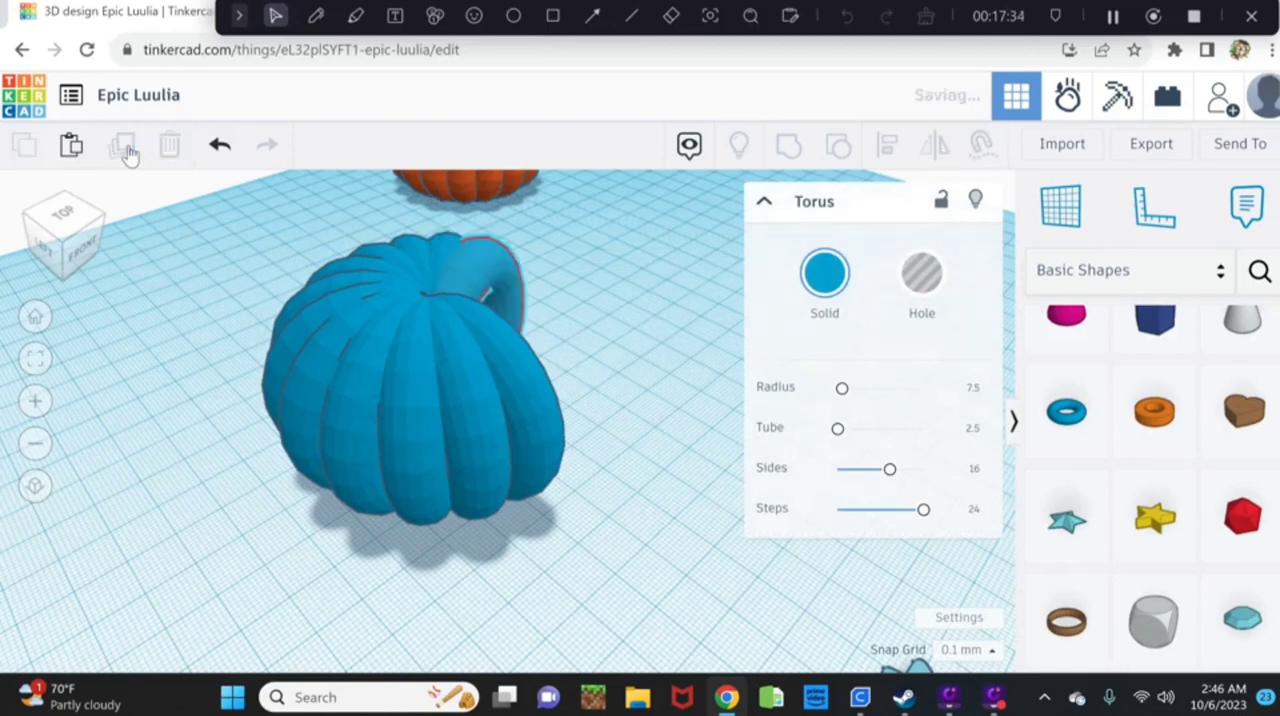
{"action": "left_click", "coordinate": [121, 144]}
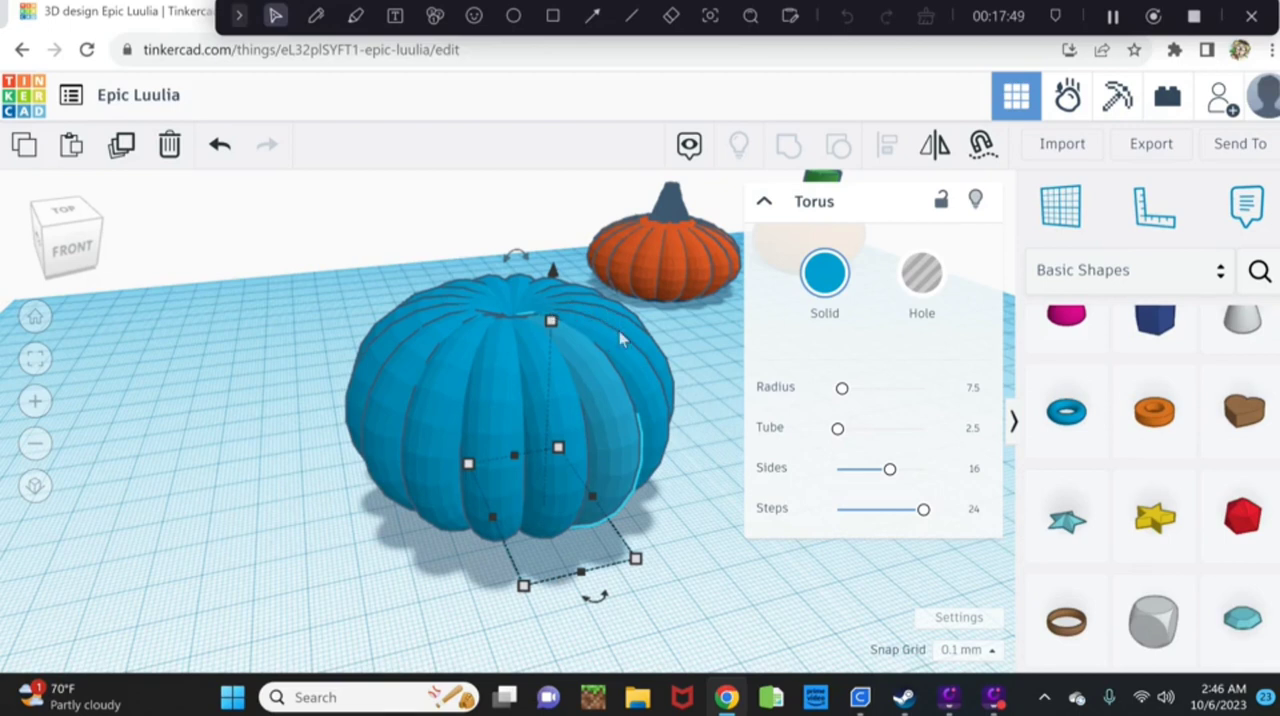
{"action": "mouse_move", "coordinate": [530, 313]}
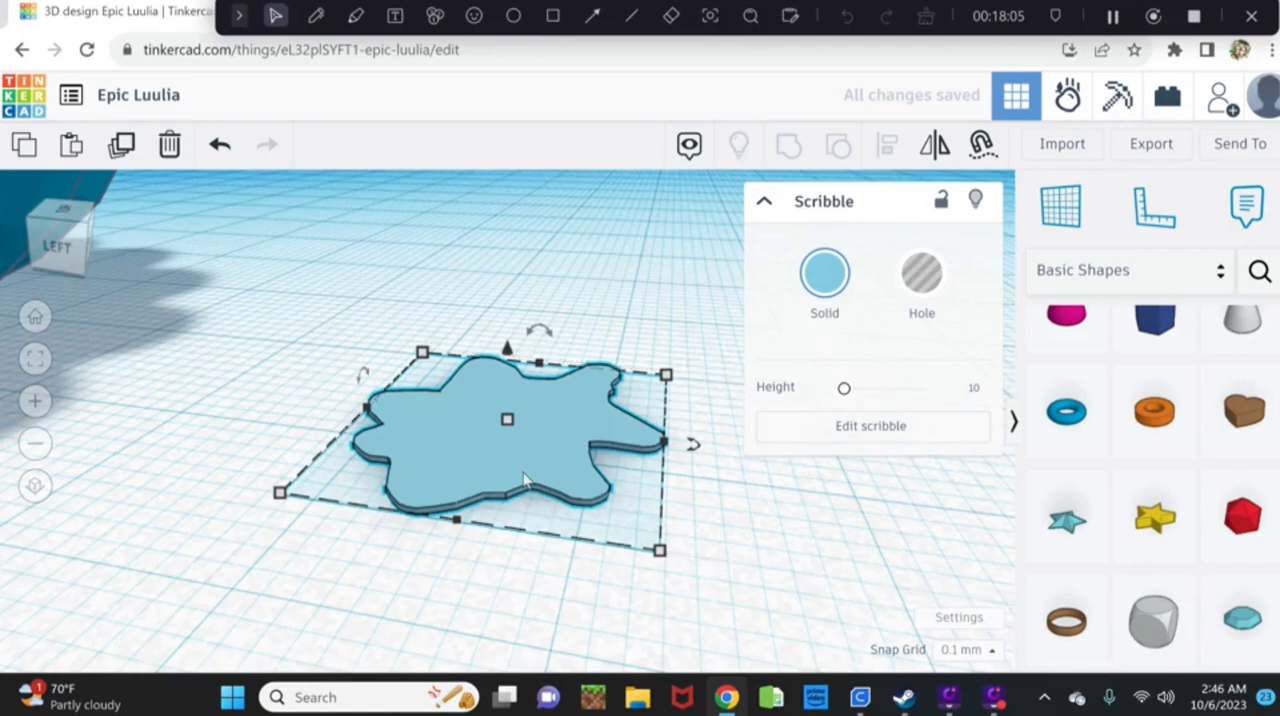
{"action": "mouse_move", "coordinate": [517, 464]}
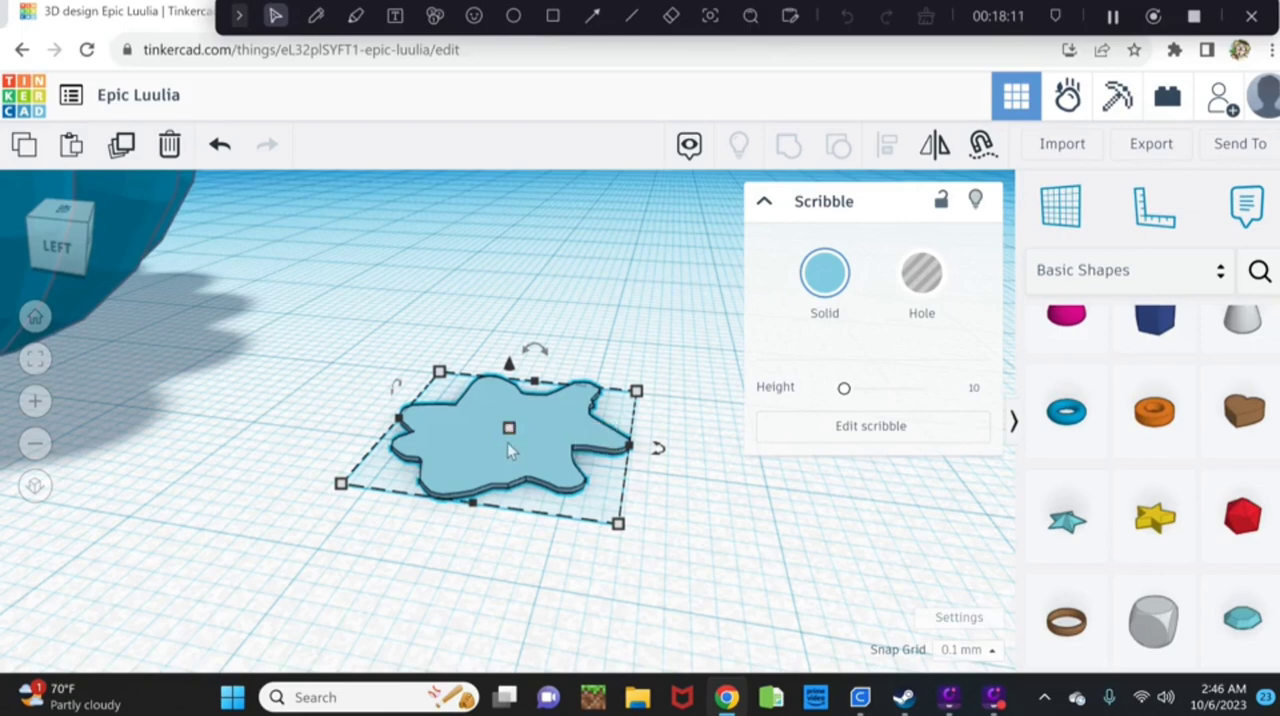
{"action": "mouse_move", "coordinate": [515, 438]}
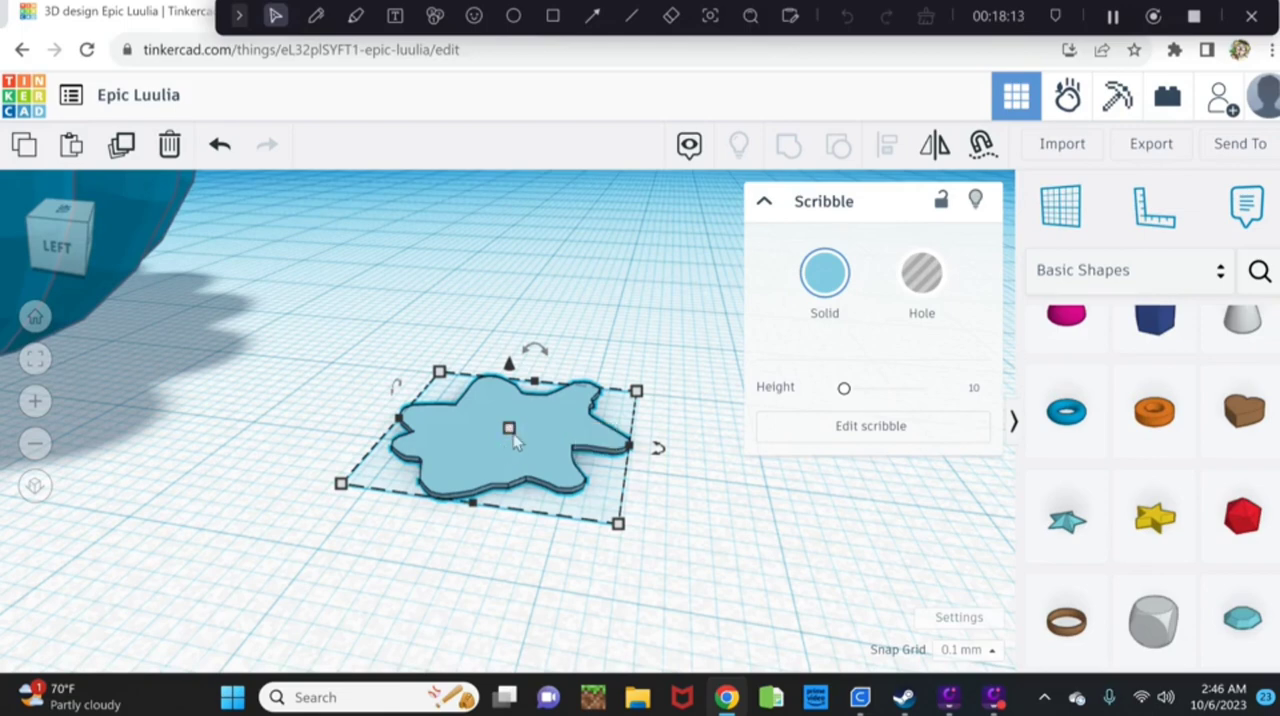
{"action": "mouse_move", "coordinate": [529, 432]}
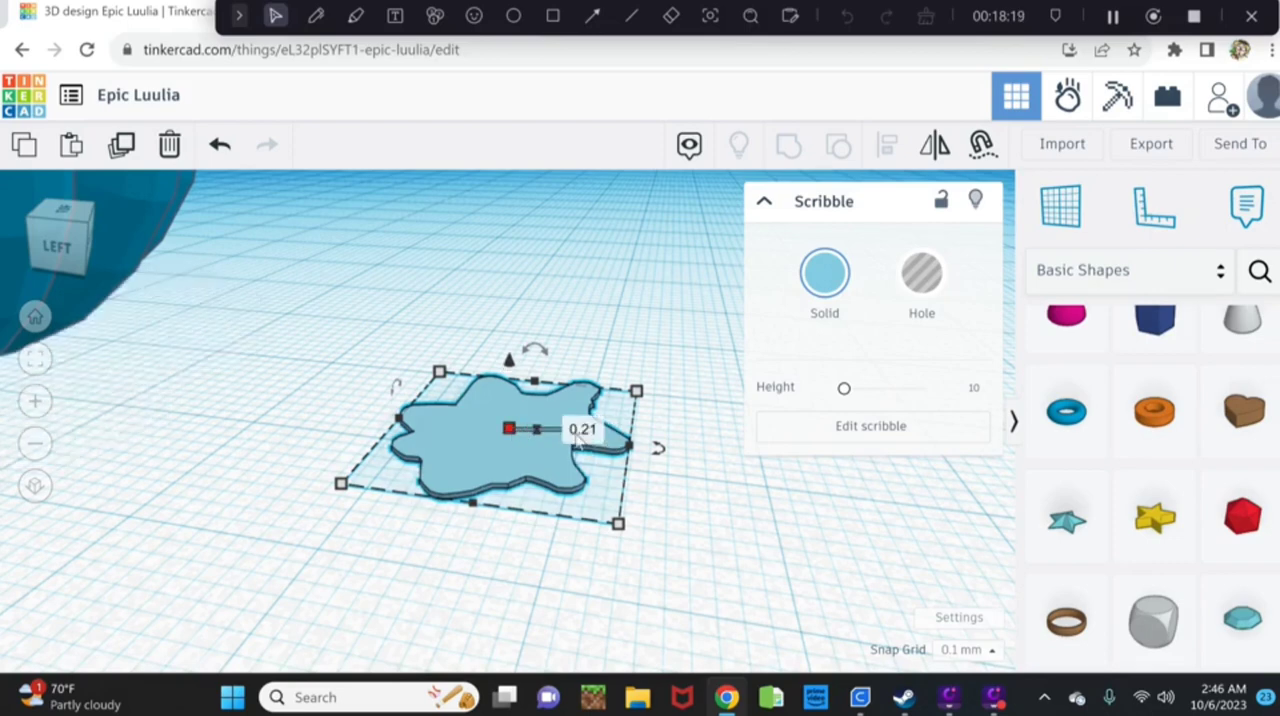
Raise the blob slightly, duplicate it, then rotate and shrink the copy a little.
{"action": "left_click", "coordinate": [581, 429]}
{"action": "type", "text": "0.4"}
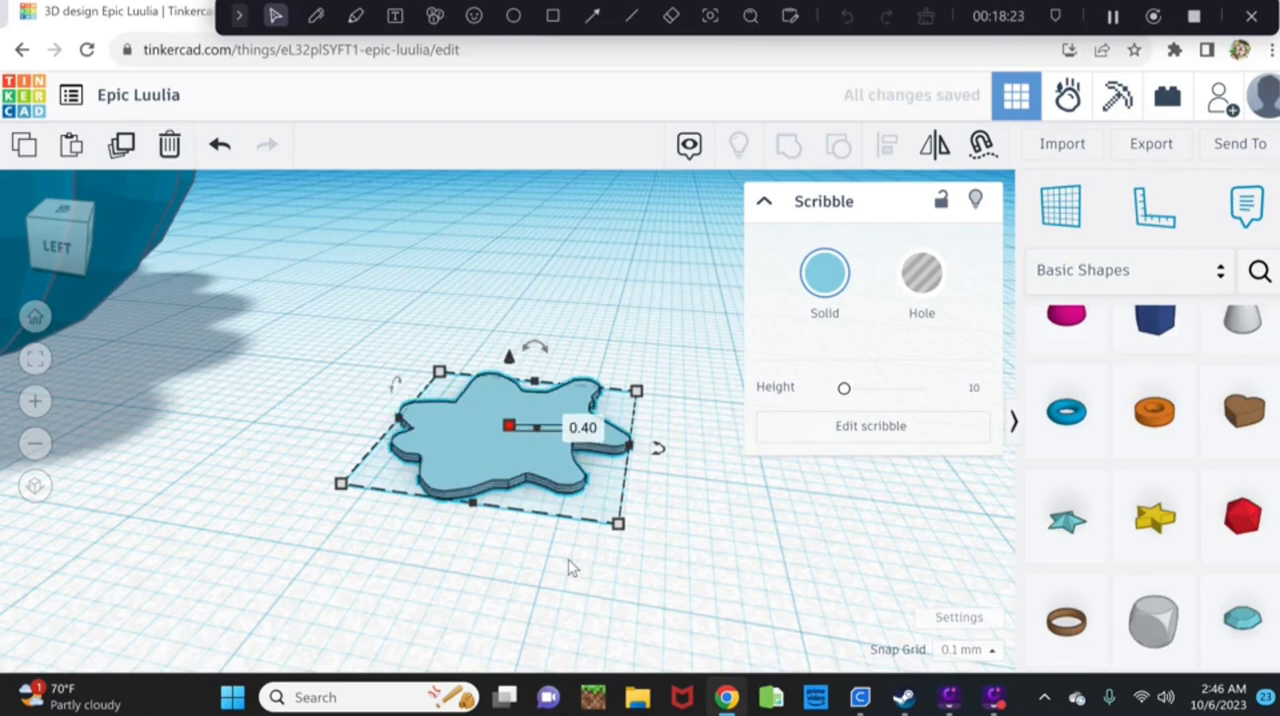
{"action": "mouse_move", "coordinate": [660, 460]}
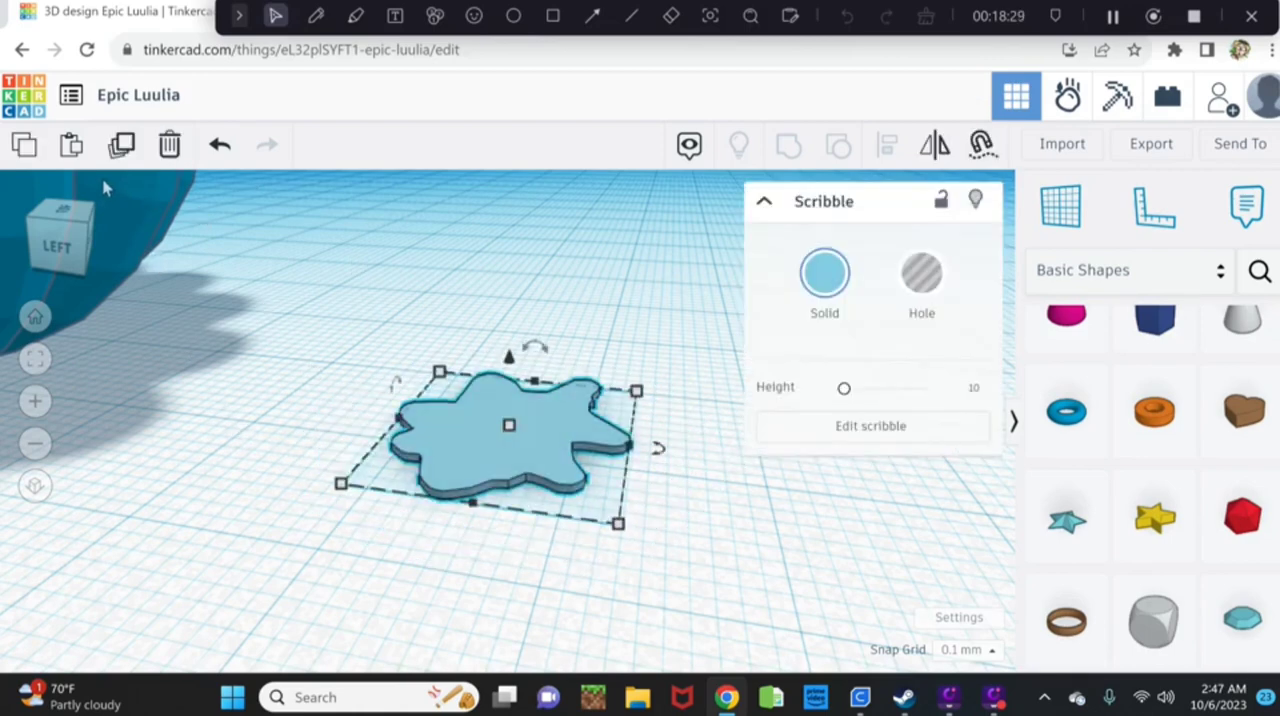
{"action": "mouse_move", "coordinate": [95, 152]}
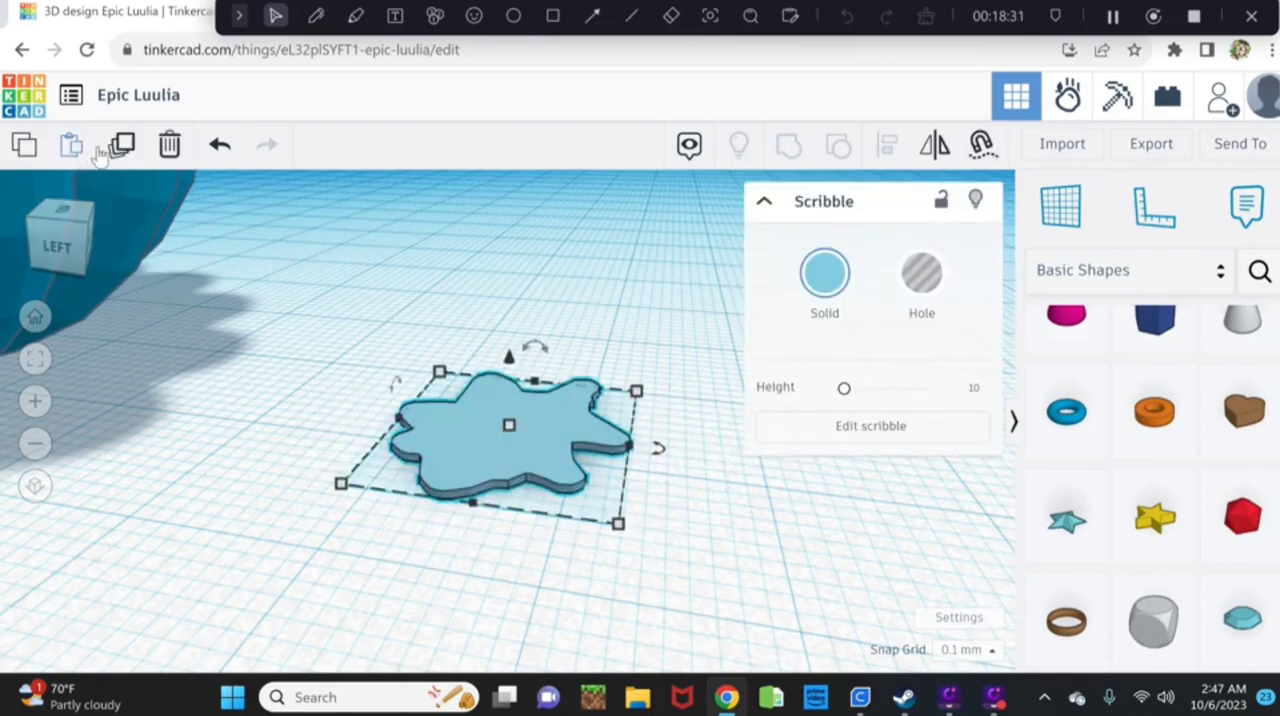
{"action": "mouse_move", "coordinate": [115, 147]}
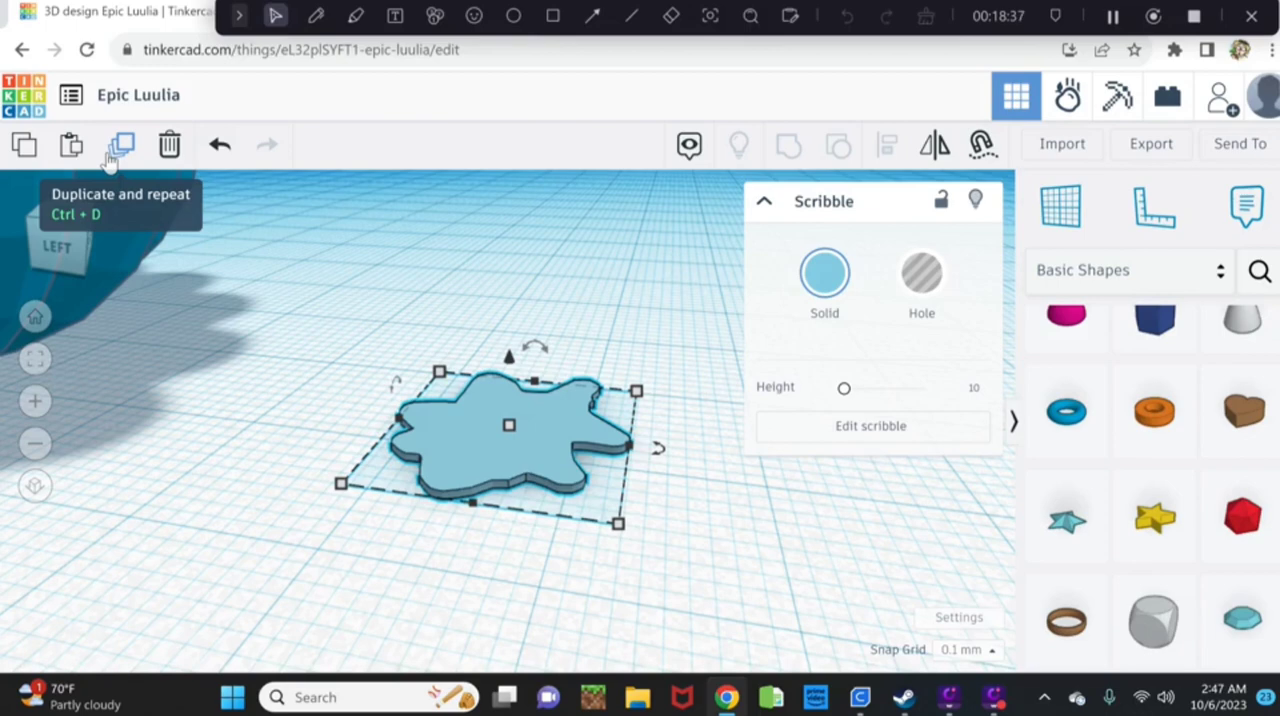
{"action": "left_click", "coordinate": [120, 145]}
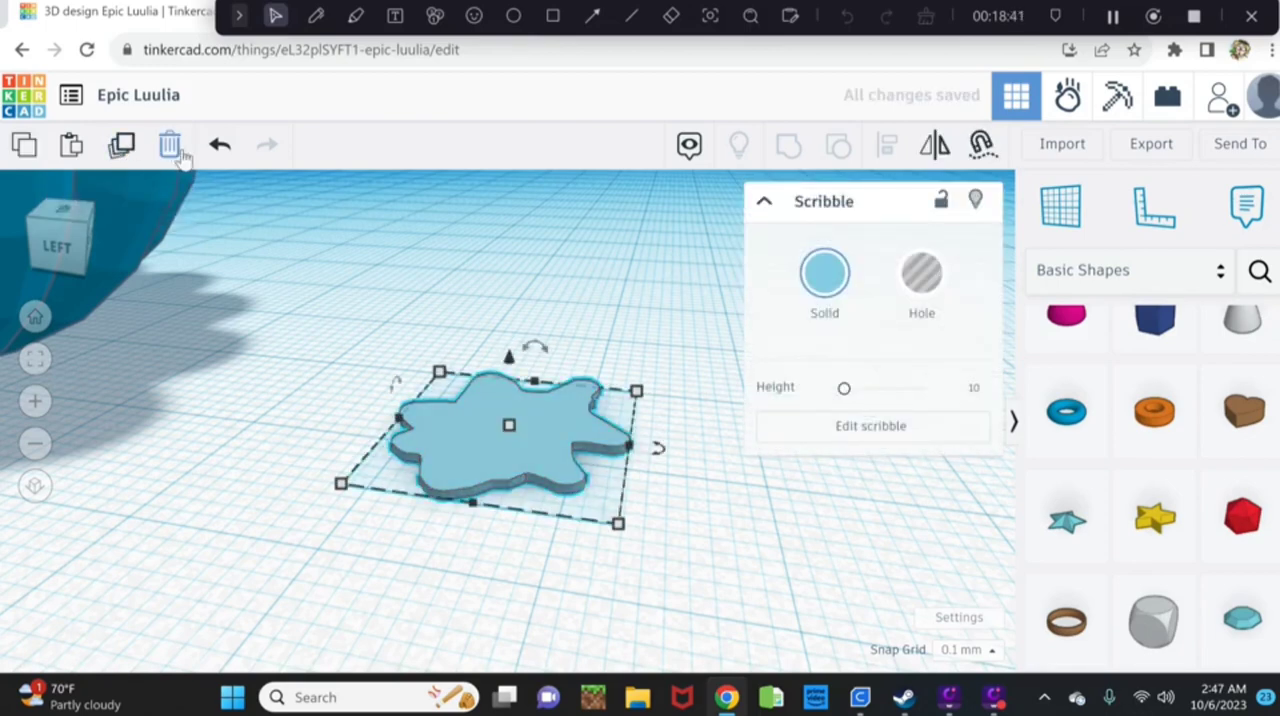
{"action": "mouse_move", "coordinate": [170, 148]}
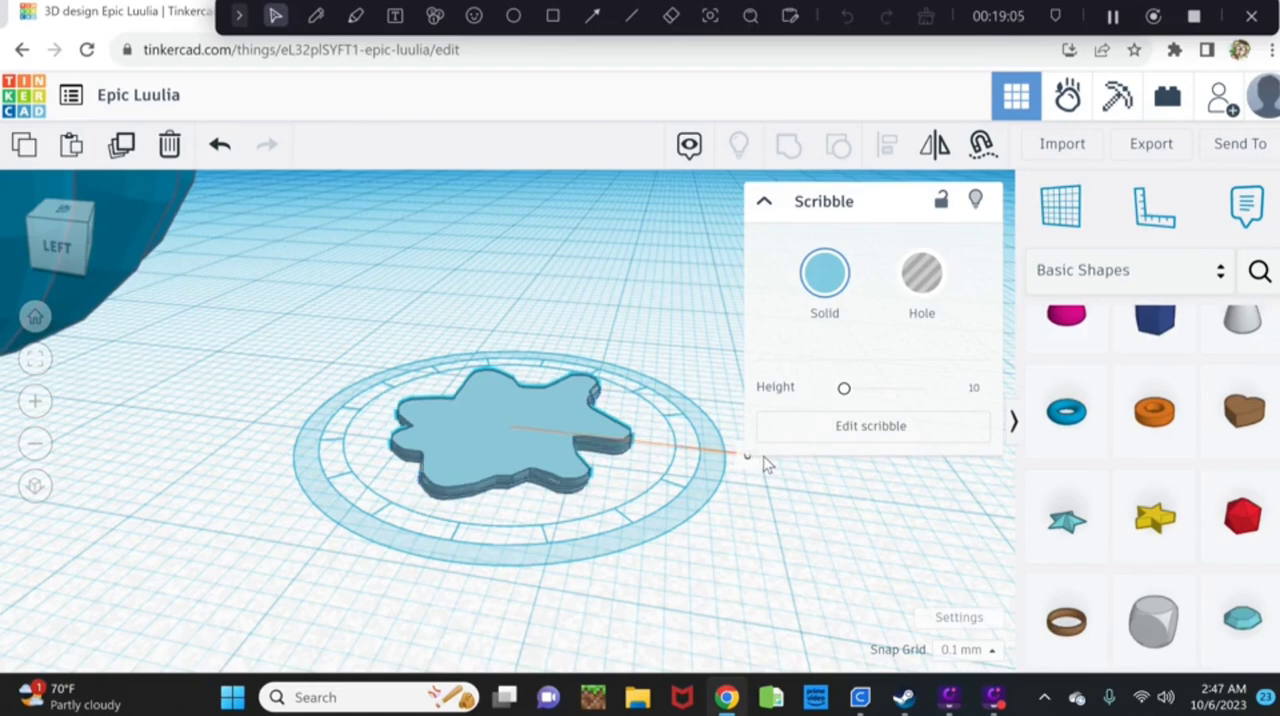
{"action": "left_click", "coordinate": [505, 440]}
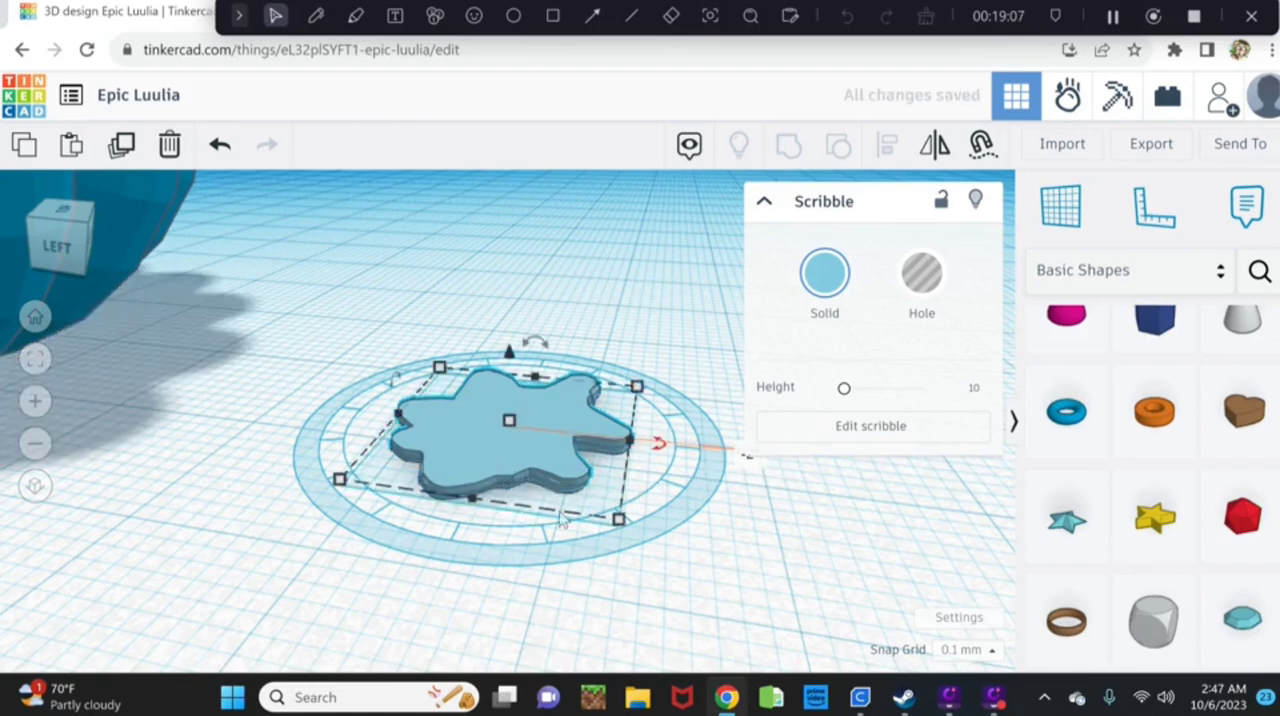
{"action": "left_click_drag", "start_coordinate": [618, 519], "coordinate": [618, 519]}
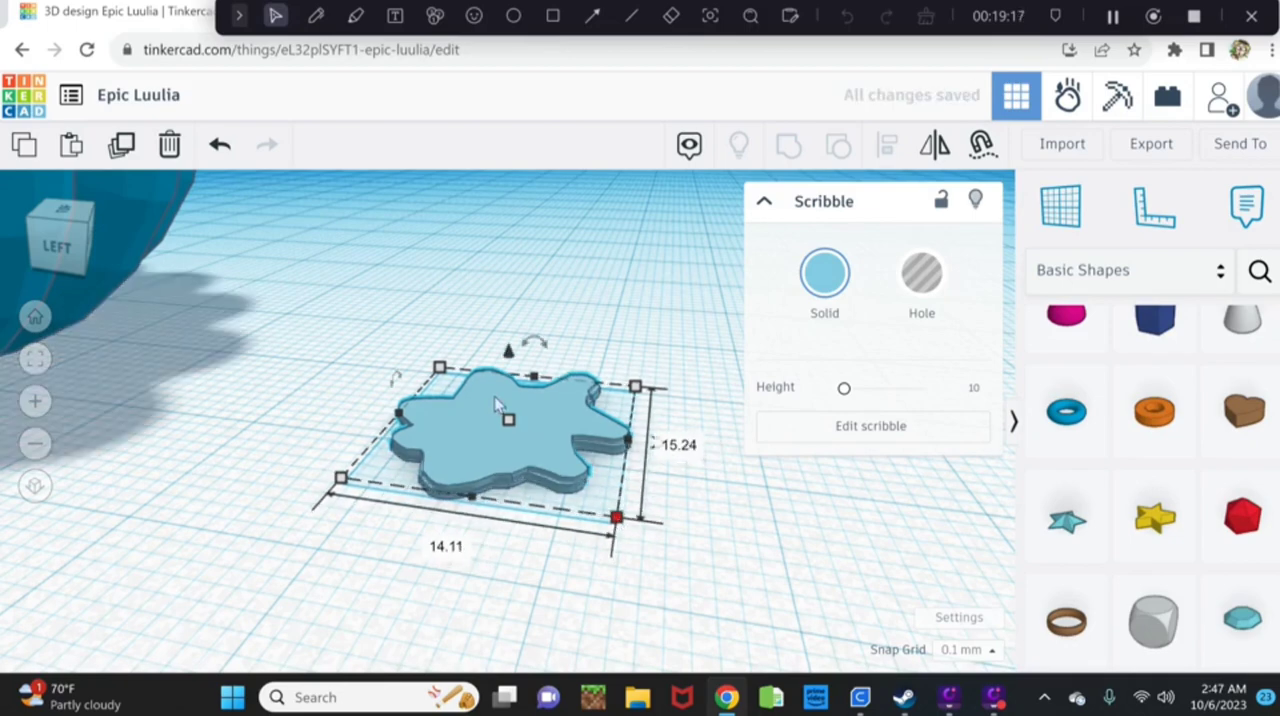
{"action": "mouse_move", "coordinate": [318, 334]}
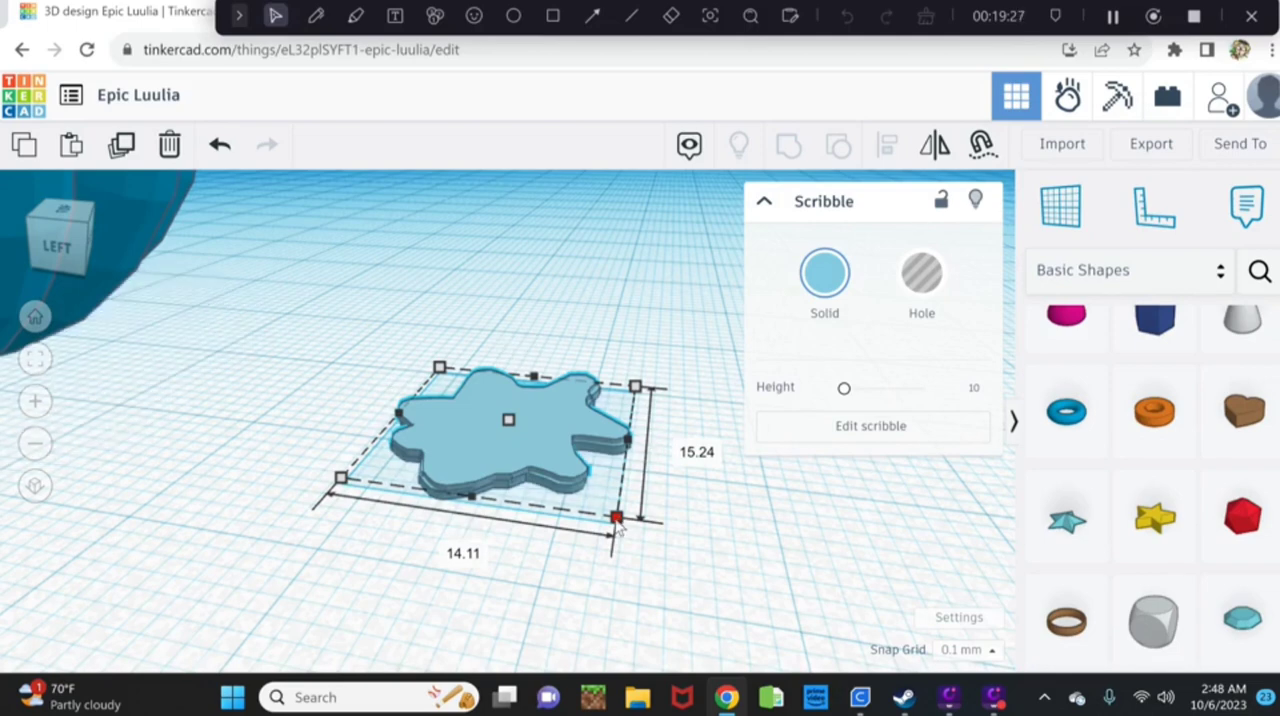
{"action": "left_click_drag", "start_coordinate": [614, 518], "coordinate": [620, 525]}
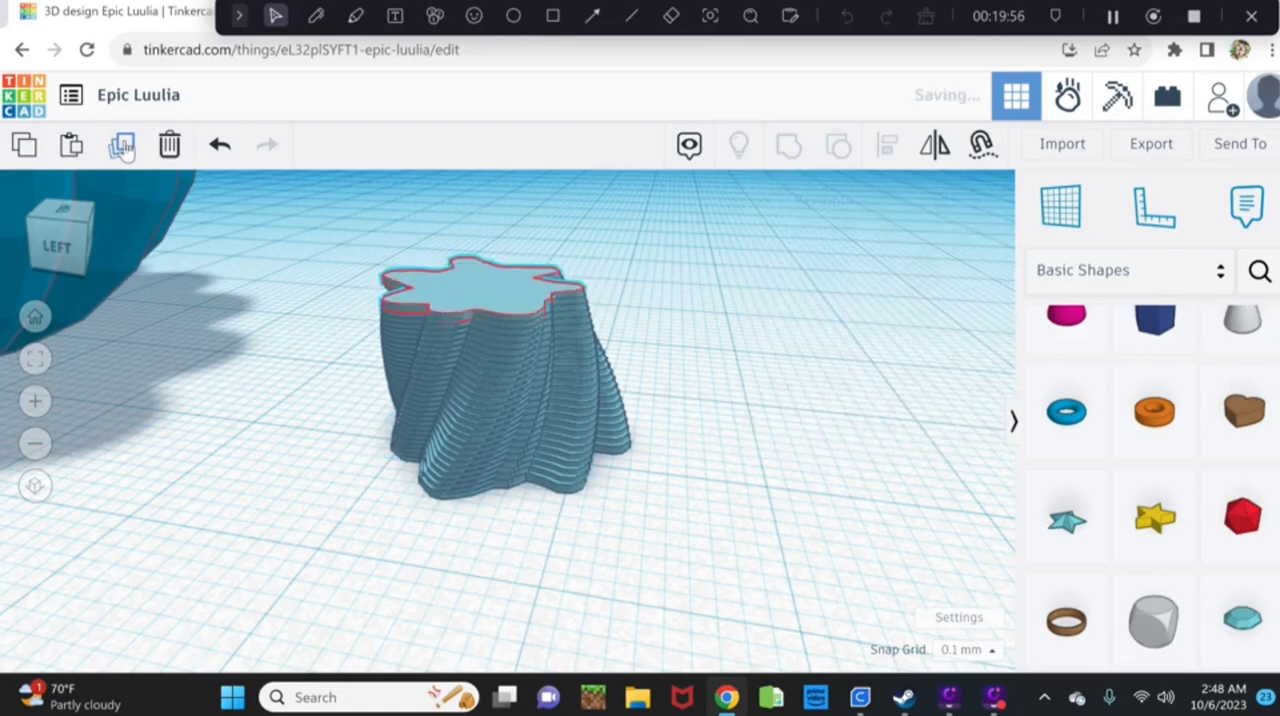
Add another twisted, shrunk copy to the stem and orbit to view it sideways.
{"action": "left_click", "coordinate": [470, 290]}
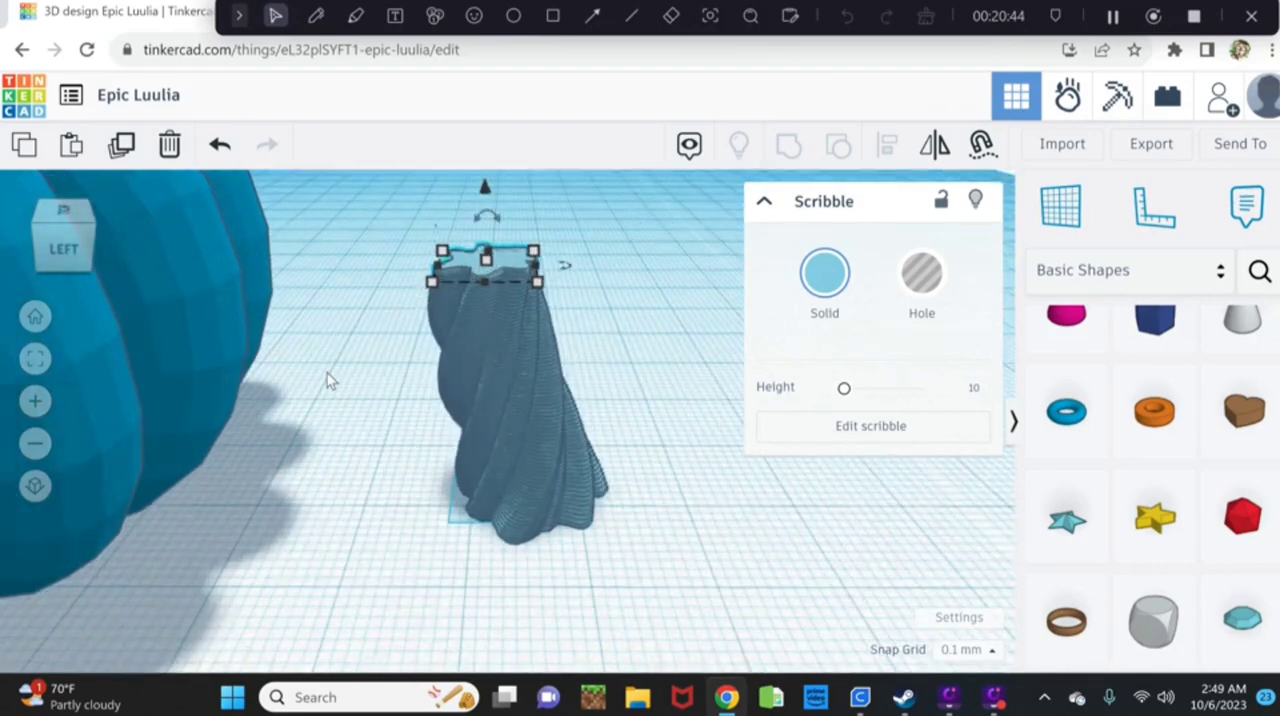
{"action": "mouse_move", "coordinate": [347, 277]}
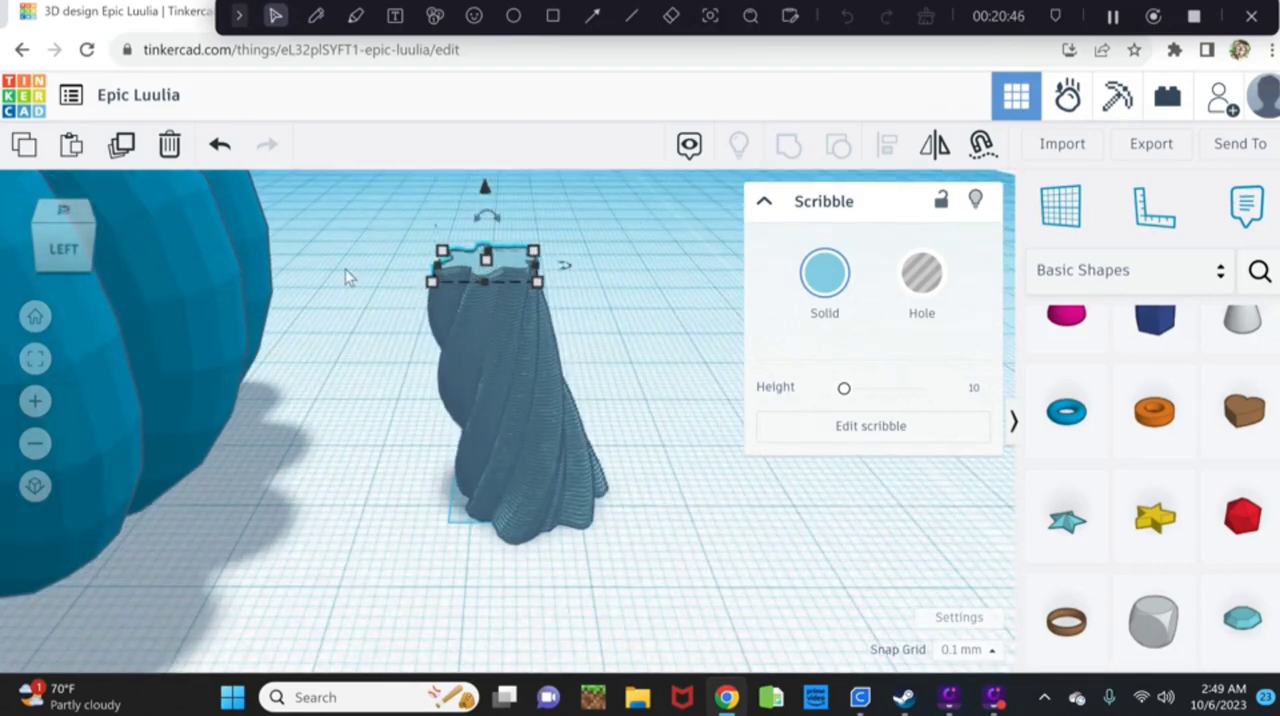
{"action": "mouse_move", "coordinate": [327, 260]}
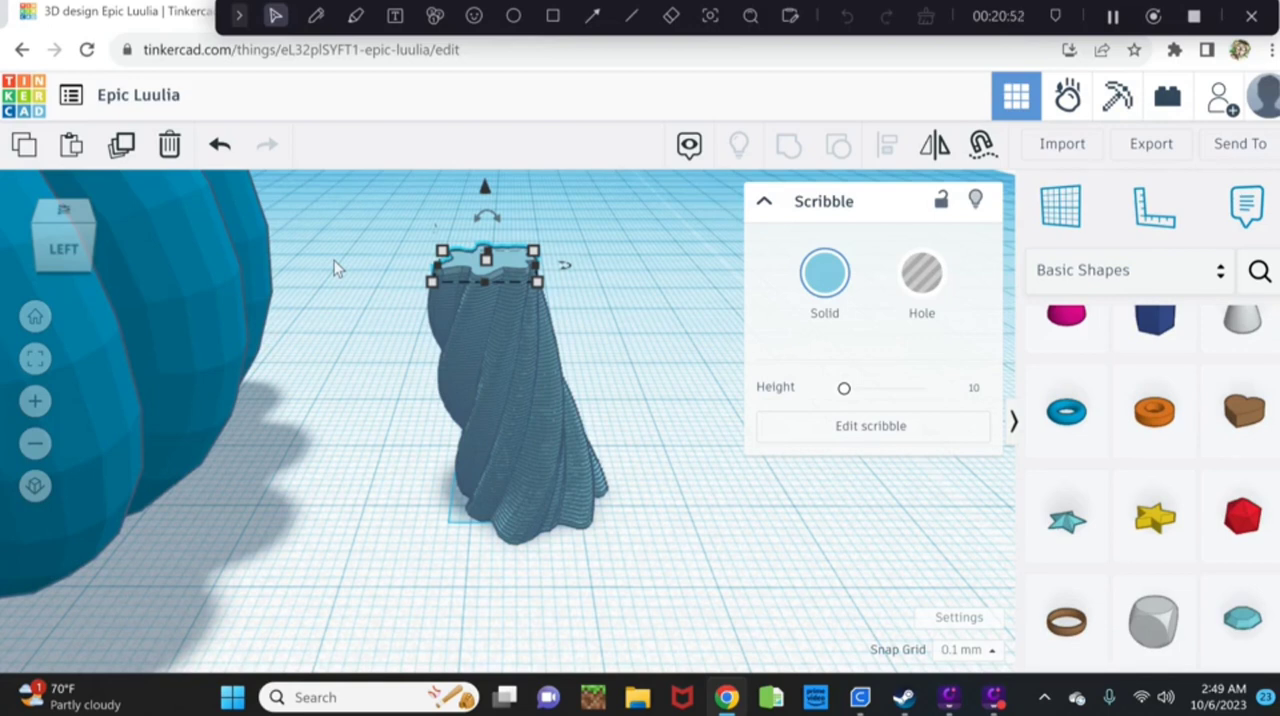
{"action": "mouse_move", "coordinate": [353, 278]}
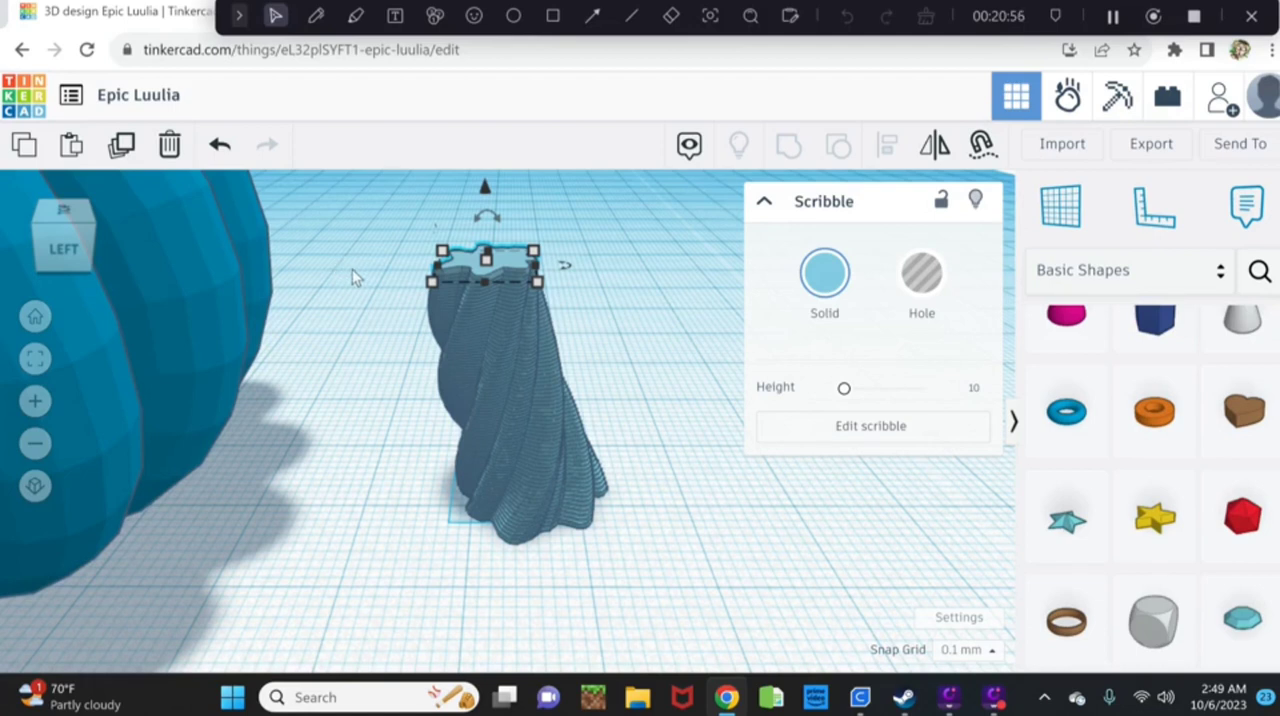
{"action": "mouse_move", "coordinate": [362, 248]}
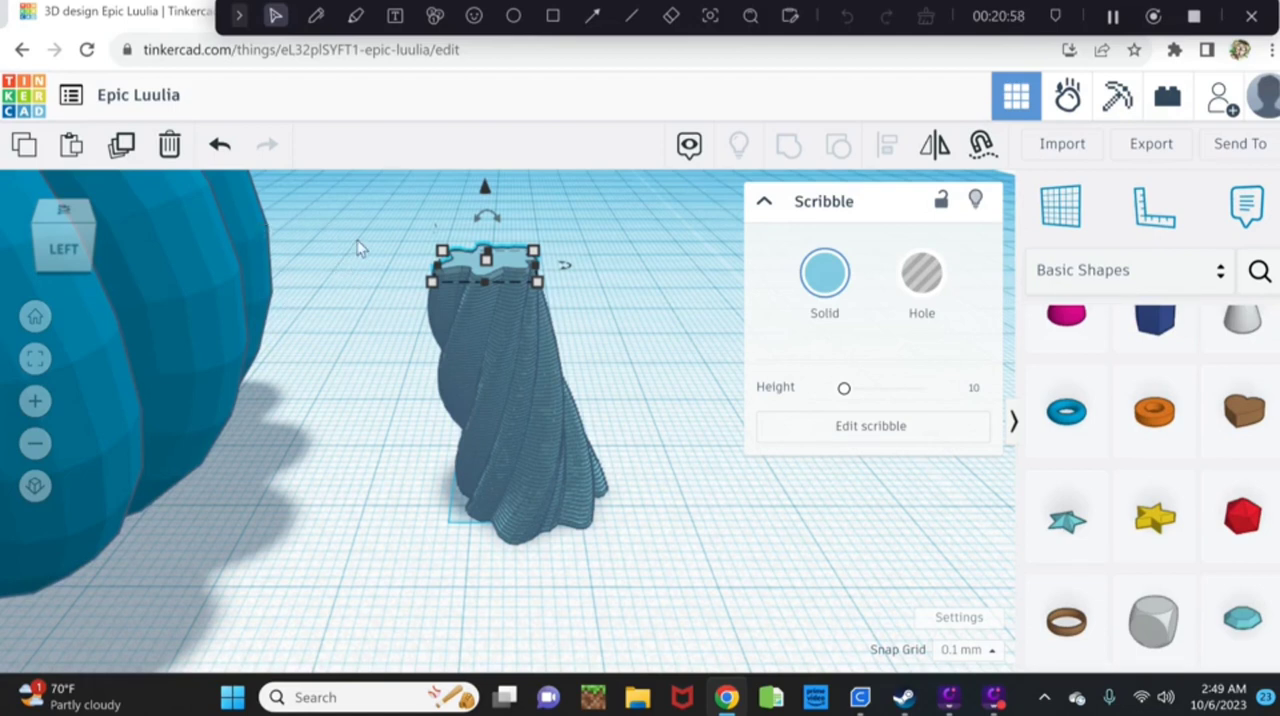
{"action": "mouse_move", "coordinate": [415, 243]}
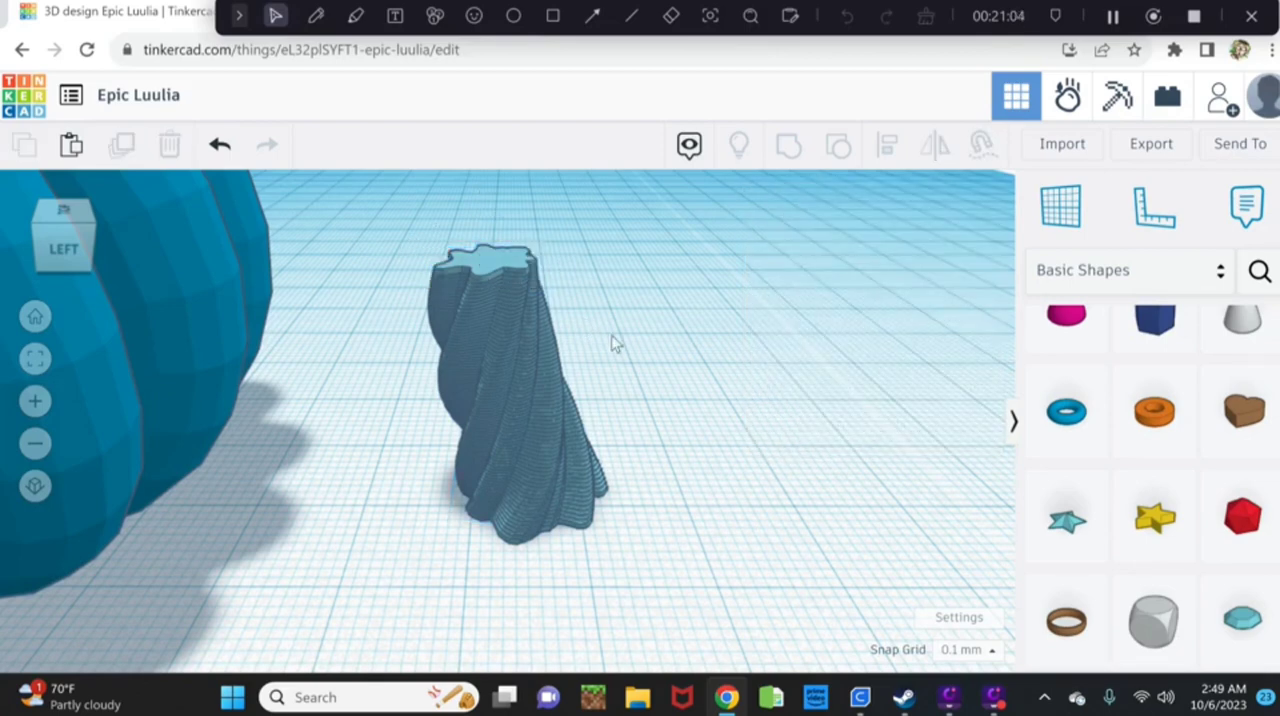
{"action": "left_click_drag", "start_coordinate": [615, 343], "coordinate": [440, 343]}
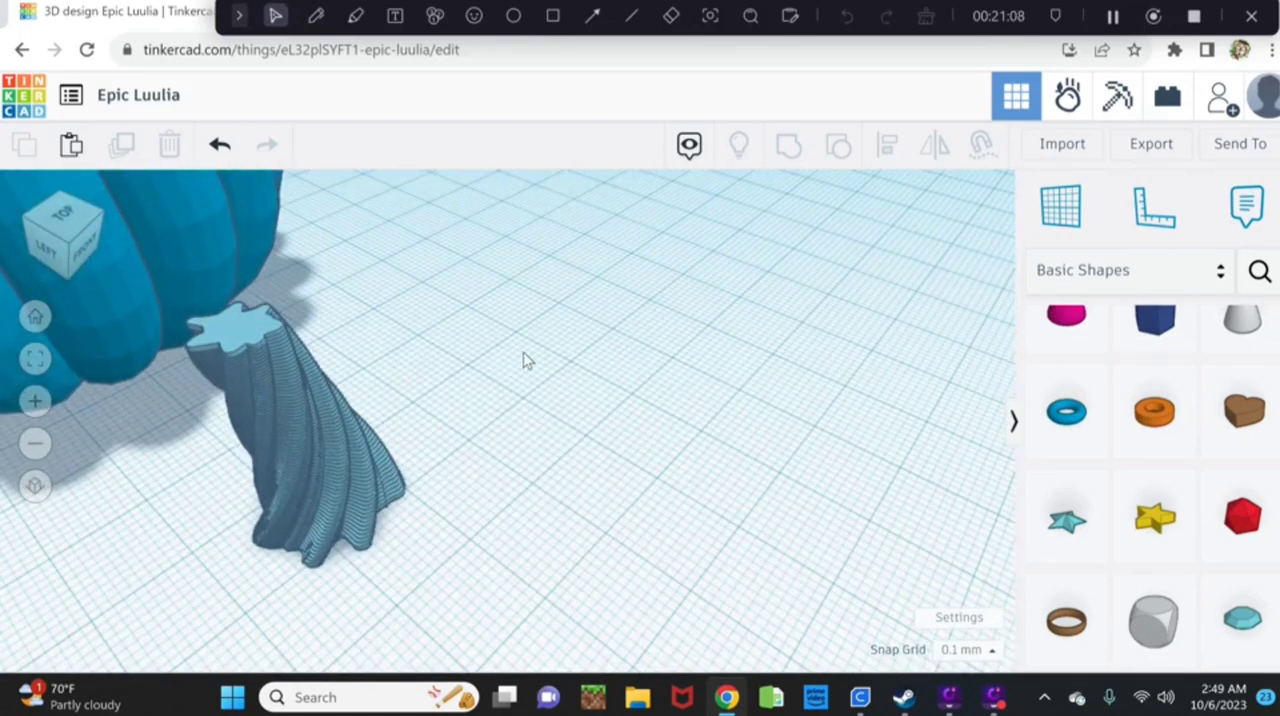
{"action": "left_click_drag", "start_coordinate": [528, 361], "coordinate": [375, 403]}
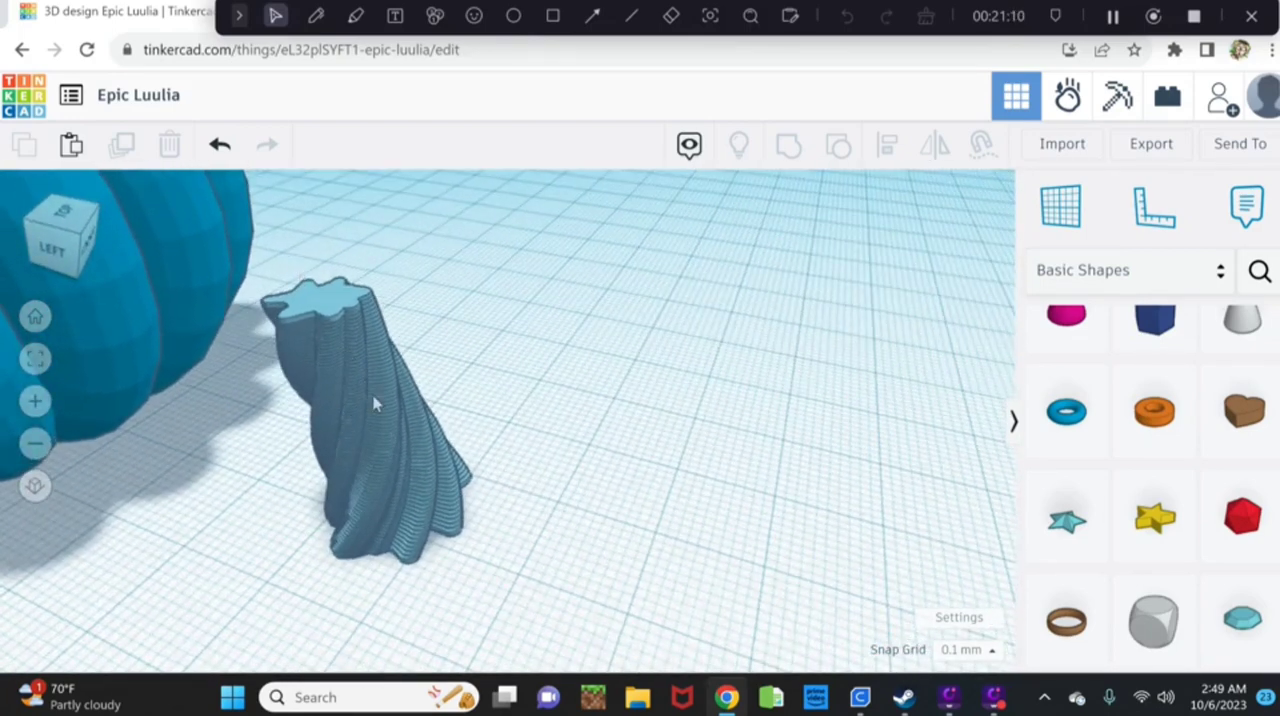
Colour the twisted stem with the green preset and group its stacked slices into one shape.
{"action": "left_click", "coordinate": [375, 405]}
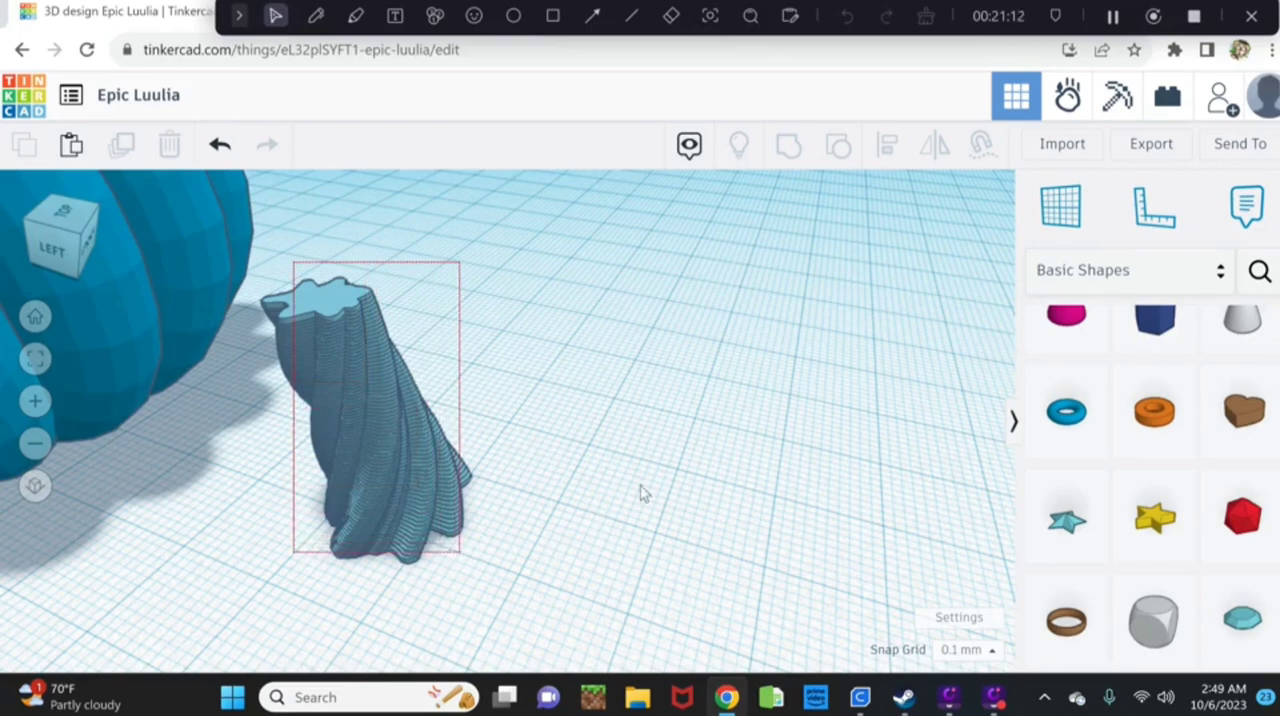
{"action": "left_click", "coordinate": [365, 420]}
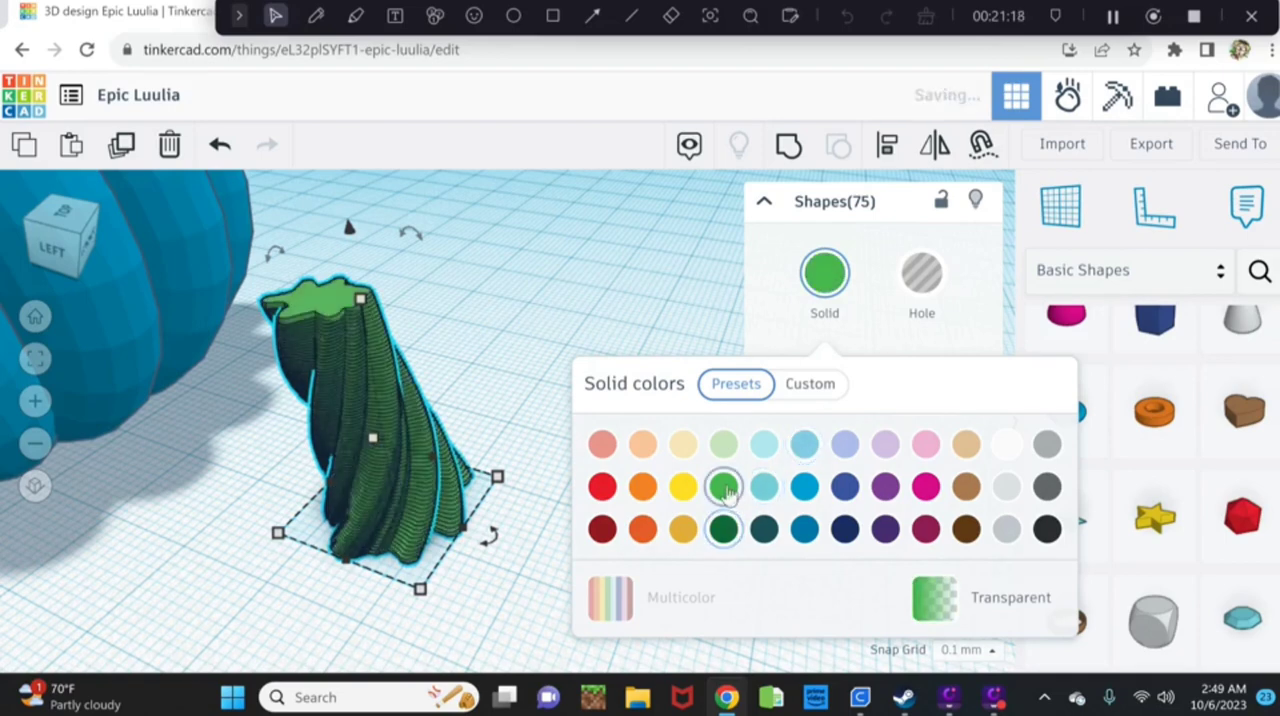
{"action": "left_click", "coordinate": [723, 486]}
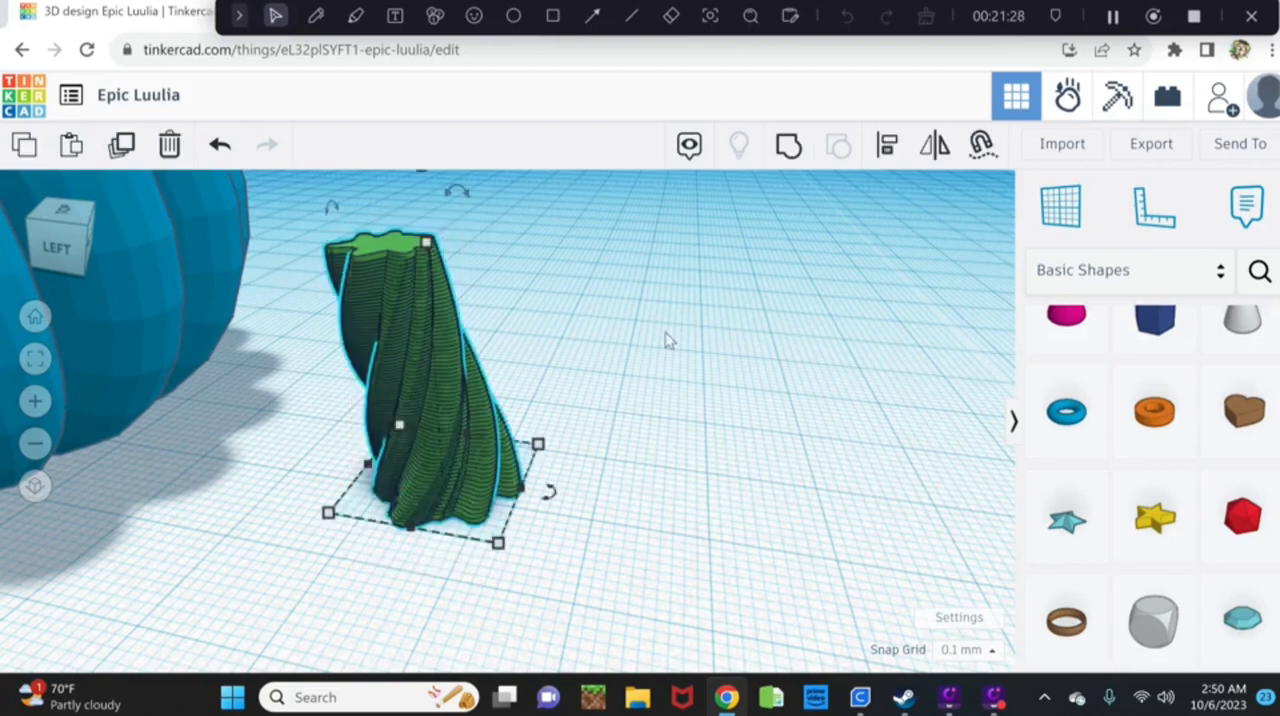
{"action": "left_click", "coordinate": [788, 145]}
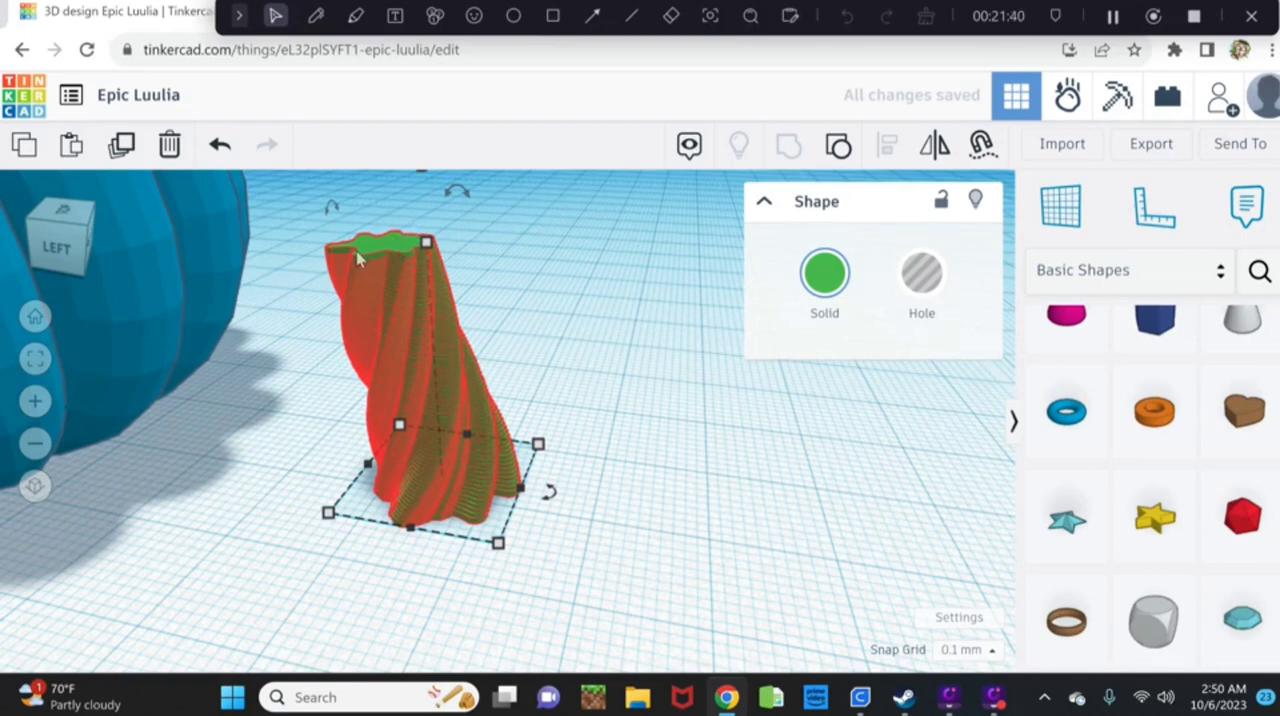
{"action": "mouse_move", "coordinate": [390, 250]}
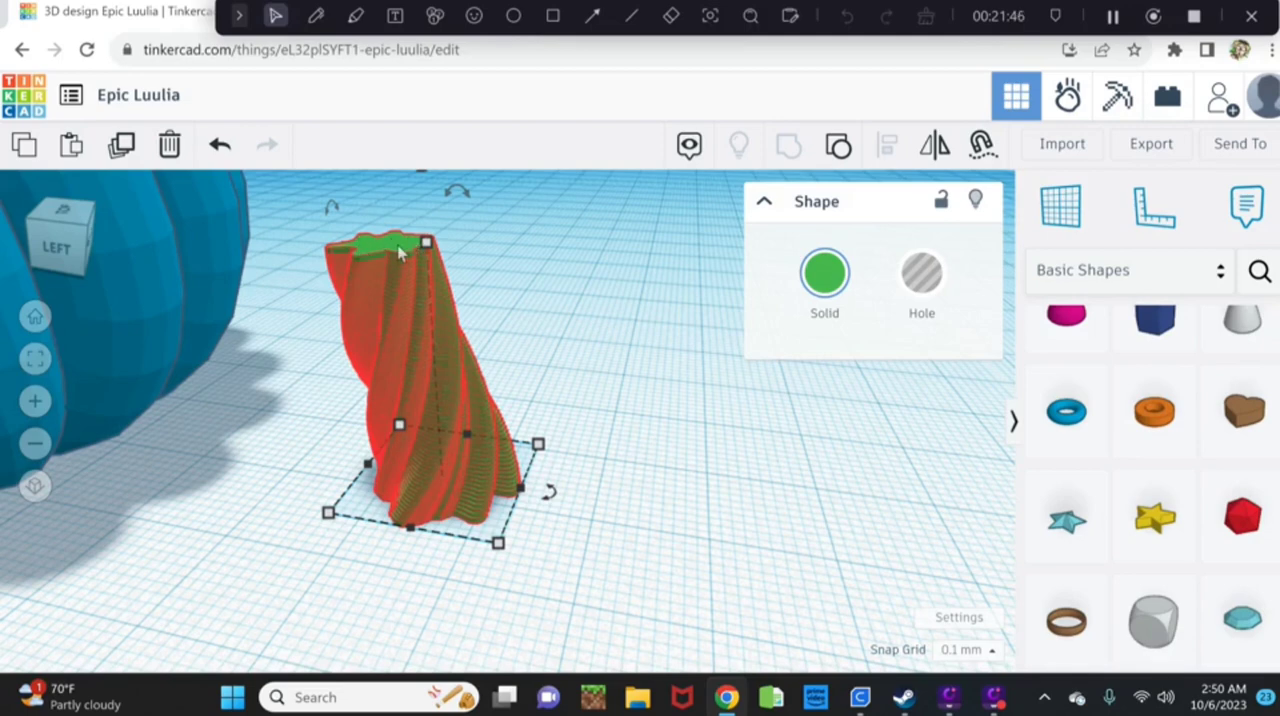
{"action": "mouse_move", "coordinate": [567, 357]}
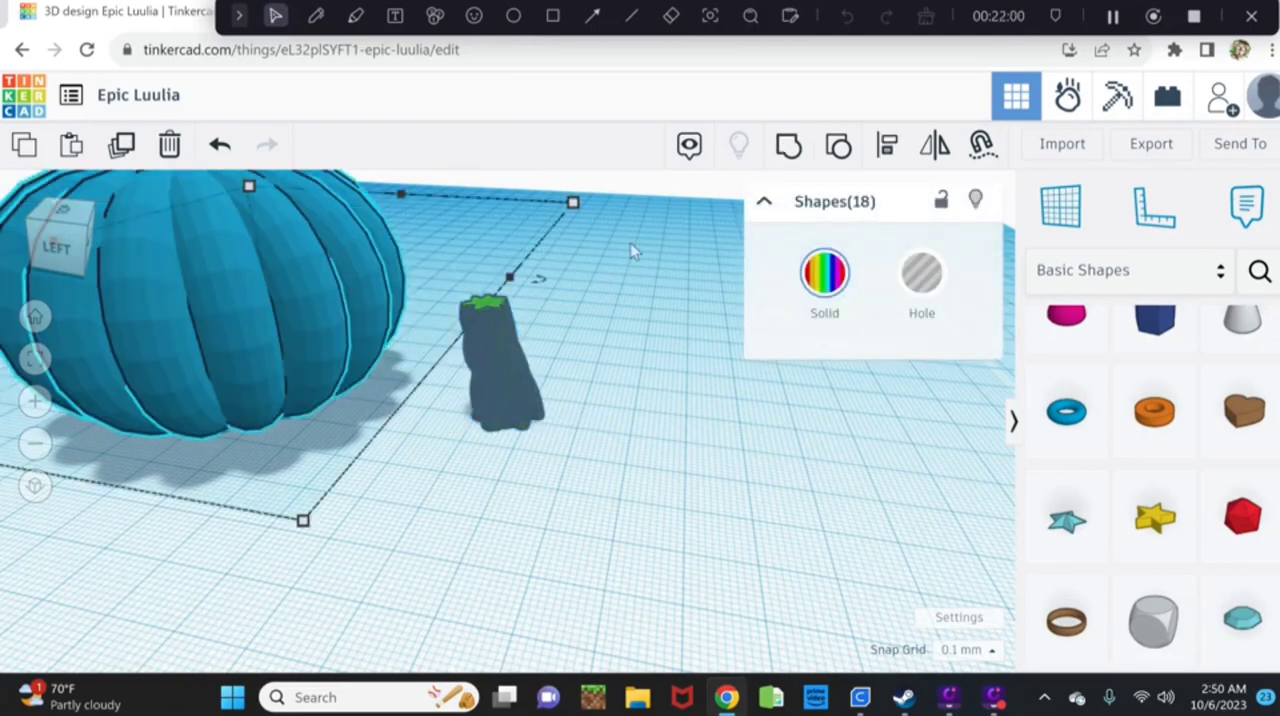
Apply the orange preset colour to all rings of the pumpkin group.
{"action": "left_click", "coordinate": [824, 273]}
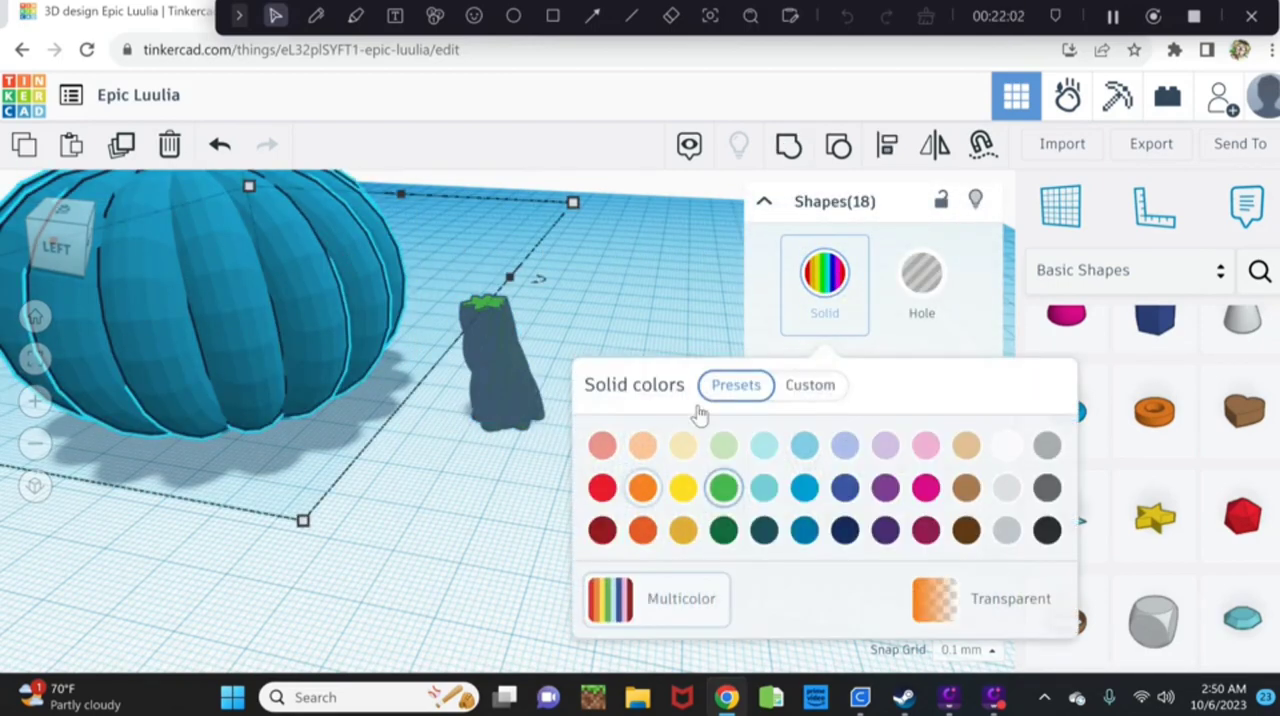
{"action": "left_click", "coordinate": [641, 487]}
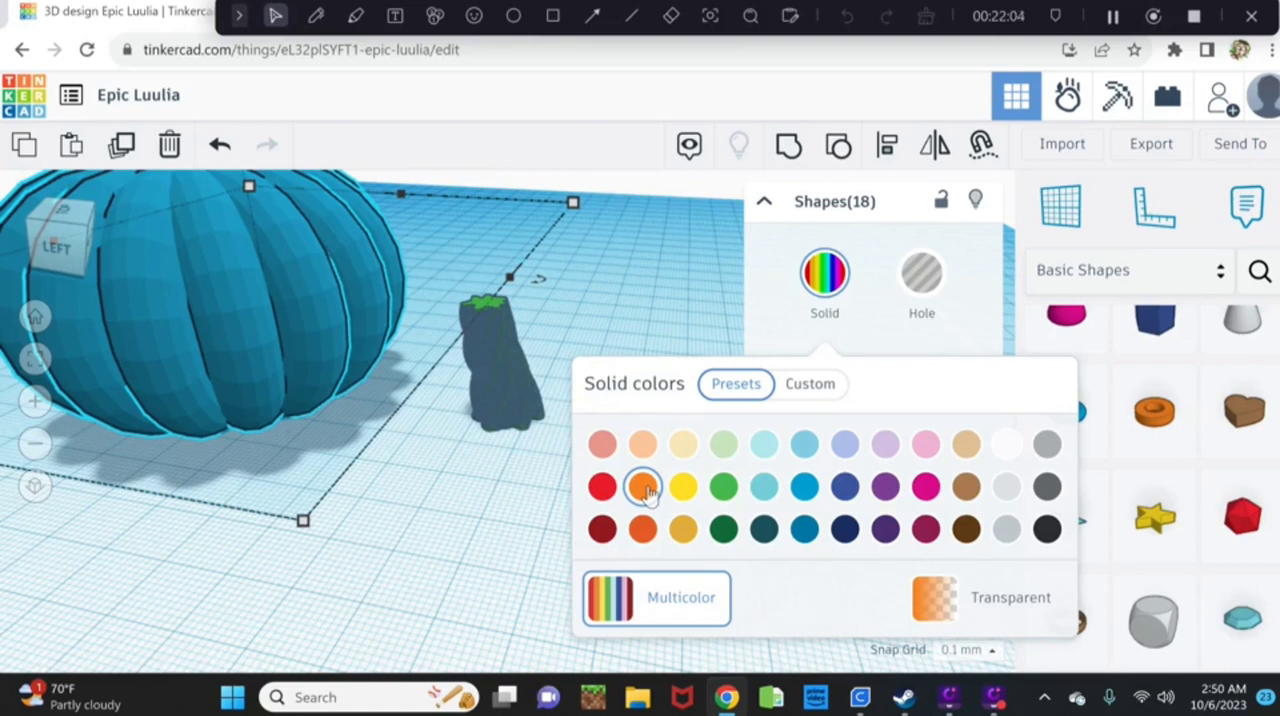
{"action": "left_click", "coordinate": [642, 487]}
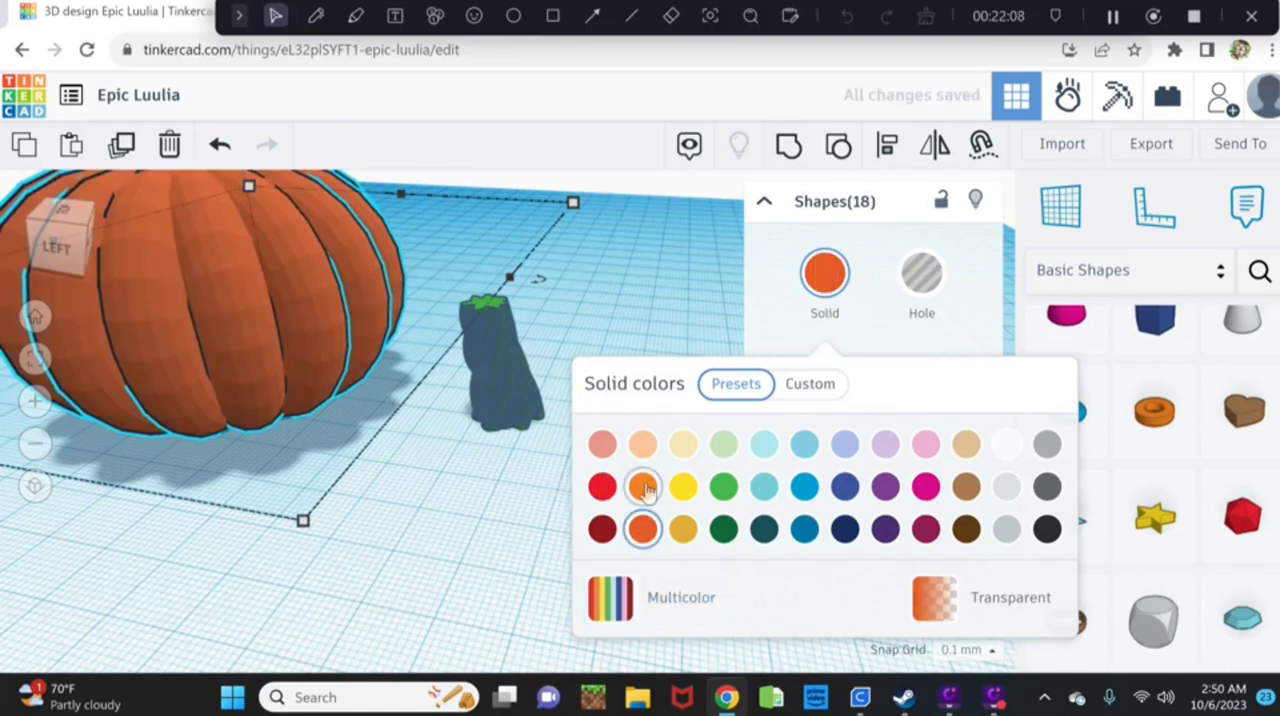
{"action": "left_click", "coordinate": [643, 486]}
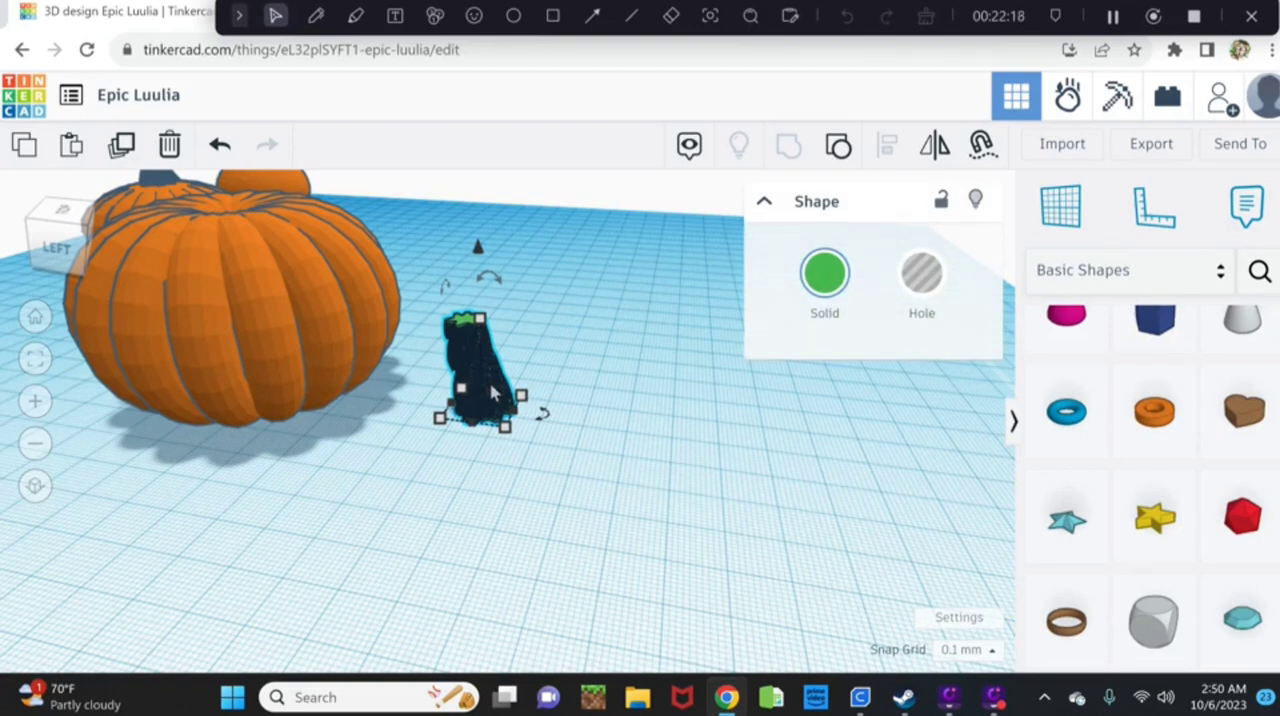
{"action": "mouse_move", "coordinate": [488, 390]}
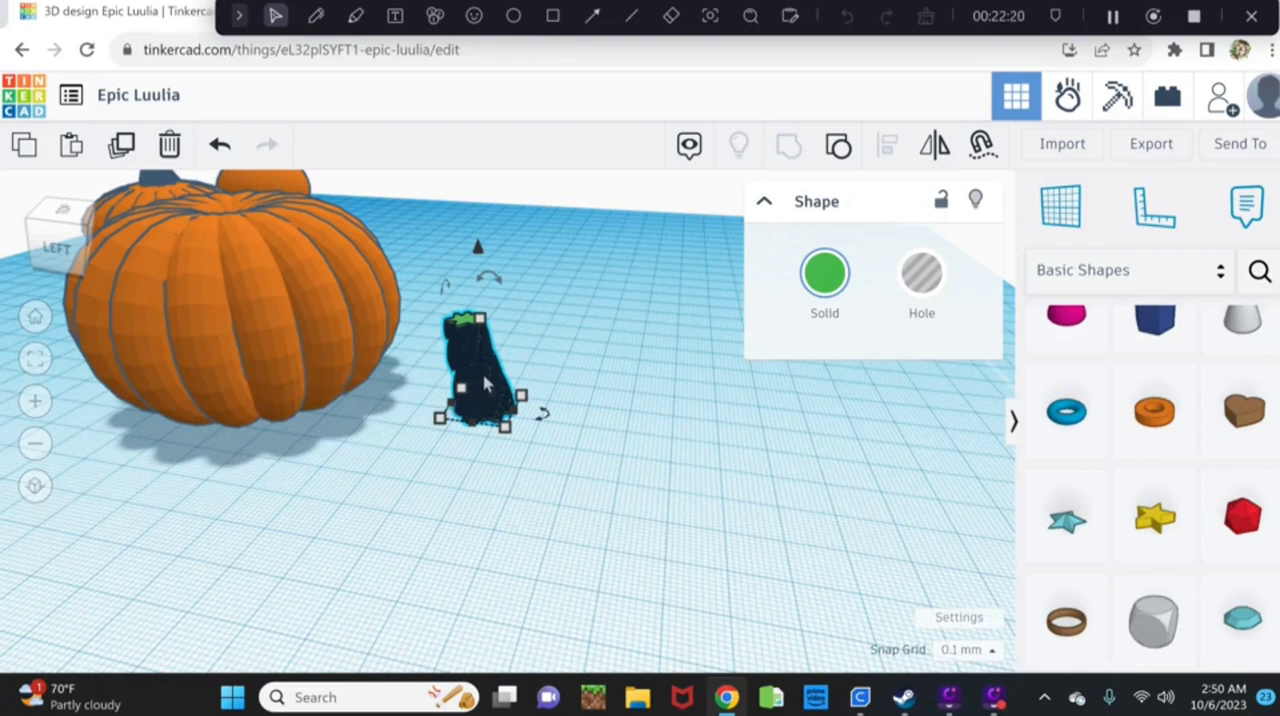
Move the green stem onto the pumpkin's top centre and set it as a hole.
{"action": "left_click_drag", "start_coordinate": [478, 370], "coordinate": [385, 390]}
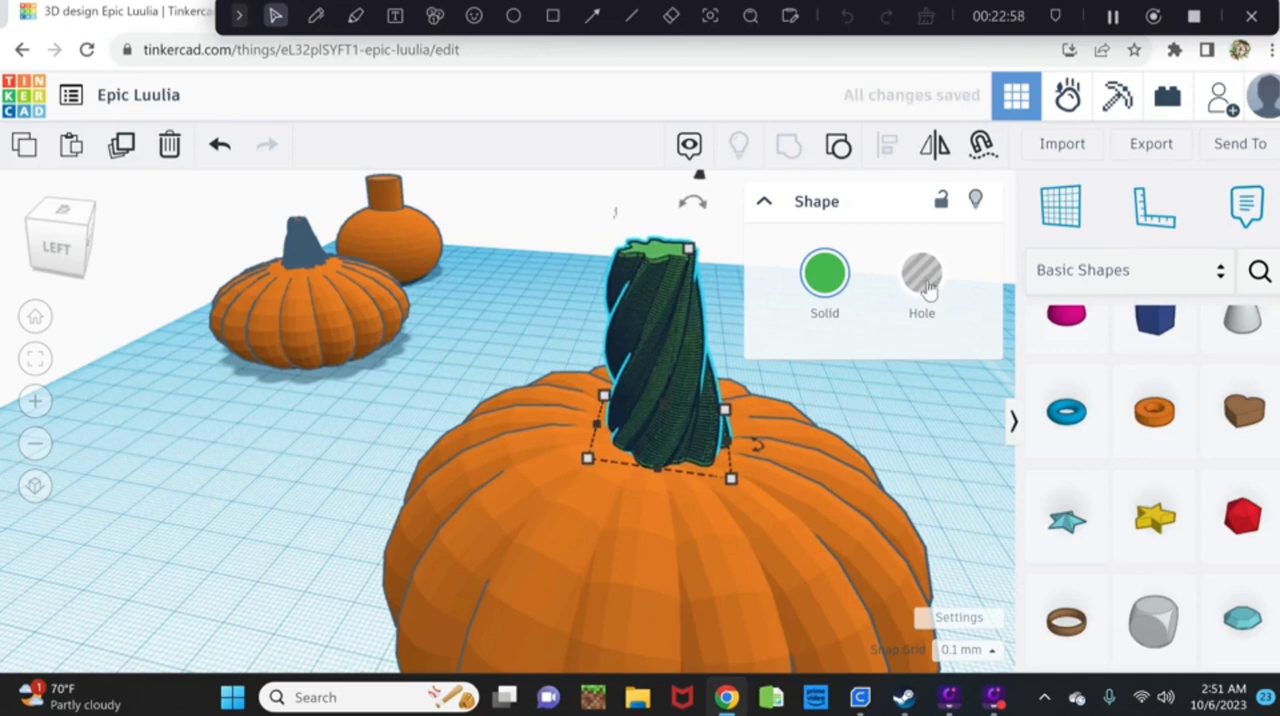
{"action": "left_click", "coordinate": [921, 272]}
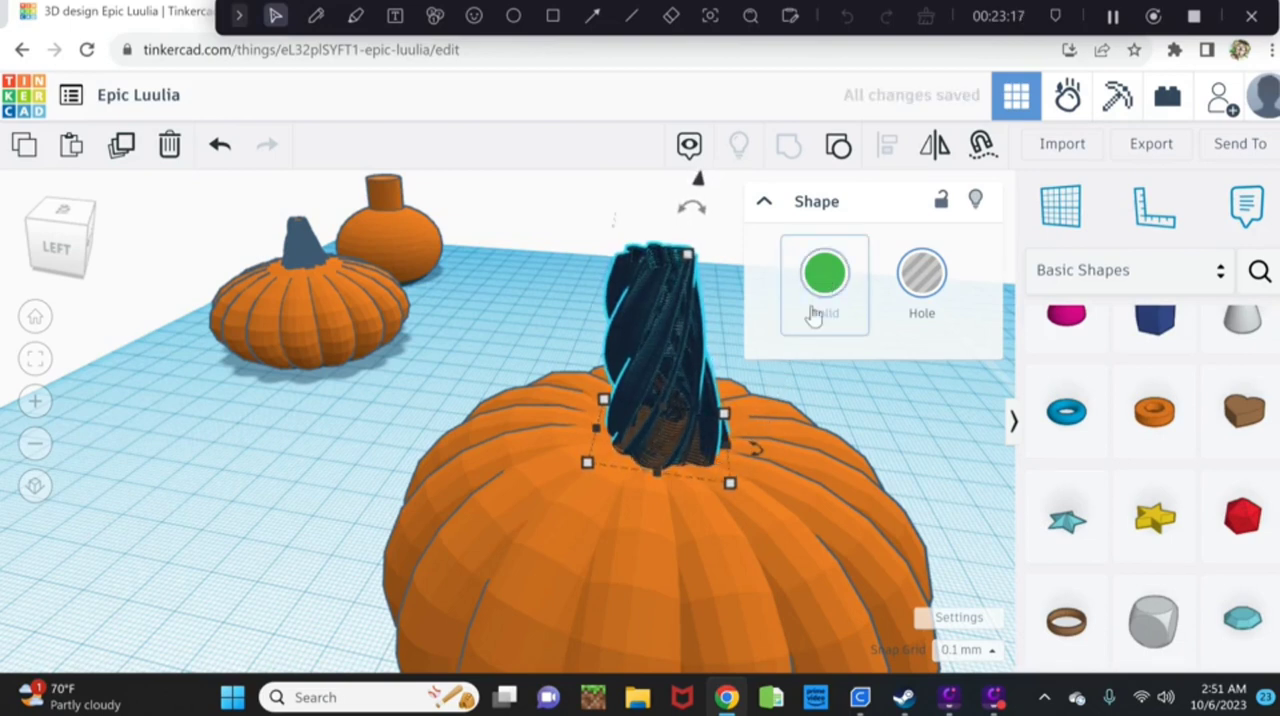
Switch the stem back to solid green and group it with the orange pumpkin.
{"action": "left_click", "coordinate": [825, 272]}
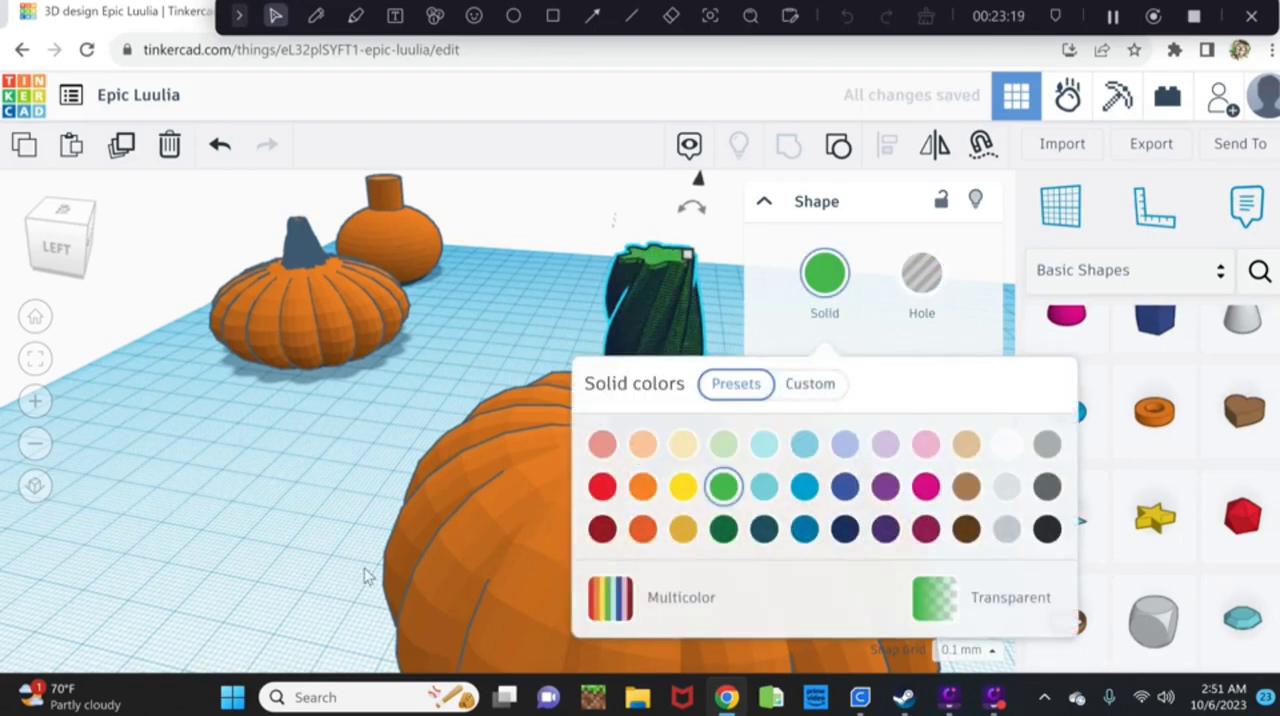
{"action": "left_click", "coordinate": [779, 447]}
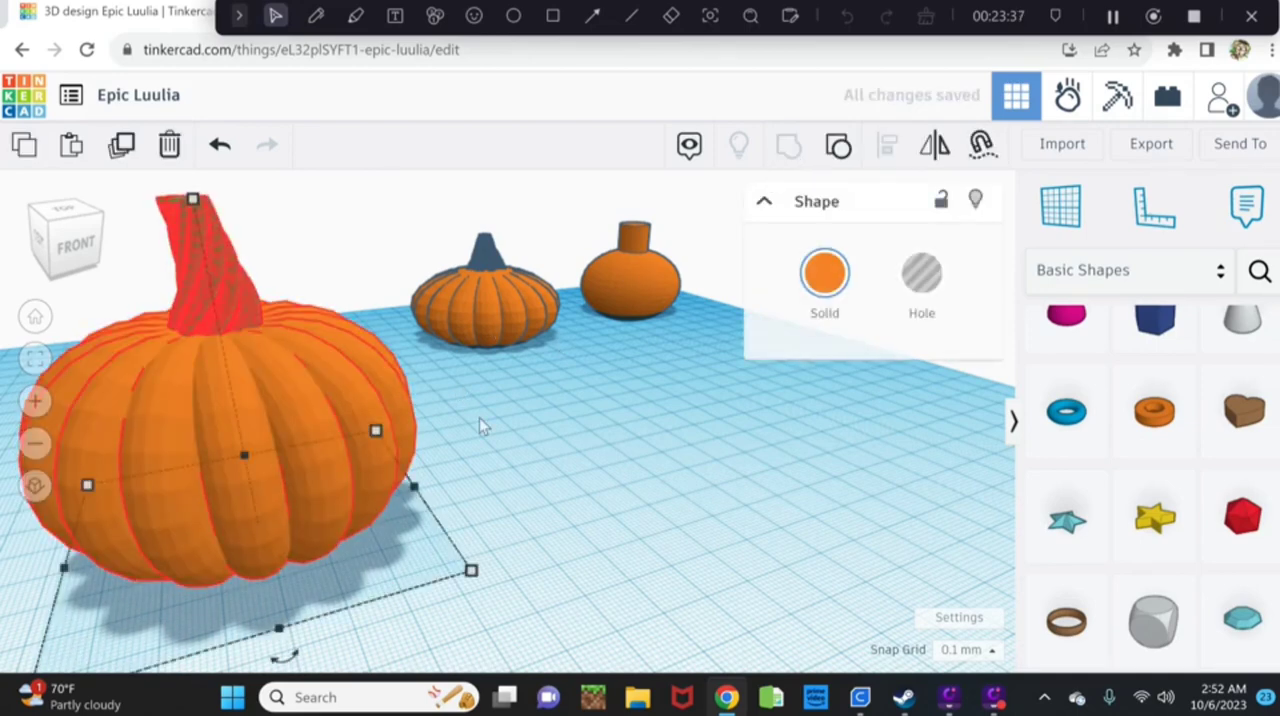
{"action": "mouse_move", "coordinate": [643, 272]}
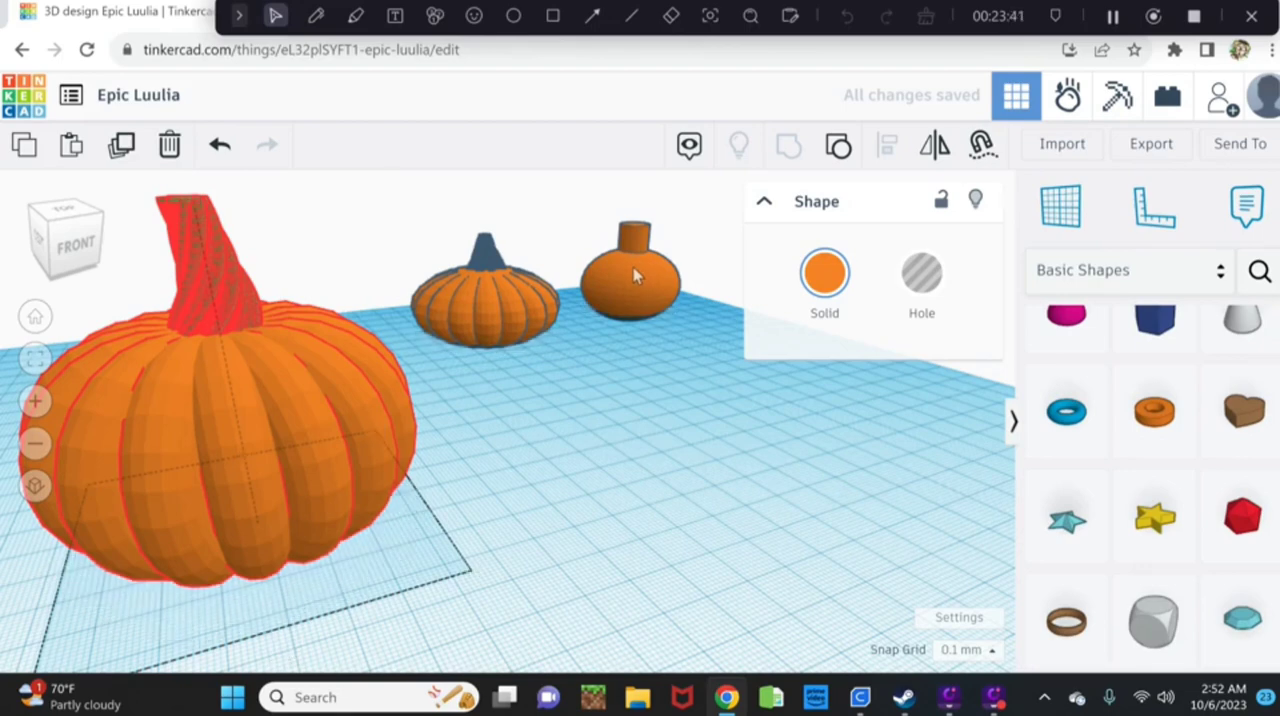
Recolour the small round background pumpkin's stem green, then deselect everything.
{"action": "left_click", "coordinate": [824, 278]}
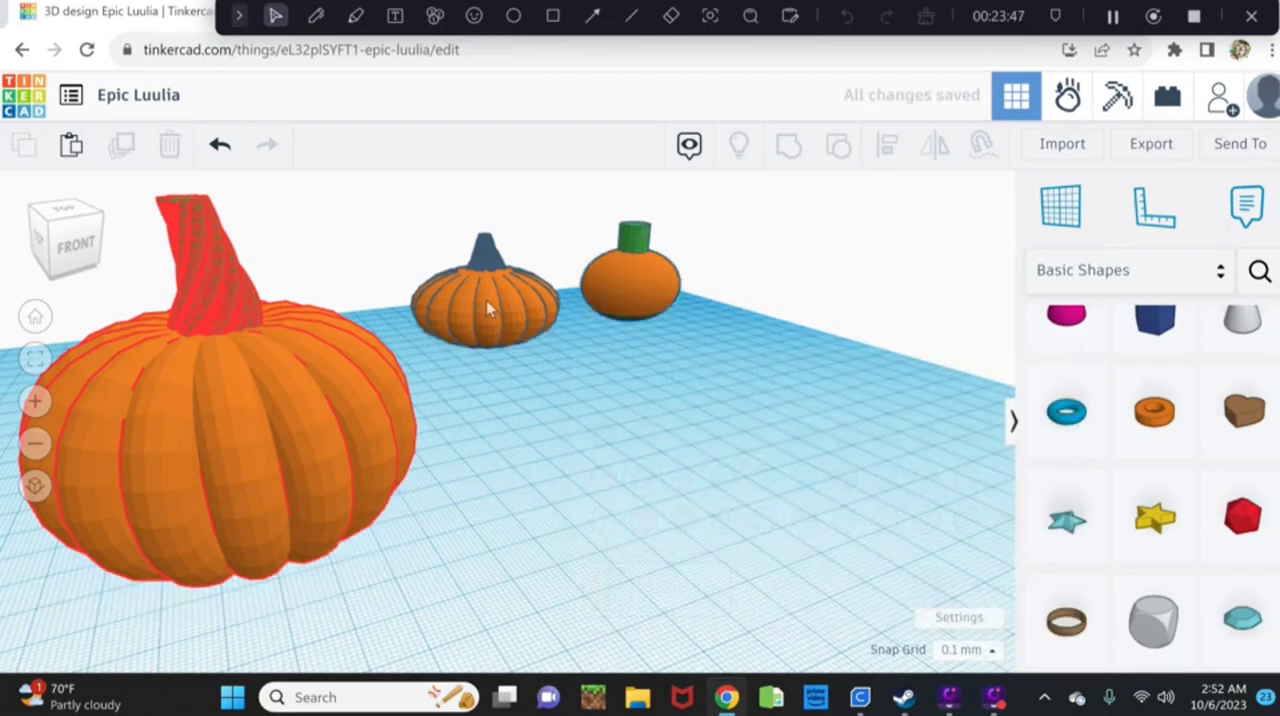
{"action": "left_click", "coordinate": [487, 308]}
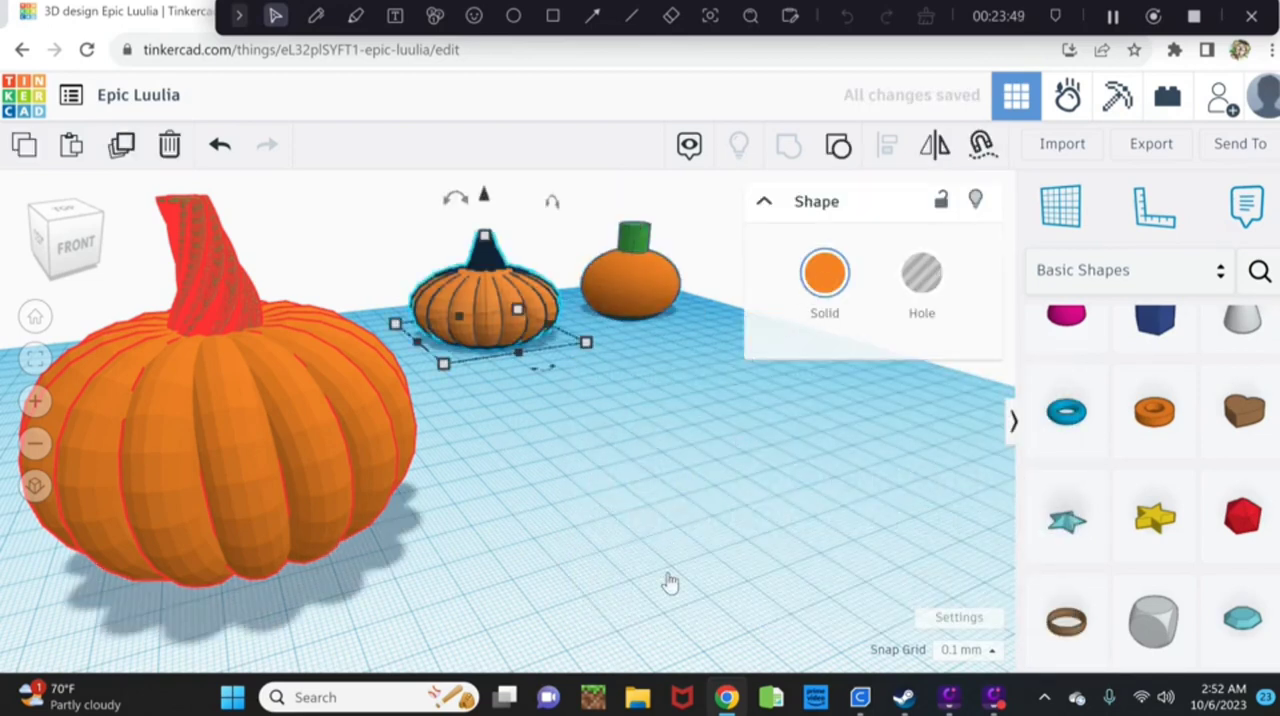
{"action": "left_click", "coordinate": [824, 273]}
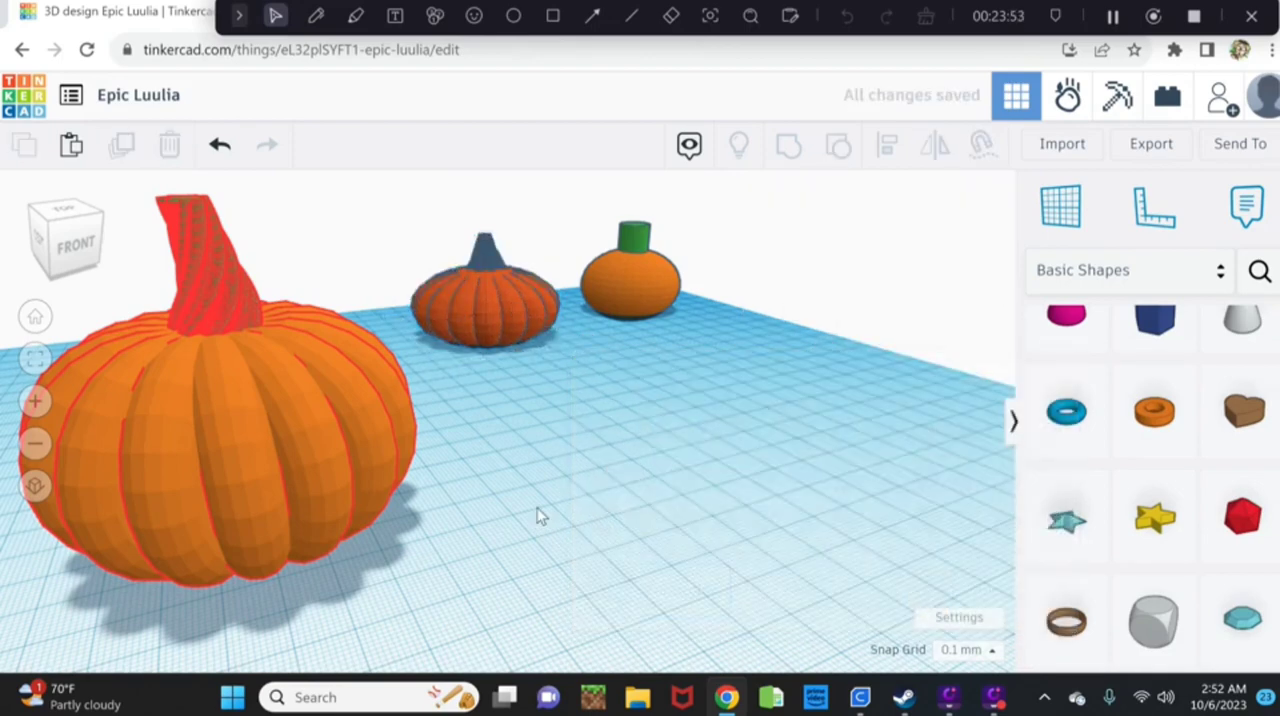
{"action": "mouse_move", "coordinate": [207, 273]}
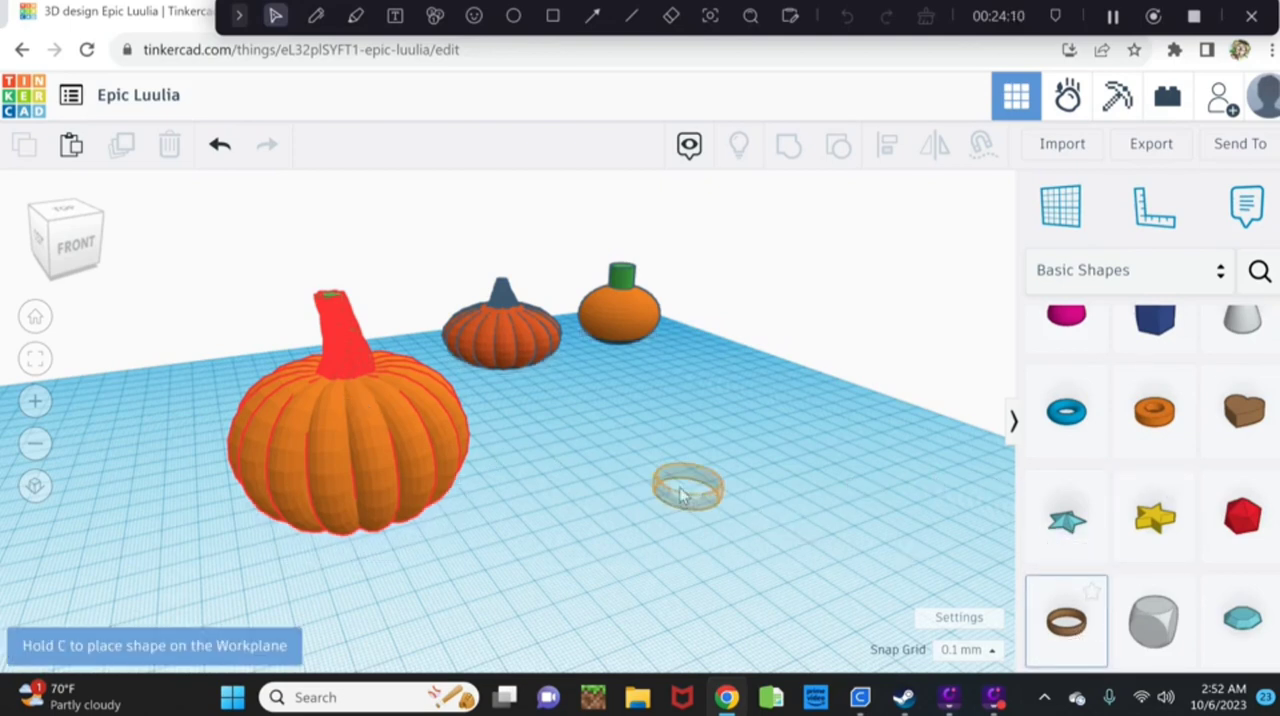
Drop a brown Ring beside the pumpkin and rotate it -90° to stand on edge.
{"action": "left_click", "coordinate": [684, 492]}
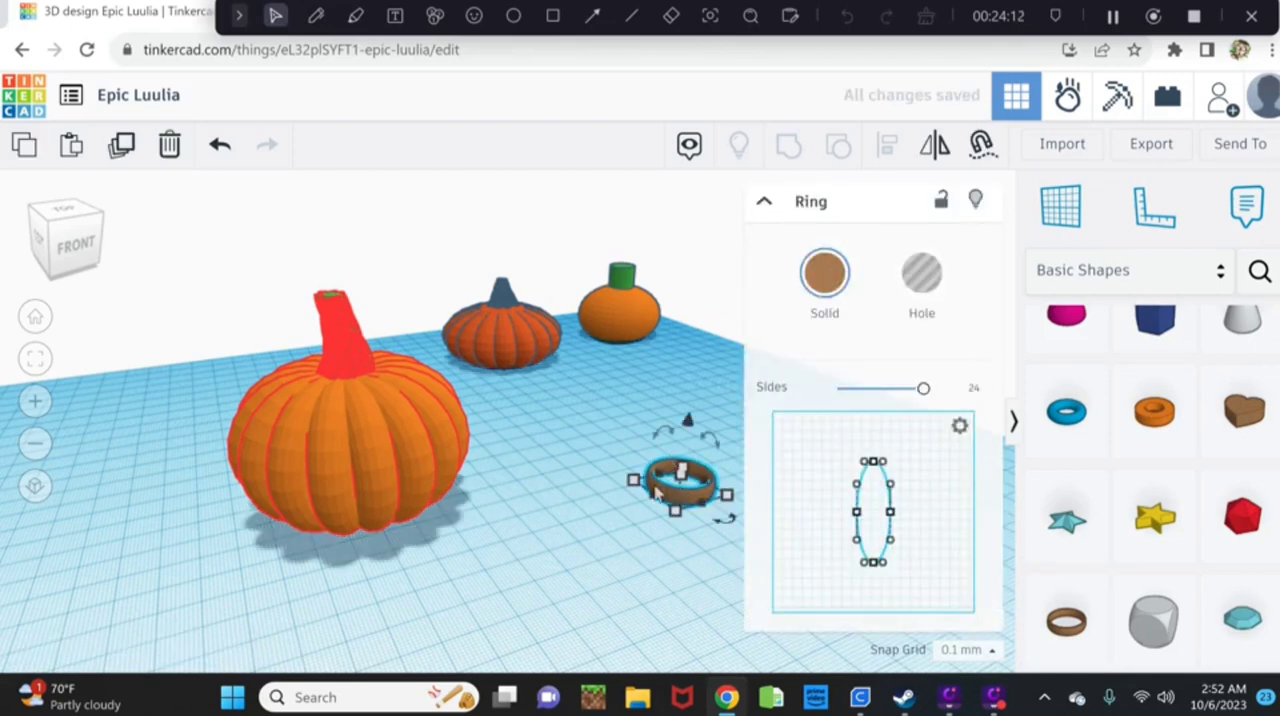
{"action": "left_click_drag", "start_coordinate": [680, 490], "coordinate": [610, 525]}
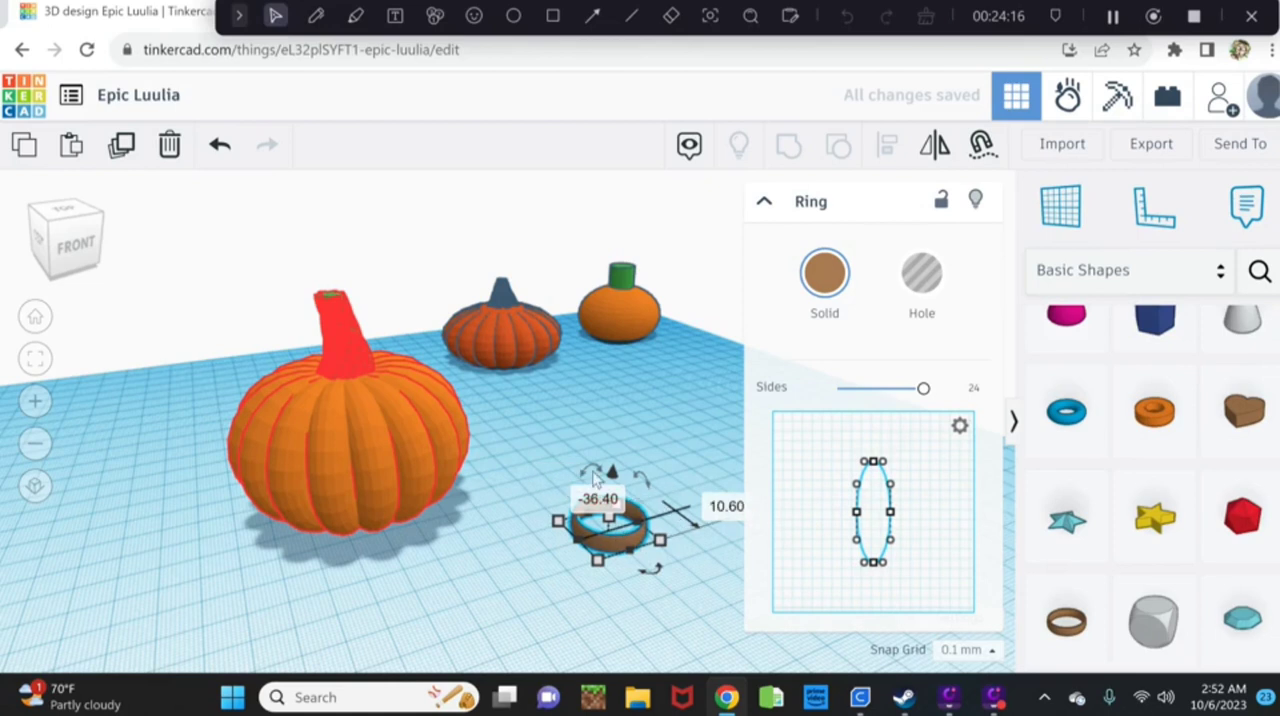
{"action": "left_click_drag", "start_coordinate": [613, 472], "coordinate": [640, 480]}
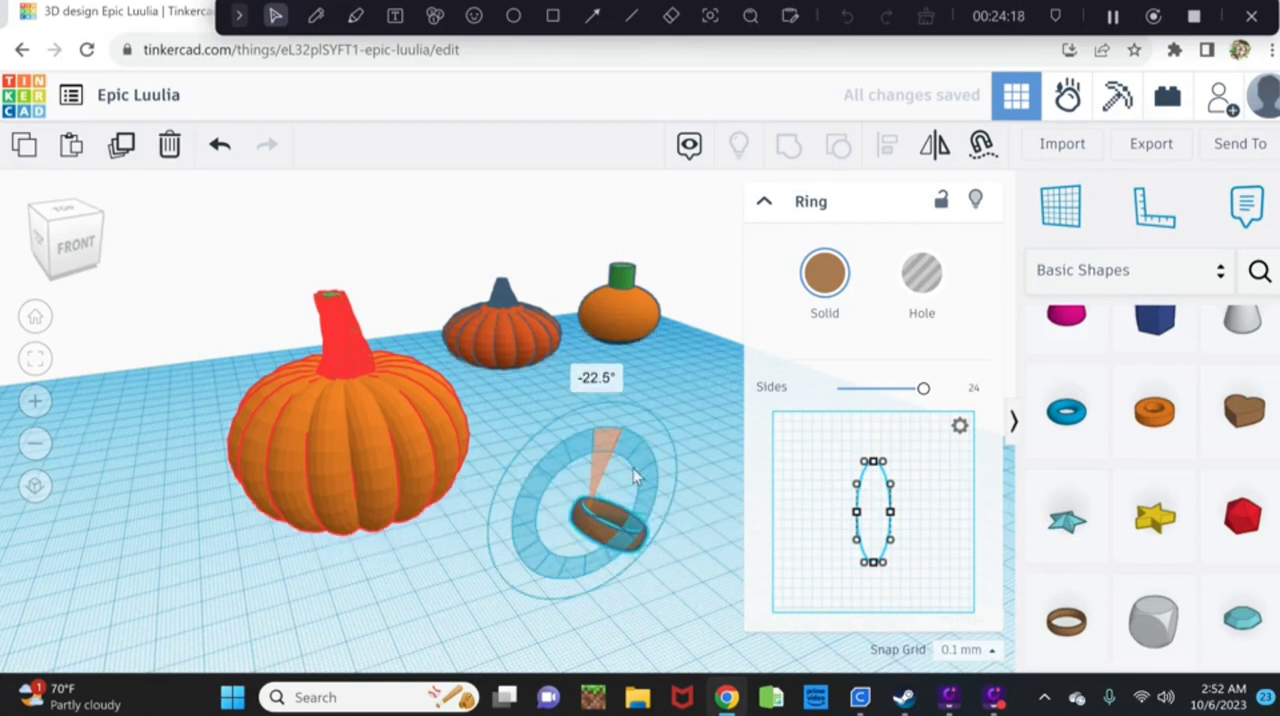
{"action": "left_click_drag", "start_coordinate": [600, 460], "coordinate": [640, 510]}
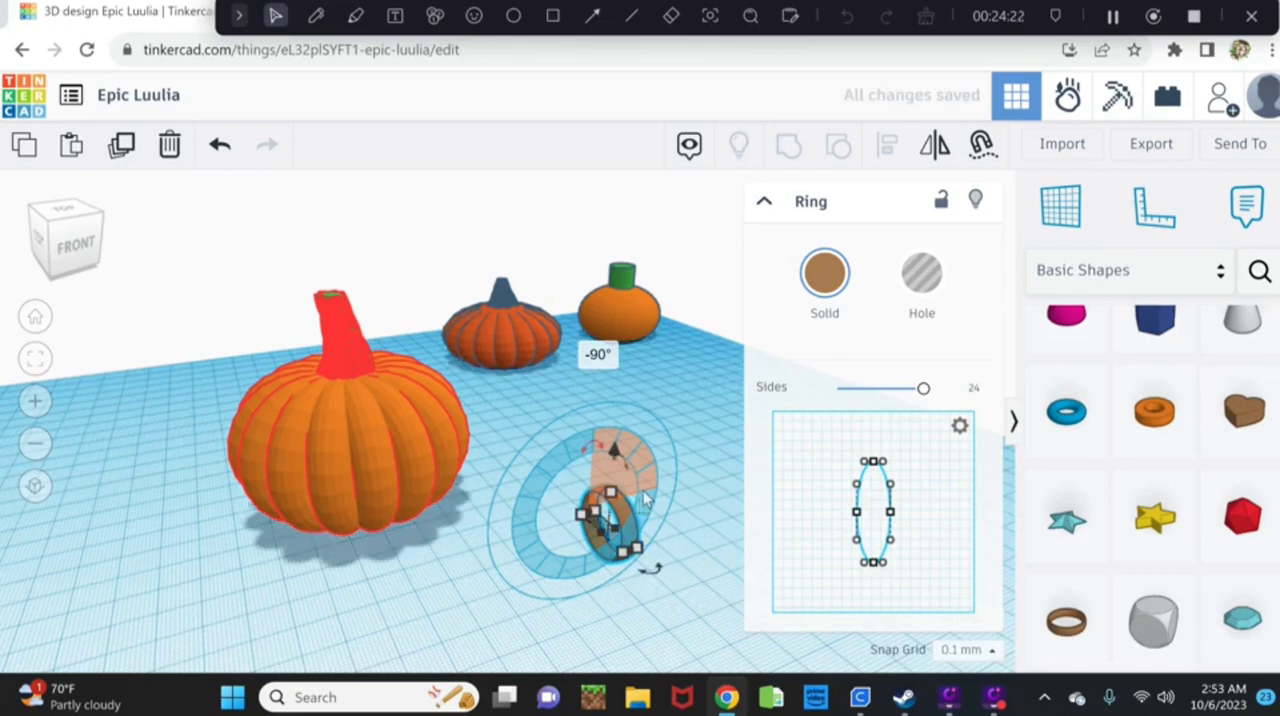
{"action": "mouse_move", "coordinate": [620, 490]}
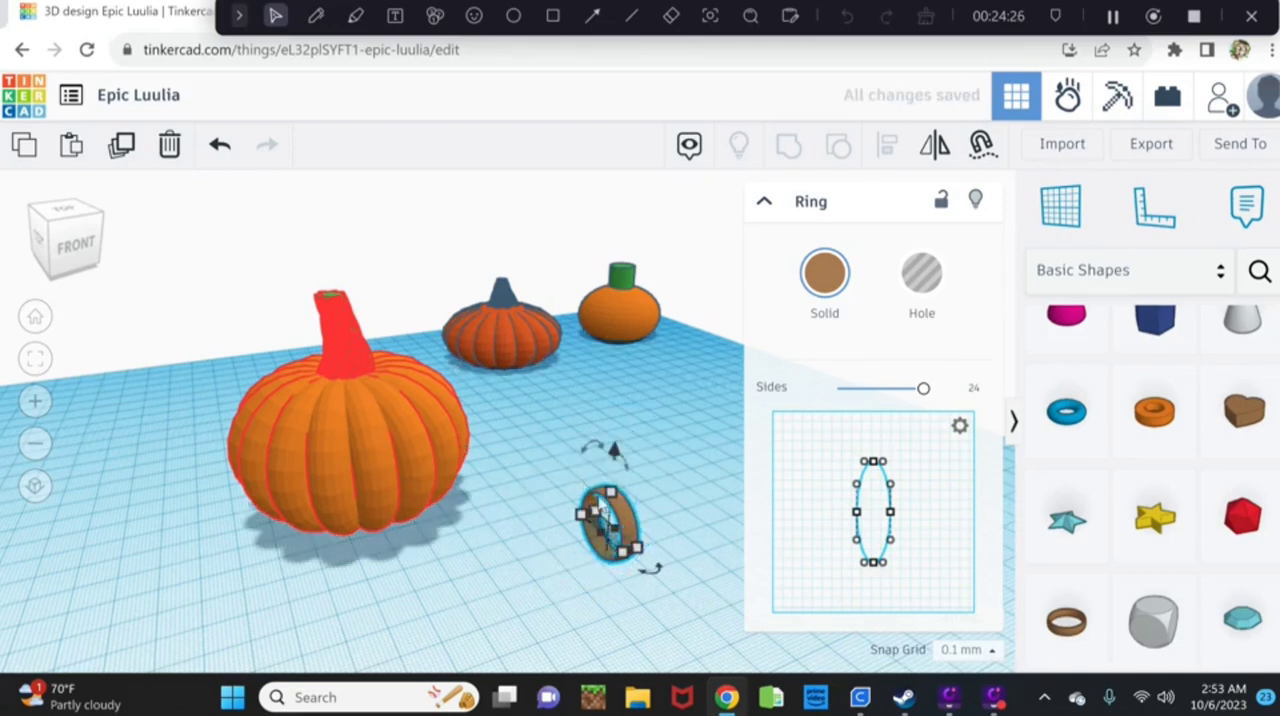
{"action": "mouse_move", "coordinate": [617, 428]}
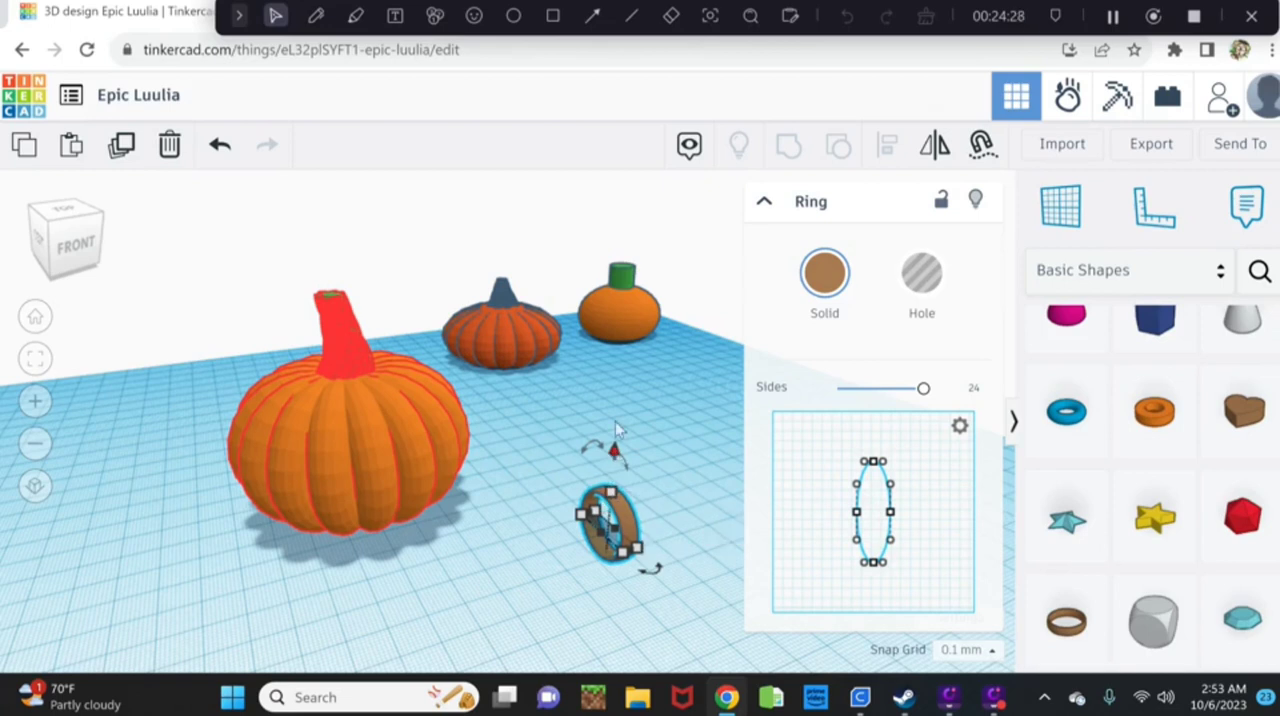
{"action": "left_click_drag", "start_coordinate": [610, 525], "coordinate": [615, 475]}
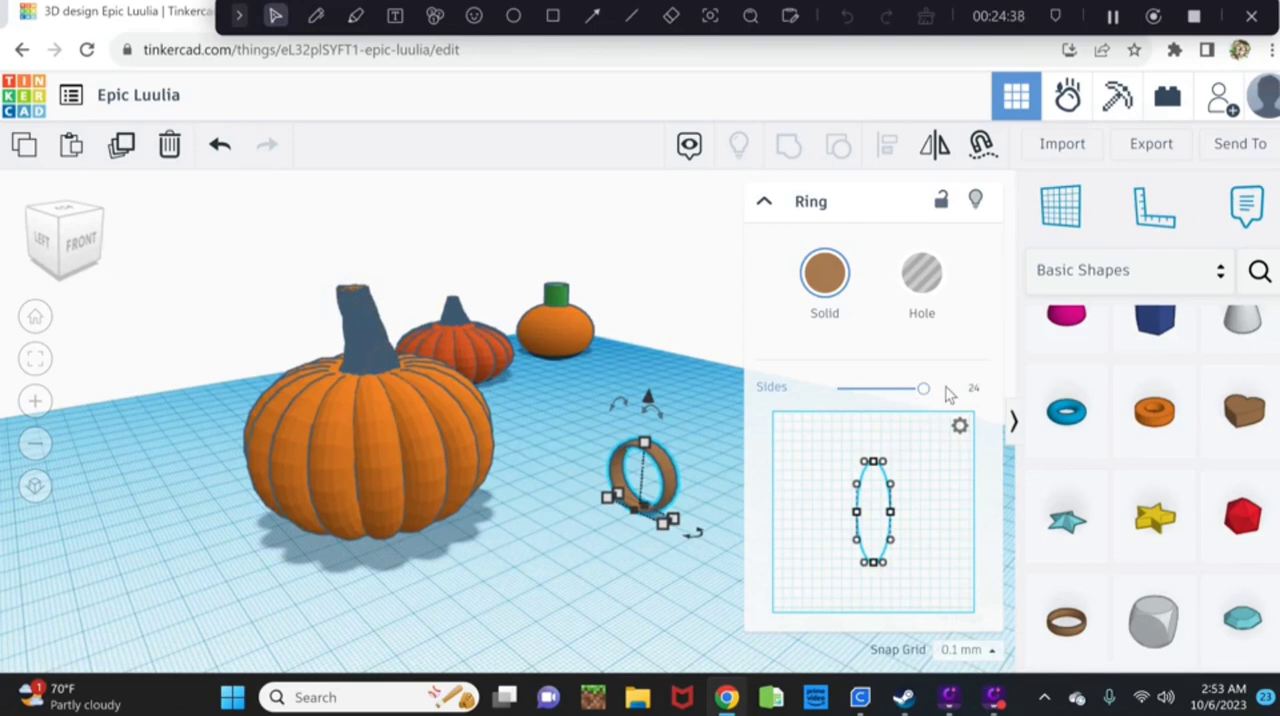
Set the twisted-stem pumpkin to Multicolor so its body and stem keep original colours.
{"action": "left_click", "coordinate": [352, 420]}
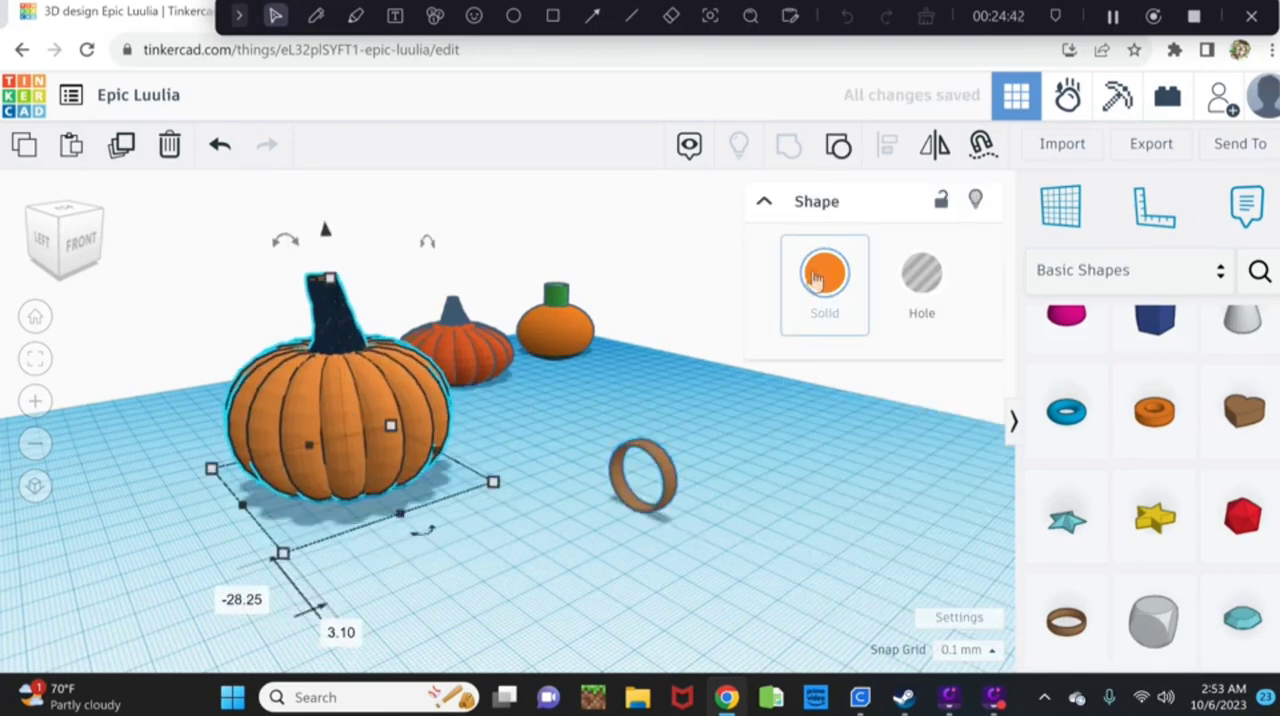
{"action": "left_click", "coordinate": [824, 273]}
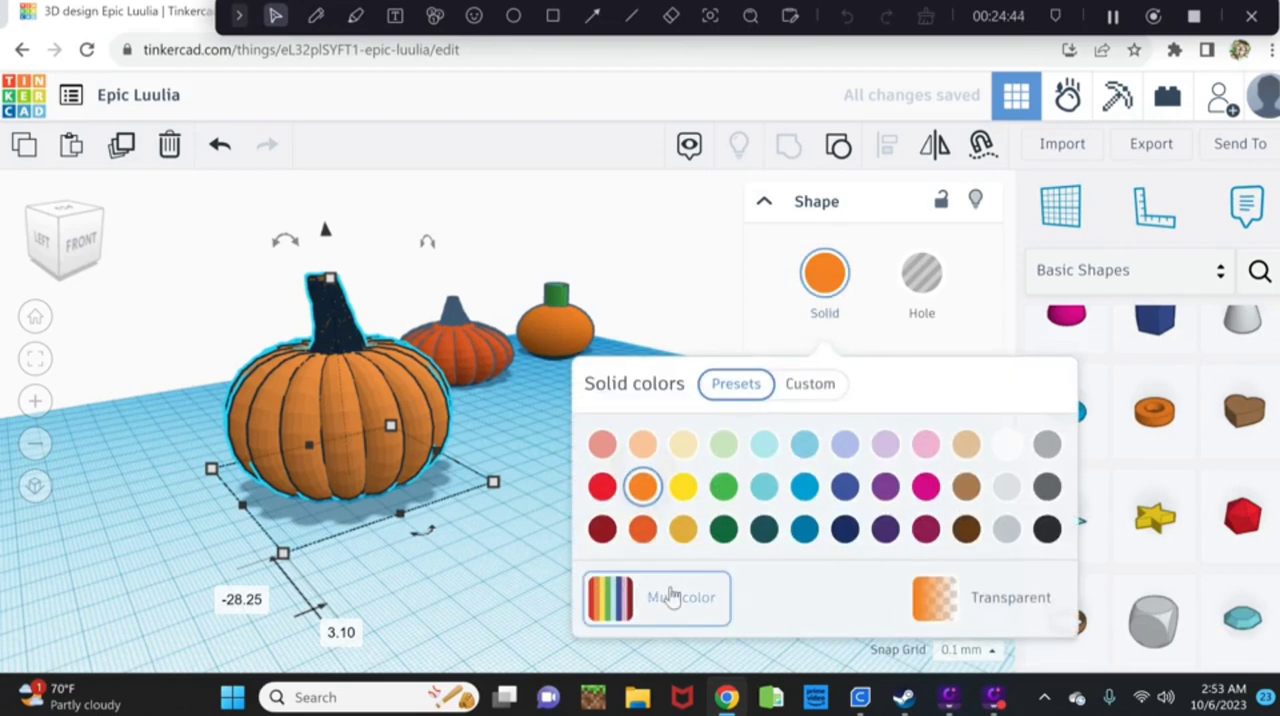
{"action": "left_click", "coordinate": [679, 597]}
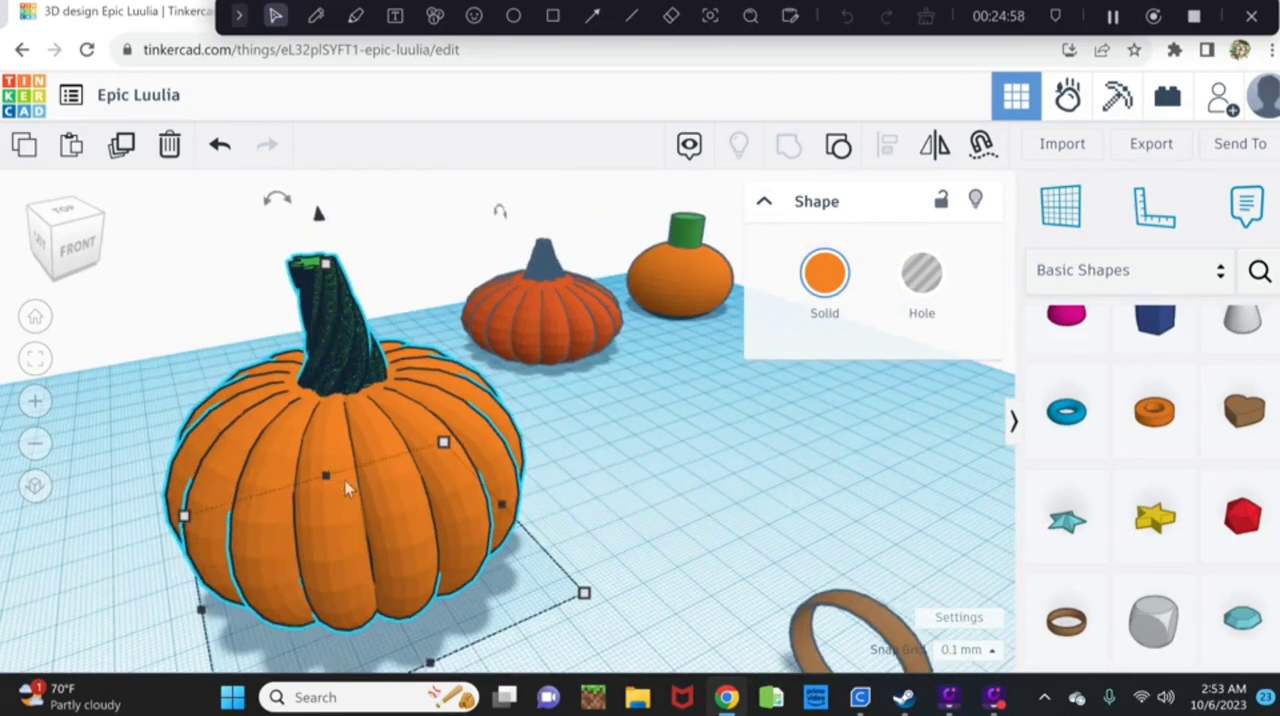
{"action": "mouse_move", "coordinate": [360, 420]}
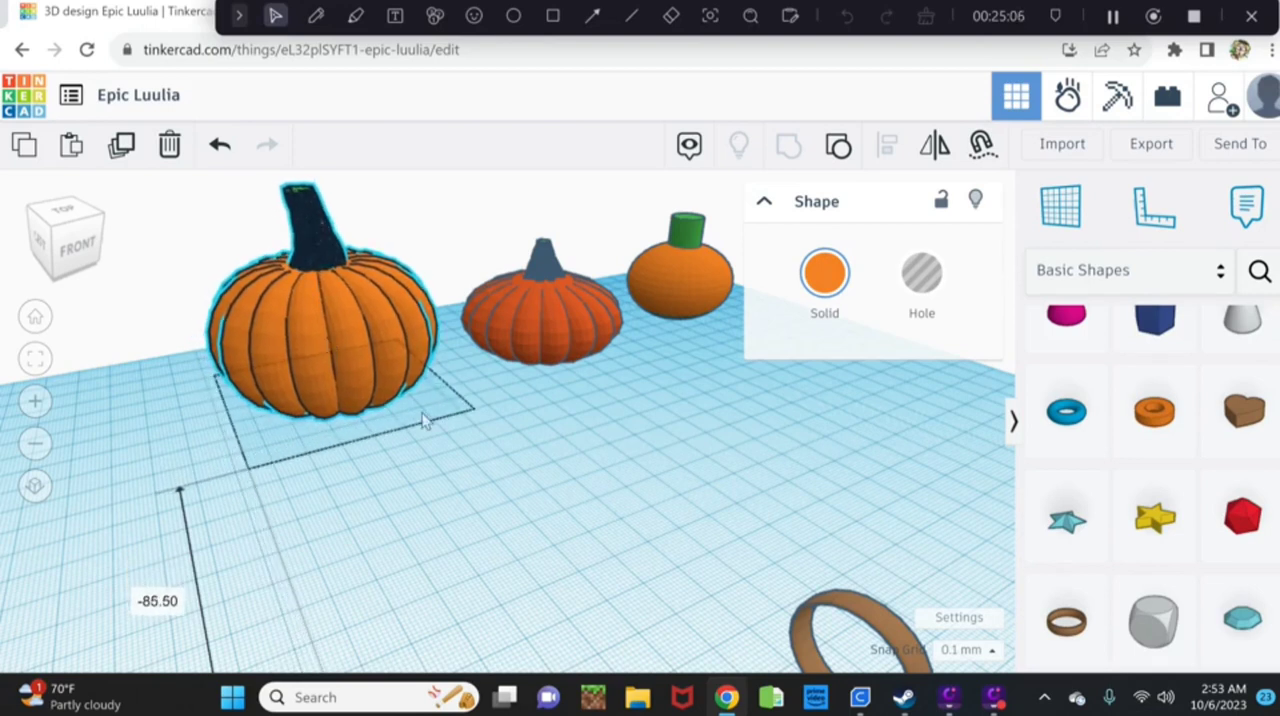
{"action": "left_click", "coordinate": [320, 330]}
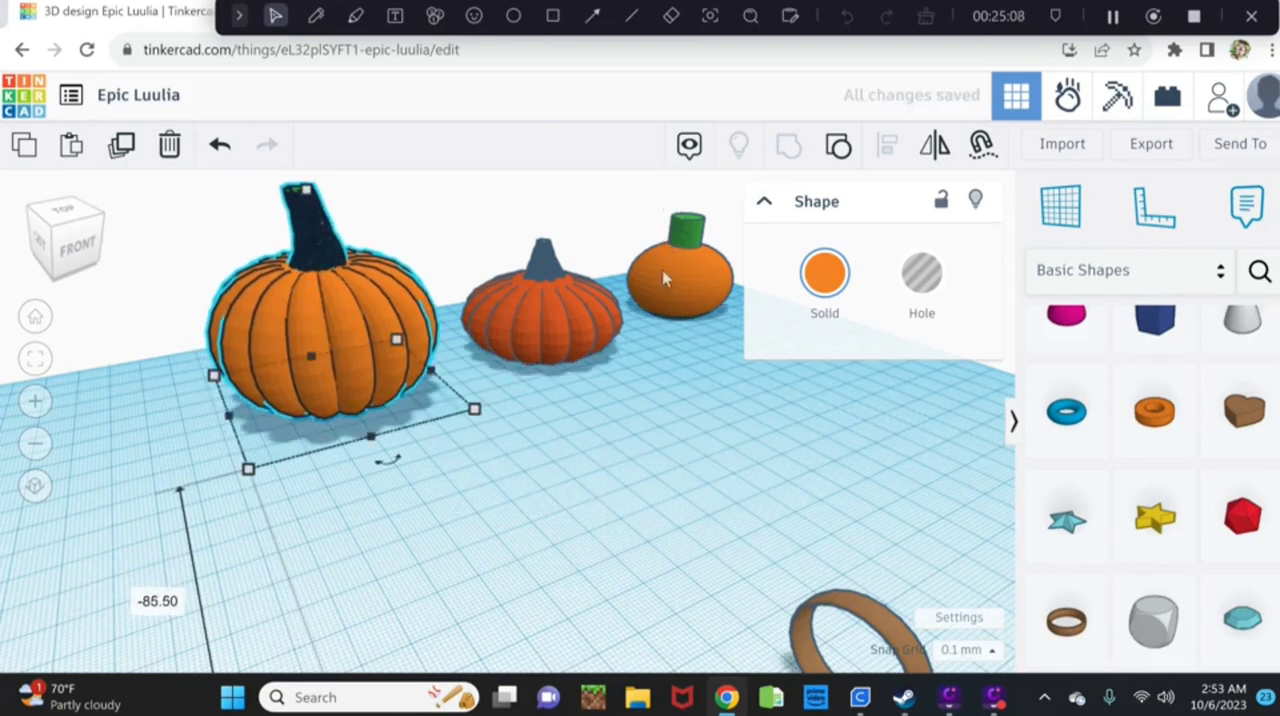
{"action": "mouse_move", "coordinate": [715, 602]}
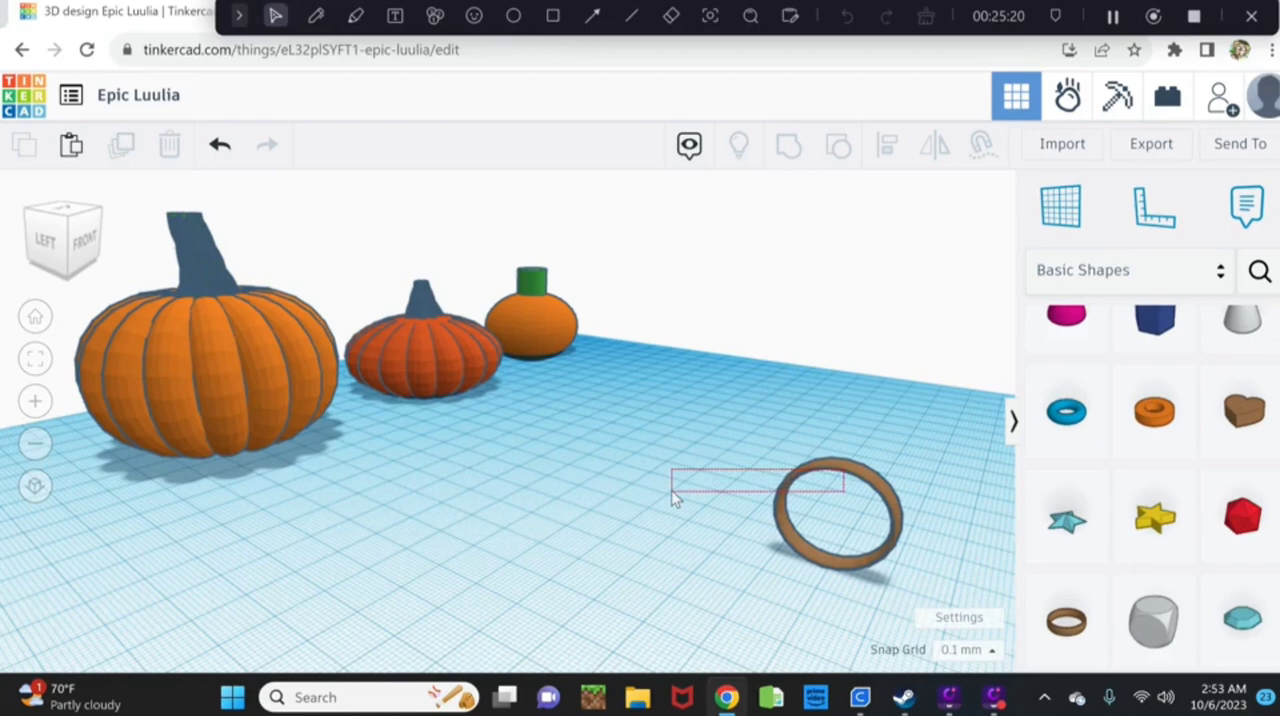
Stretch the brown ring upward to roughly 47 mm tall.
{"action": "left_click", "coordinate": [840, 515]}
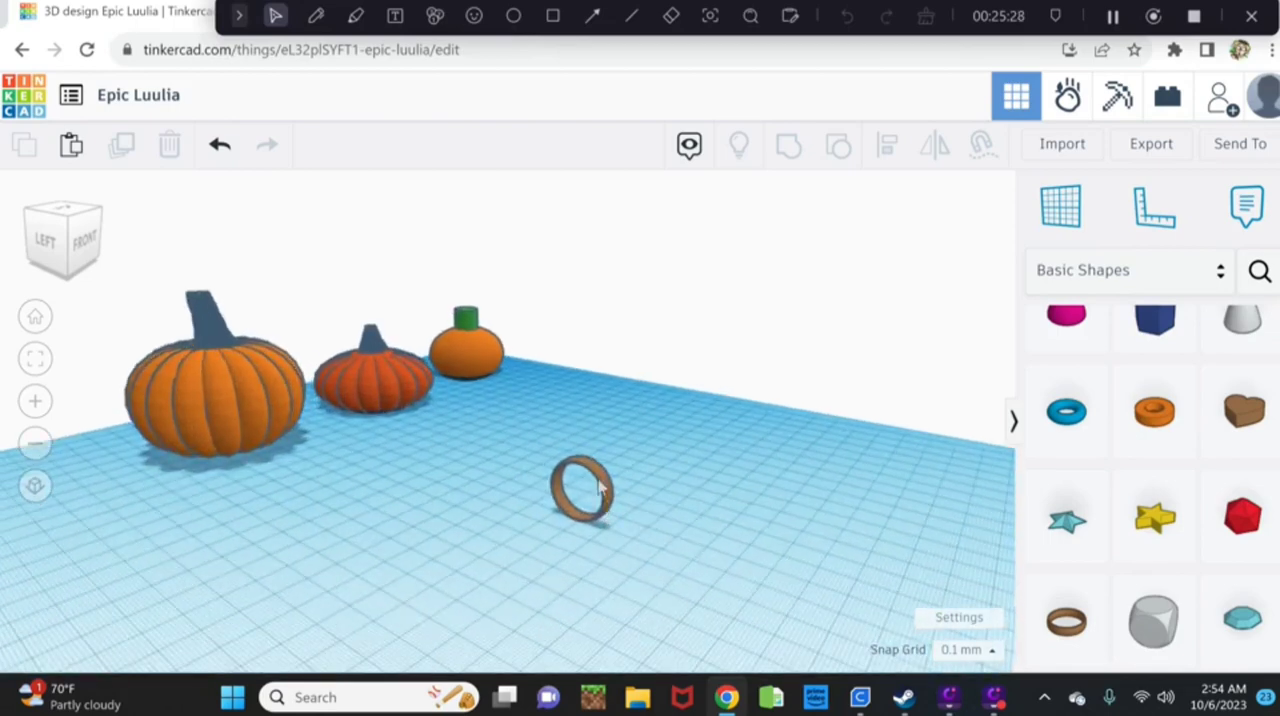
{"action": "left_click", "coordinate": [584, 490]}
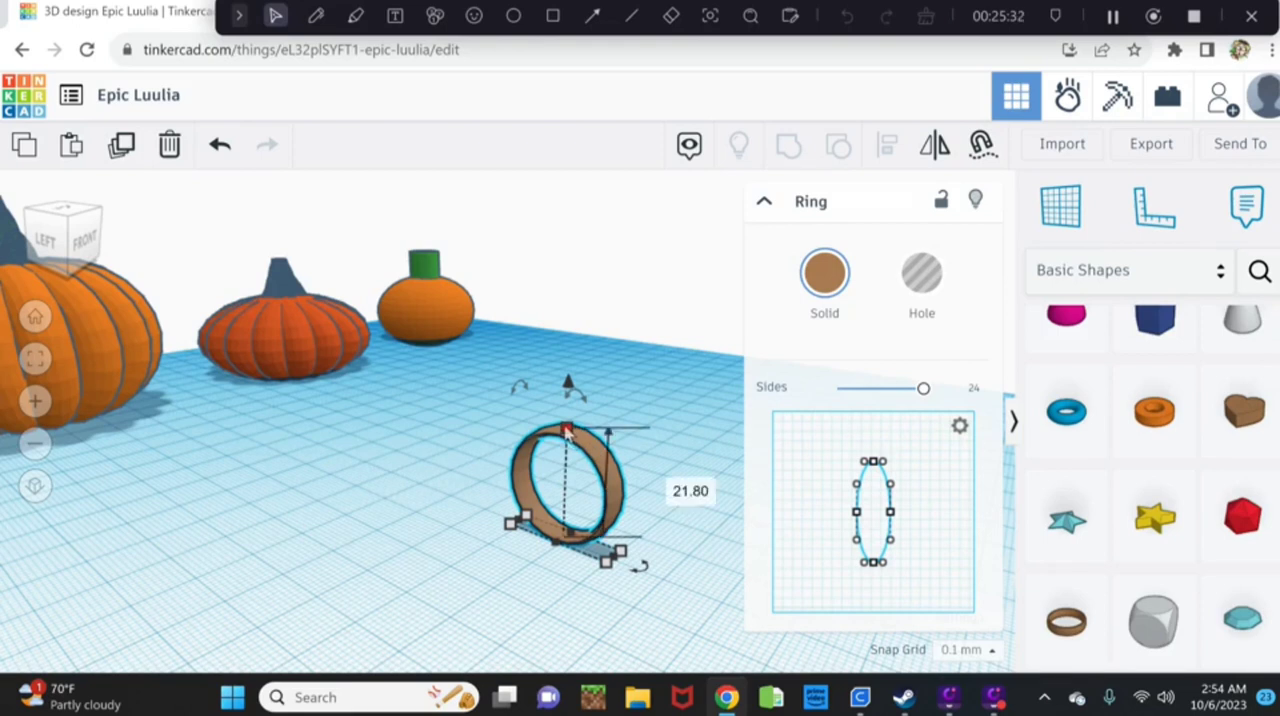
{"action": "left_click_drag", "start_coordinate": [568, 430], "coordinate": [575, 375]}
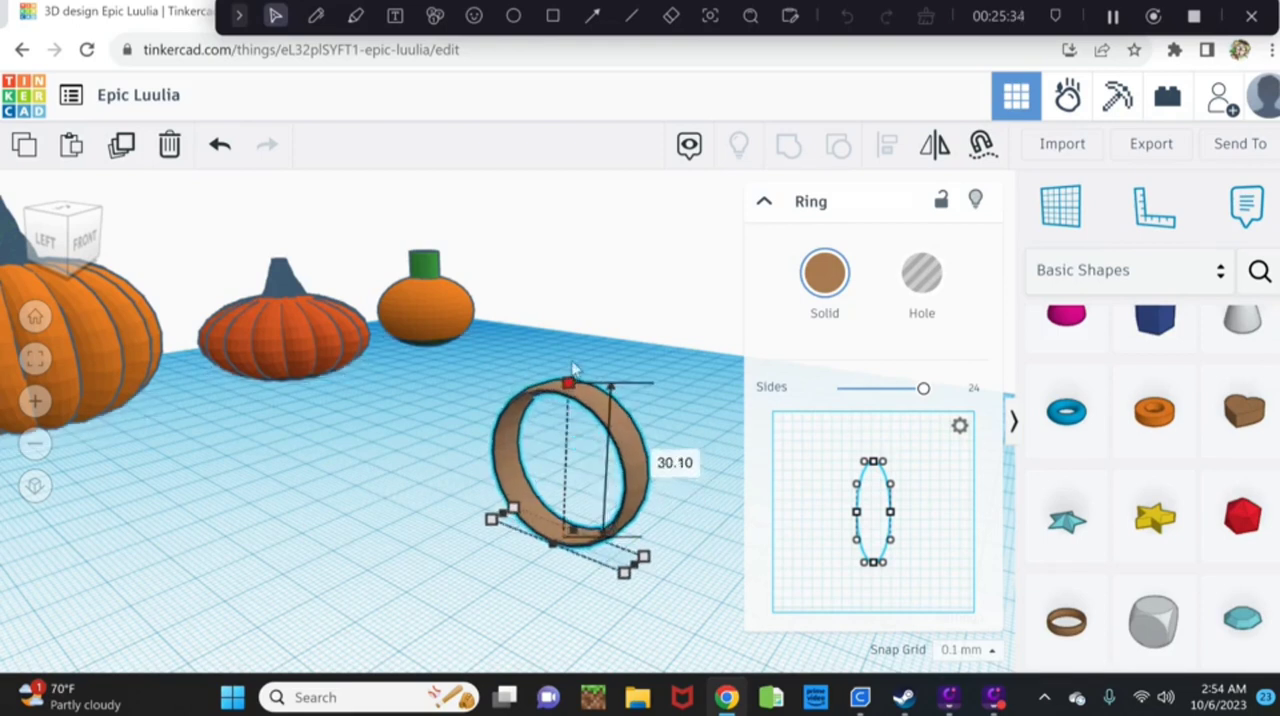
{"action": "left_click_drag", "start_coordinate": [570, 378], "coordinate": [570, 330]}
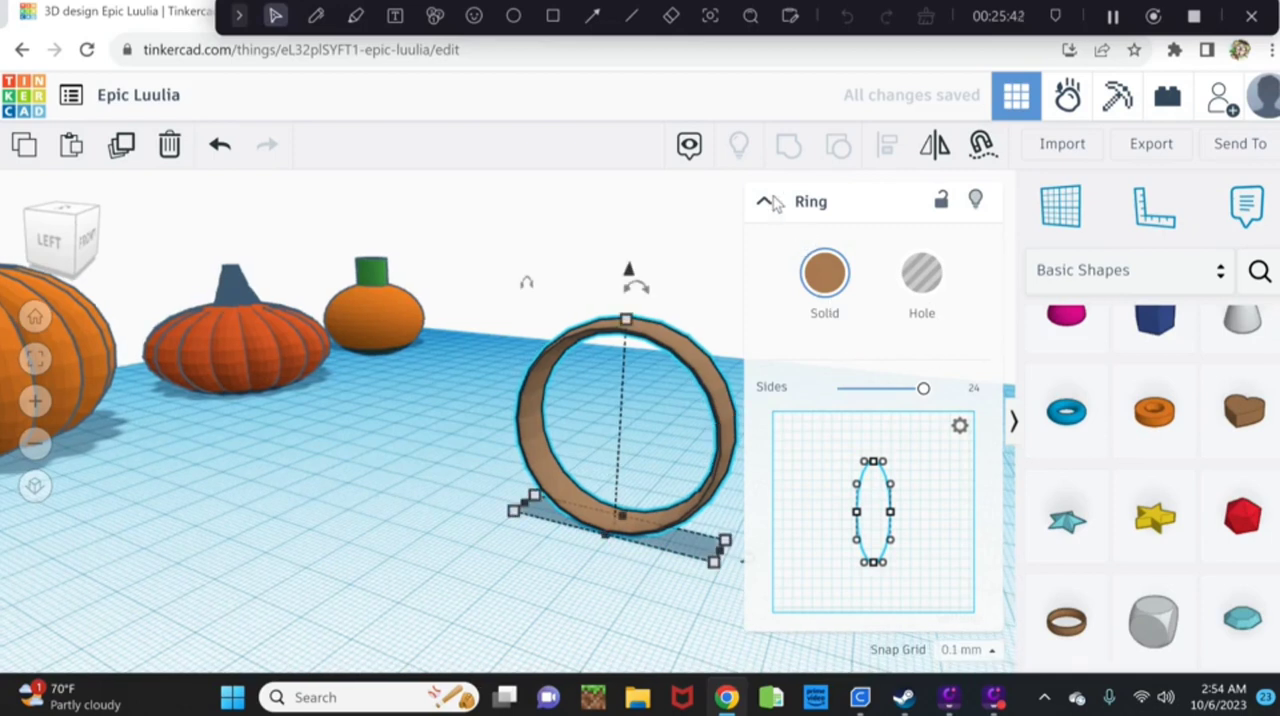
{"action": "left_click", "coordinate": [768, 201]}
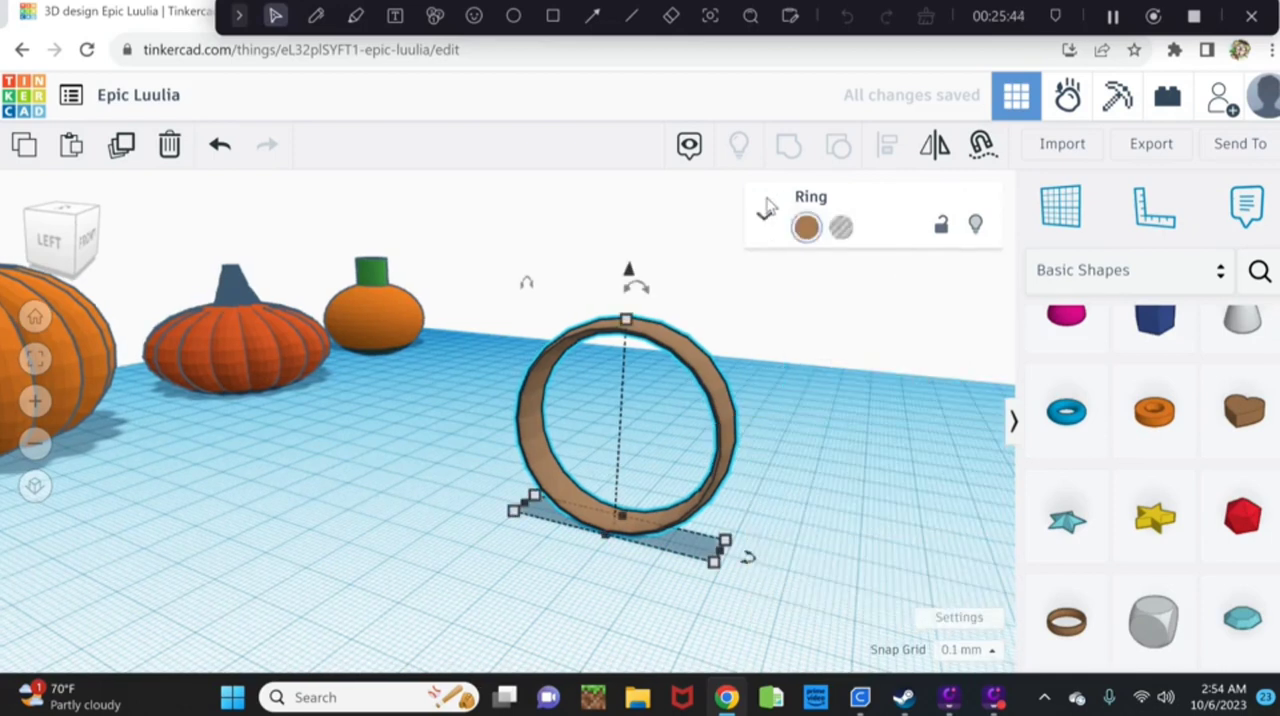
{"action": "left_click", "coordinate": [806, 227]}
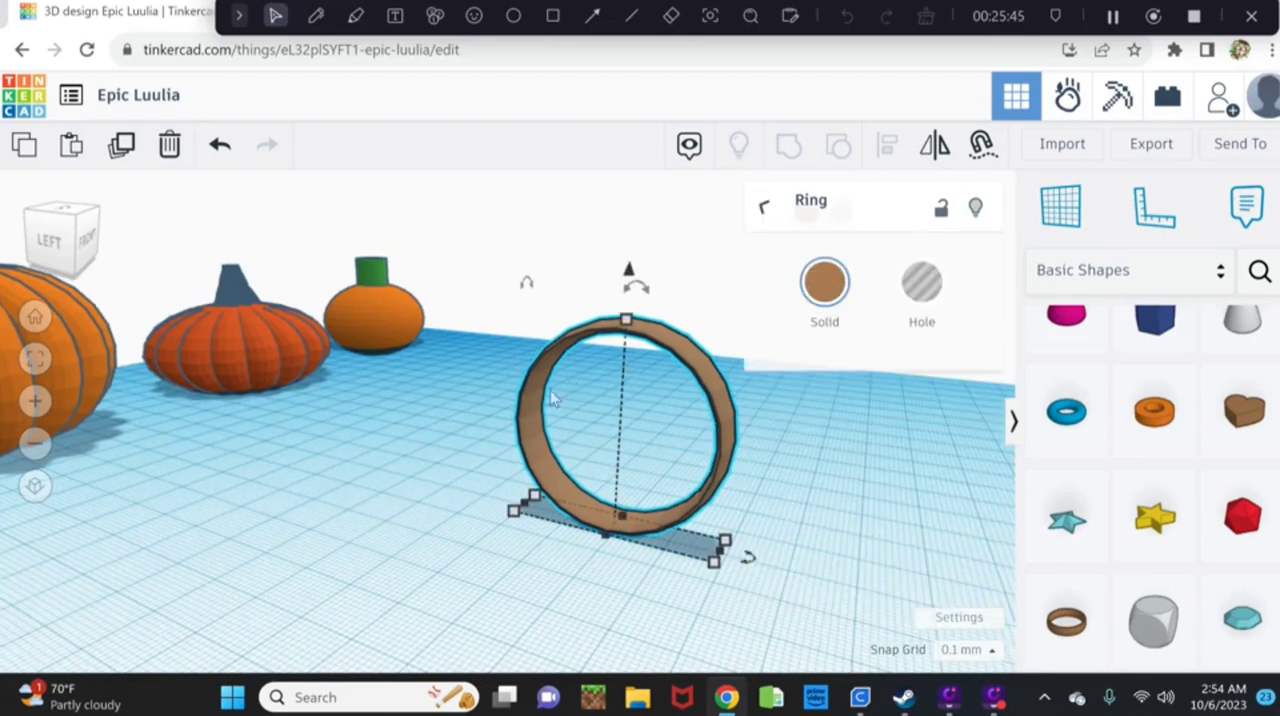
{"action": "left_click", "coordinate": [766, 202]}
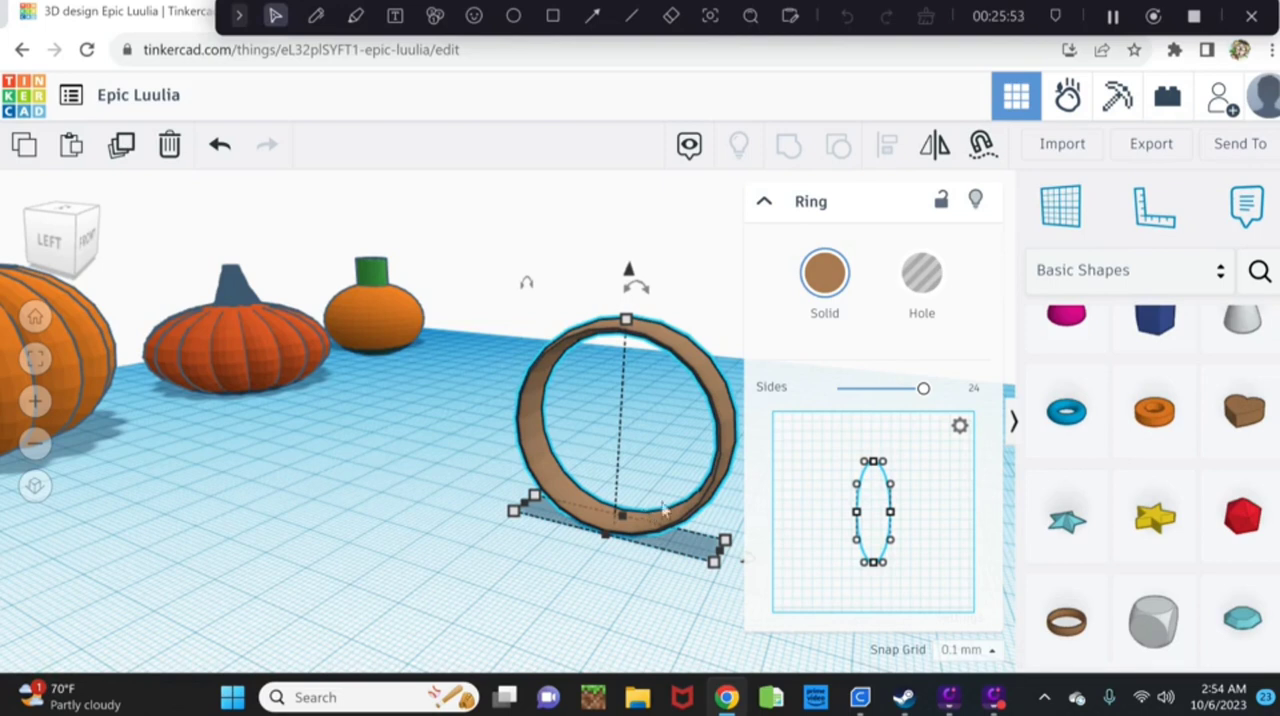
{"action": "mouse_move", "coordinate": [1066, 410]}
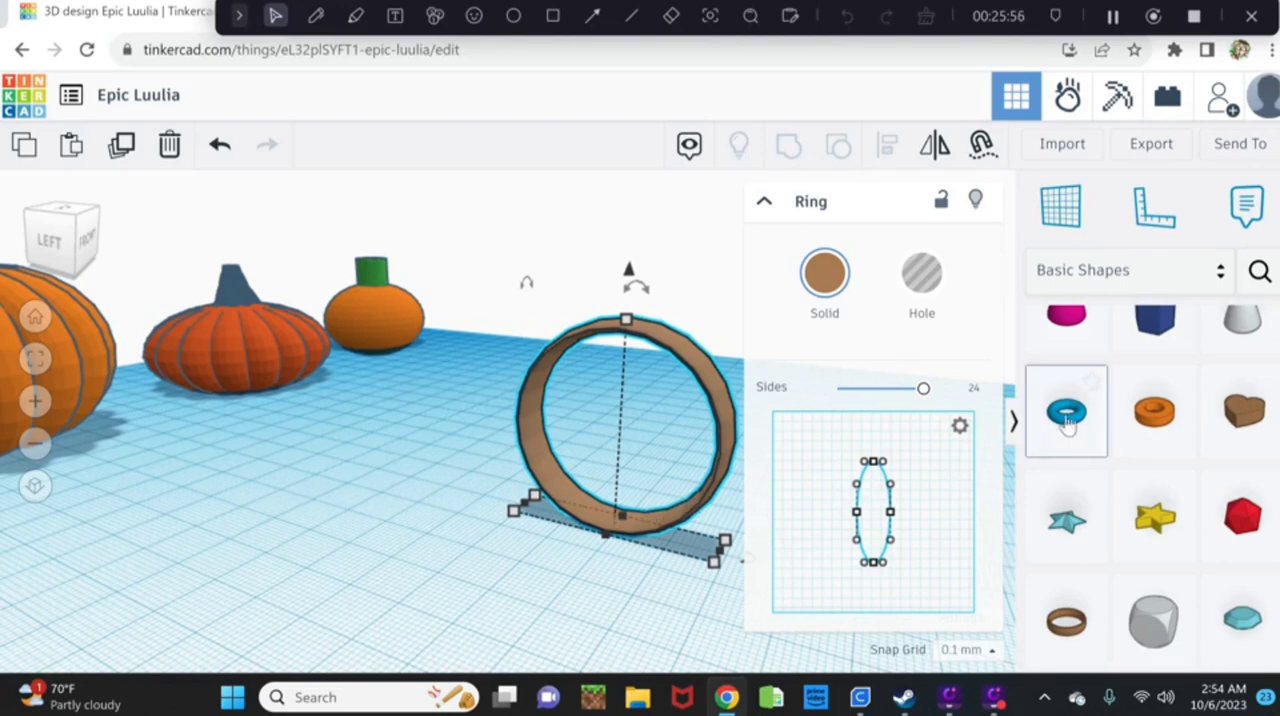
{"action": "mouse_move", "coordinate": [1066, 410]}
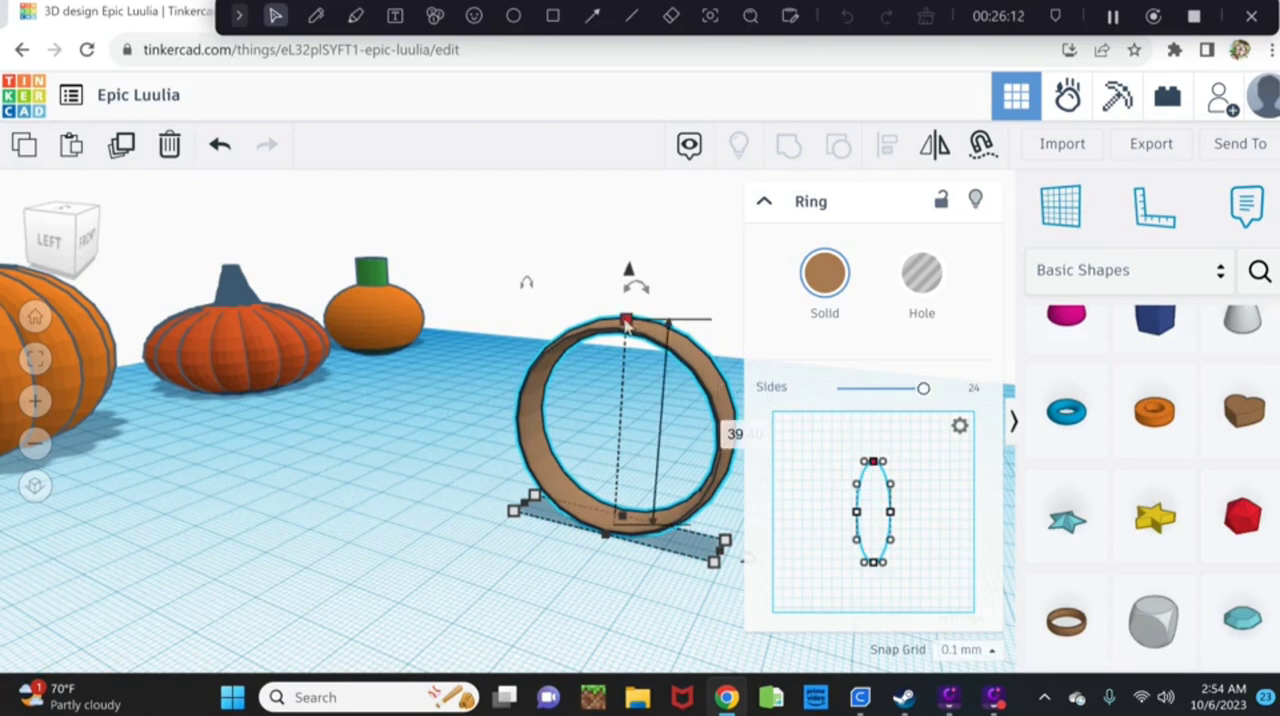
Raise the hoop's height further and make it thinner front to back.
{"action": "left_click_drag", "start_coordinate": [626, 322], "coordinate": [625, 273]}
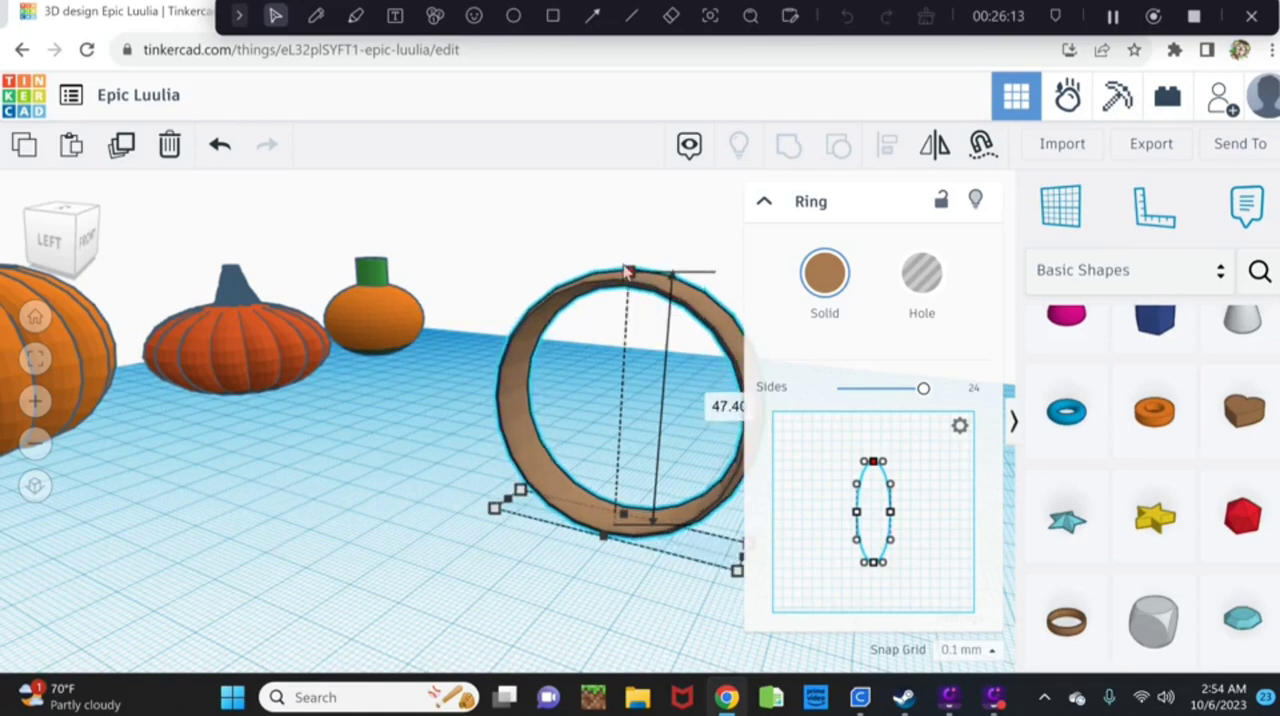
{"action": "left_click_drag", "start_coordinate": [628, 270], "coordinate": [631, 232]}
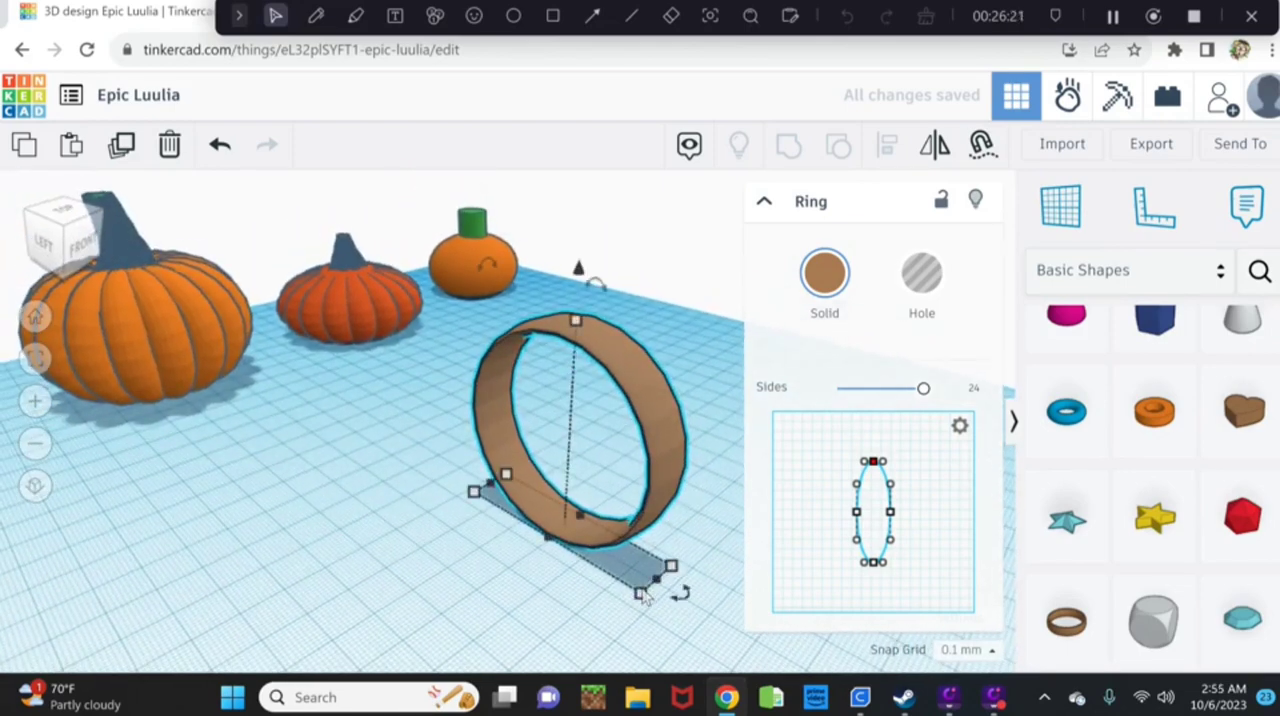
{"action": "left_click_drag", "start_coordinate": [640, 590], "coordinate": [660, 578]}
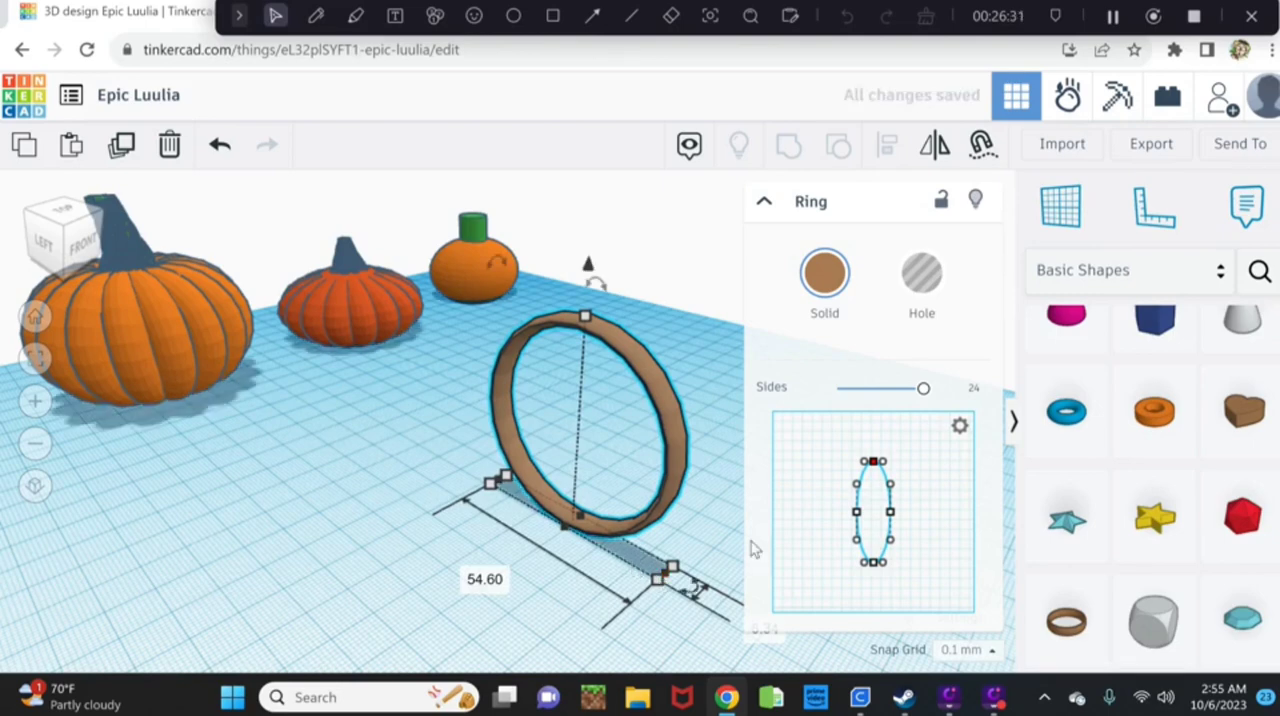
Change the hoop's colour from brown to the orange preset.
{"action": "left_click", "coordinate": [824, 272]}
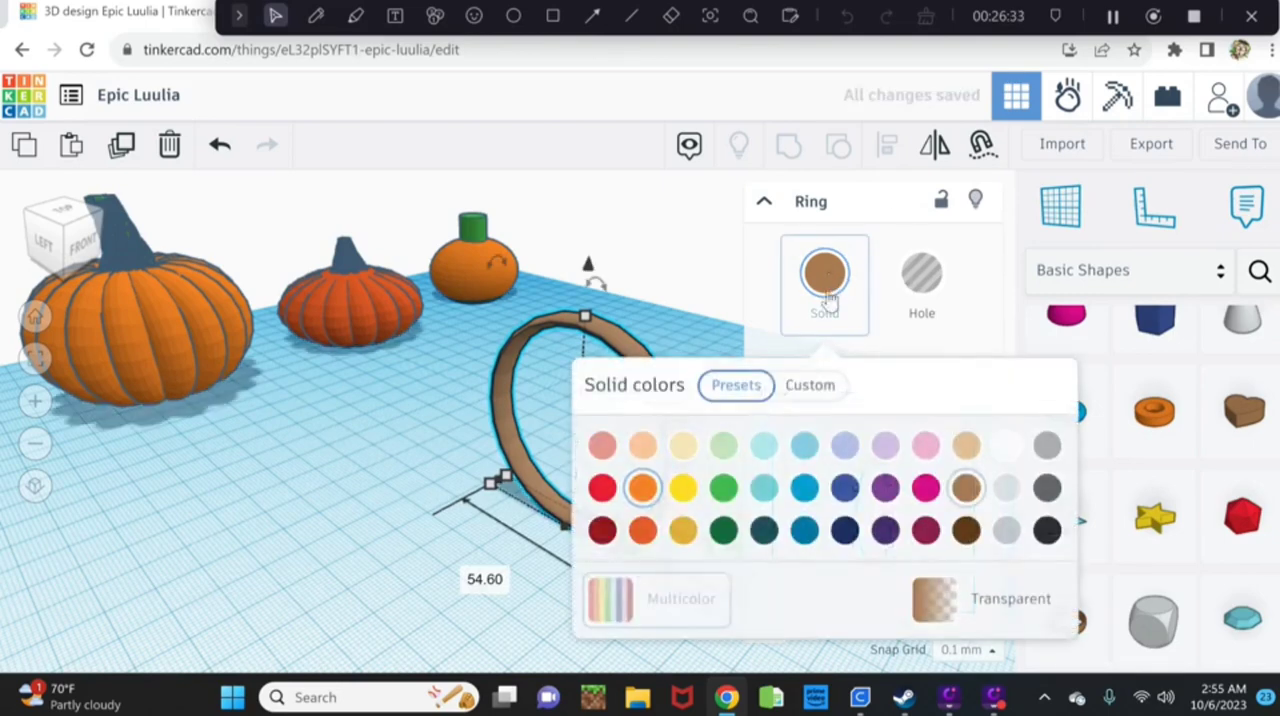
{"action": "left_click", "coordinate": [642, 487]}
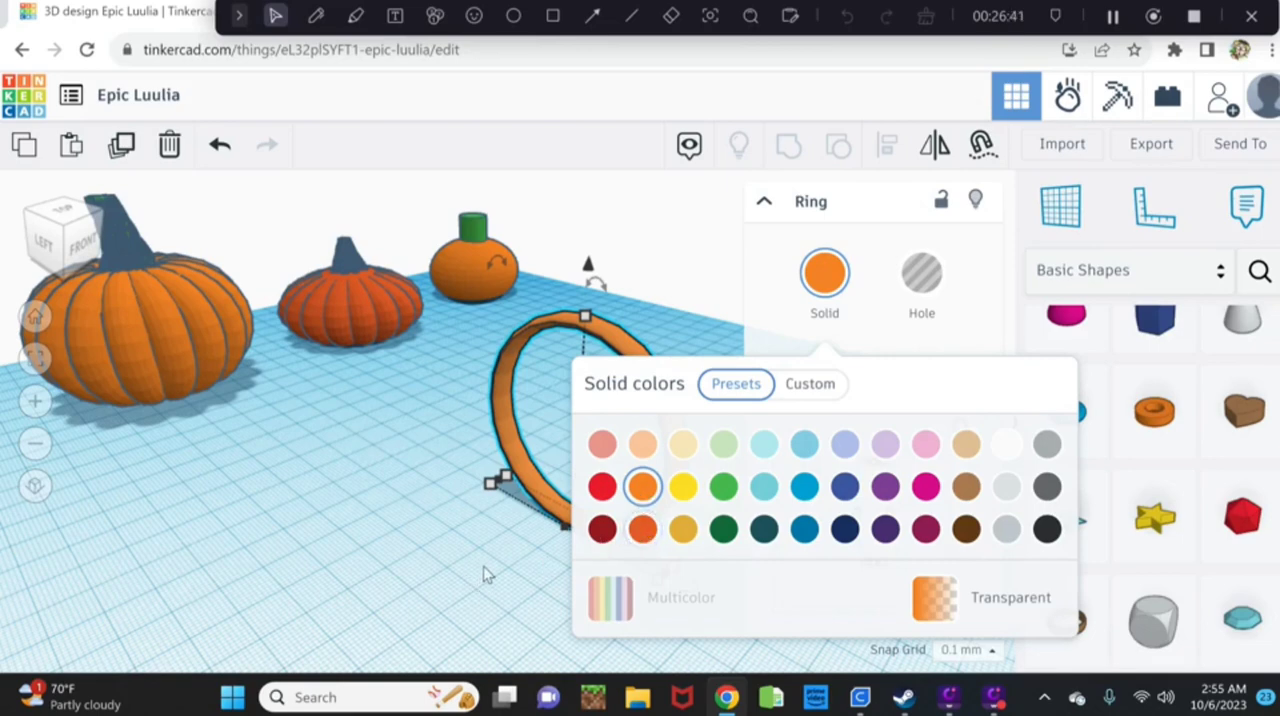
{"action": "mouse_move", "coordinate": [492, 568]}
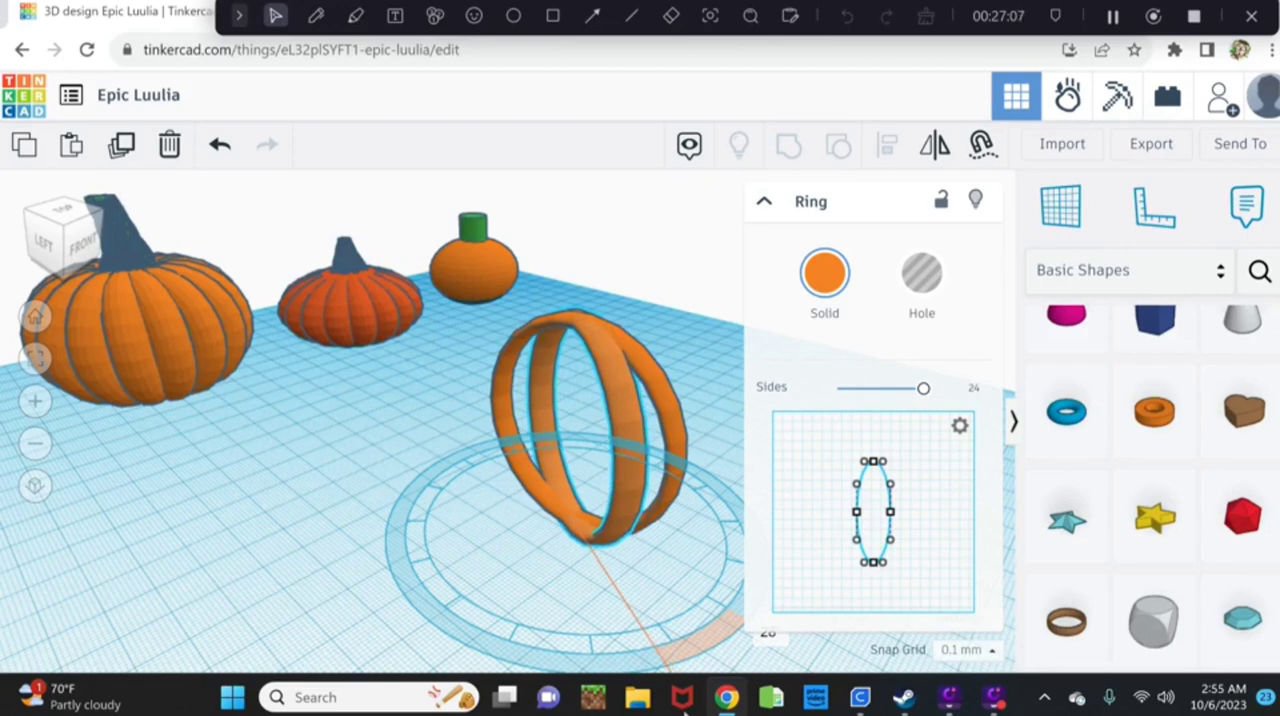
Duplicate the hoop repeatedly, turning each copy about 19° further around vertical.
{"action": "left_click", "coordinate": [565, 450]}
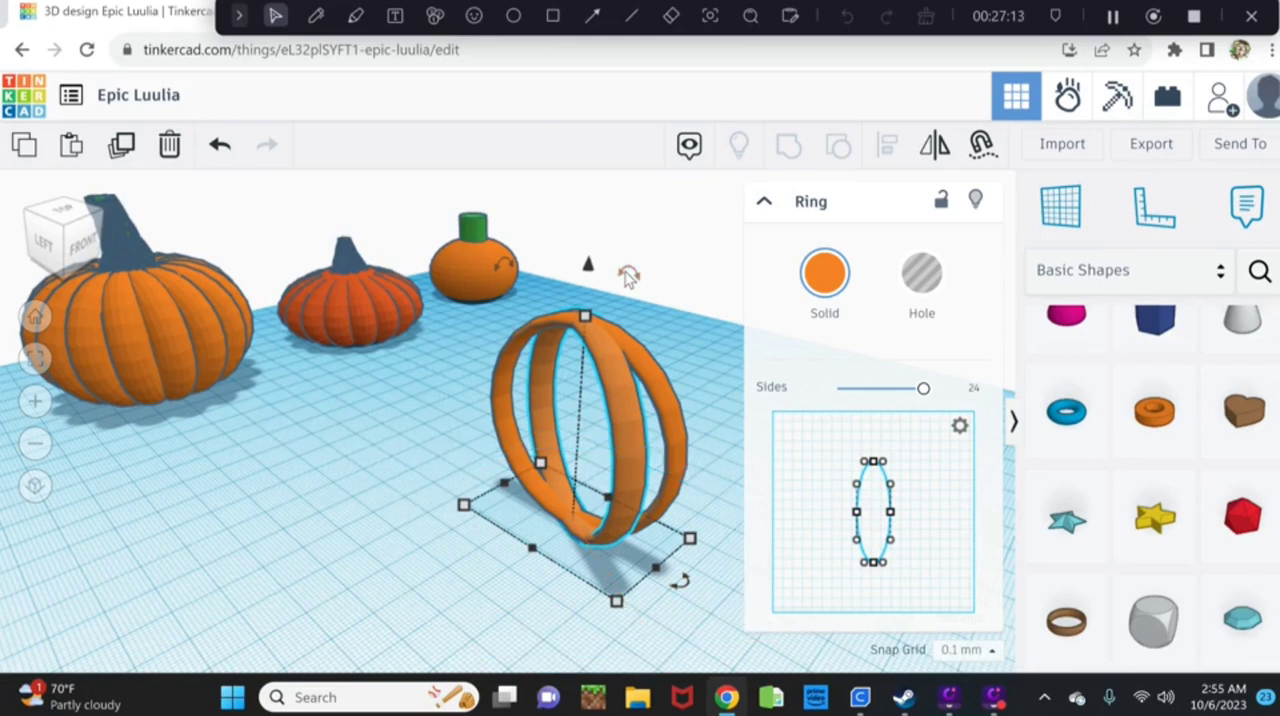
{"action": "mouse_move", "coordinate": [659, 335]}
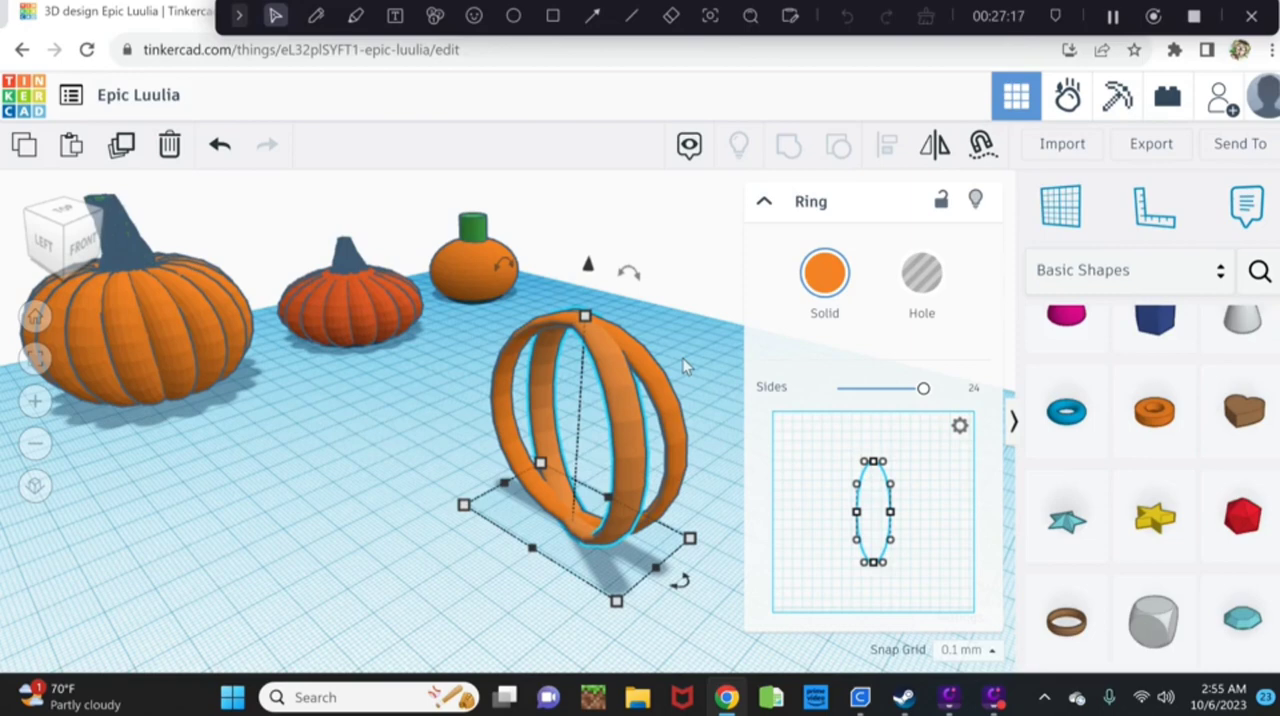
{"action": "mouse_move", "coordinate": [692, 572]}
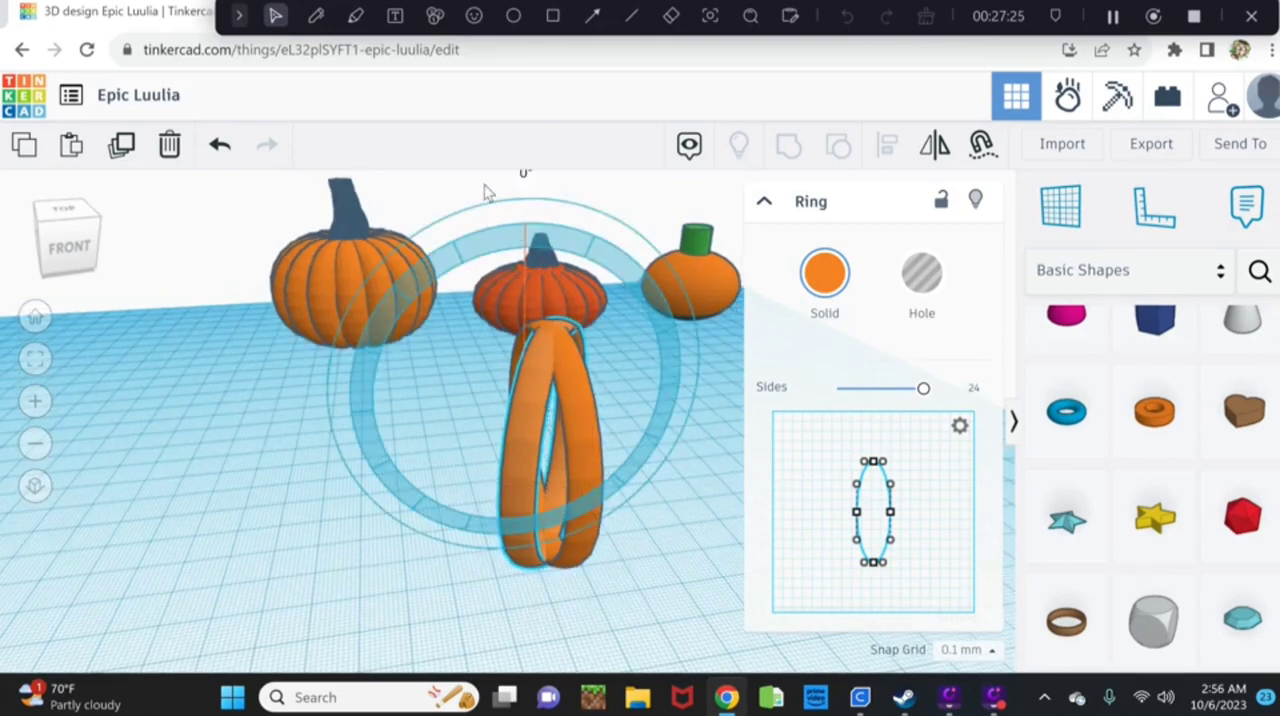
{"action": "left_click_drag", "start_coordinate": [525, 200], "coordinate": [490, 195]}
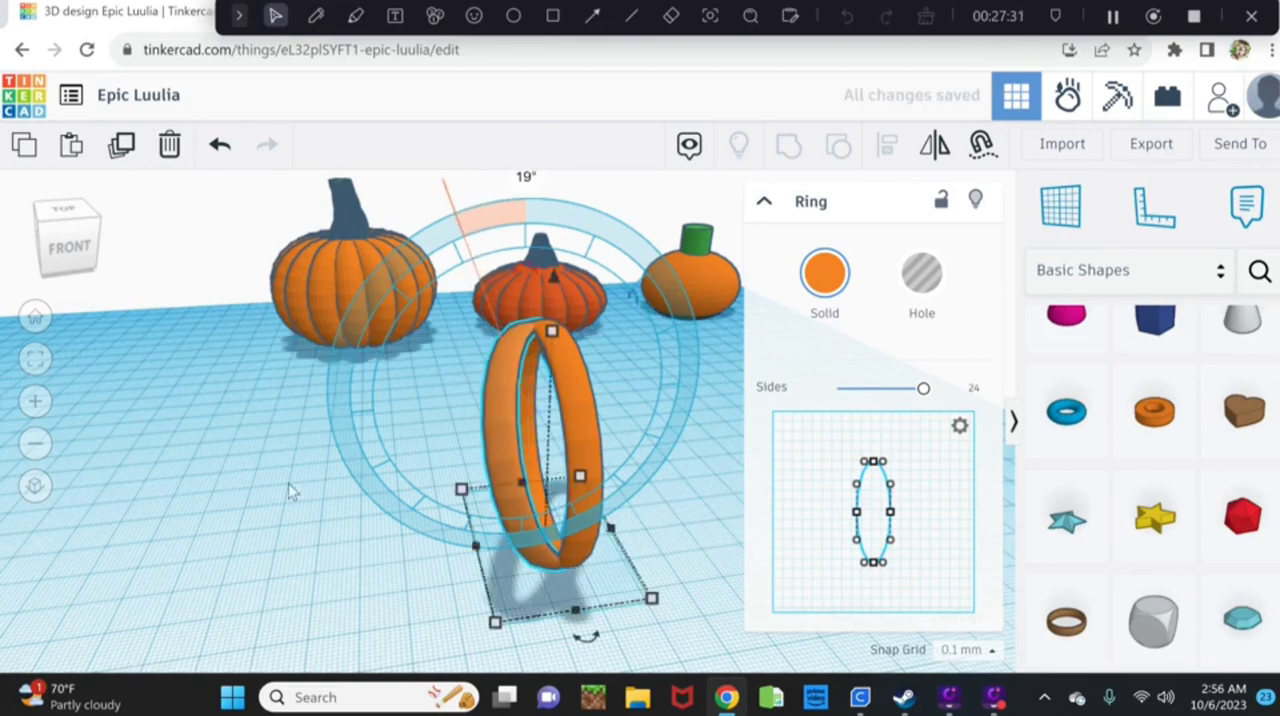
{"action": "mouse_move", "coordinate": [210, 487]}
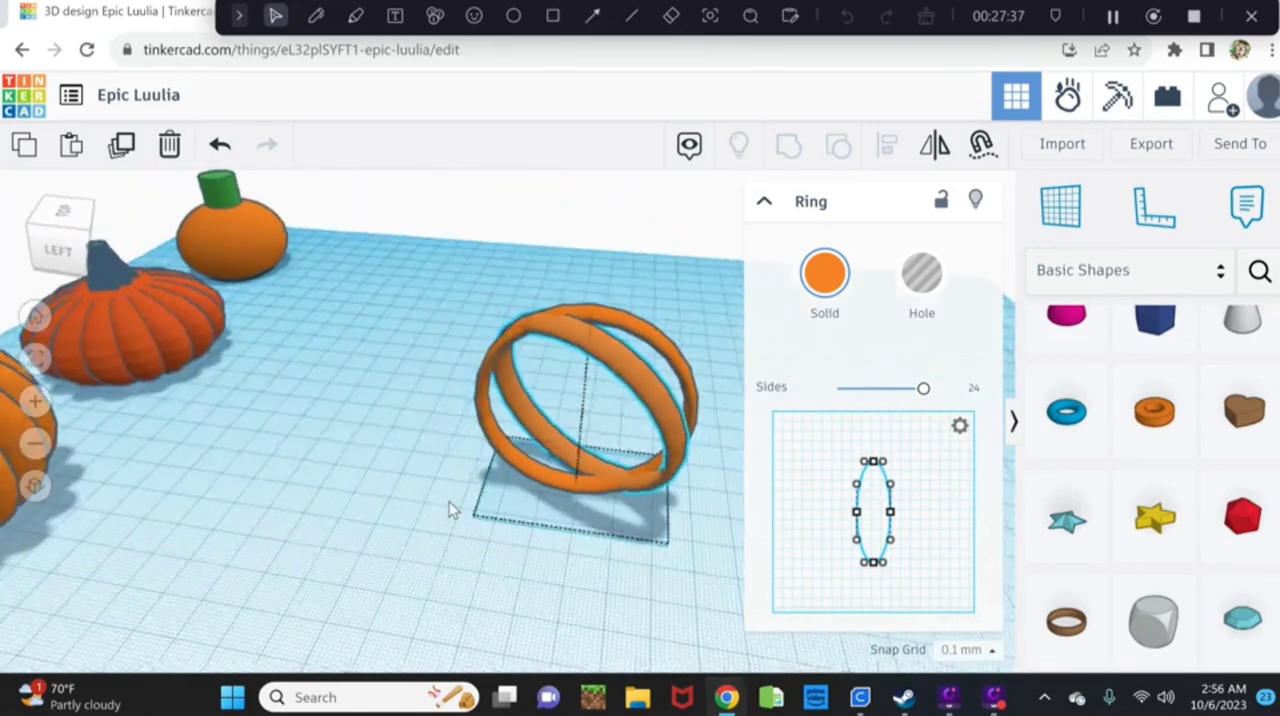
{"action": "left_click", "coordinate": [590, 410]}
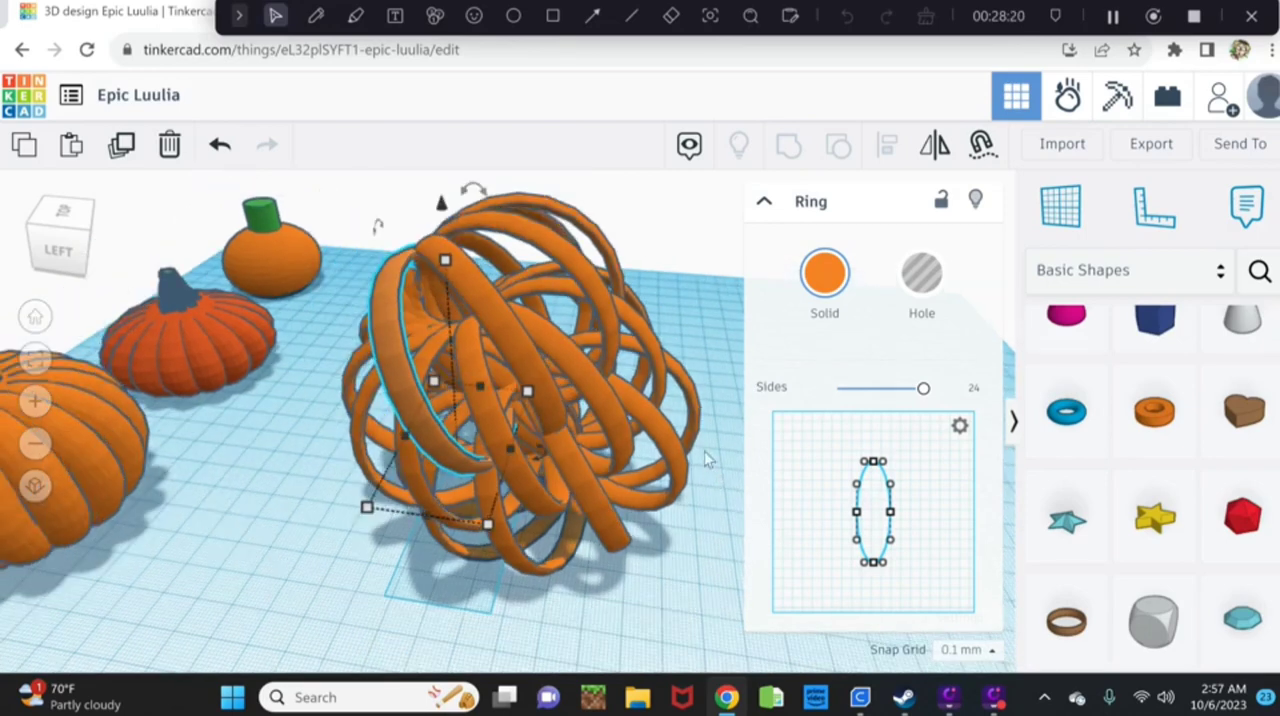
{"action": "mouse_move", "coordinate": [475, 388]}
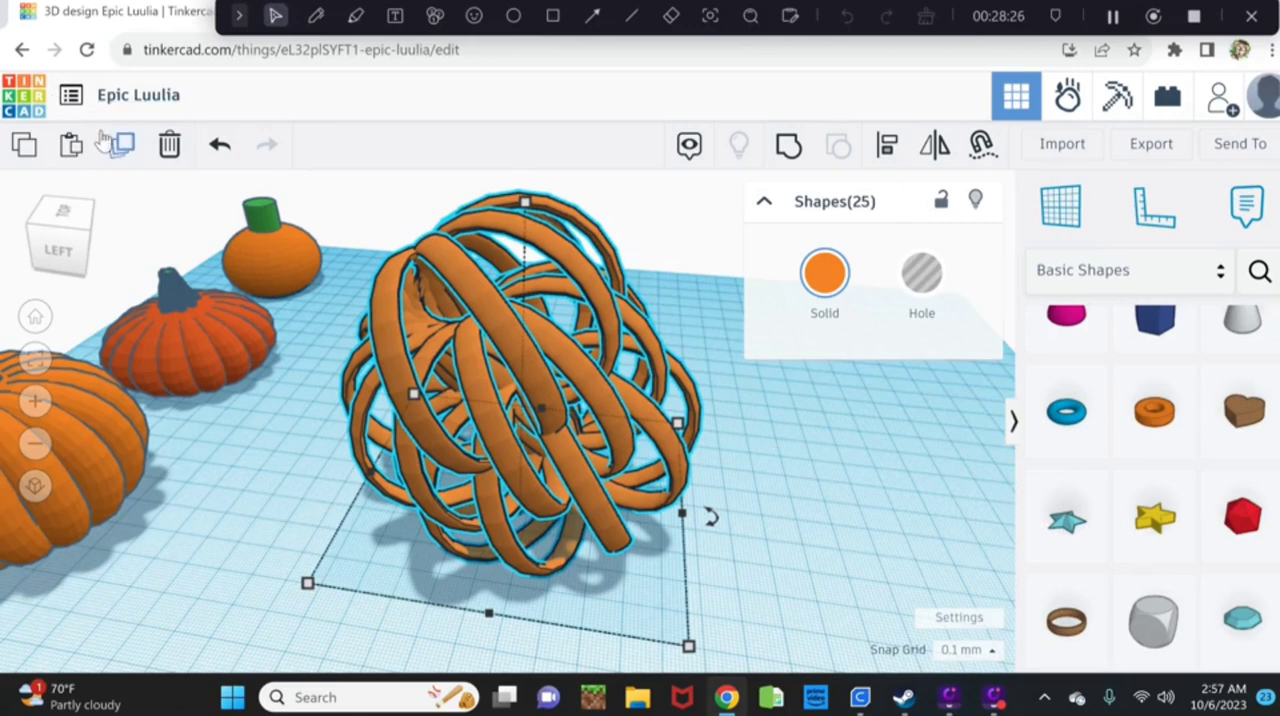
{"action": "mouse_move", "coordinate": [122, 146]}
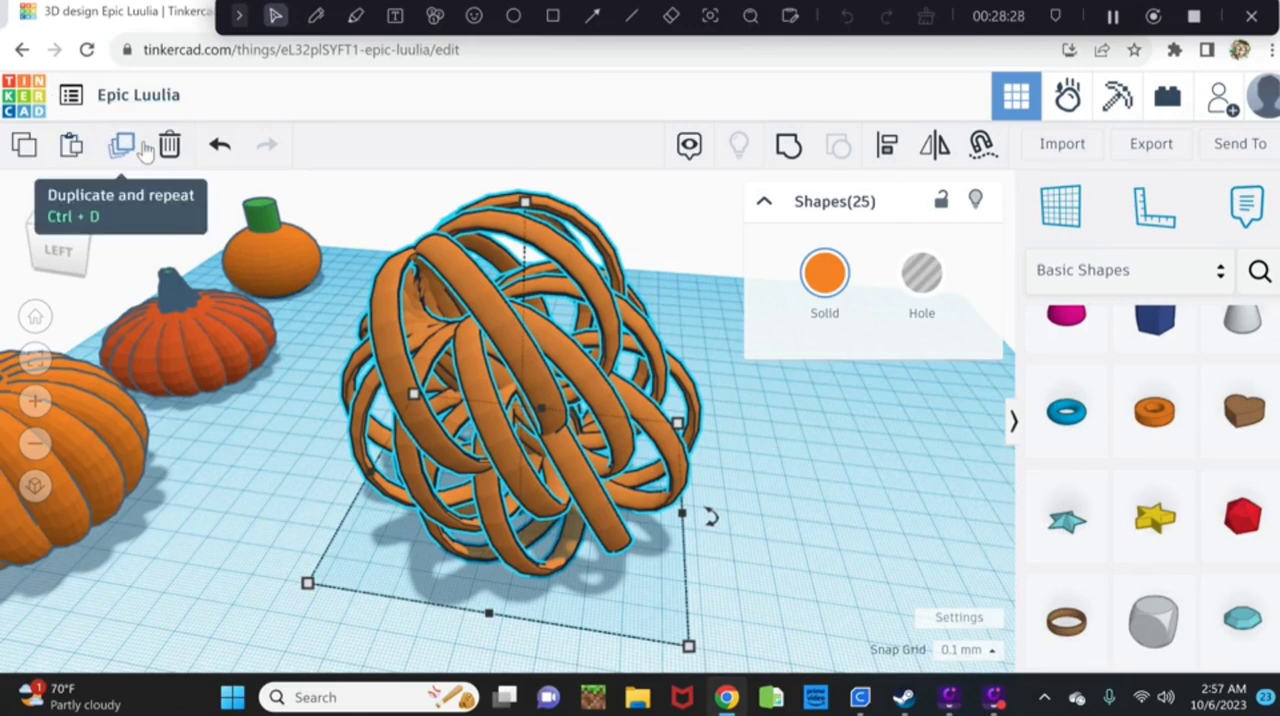
Remove the 25-ring orange cage from the workplane.
{"action": "left_click", "coordinate": [170, 145]}
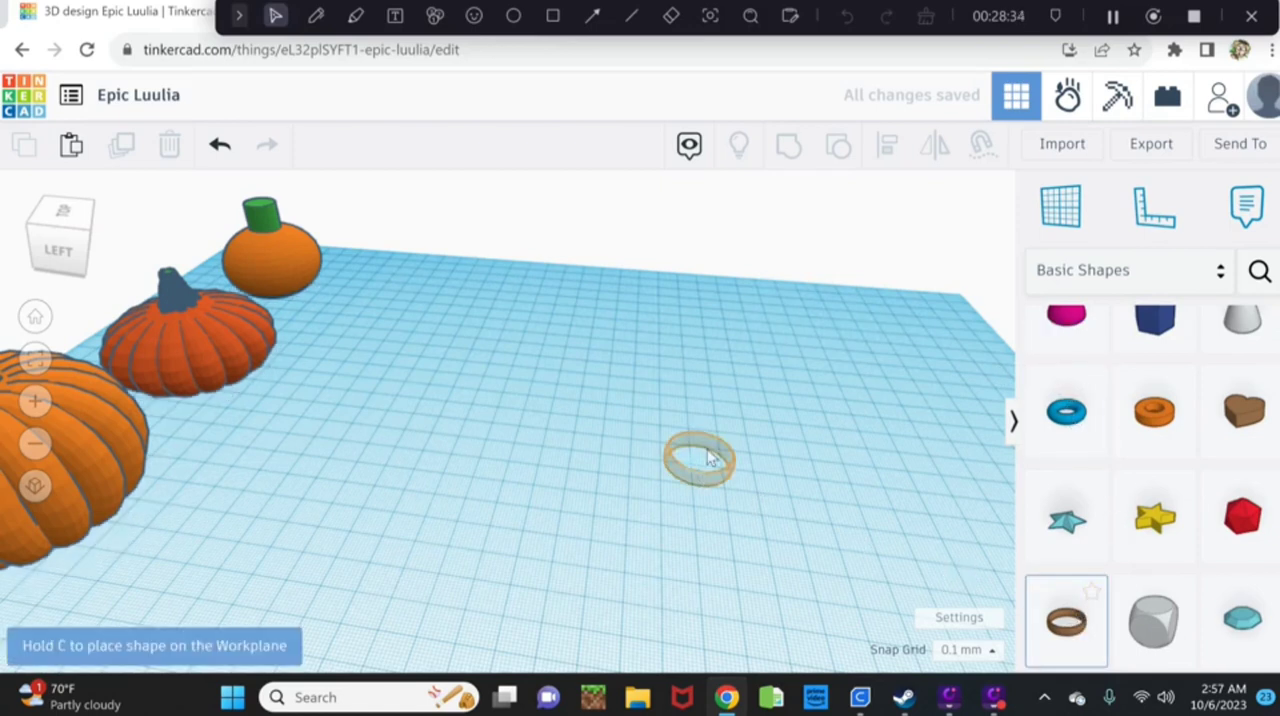
Place a new ring, stretch it into a tall upright hoop, and copy it.
{"action": "left_click", "coordinate": [695, 460]}
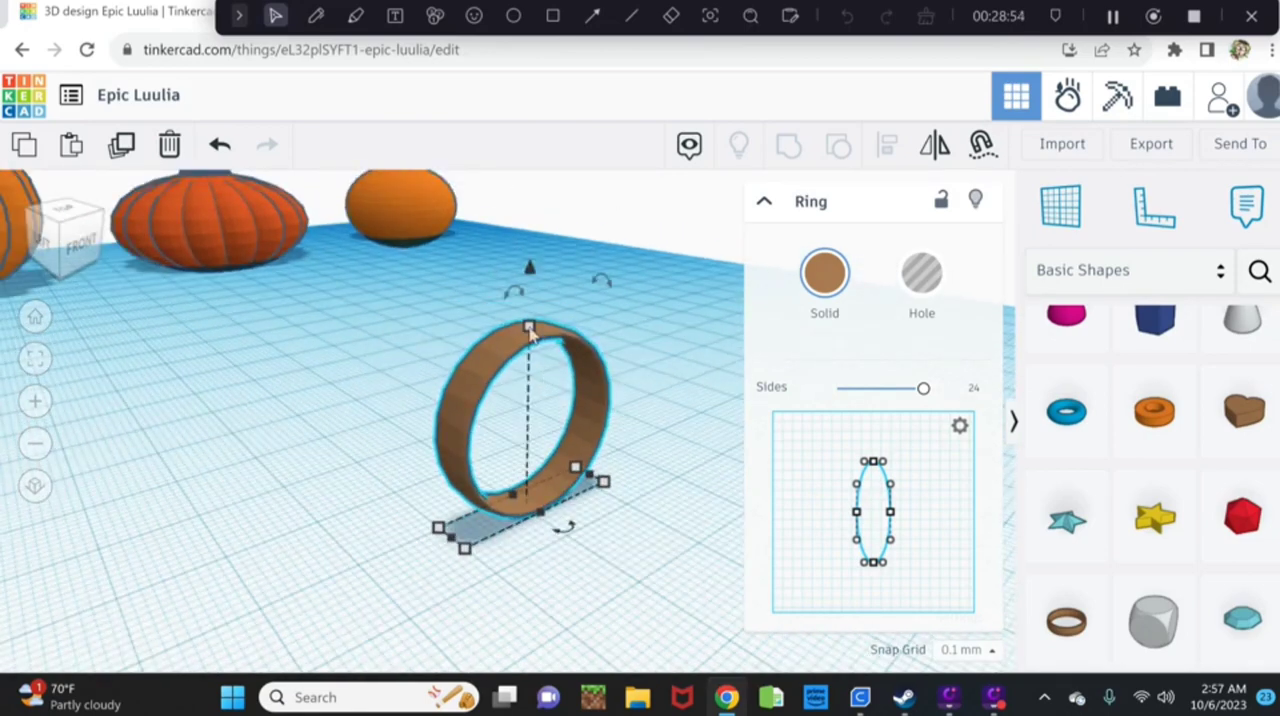
{"action": "left_click_drag", "start_coordinate": [529, 328], "coordinate": [529, 283]}
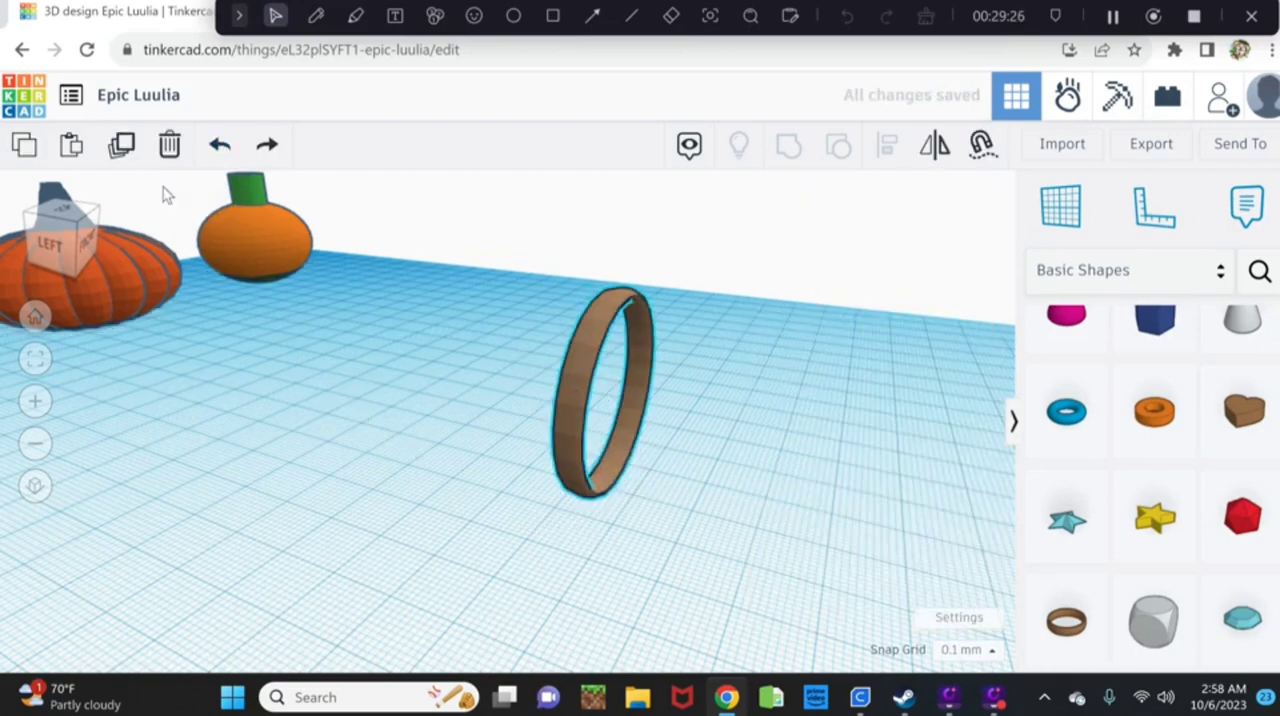
{"action": "left_click", "coordinate": [595, 395]}
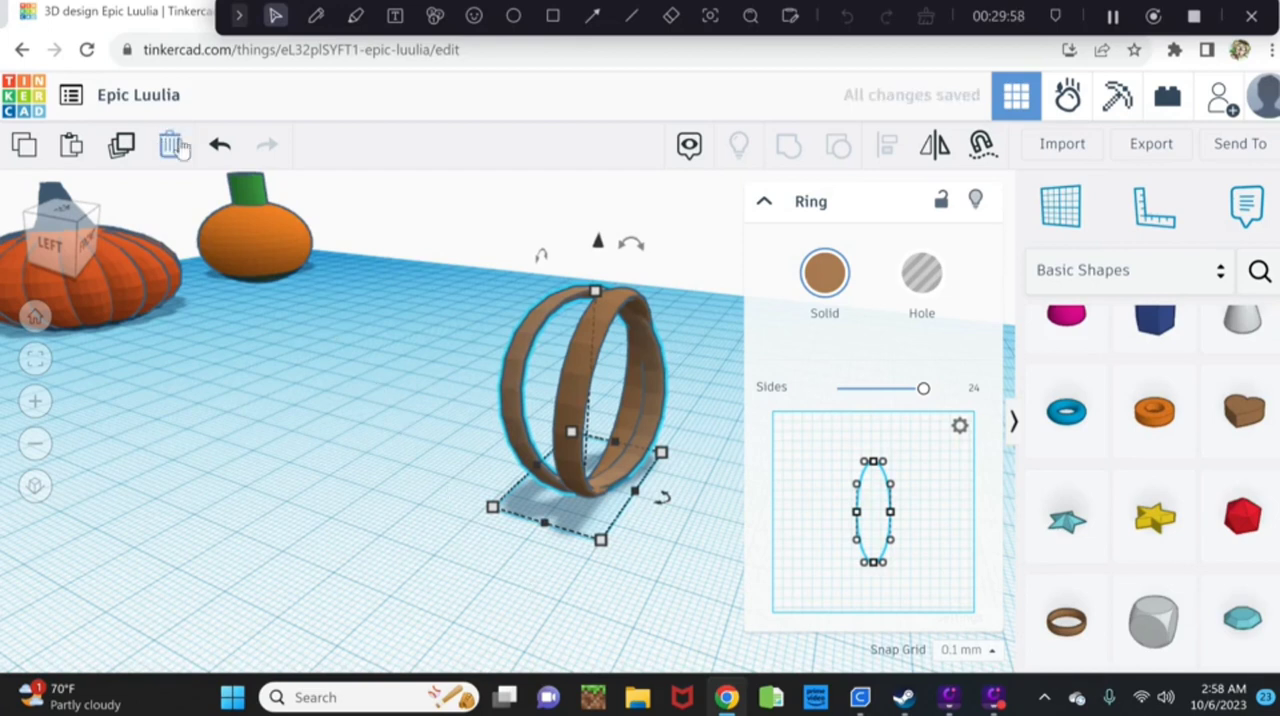
{"action": "mouse_move", "coordinate": [173, 145]}
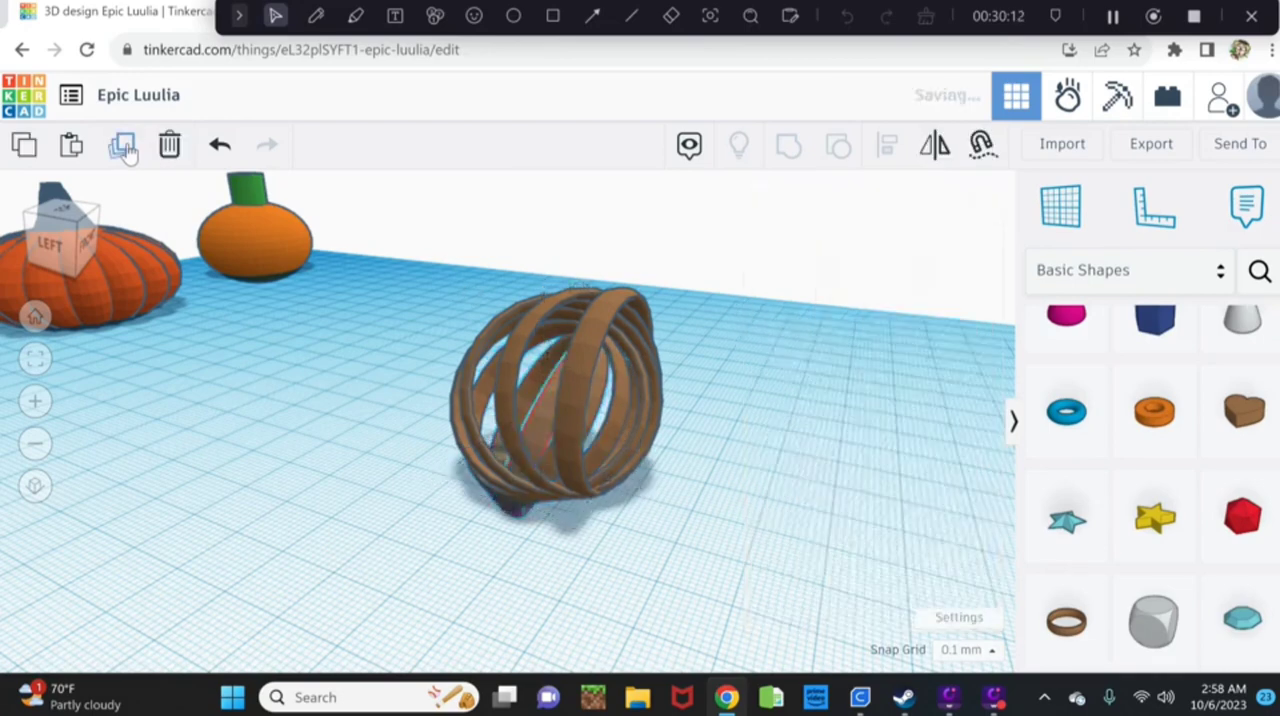
{"action": "left_click", "coordinate": [555, 415]}
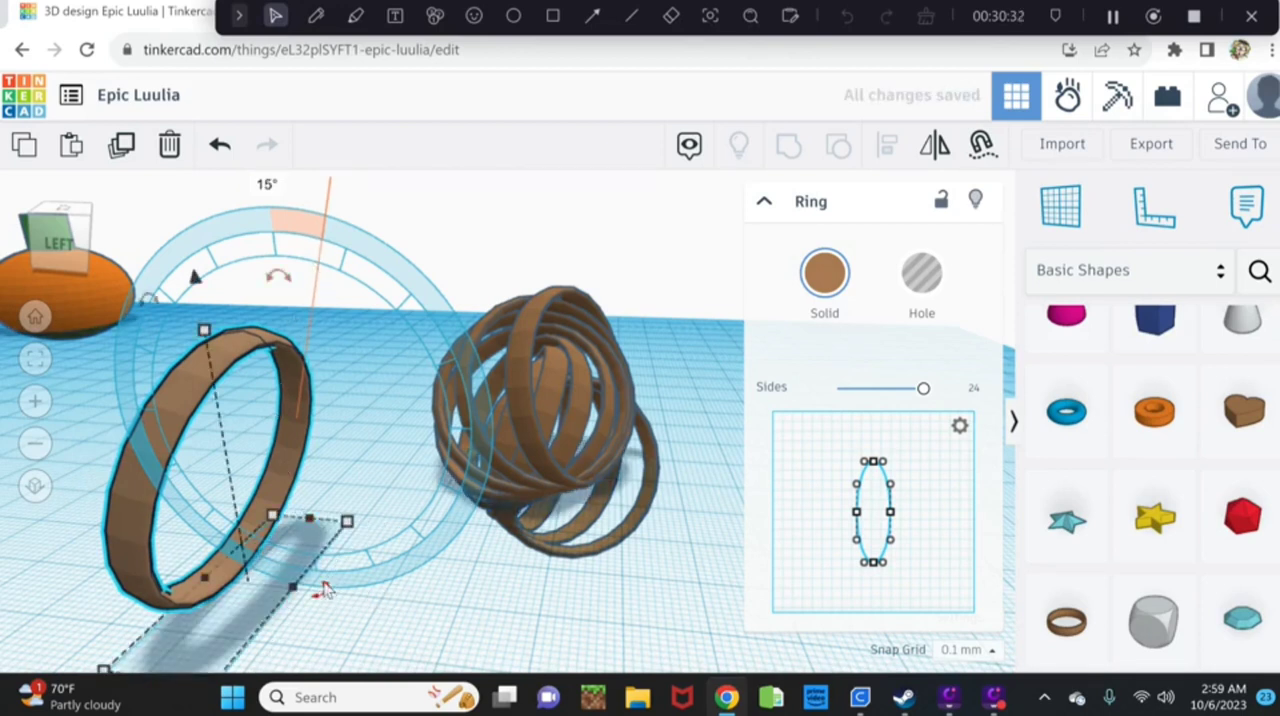
Tilt the left ring sideways and spin its copy around the vertical axis.
{"action": "left_click_drag", "start_coordinate": [325, 590], "coordinate": [335, 605]}
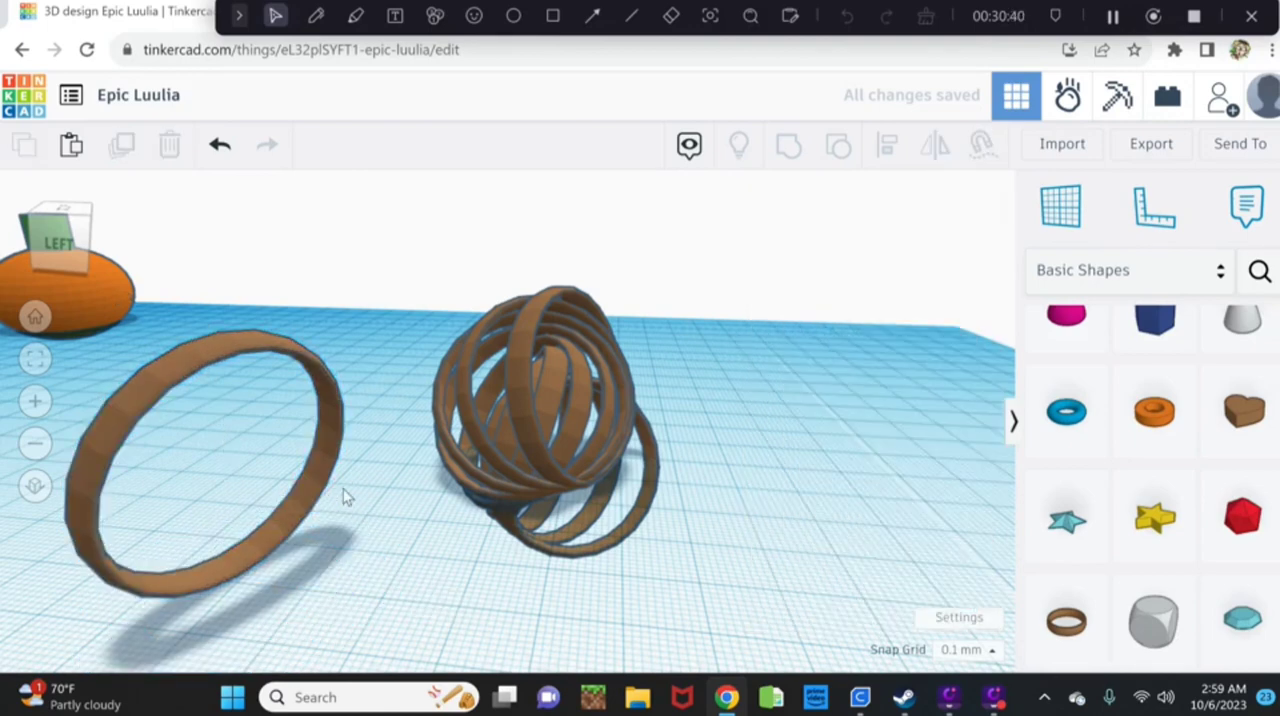
{"action": "left_click", "coordinate": [210, 450]}
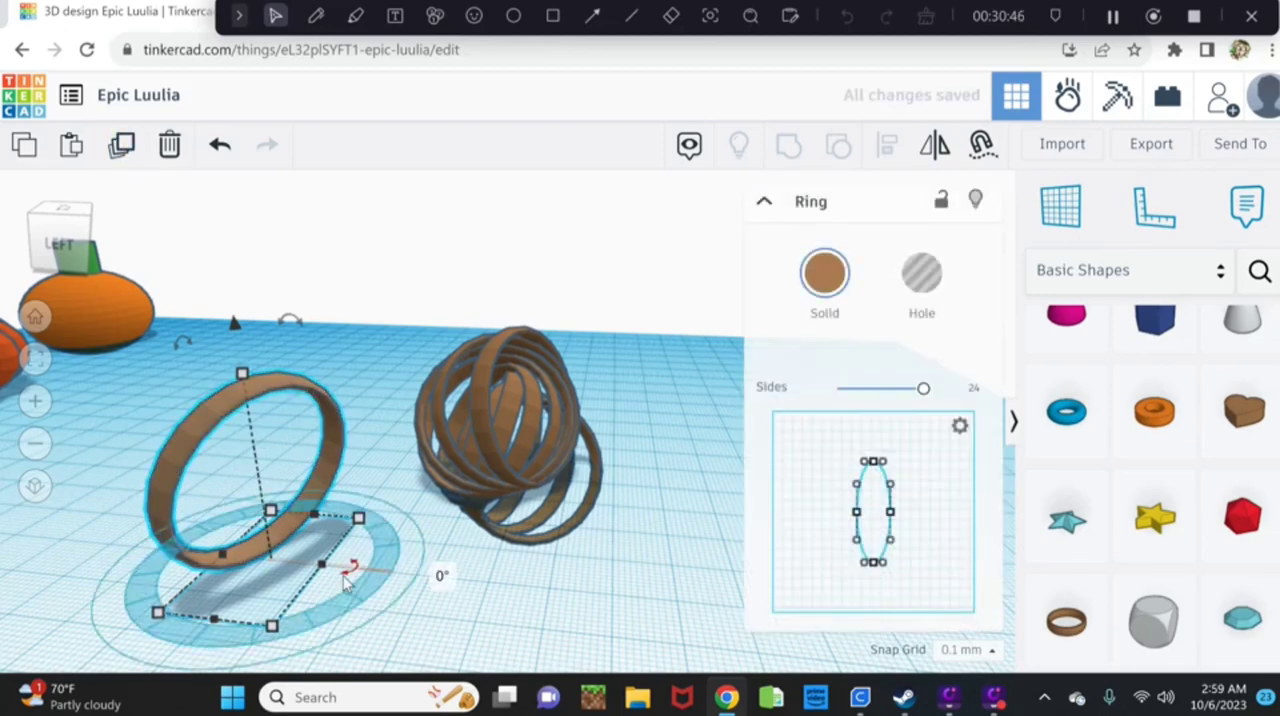
{"action": "left_click_drag", "start_coordinate": [350, 568], "coordinate": [340, 605]}
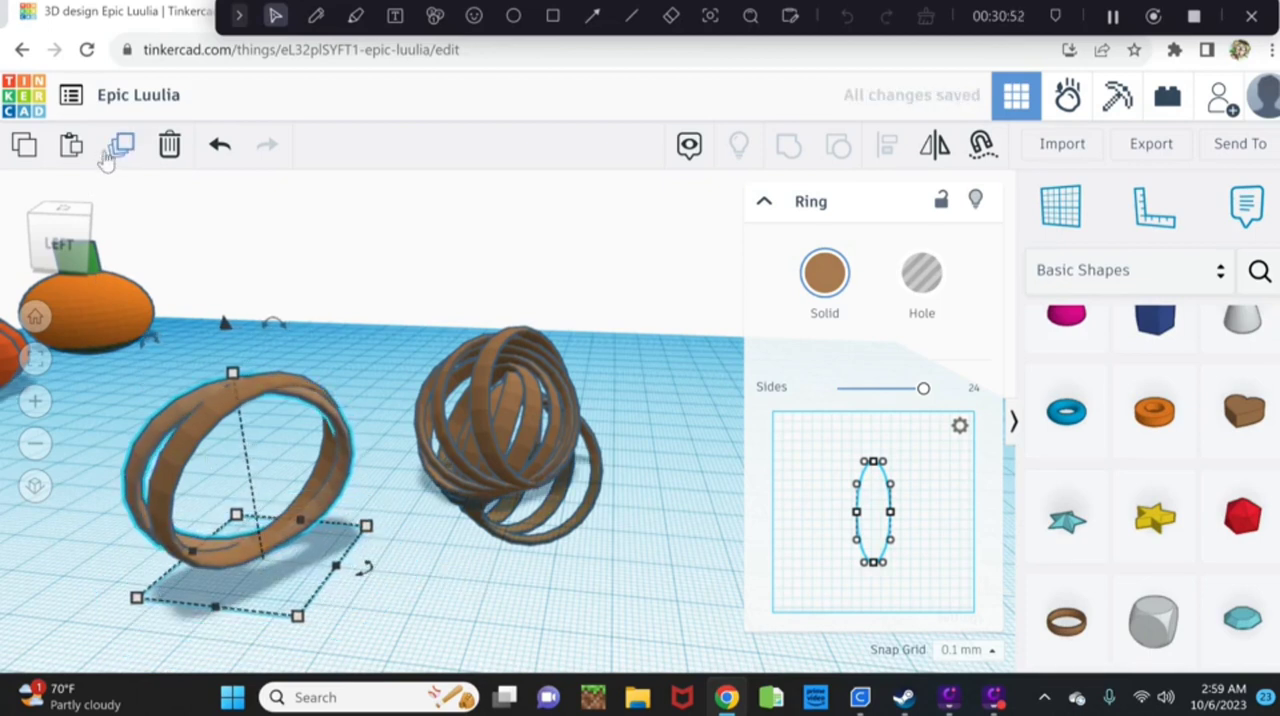
{"action": "mouse_move", "coordinate": [117, 145]}
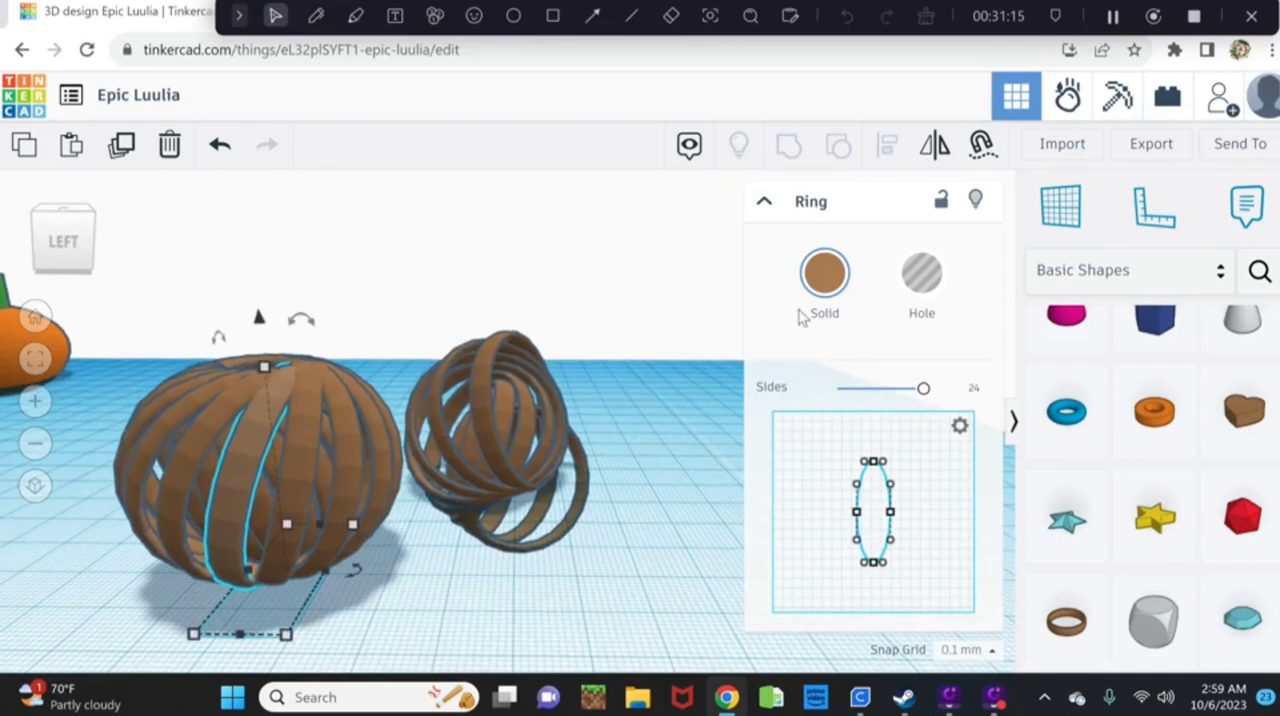
Colour all cage rings orange, move a spare ring right, and delete the tangled cluster.
{"action": "left_click", "coordinate": [823, 272]}
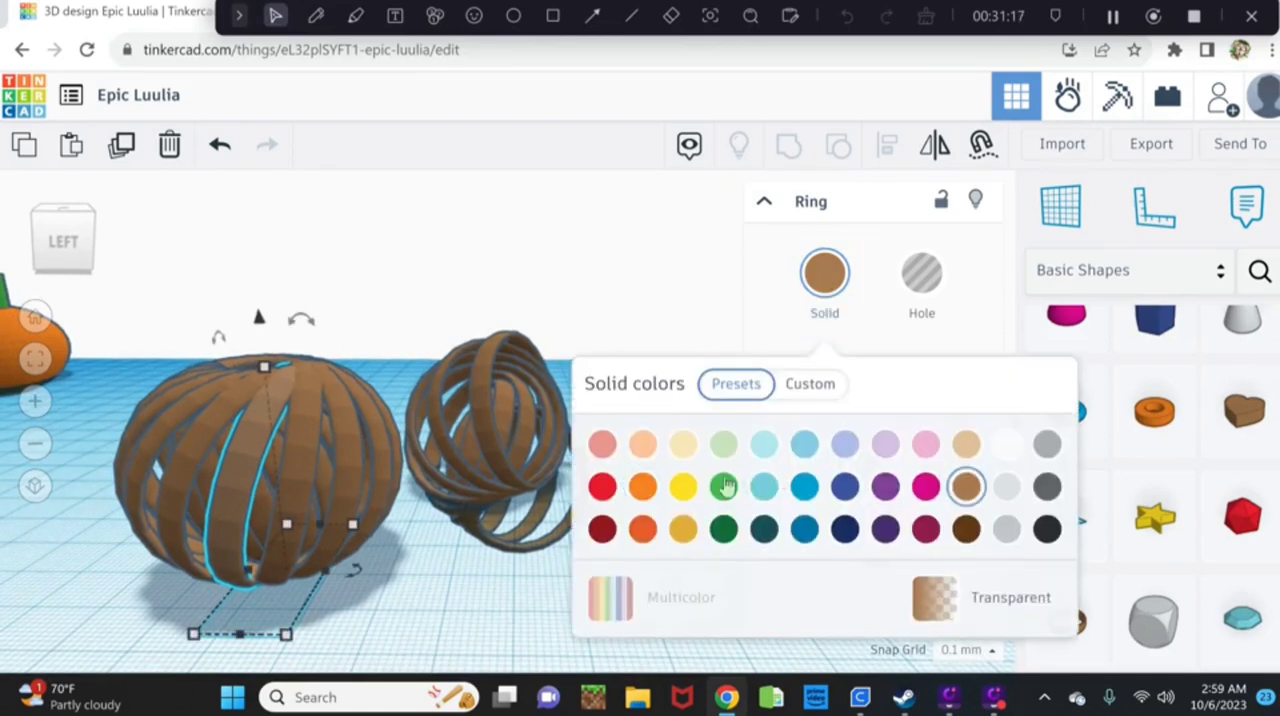
{"action": "left_click", "coordinate": [642, 486]}
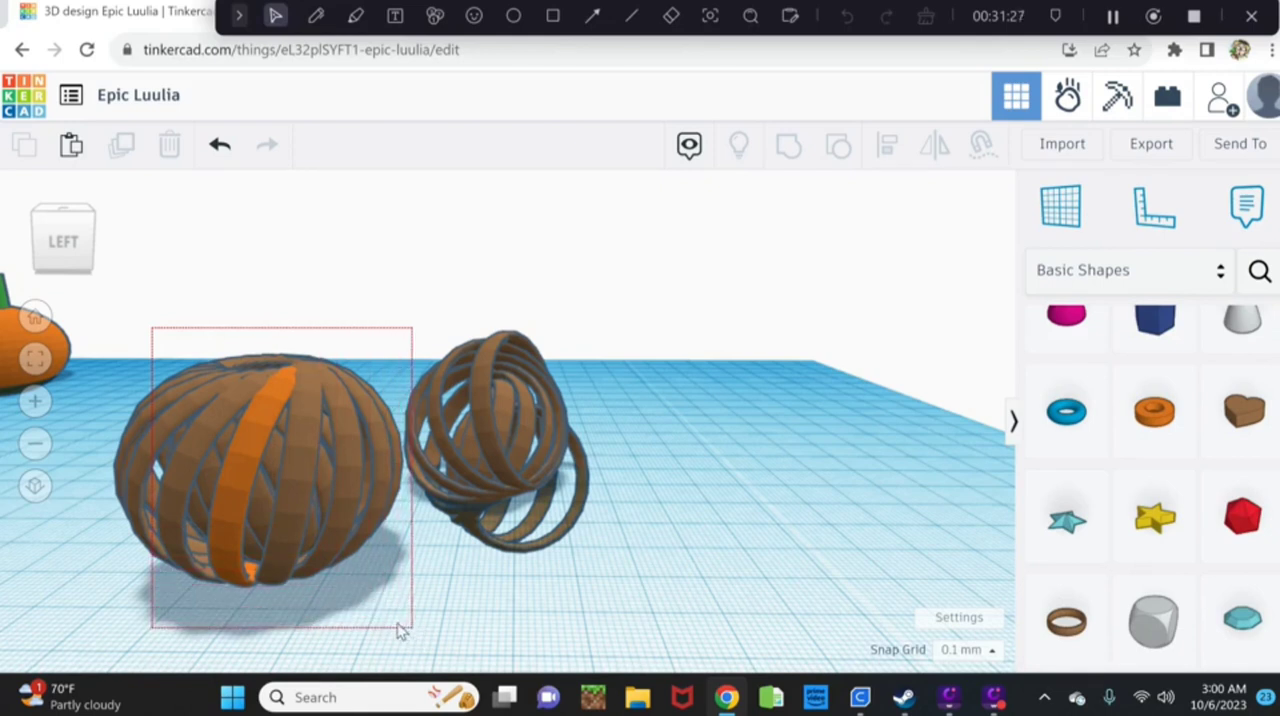
{"action": "left_click", "coordinate": [255, 470]}
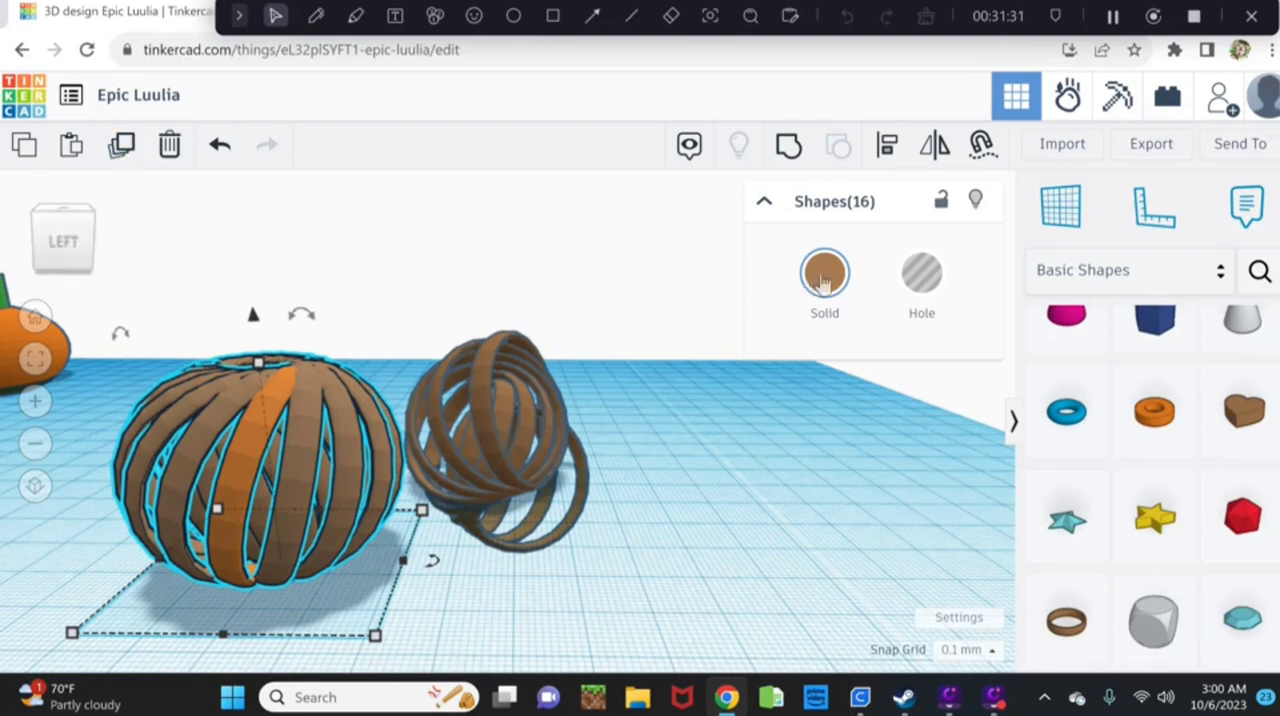
{"action": "left_click", "coordinate": [824, 272]}
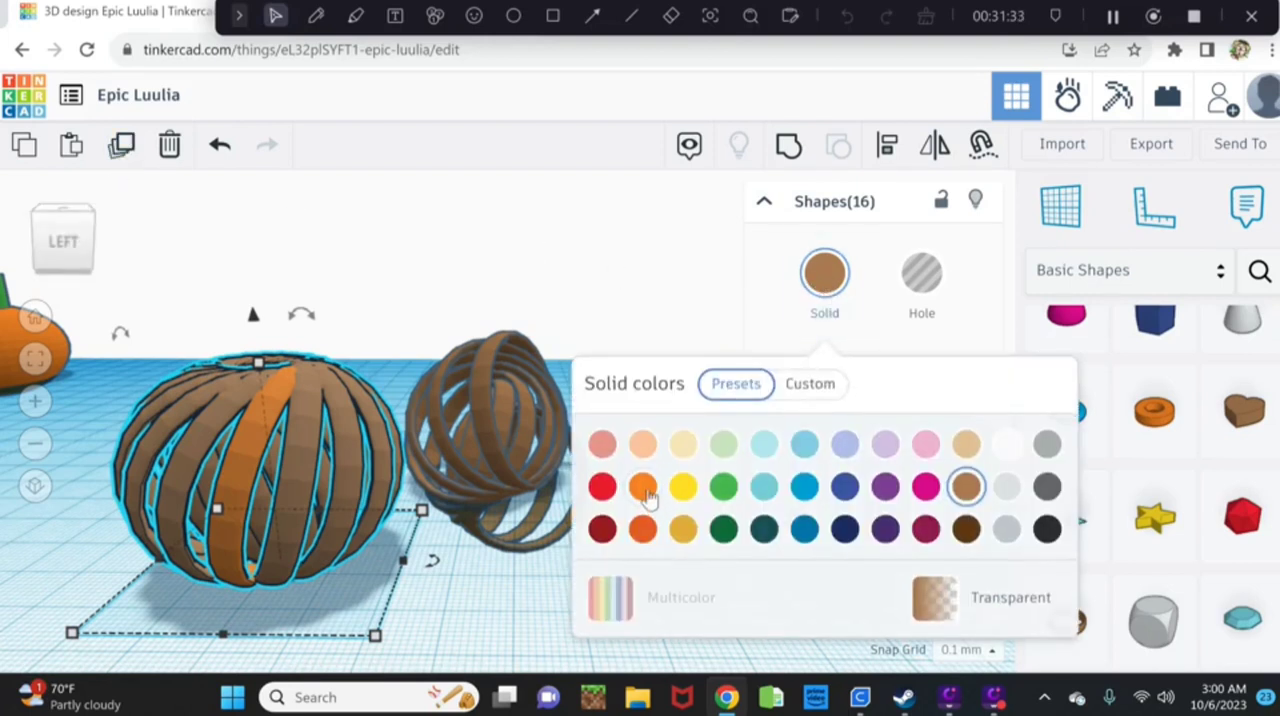
{"action": "left_click", "coordinate": [642, 486]}
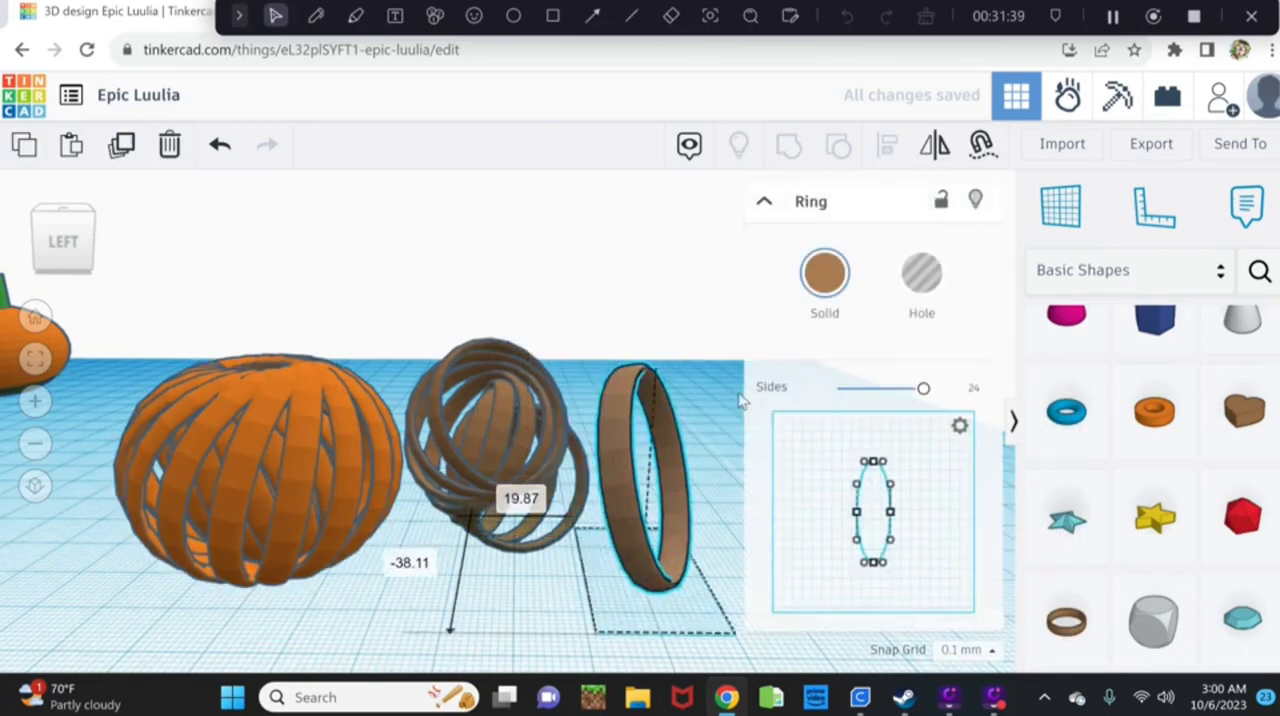
{"action": "left_click_drag", "start_coordinate": [640, 470], "coordinate": [700, 380]}
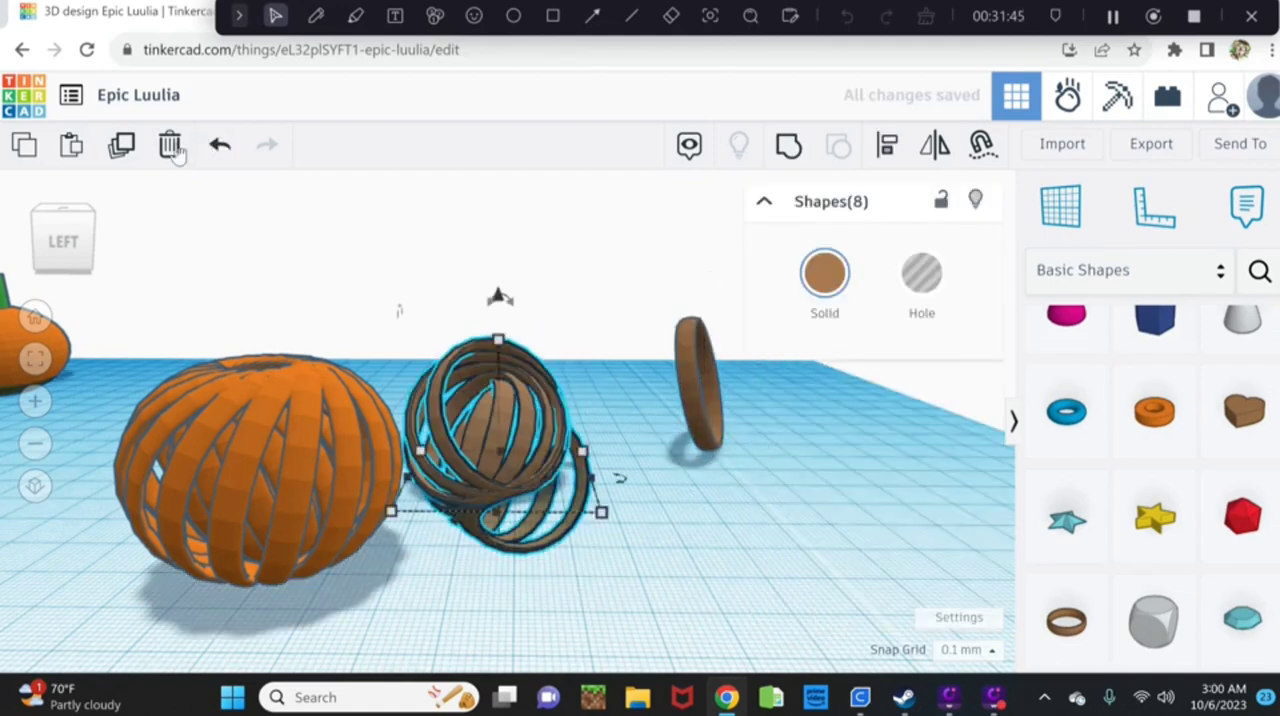
{"action": "left_click", "coordinate": [170, 145]}
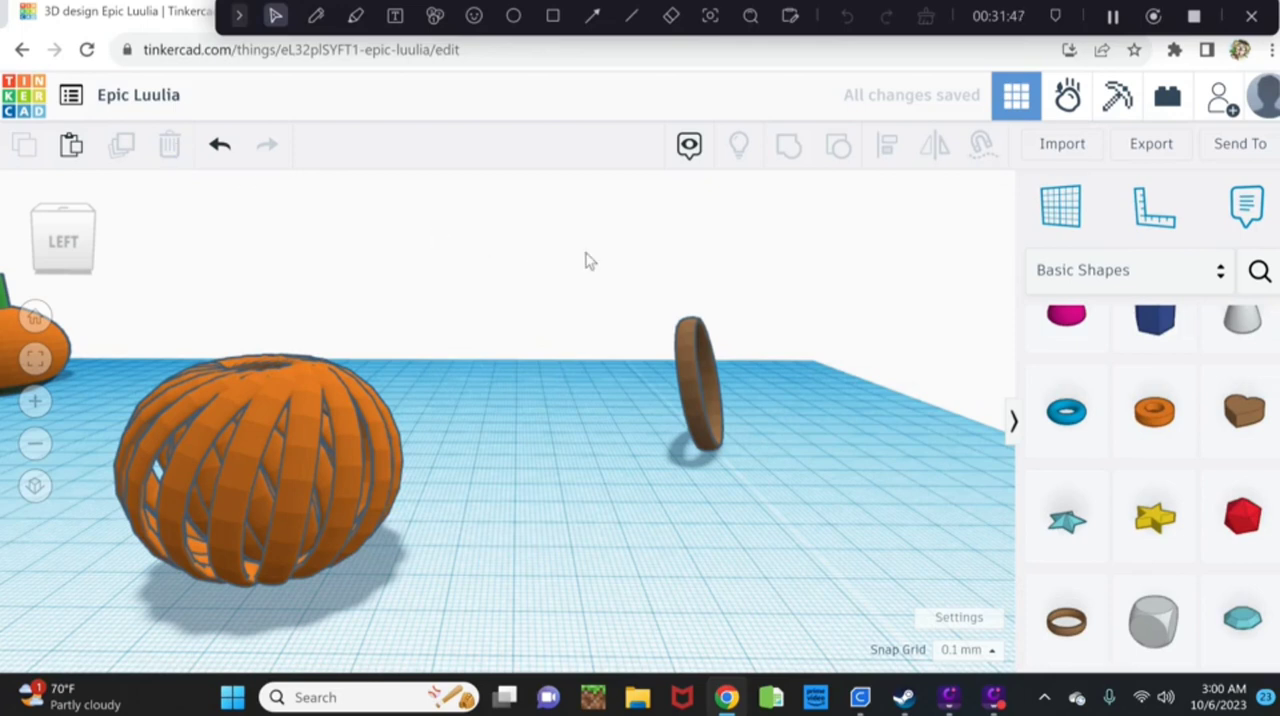
Adjust the spare ring's height and rotate it around its vertical axis.
{"action": "left_click", "coordinate": [690, 400]}
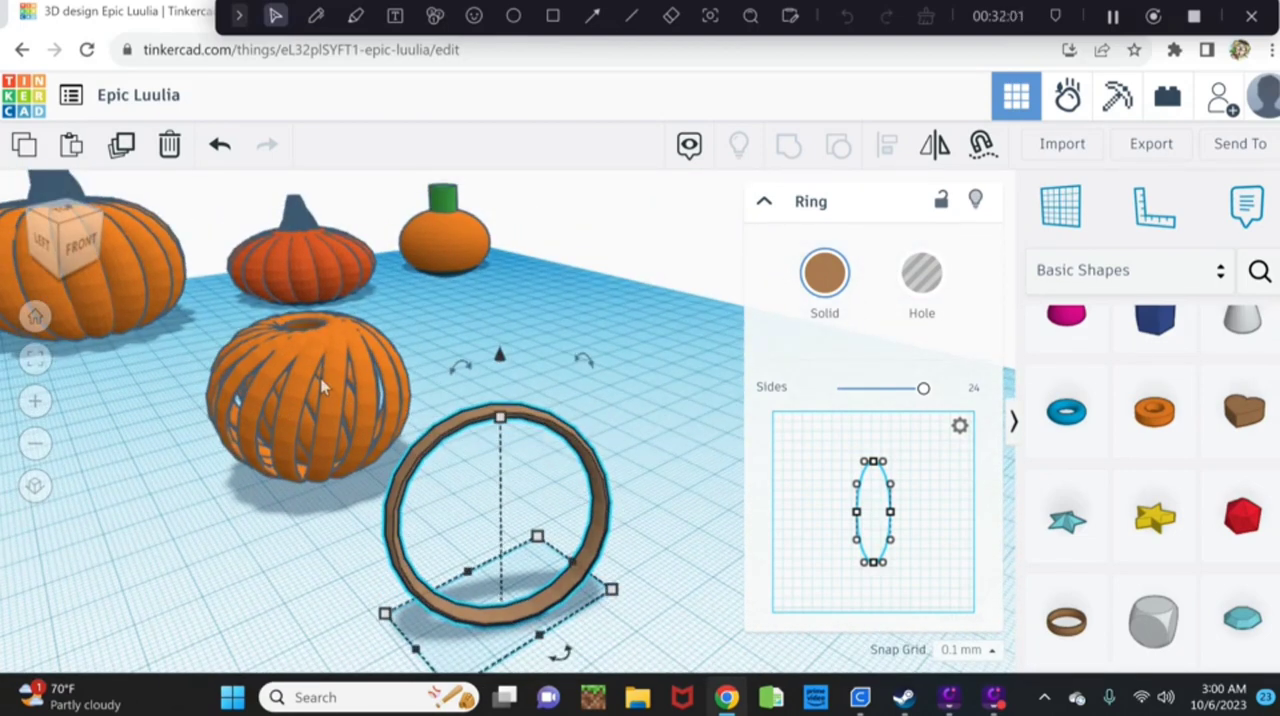
{"action": "mouse_move", "coordinate": [477, 460]}
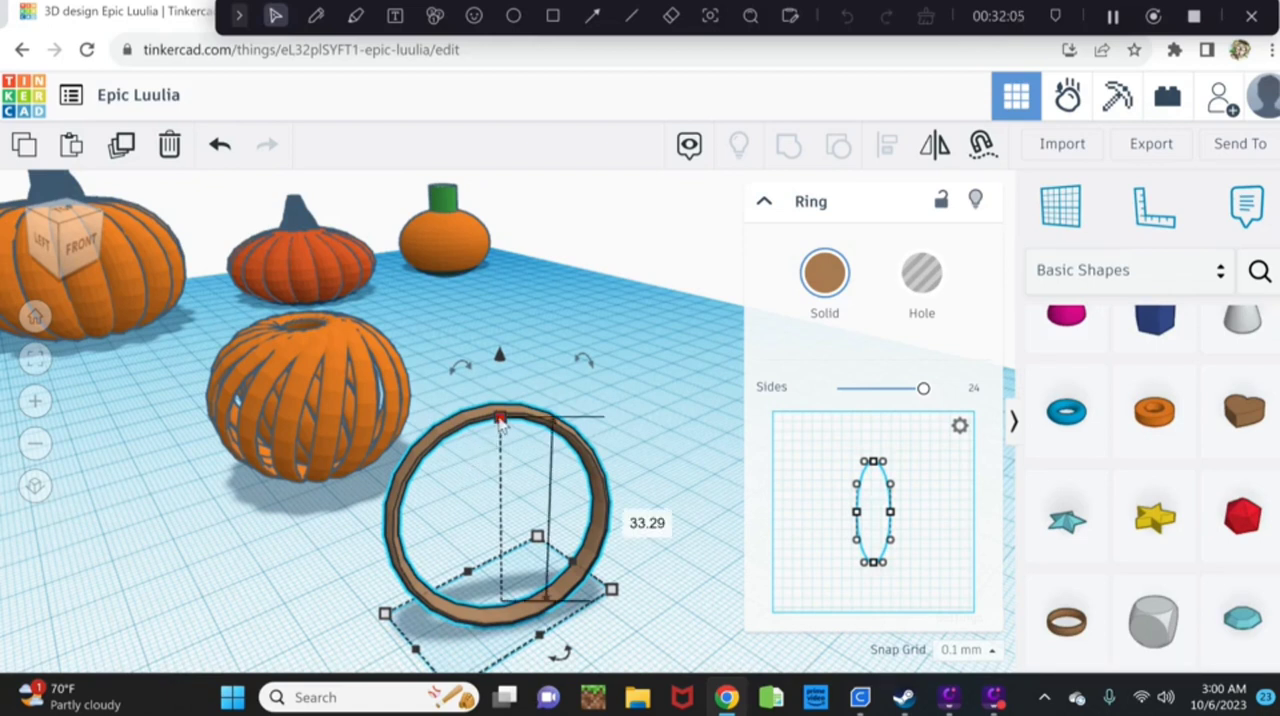
{"action": "left_click_drag", "start_coordinate": [500, 418], "coordinate": [500, 433]}
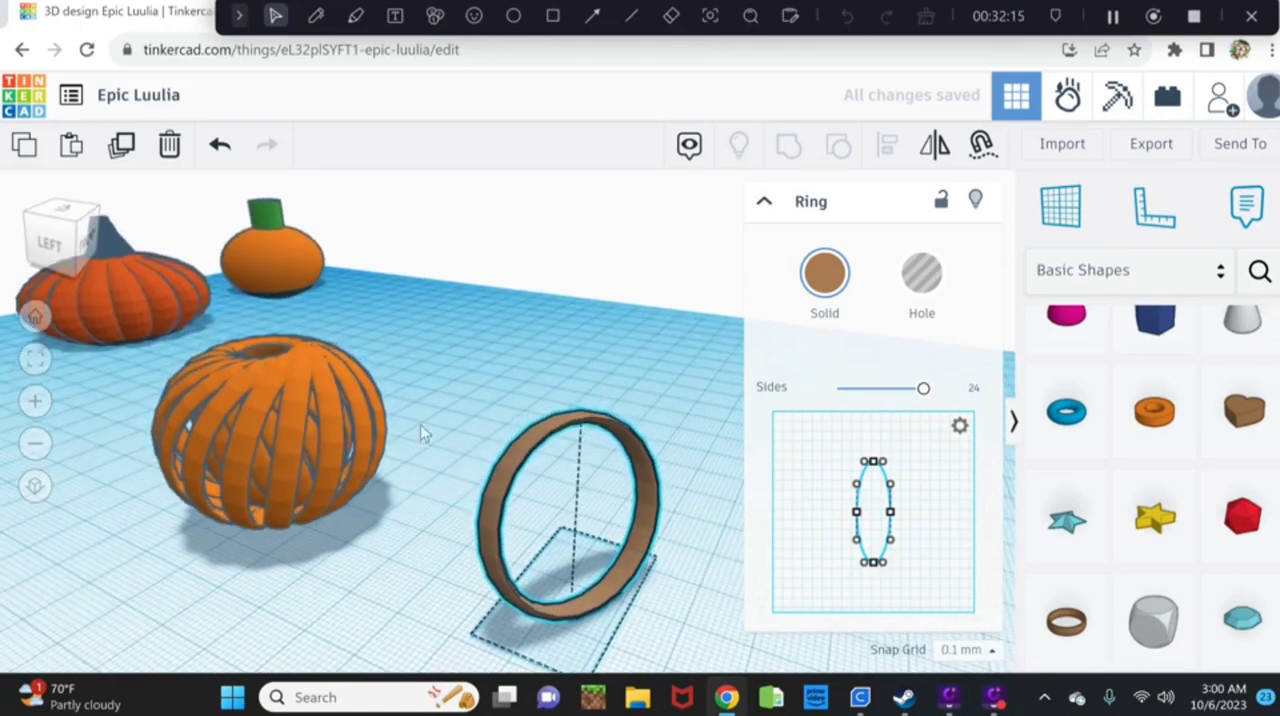
{"action": "left_click", "coordinate": [570, 520]}
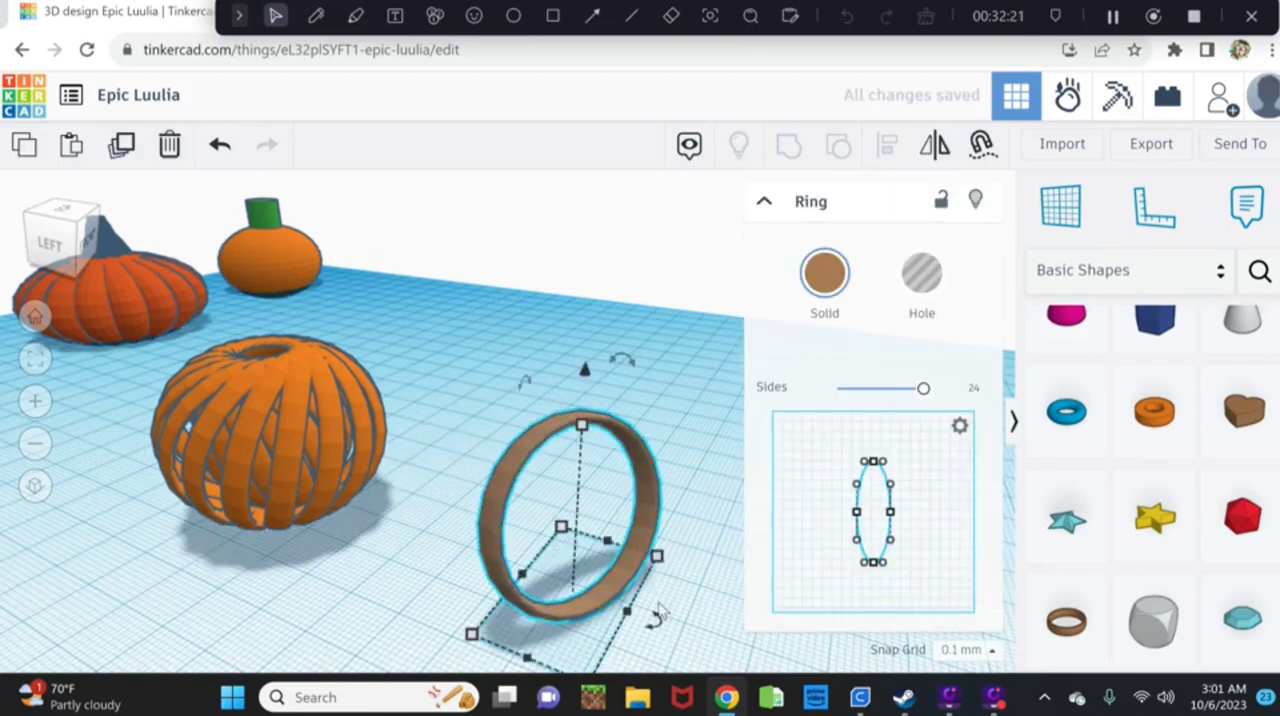
{"action": "left_click_drag", "start_coordinate": [655, 615], "coordinate": [640, 650]}
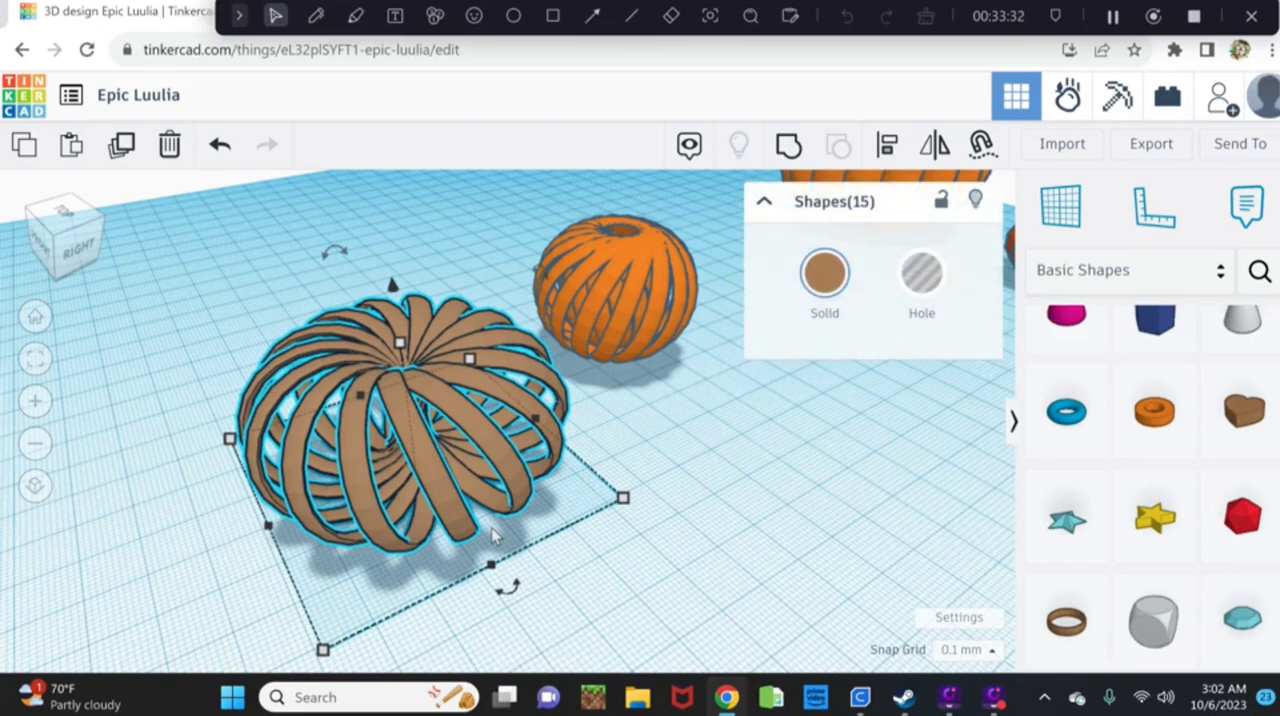
{"action": "mouse_move", "coordinate": [315, 415]}
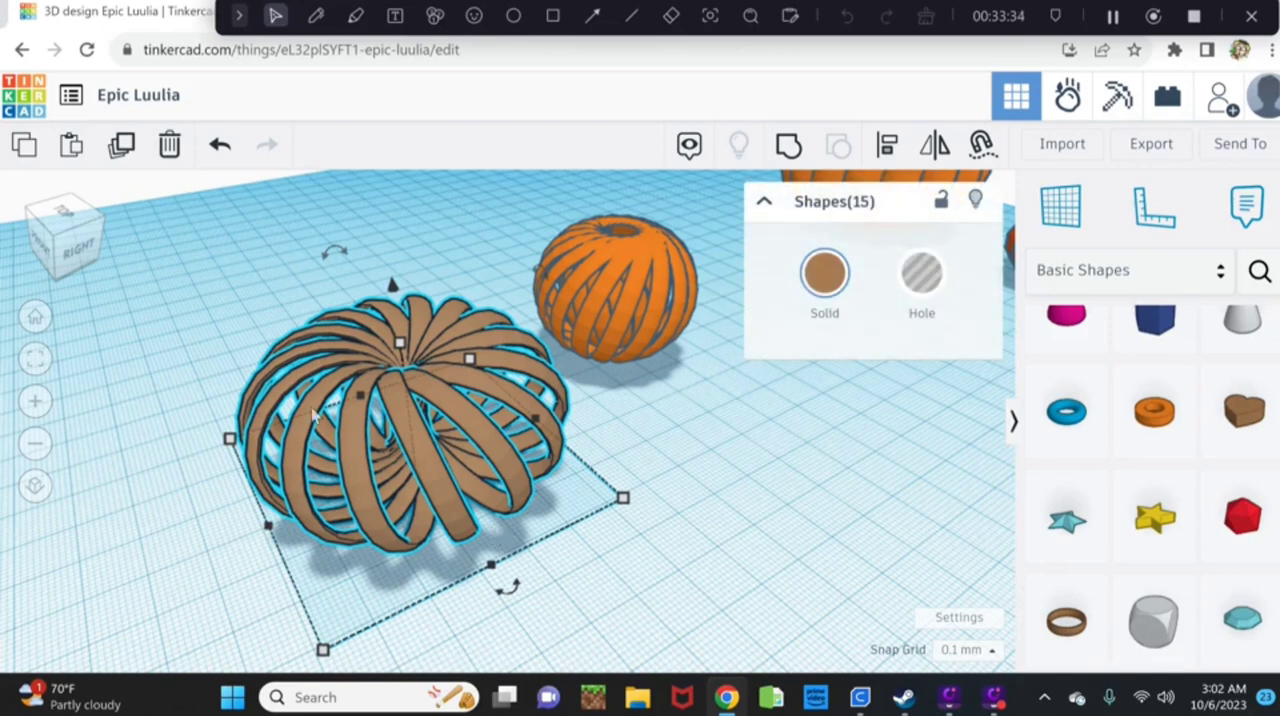
{"action": "mouse_move", "coordinate": [343, 370]}
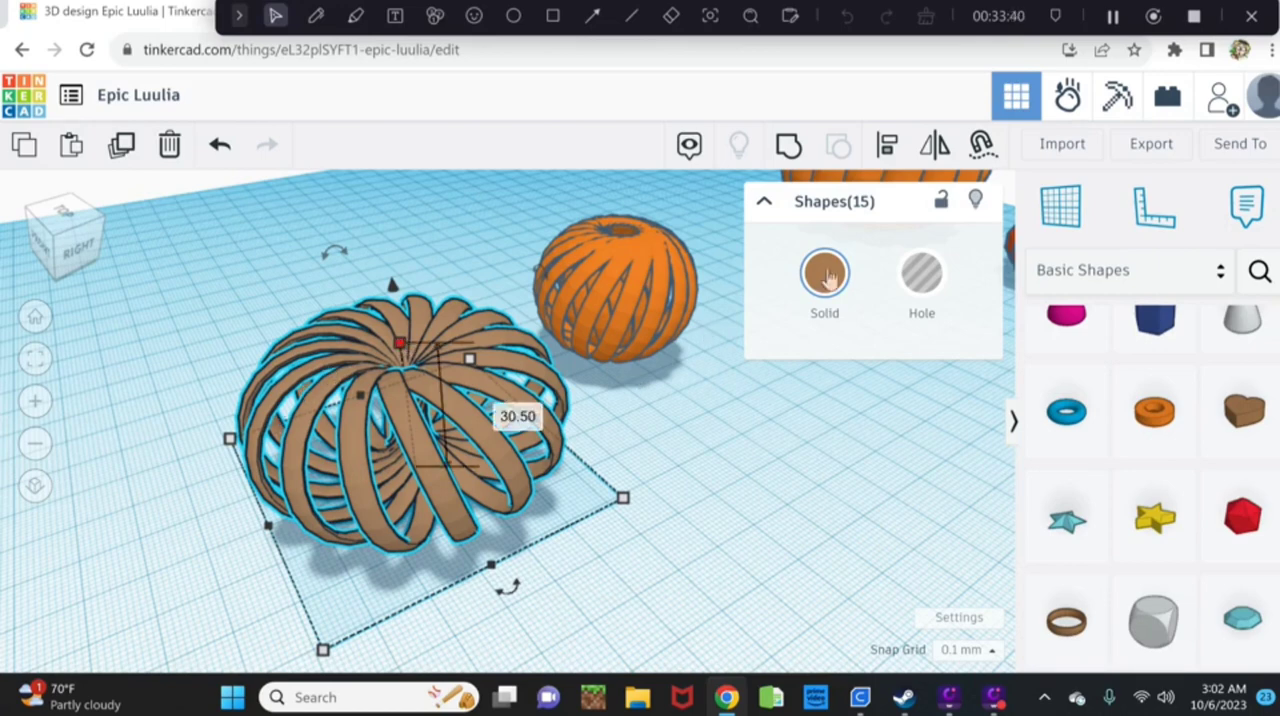
Colour the fifteen-ring cage orange, then orbit the view around all the pumpkins.
{"action": "left_click", "coordinate": [824, 272]}
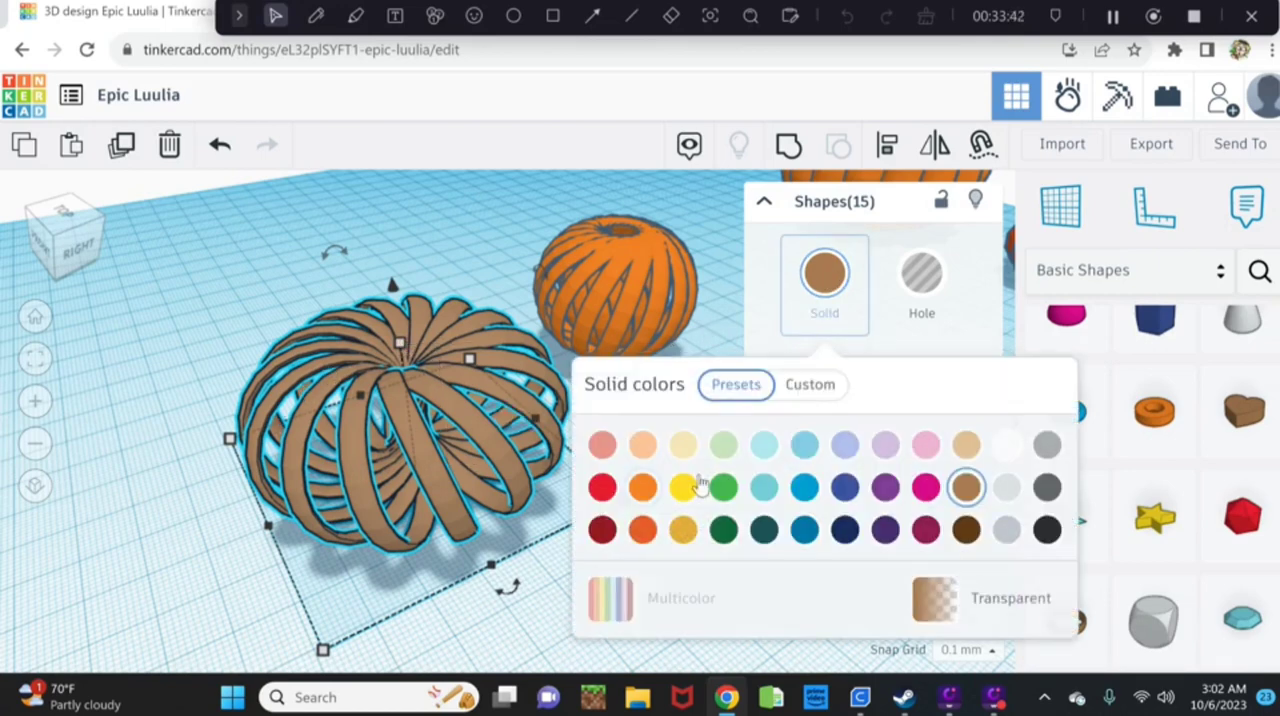
{"action": "left_click", "coordinate": [641, 486]}
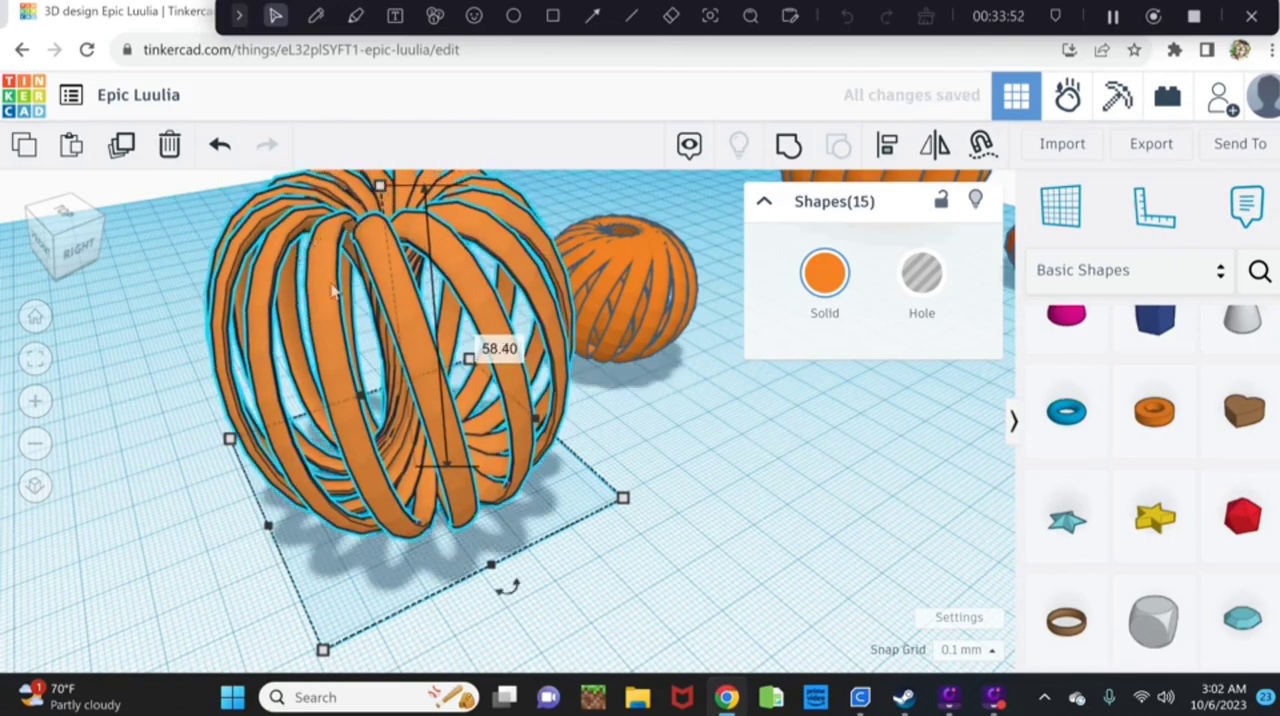
{"action": "left_click", "coordinate": [626, 424]}
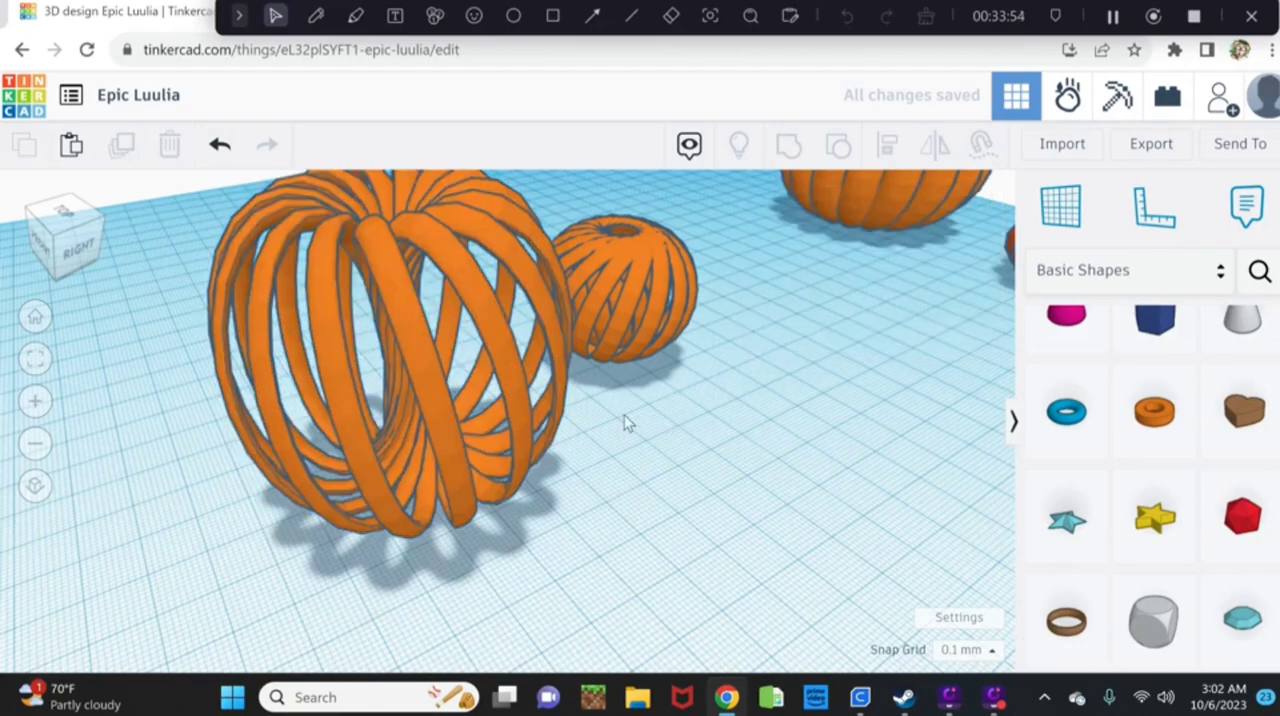
{"action": "left_click_drag", "start_coordinate": [628, 422], "coordinate": [730, 390]}
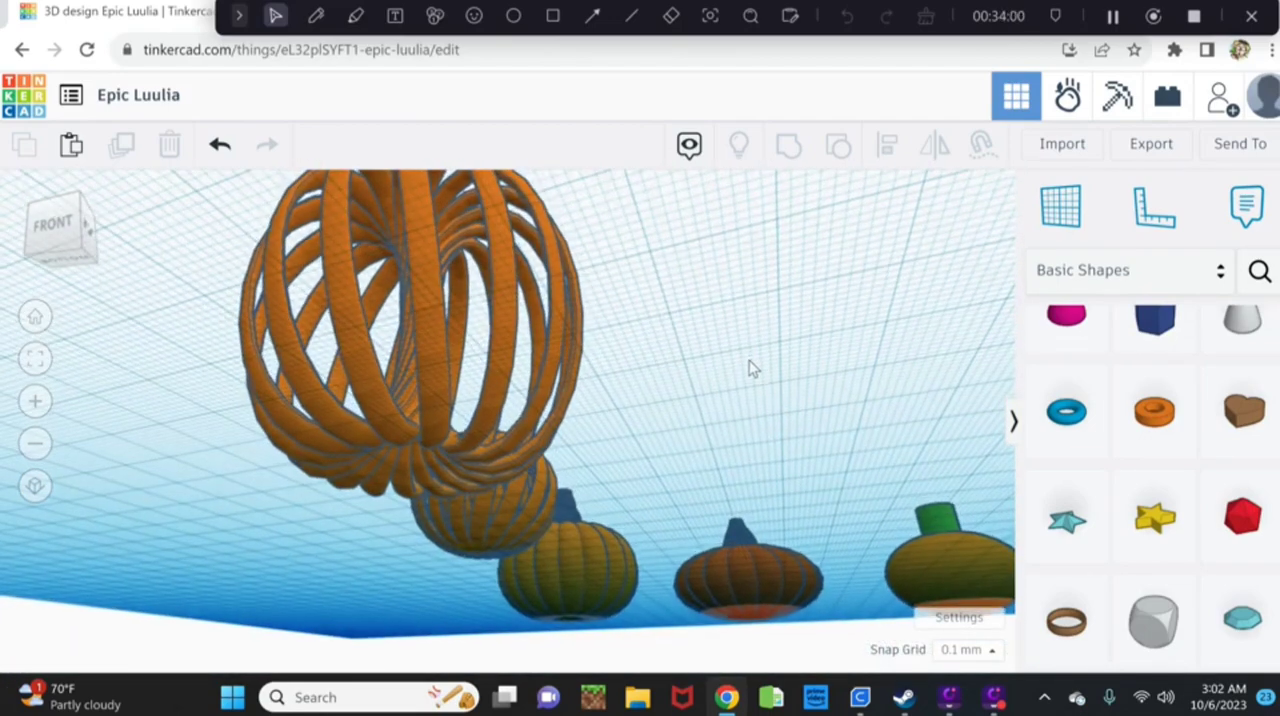
{"action": "left_click_drag", "start_coordinate": [755, 370], "coordinate": [640, 425]}
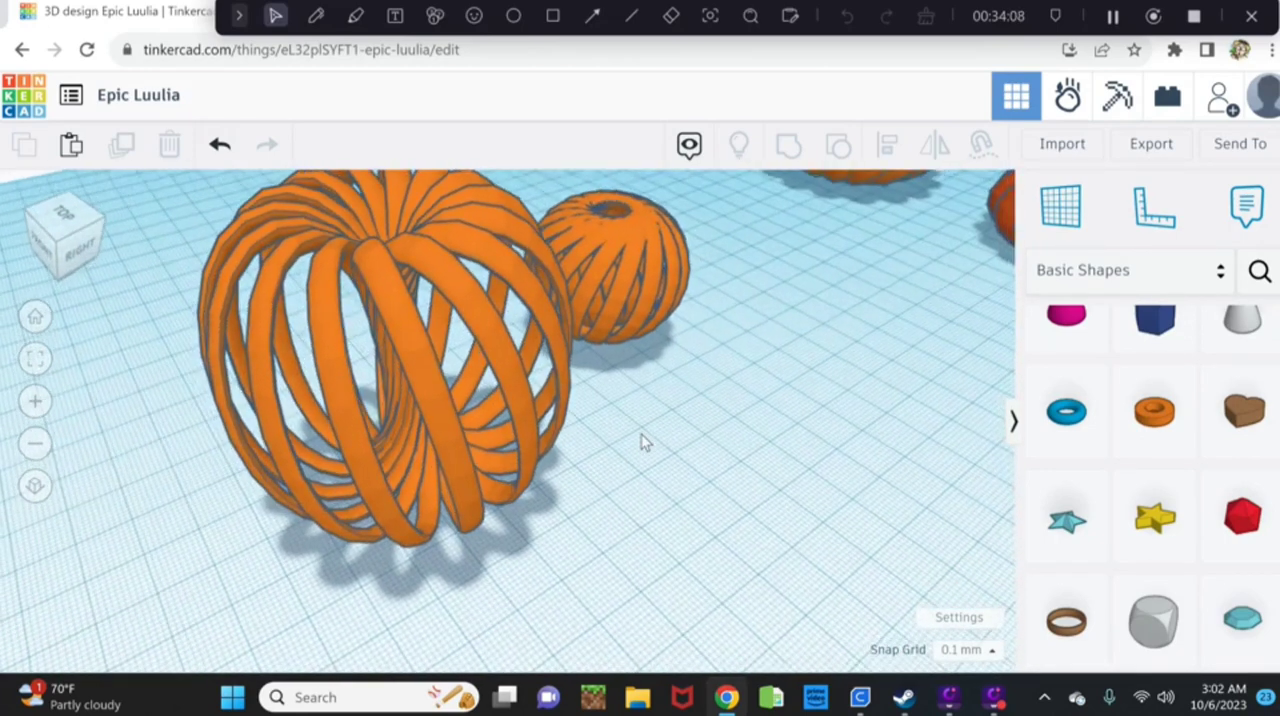
{"action": "left_click_drag", "start_coordinate": [640, 443], "coordinate": [685, 398]}
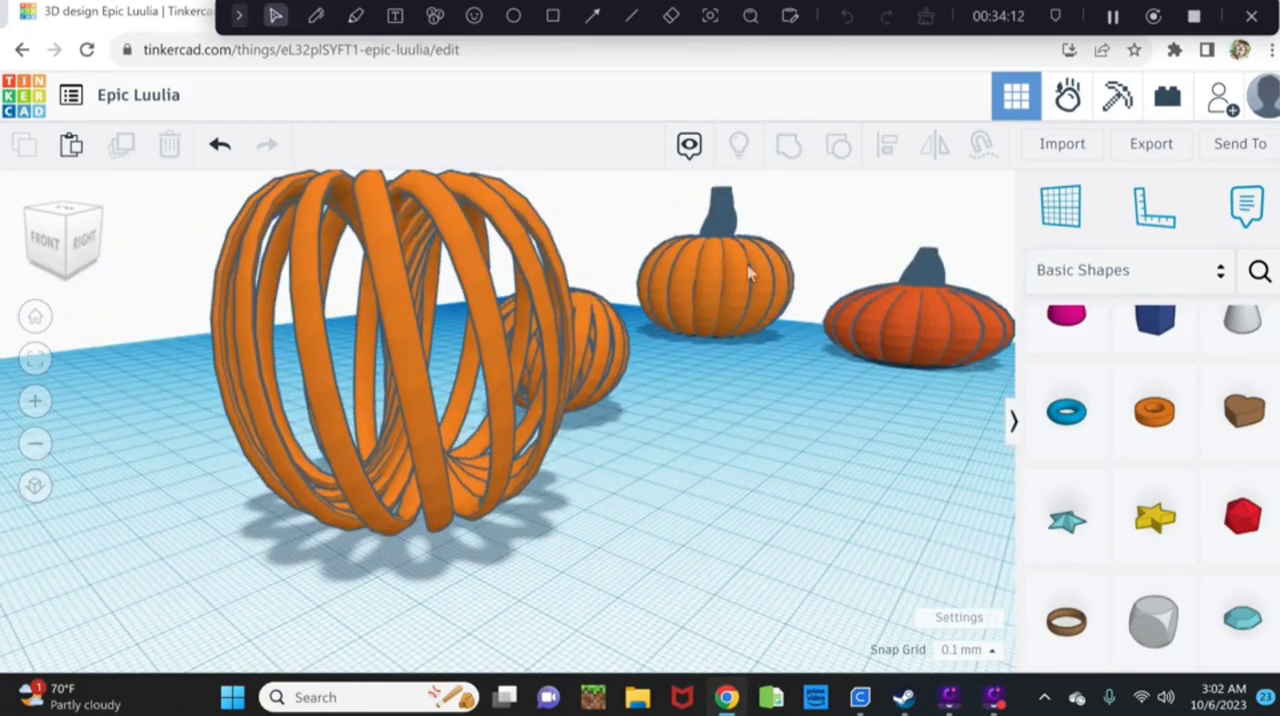
{"action": "mouse_move", "coordinate": [730, 217]}
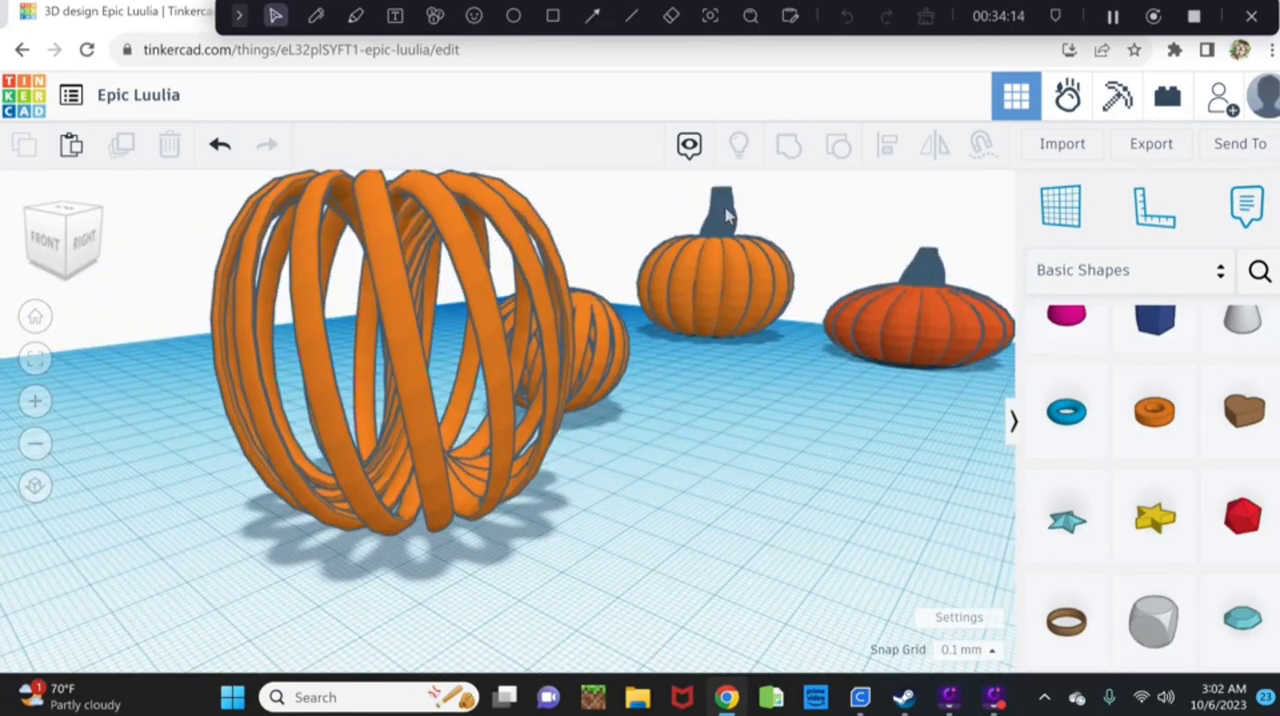
Select the dark stem of the middle pumpkin.
{"action": "left_click", "coordinate": [715, 270]}
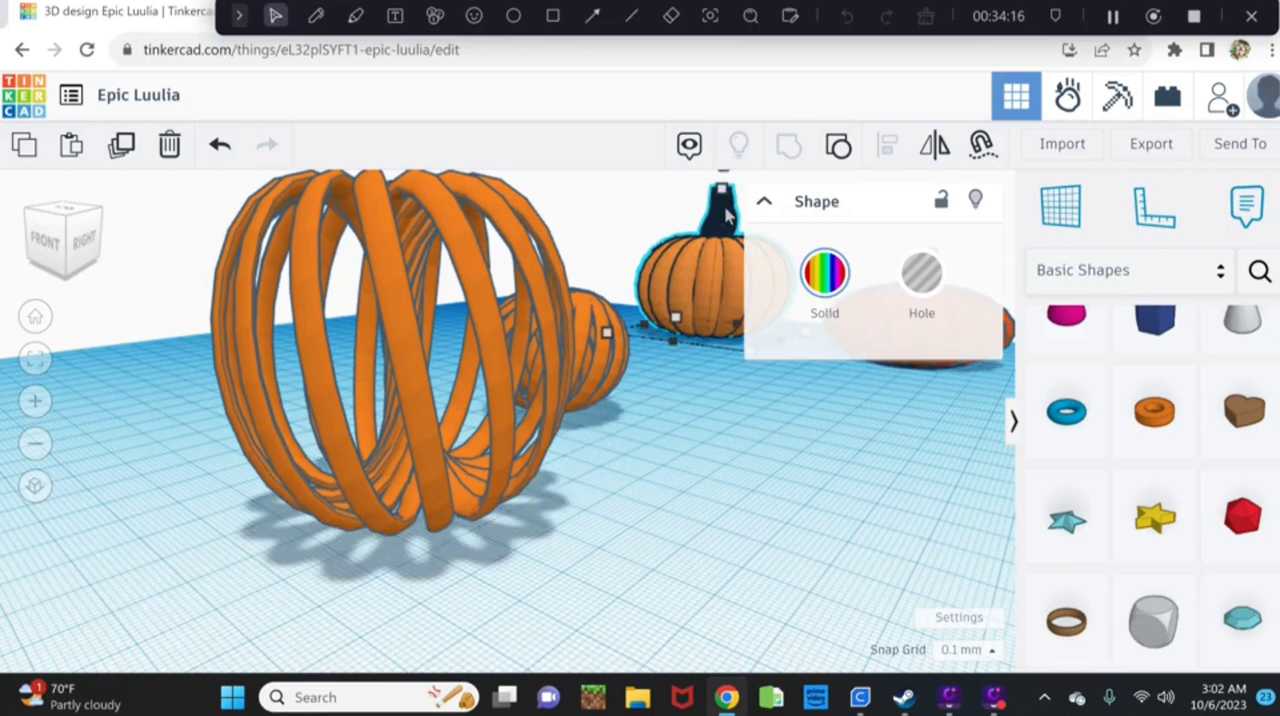
{"action": "mouse_move", "coordinate": [768, 569]}
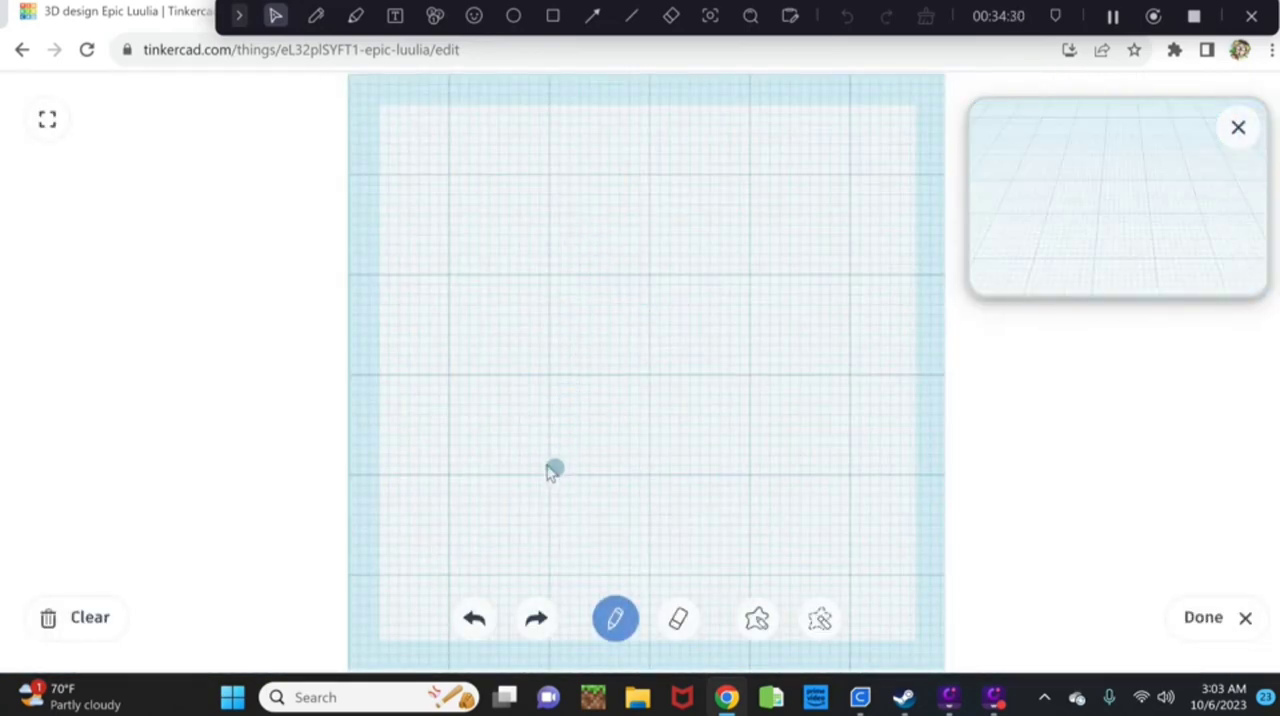
Draw a tall stem outline with uneven top and flared base, then place it.
{"action": "left_click", "coordinate": [538, 458]}
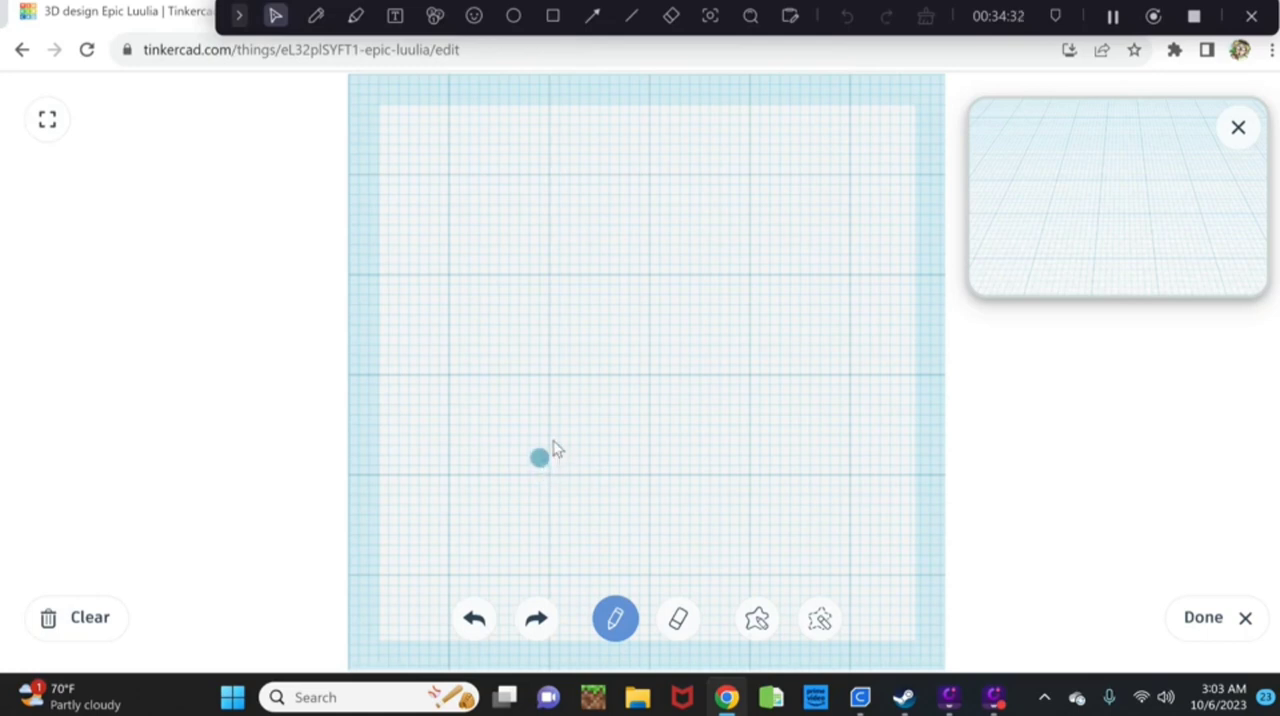
{"action": "left_click_drag", "start_coordinate": [540, 460], "coordinate": [577, 340]}
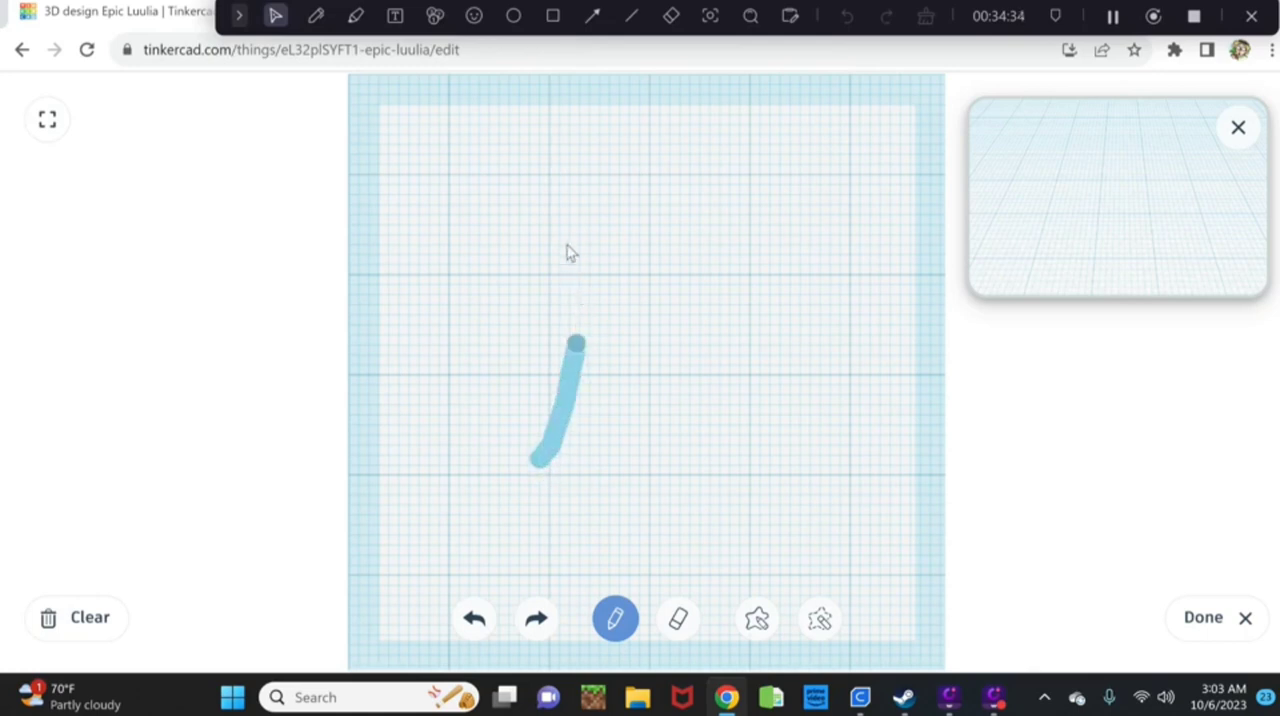
{"action": "left_click_drag", "start_coordinate": [575, 345], "coordinate": [545, 175]}
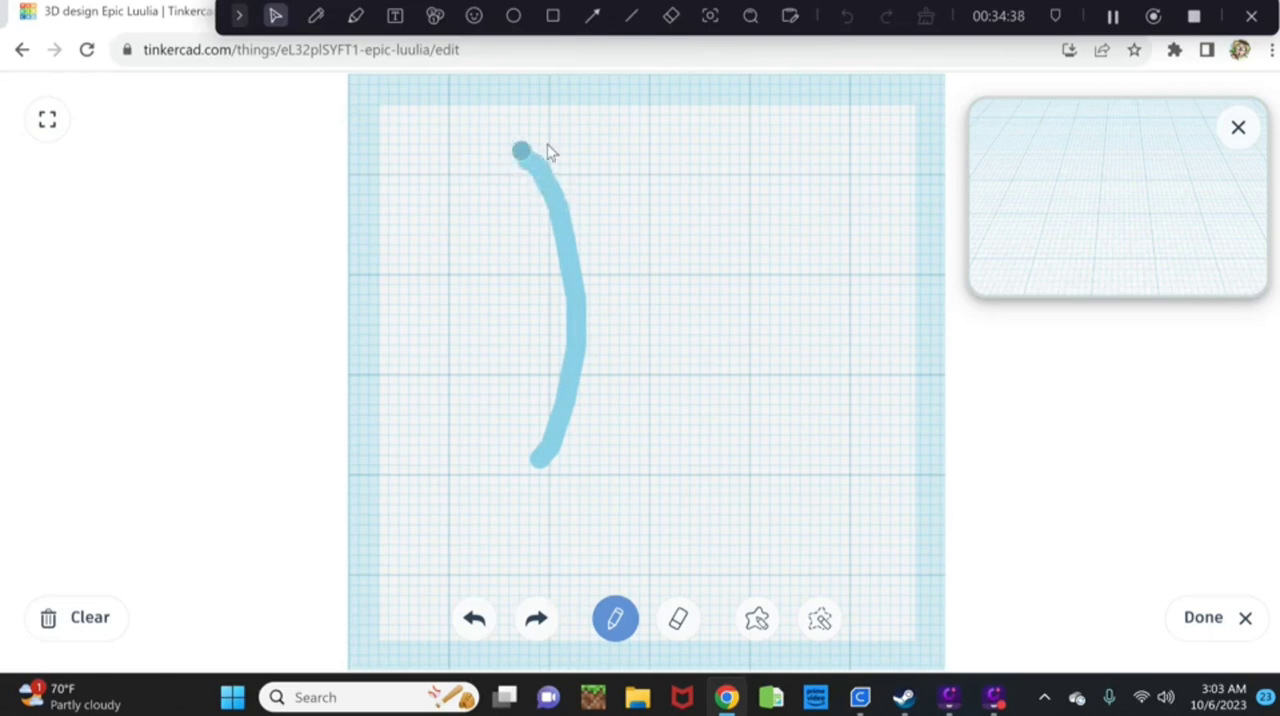
{"action": "left_click_drag", "start_coordinate": [520, 150], "coordinate": [560, 130]}
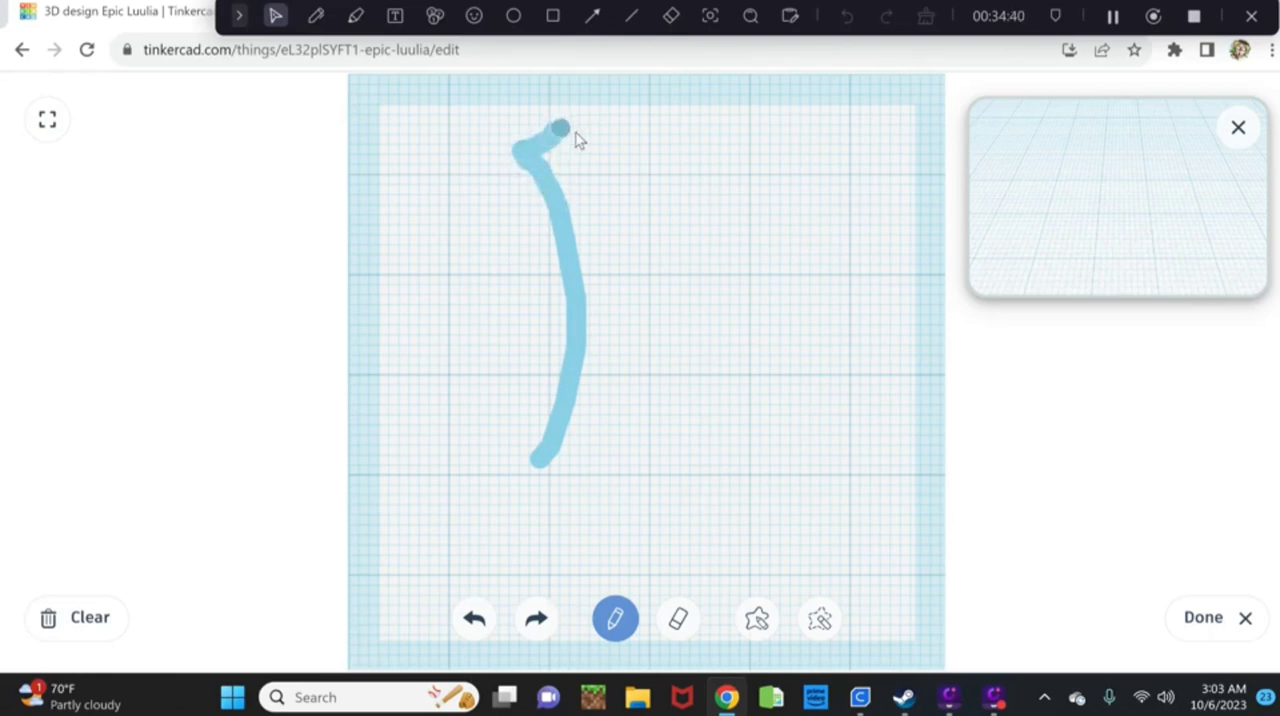
{"action": "left_click_drag", "start_coordinate": [560, 130], "coordinate": [600, 115]}
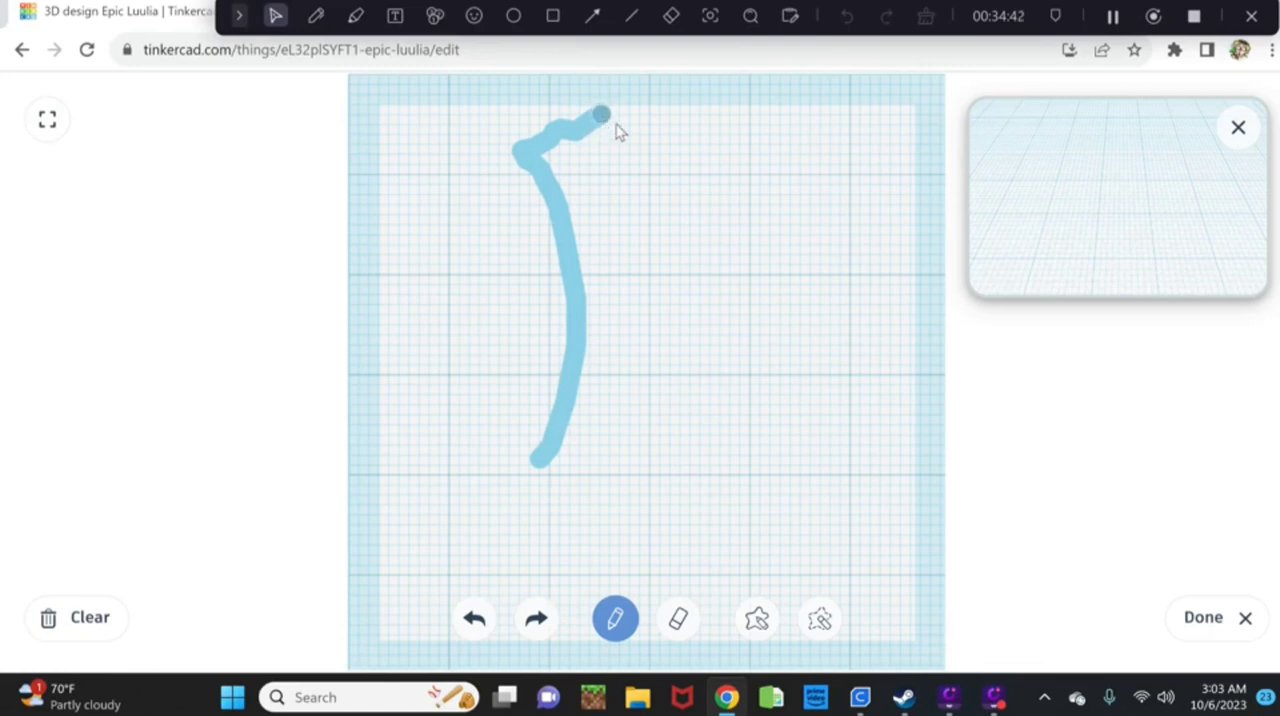
{"action": "left_click_drag", "start_coordinate": [600, 115], "coordinate": [632, 118]}
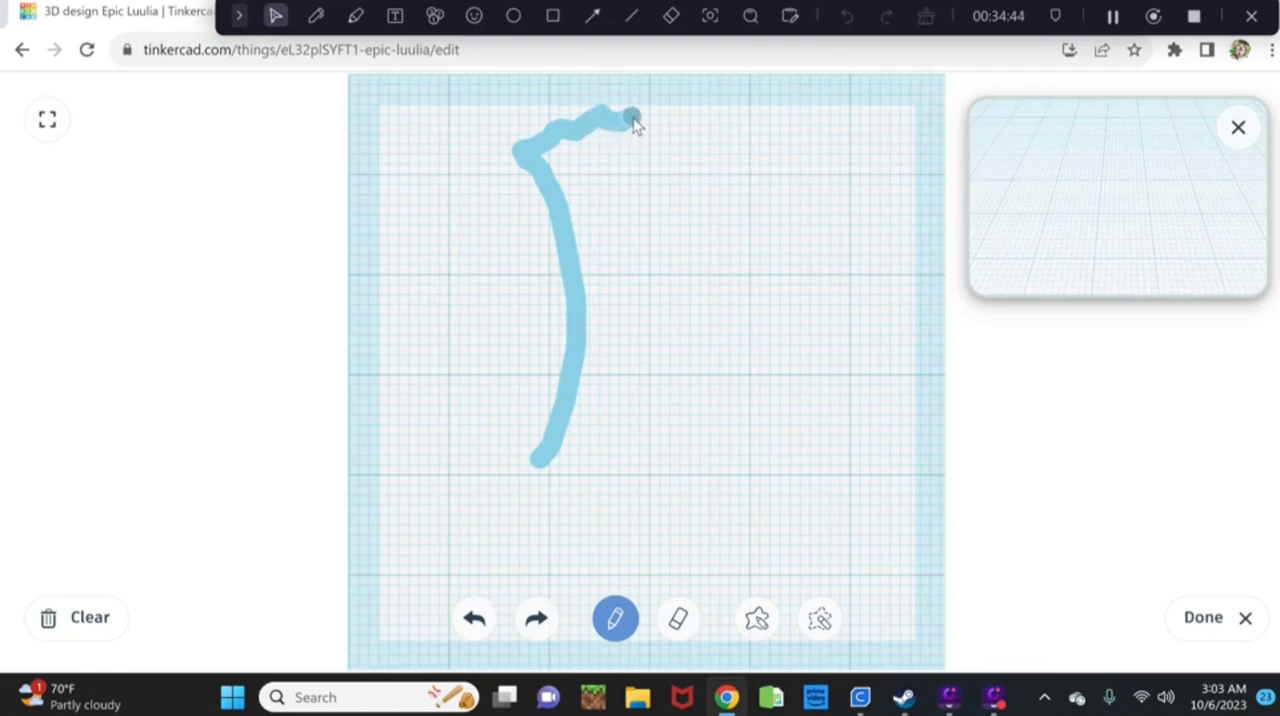
{"action": "mouse_move", "coordinate": [638, 135]}
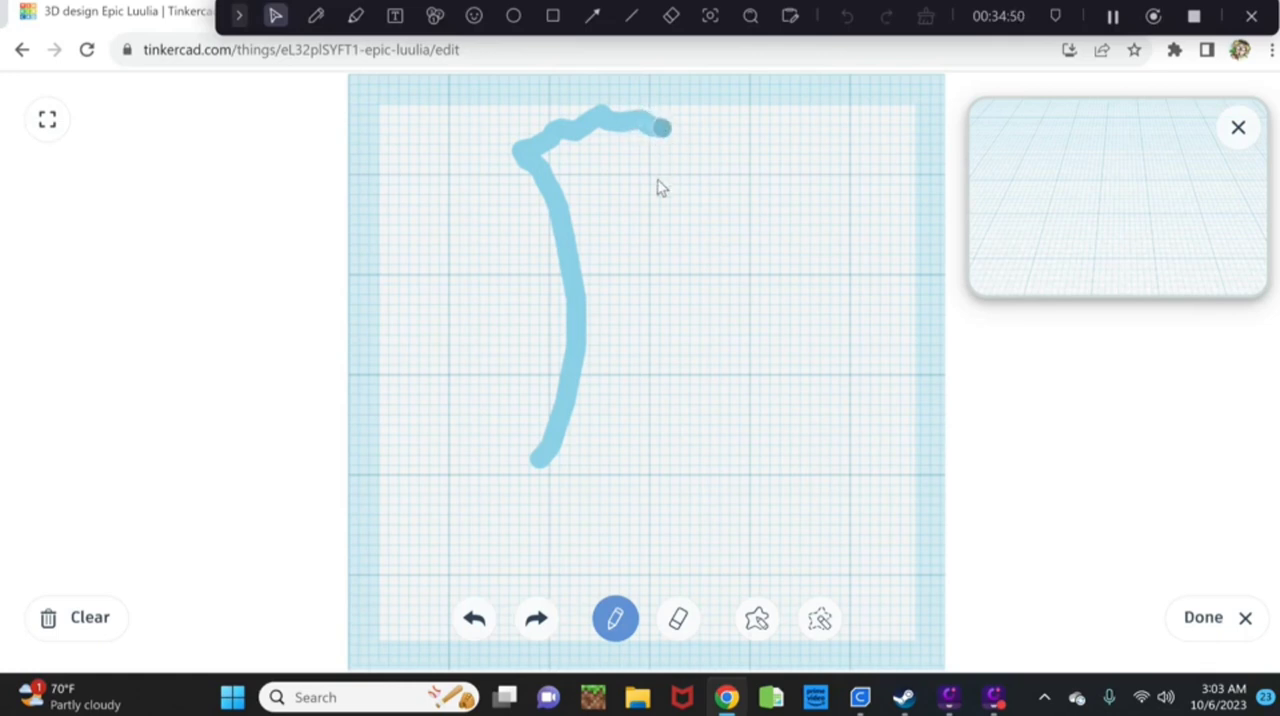
{"action": "left_click_drag", "start_coordinate": [660, 130], "coordinate": [650, 275]}
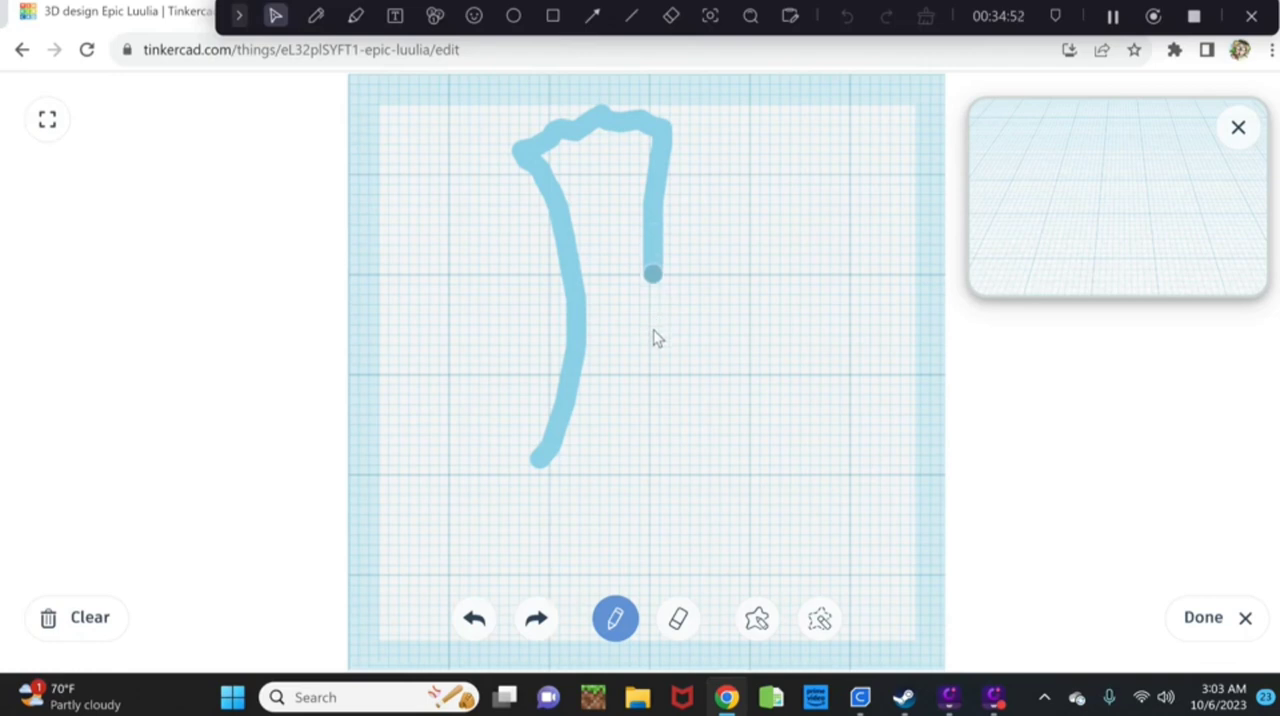
{"action": "left_click_drag", "start_coordinate": [650, 275], "coordinate": [665, 395]}
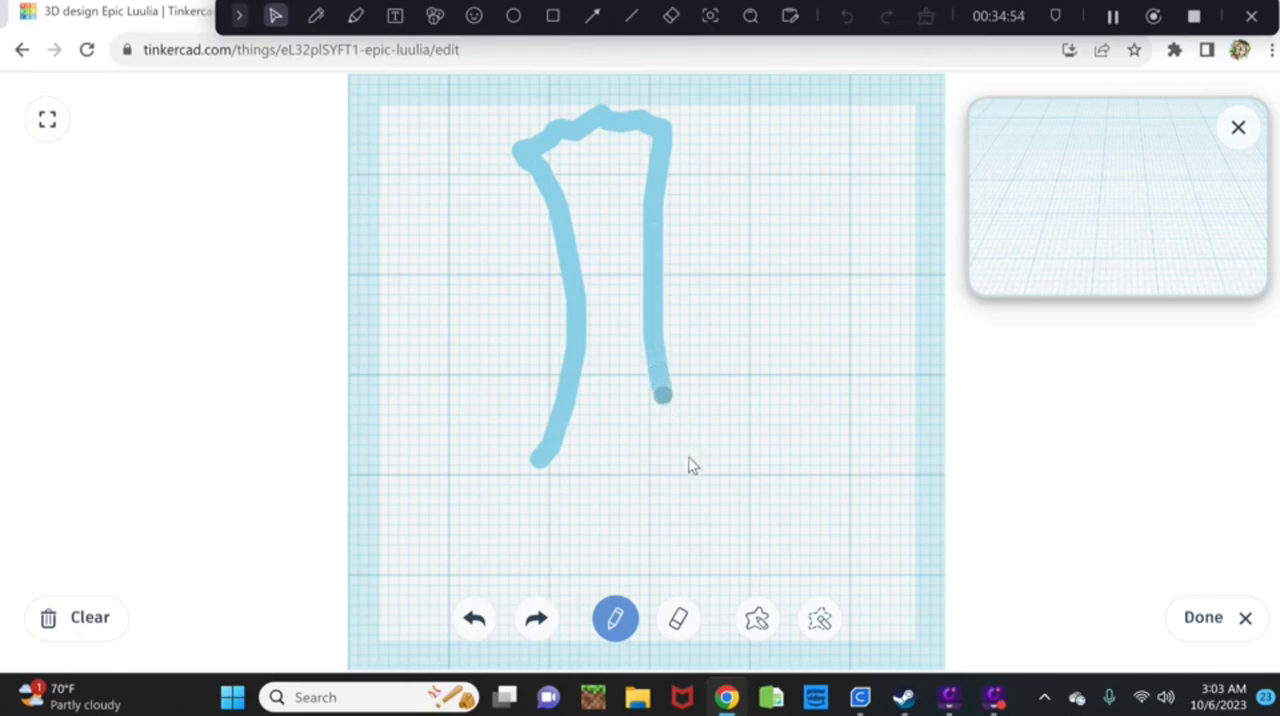
{"action": "left_click_drag", "start_coordinate": [663, 396], "coordinate": [710, 505]}
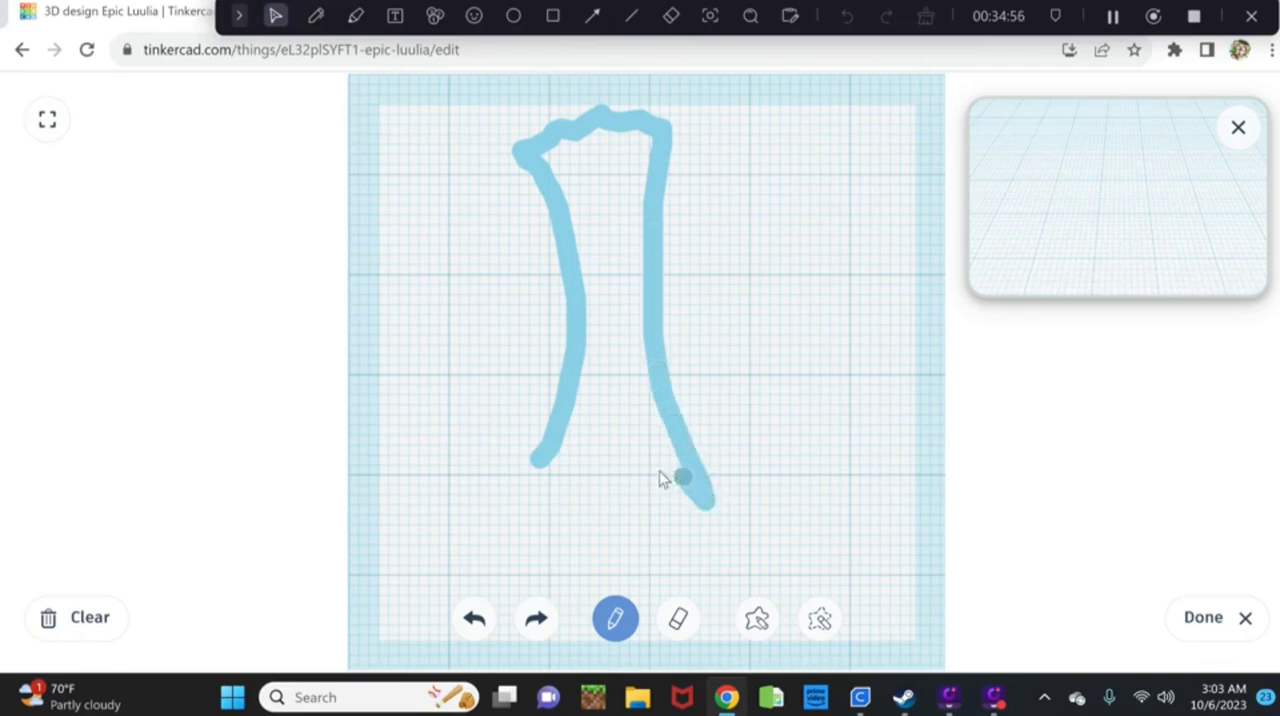
{"action": "left_click_drag", "start_coordinate": [680, 477], "coordinate": [620, 477]}
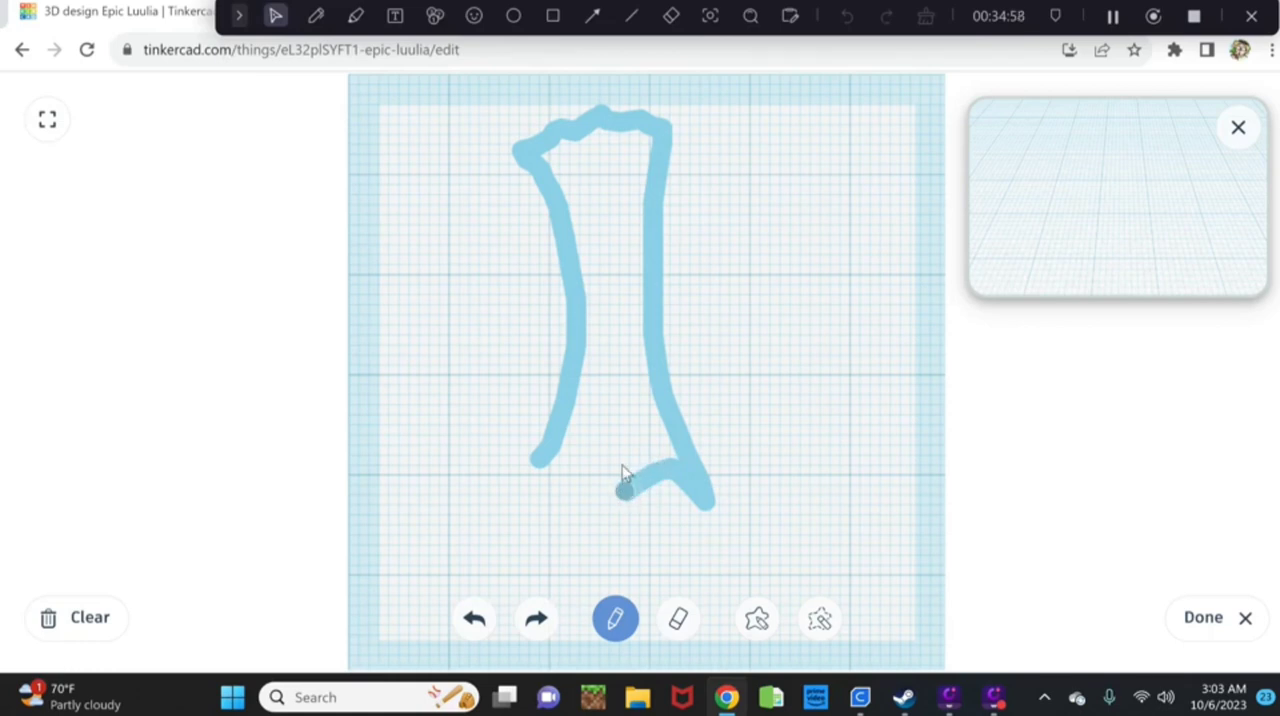
{"action": "left_click_drag", "start_coordinate": [625, 480], "coordinate": [555, 485]}
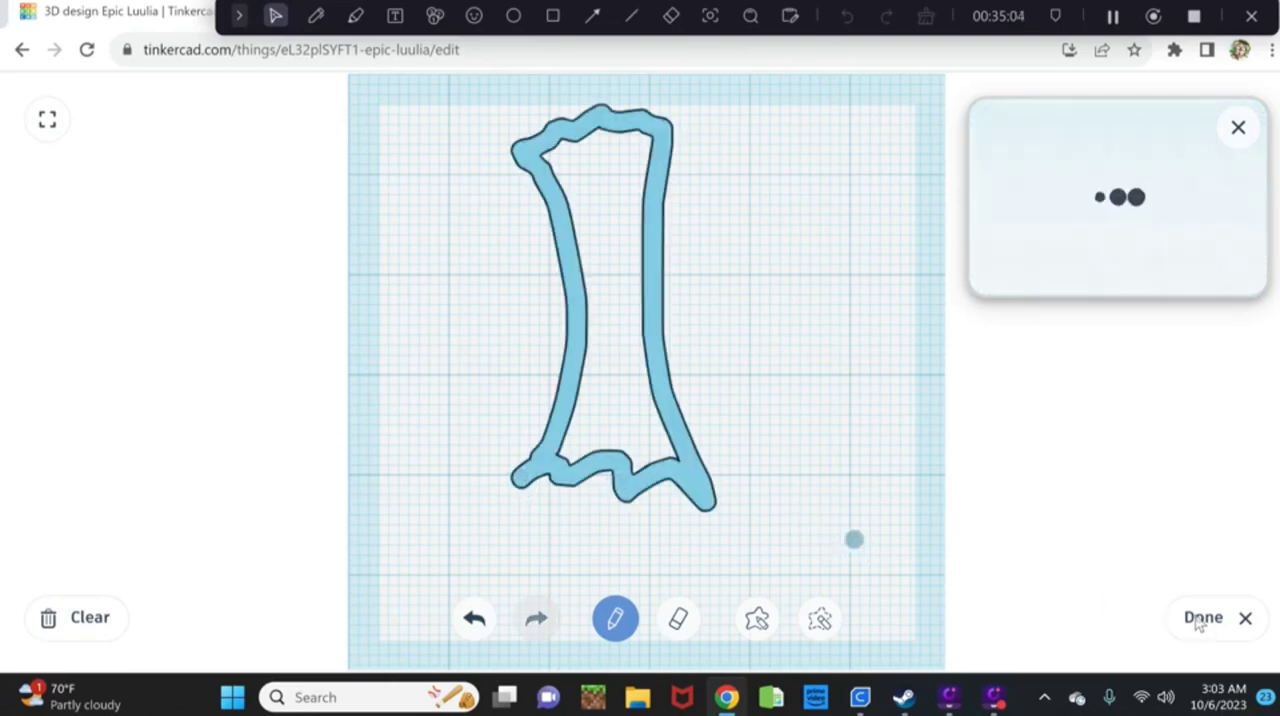
{"action": "left_click", "coordinate": [1203, 618]}
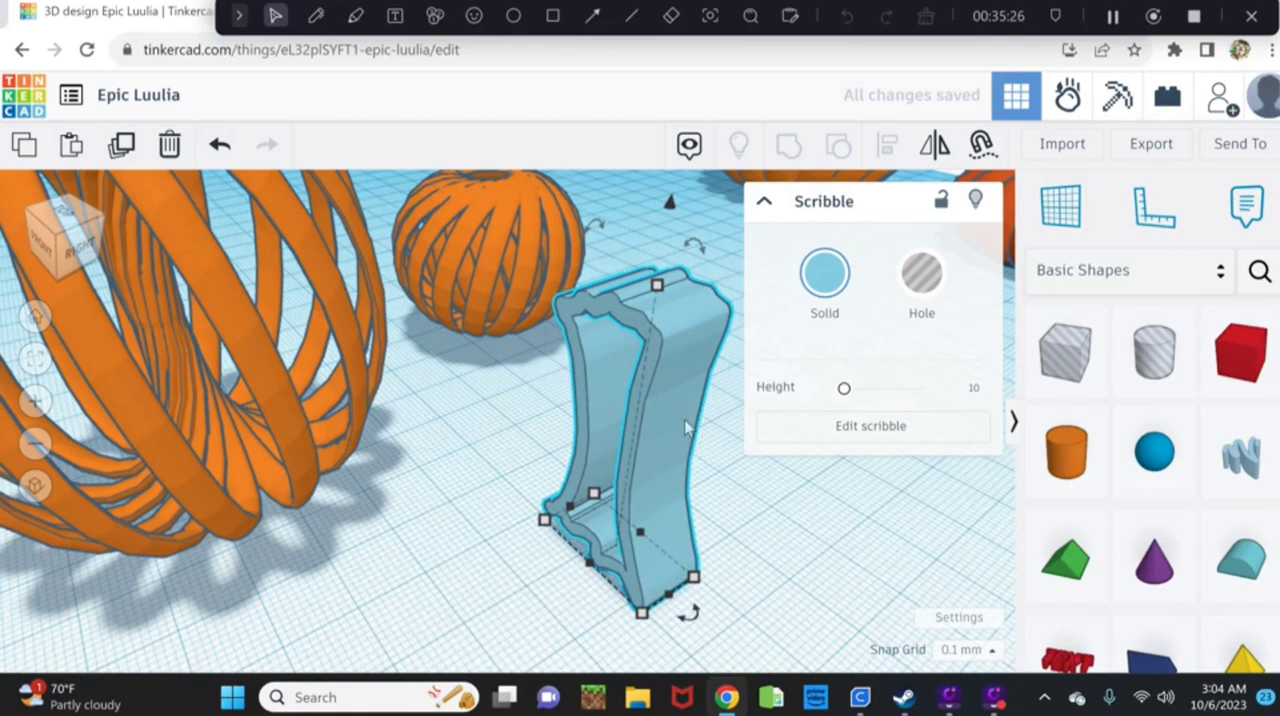
Resize the base footprint of the scribbled stem shape.
{"action": "left_click_drag", "start_coordinate": [695, 575], "coordinate": [695, 578]}
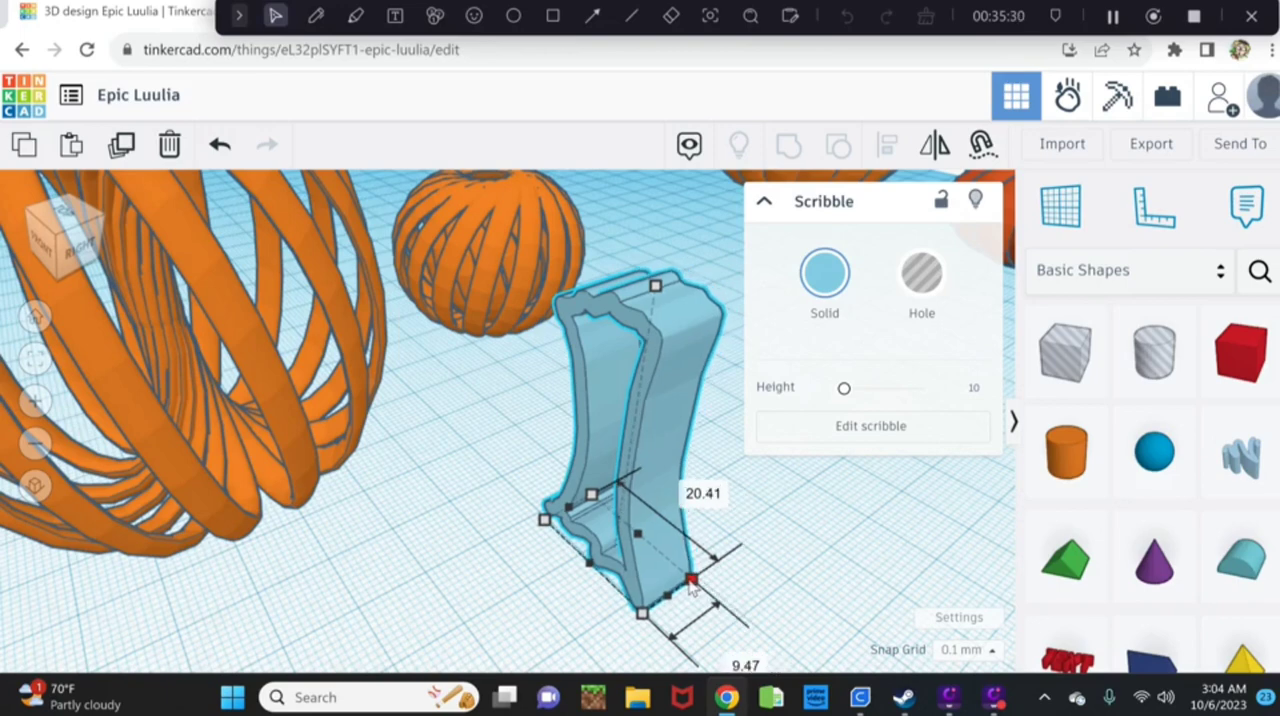
{"action": "left_click_drag", "start_coordinate": [693, 582], "coordinate": [685, 578]}
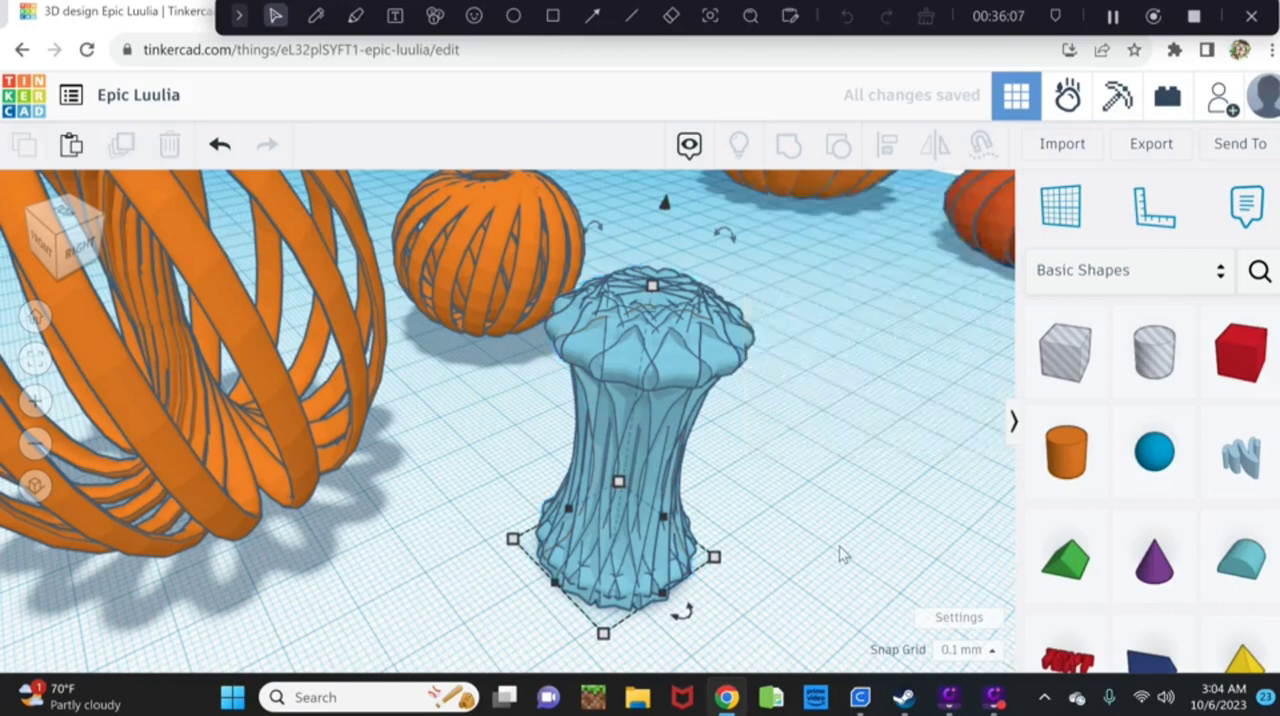
Select all twelve stem pieces, colour them green, and group them.
{"action": "left_click_drag", "start_coordinate": [840, 555], "coordinate": [755, 525]}
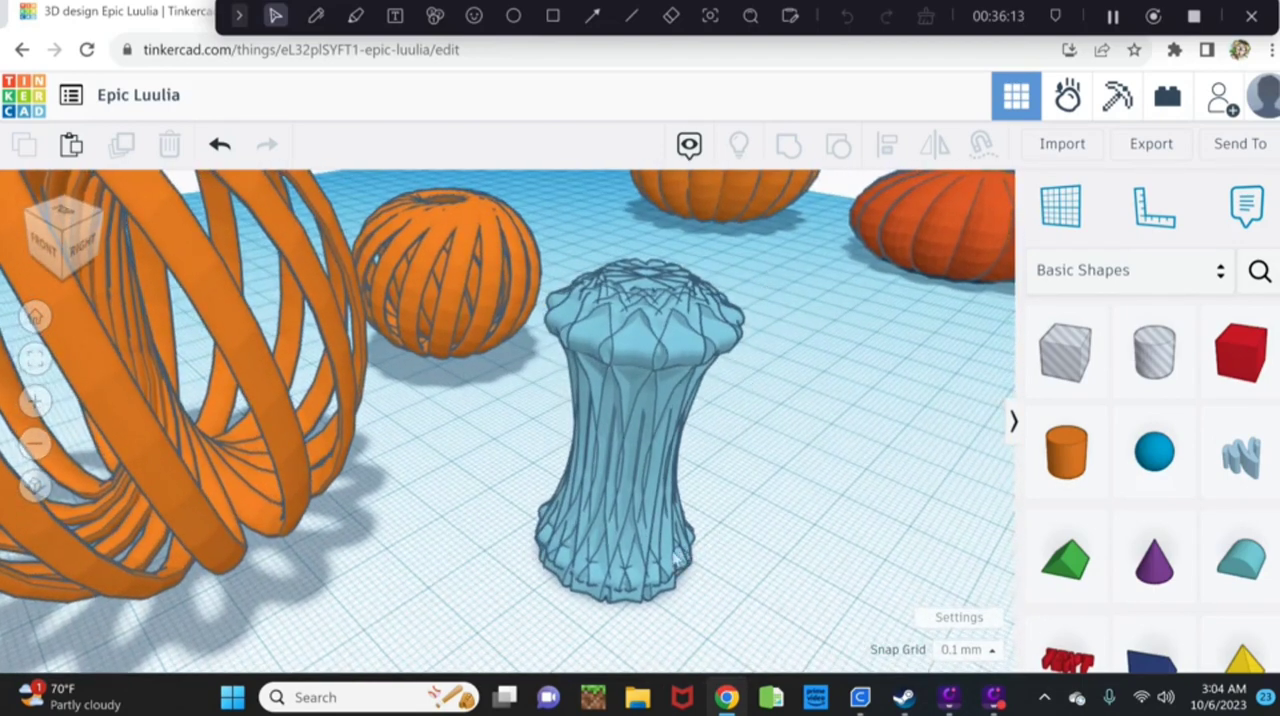
{"action": "left_click", "coordinate": [635, 440]}
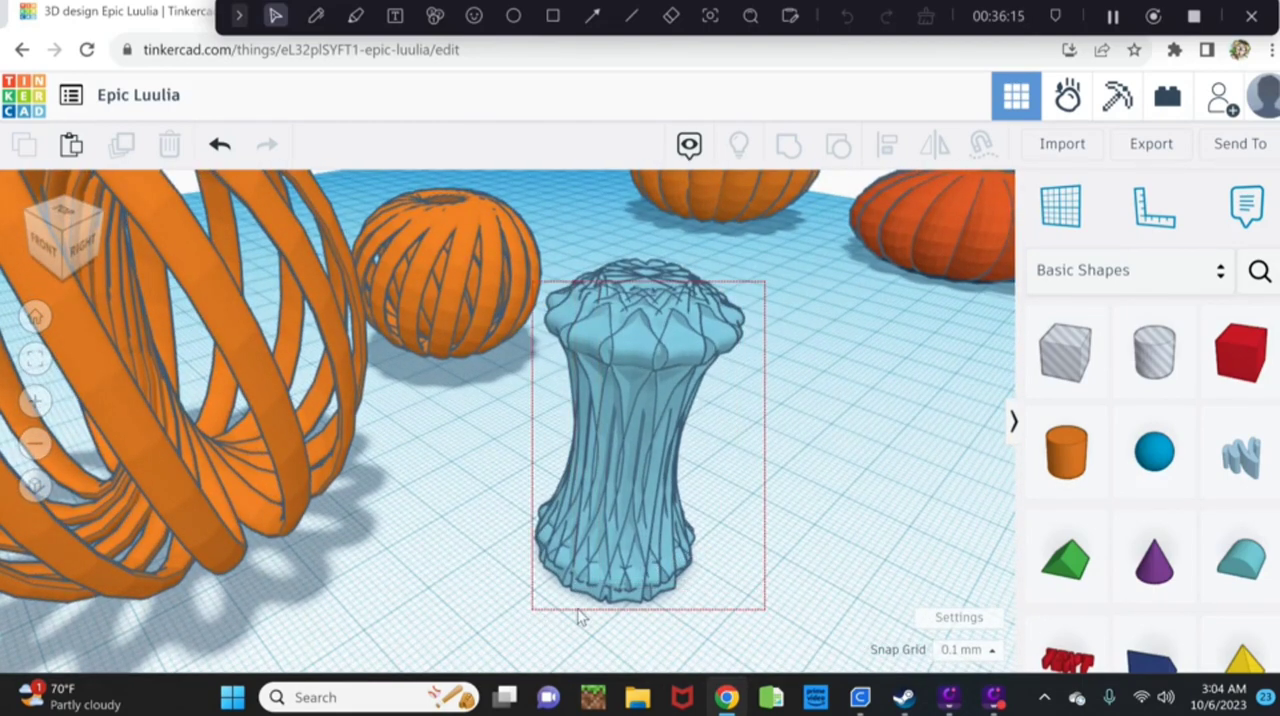
{"action": "left_click", "coordinate": [630, 440]}
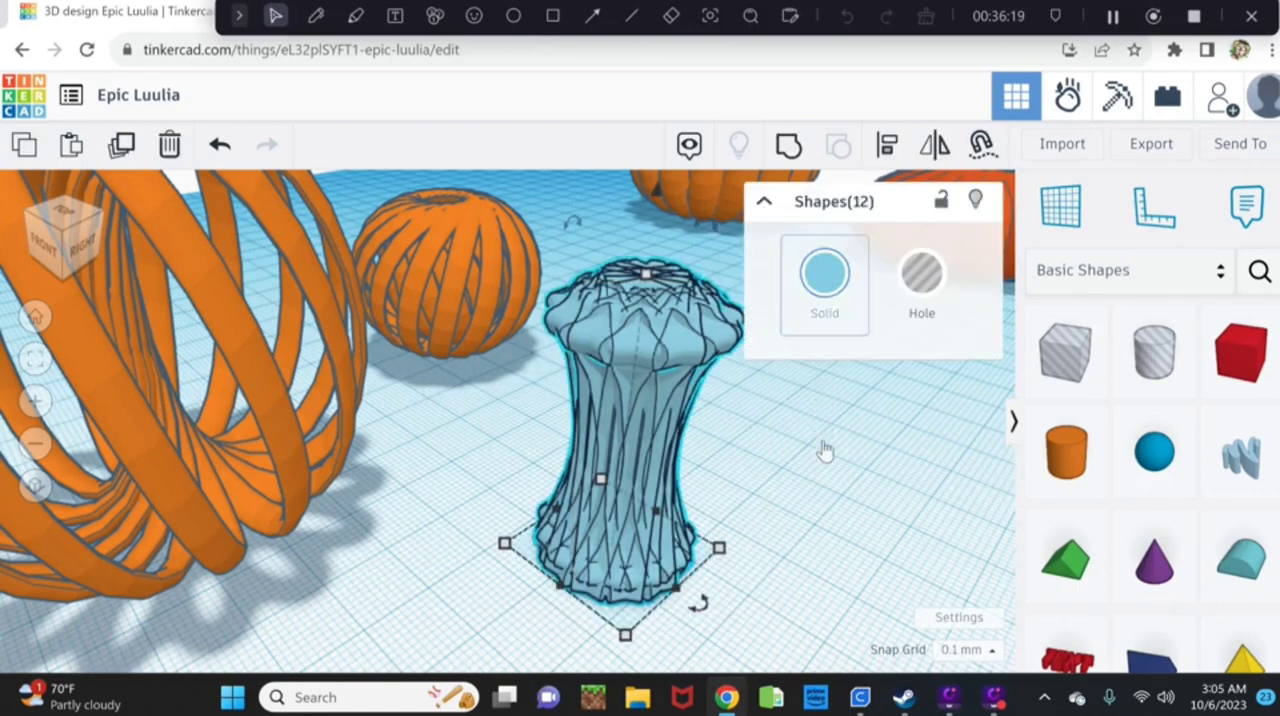
{"action": "left_click", "coordinate": [723, 486]}
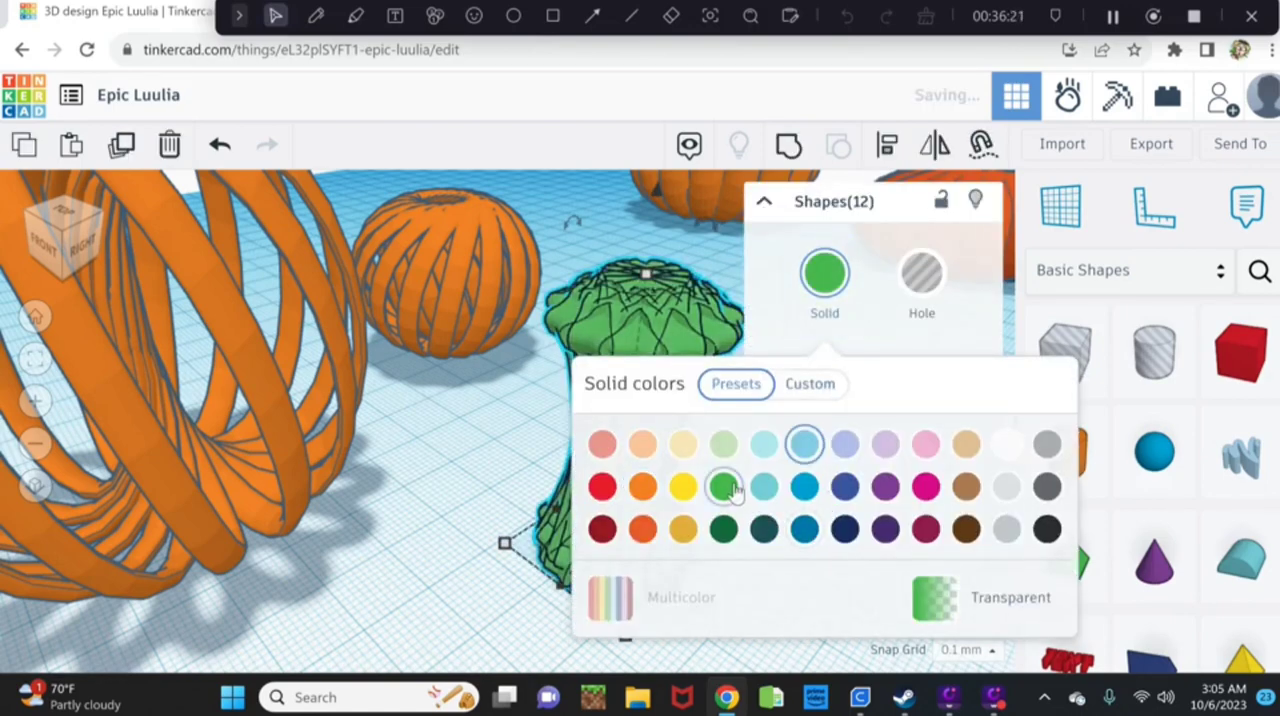
{"action": "left_click", "coordinate": [723, 485]}
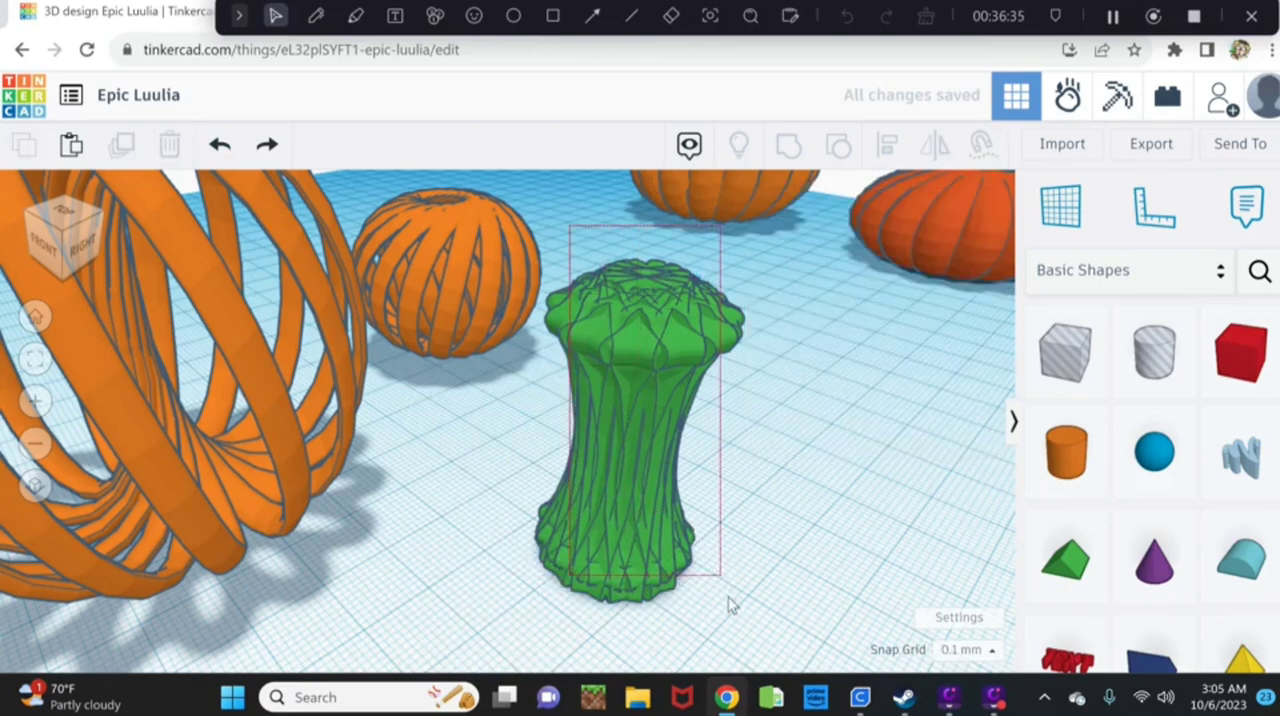
{"action": "left_click", "coordinate": [625, 420]}
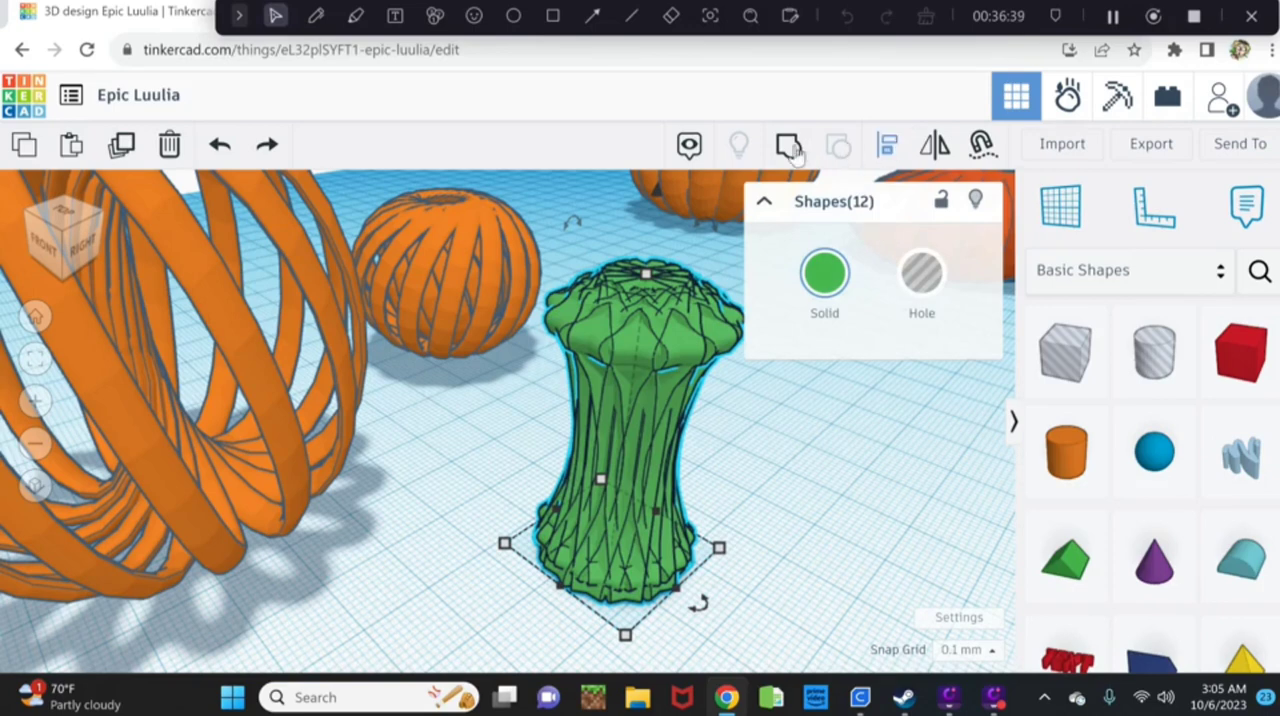
{"action": "mouse_move", "coordinate": [786, 145]}
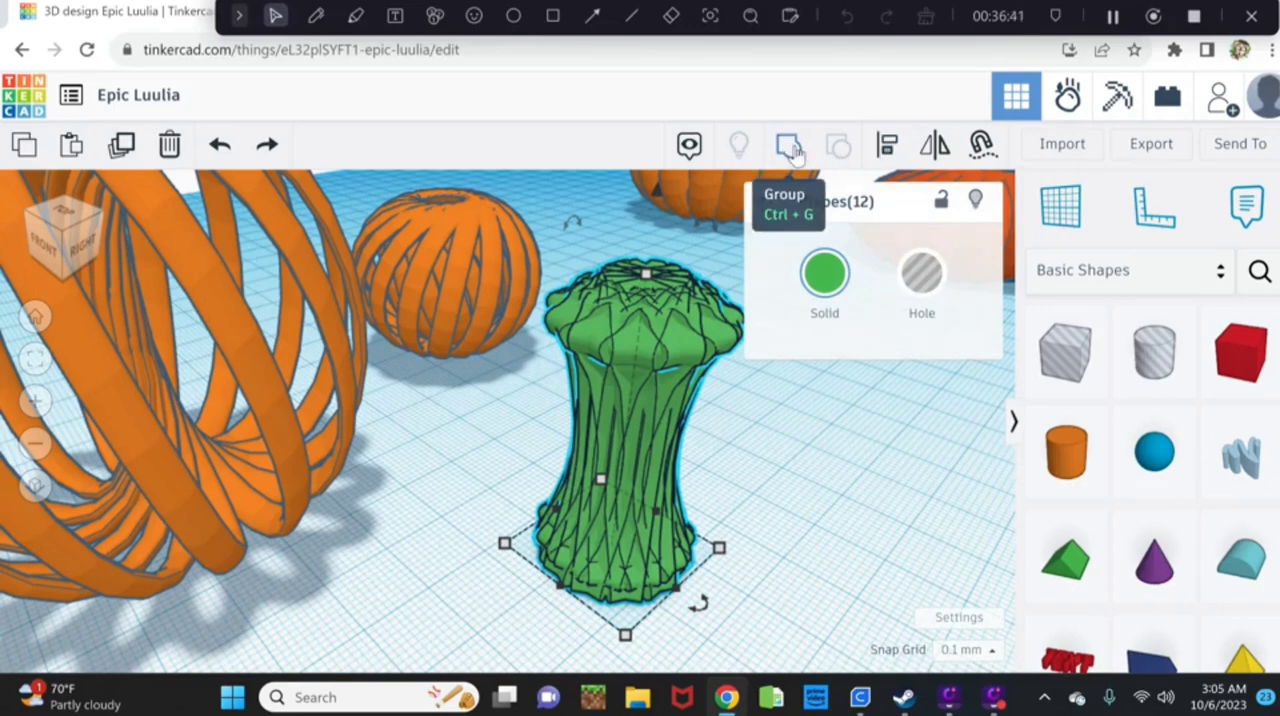
{"action": "left_click", "coordinate": [788, 145]}
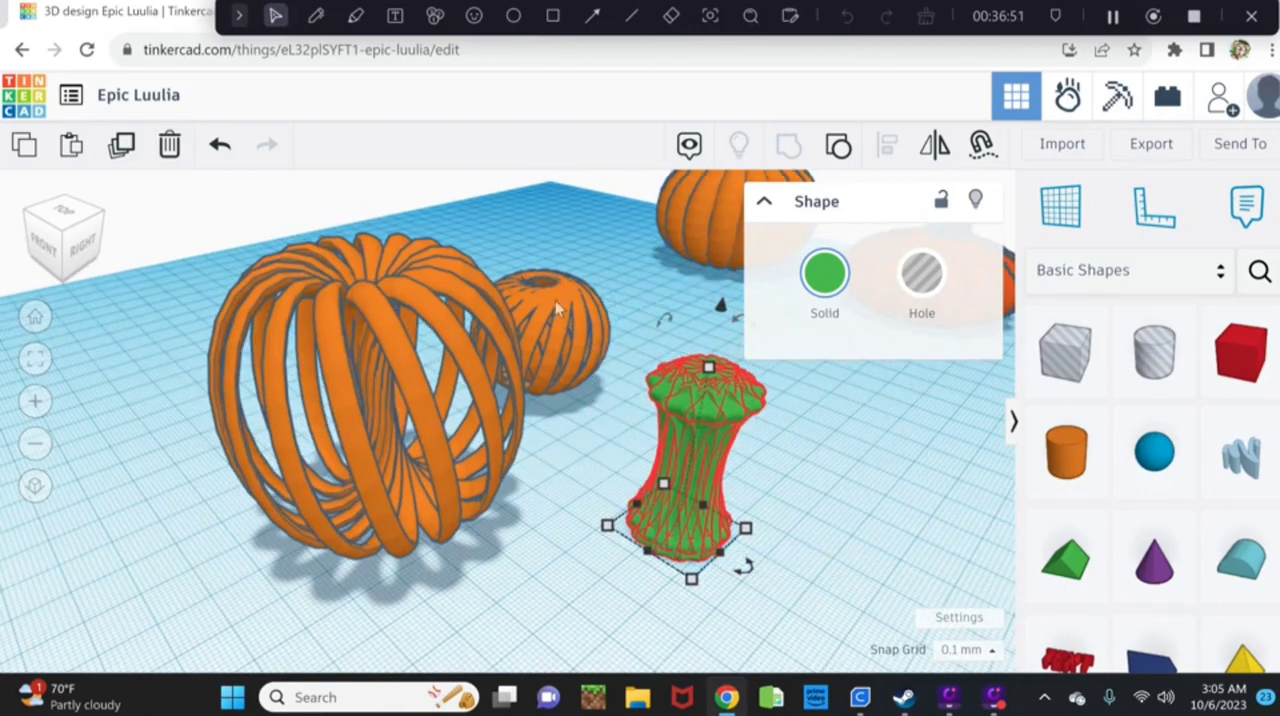
{"action": "mouse_move", "coordinate": [702, 456]}
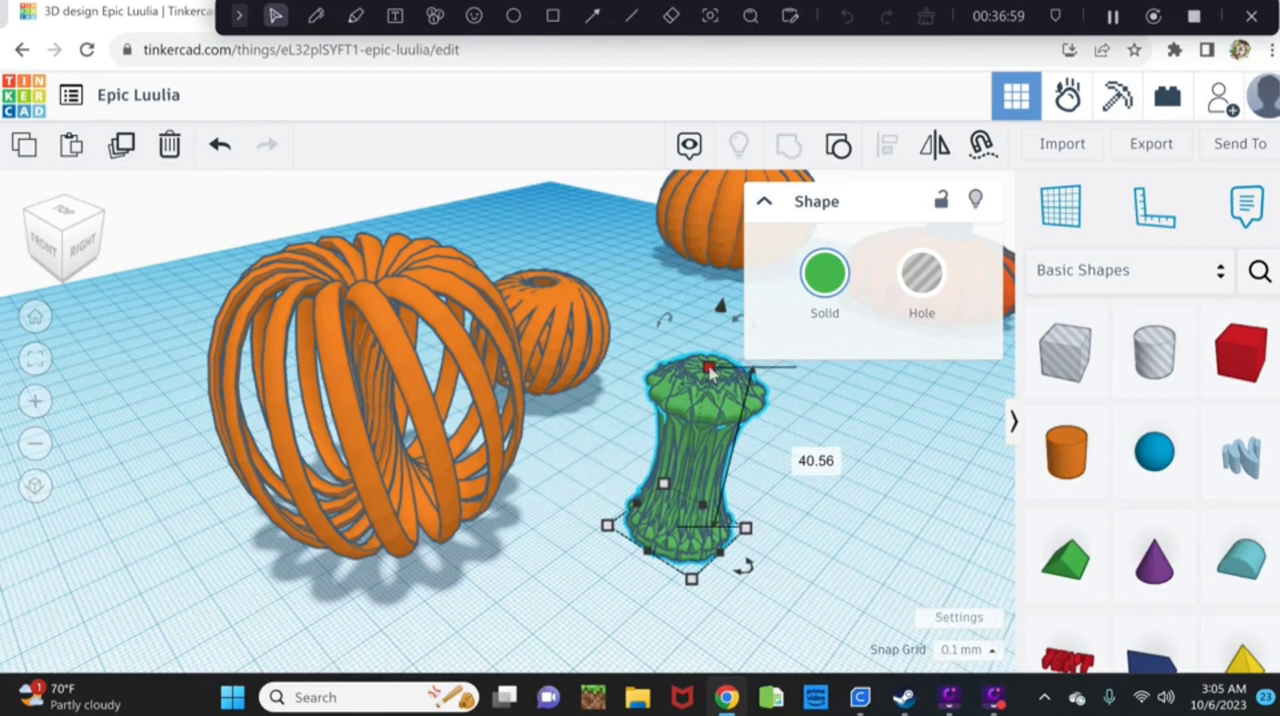
Shorten the green stem to about 28.50 tall and set it into the pumpkin's top.
{"action": "left_click_drag", "start_coordinate": [707, 369], "coordinate": [697, 419]}
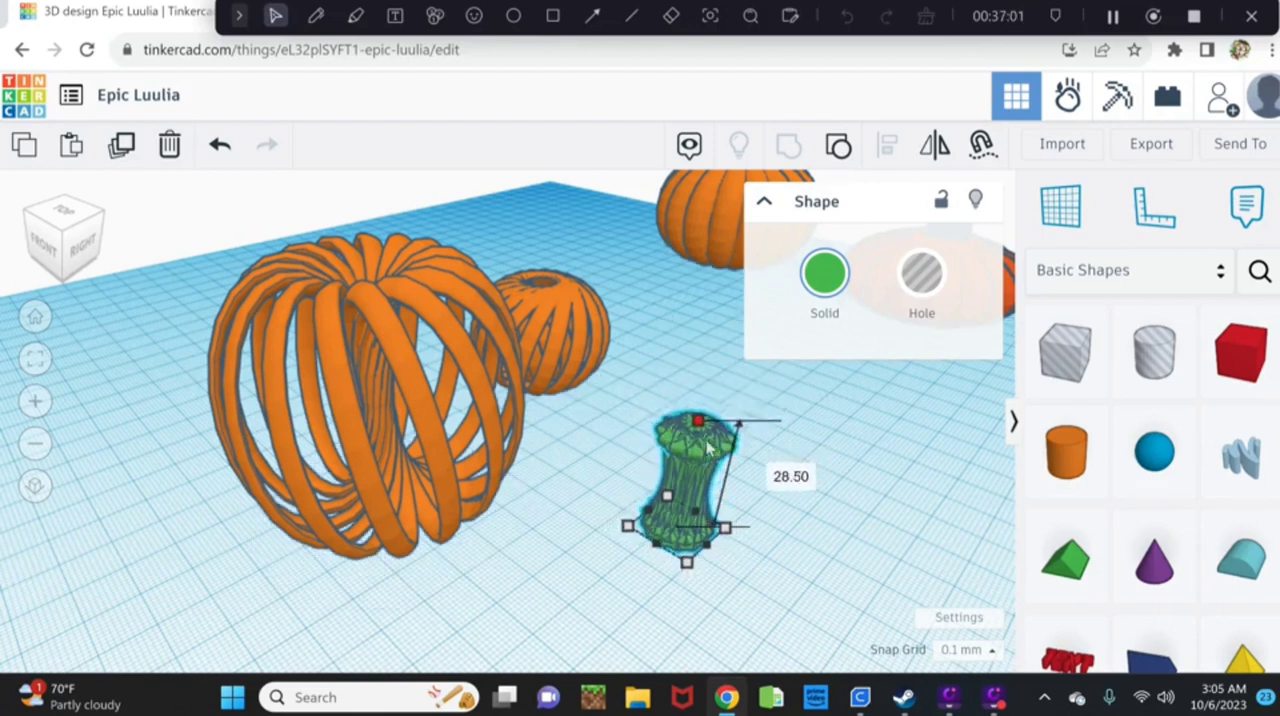
{"action": "left_click_drag", "start_coordinate": [697, 420], "coordinate": [697, 430]}
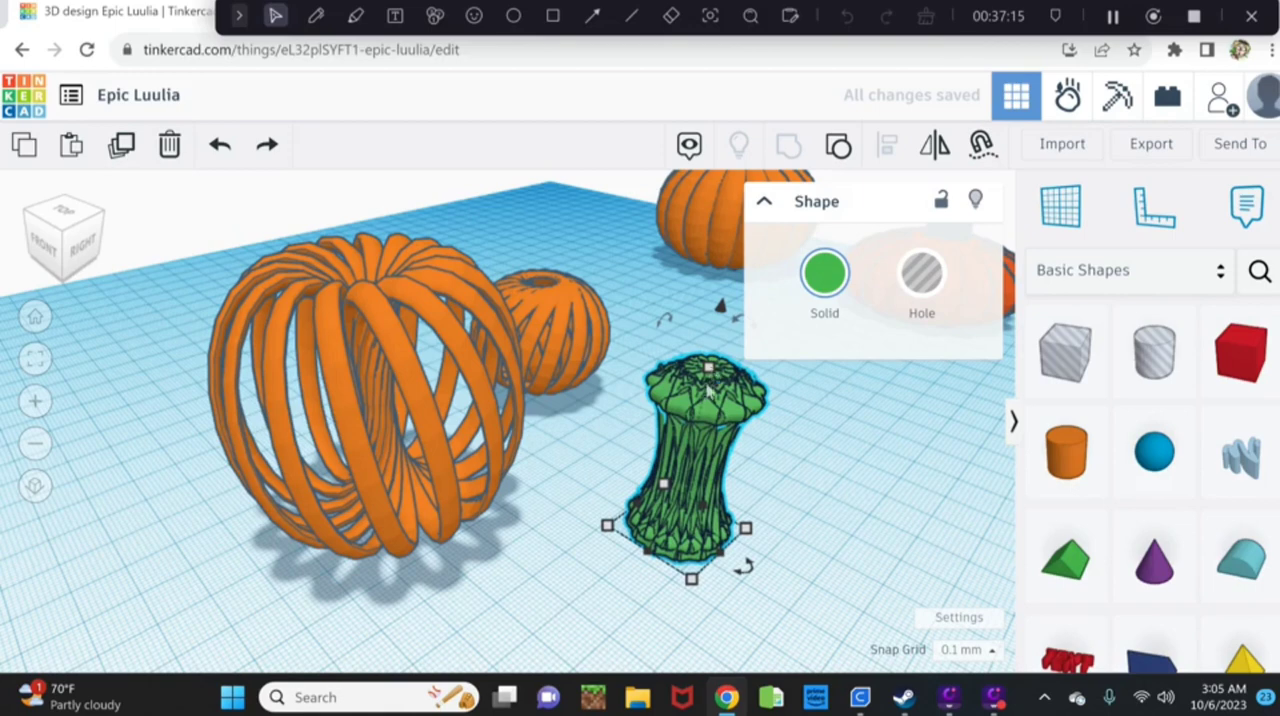
{"action": "left_click_drag", "start_coordinate": [708, 368], "coordinate": [698, 428]}
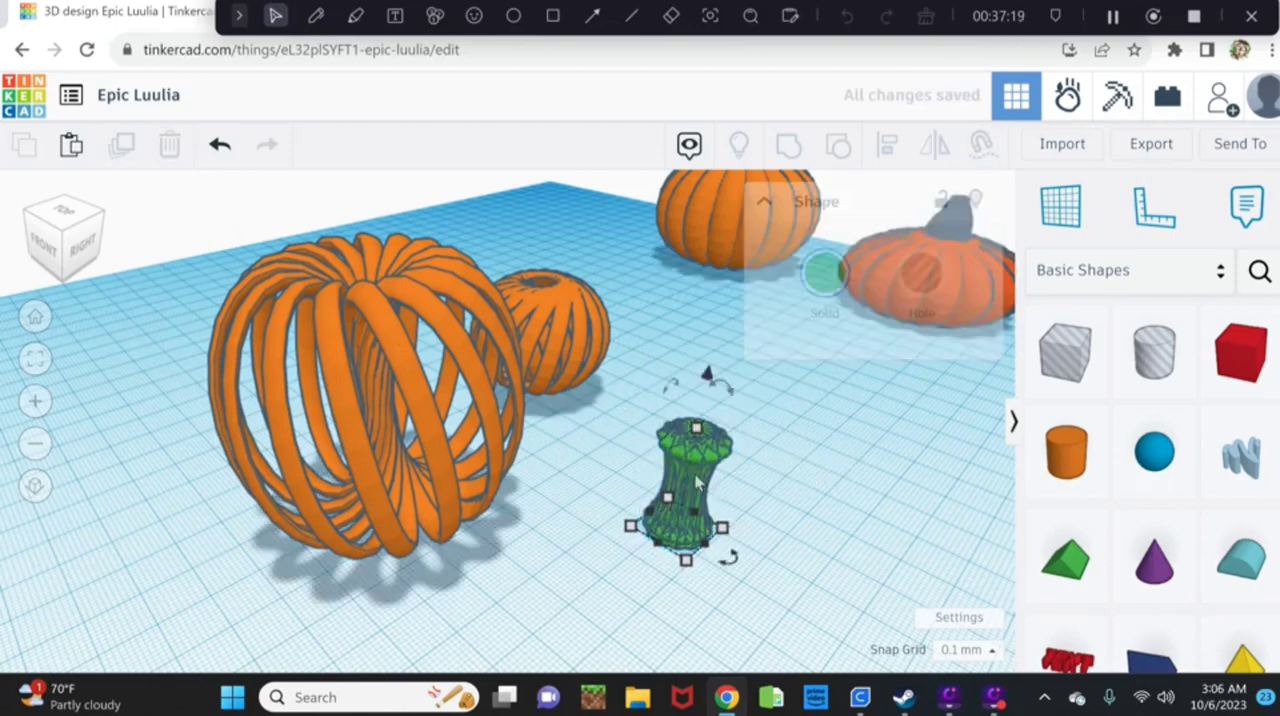
{"action": "left_click_drag", "start_coordinate": [687, 490], "coordinate": [500, 480]}
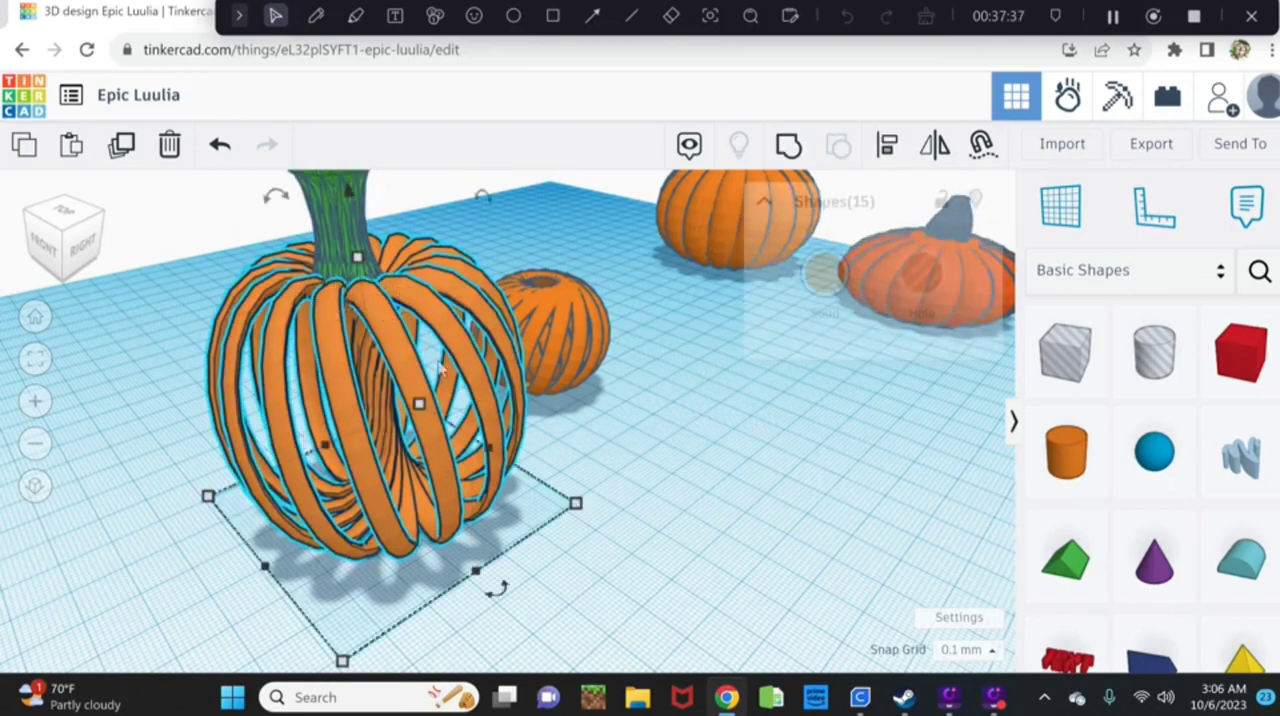
Select the orange ring pumpkin with the stem and open Align to centre them.
{"action": "left_click", "coordinate": [787, 145]}
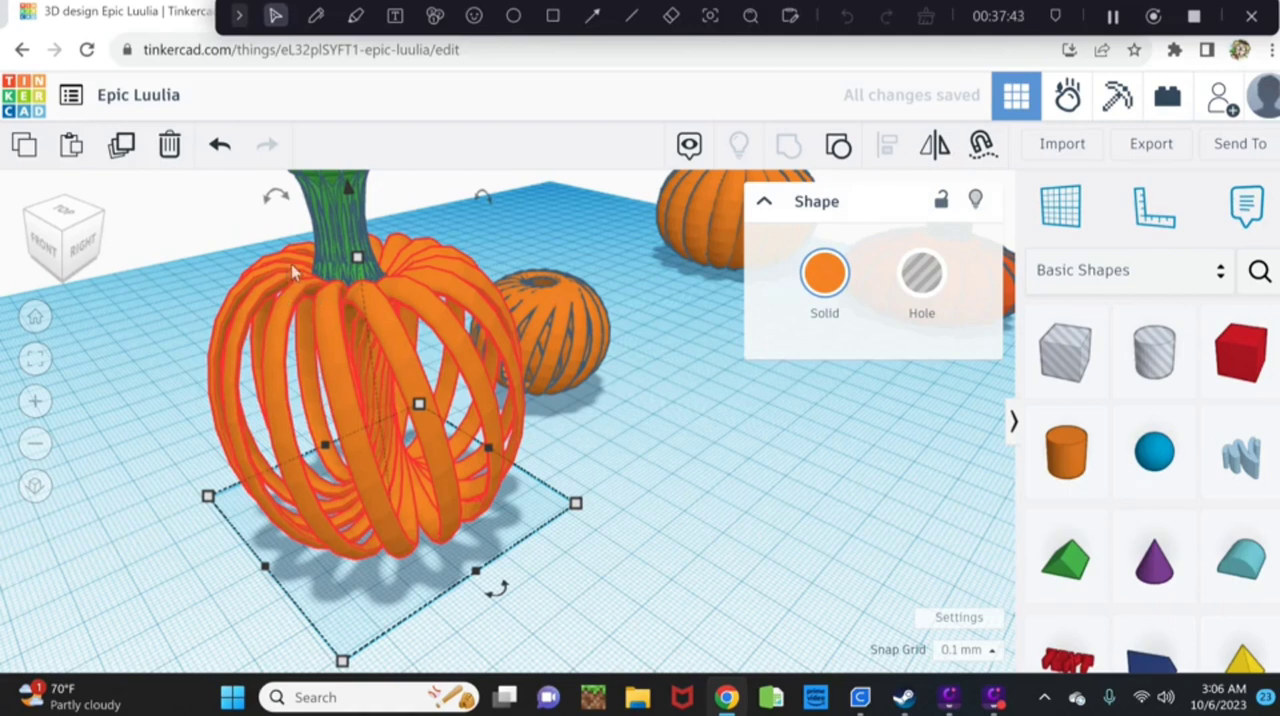
{"action": "mouse_move", "coordinate": [253, 236]}
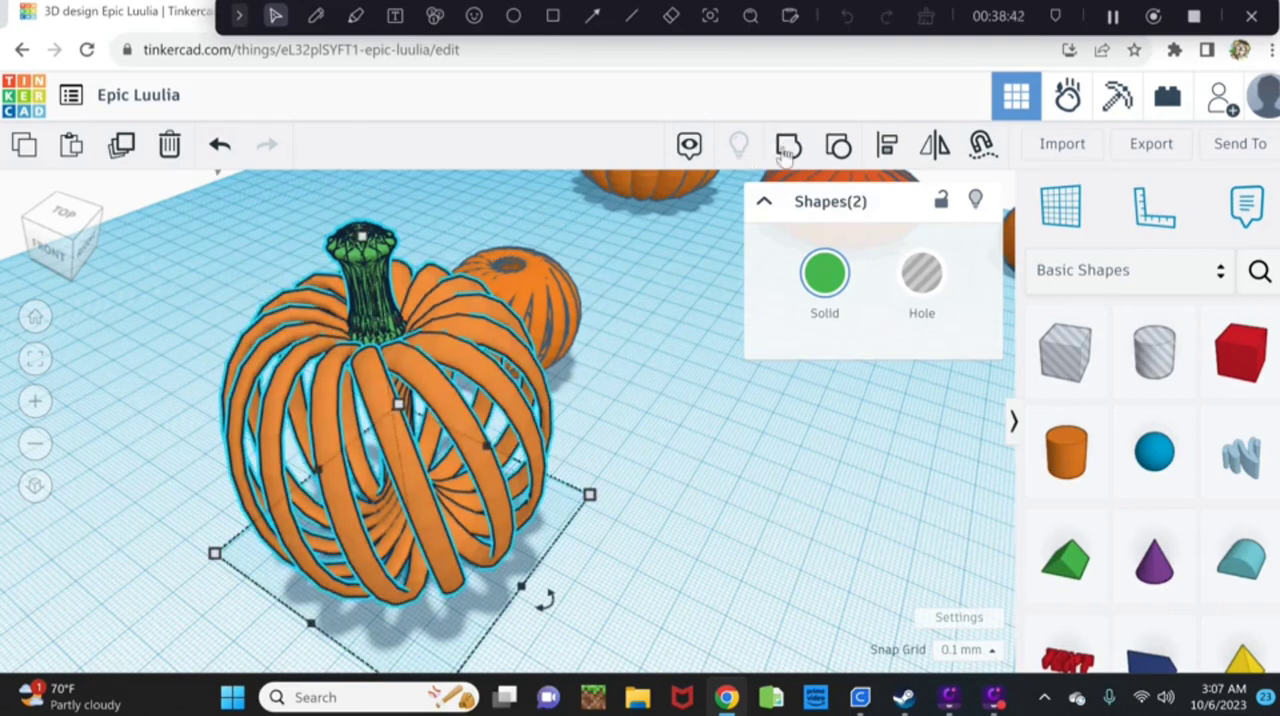
{"action": "mouse_move", "coordinate": [886, 145]}
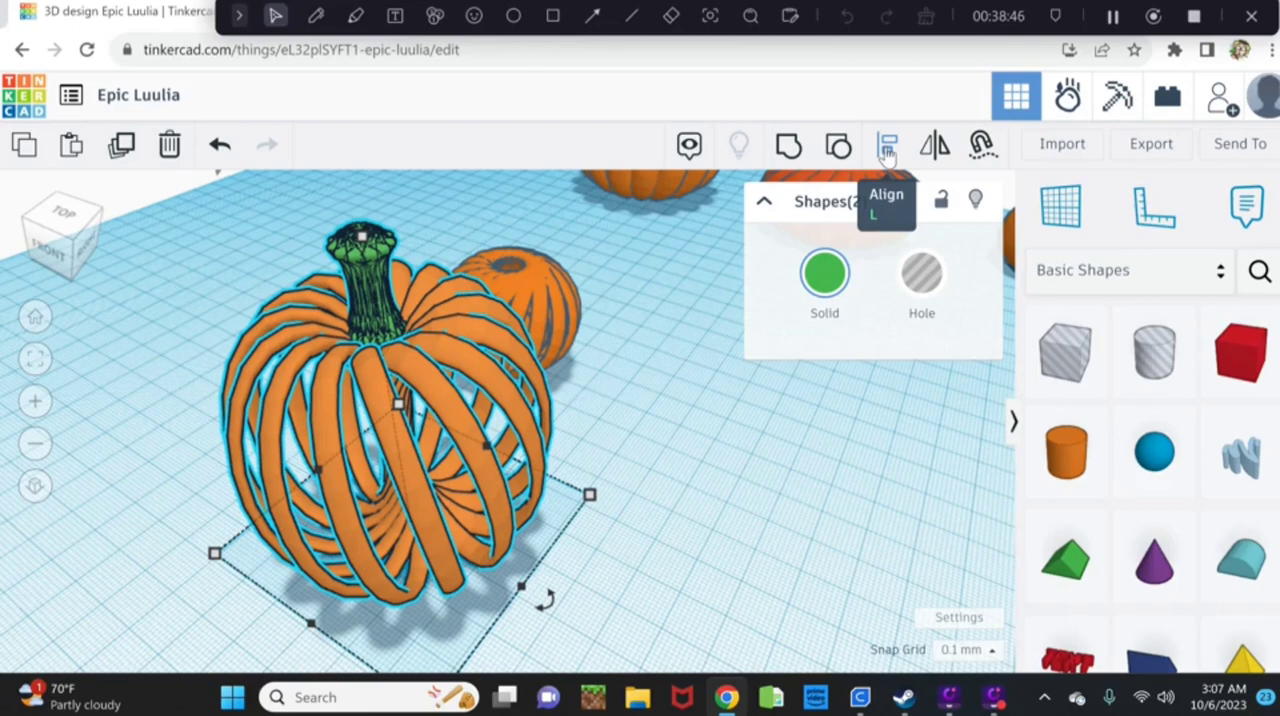
{"action": "left_click", "coordinate": [886, 145]}
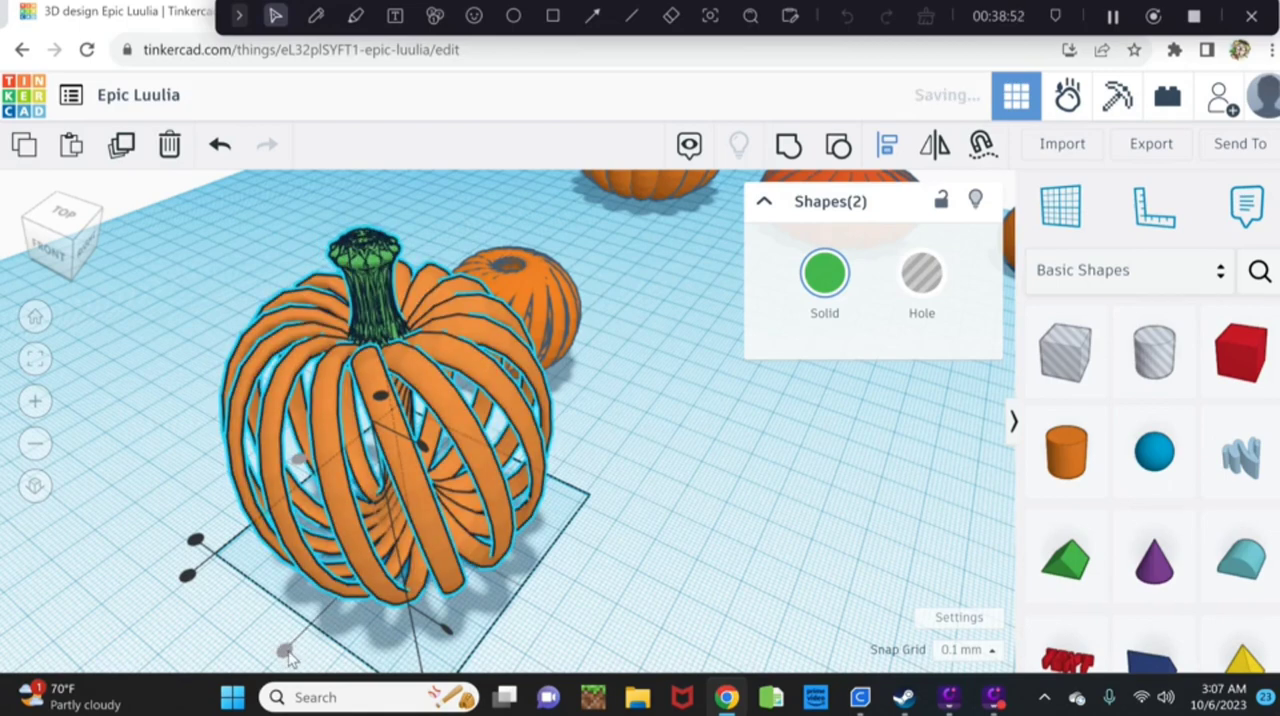
{"action": "mouse_move", "coordinate": [140, 371]}
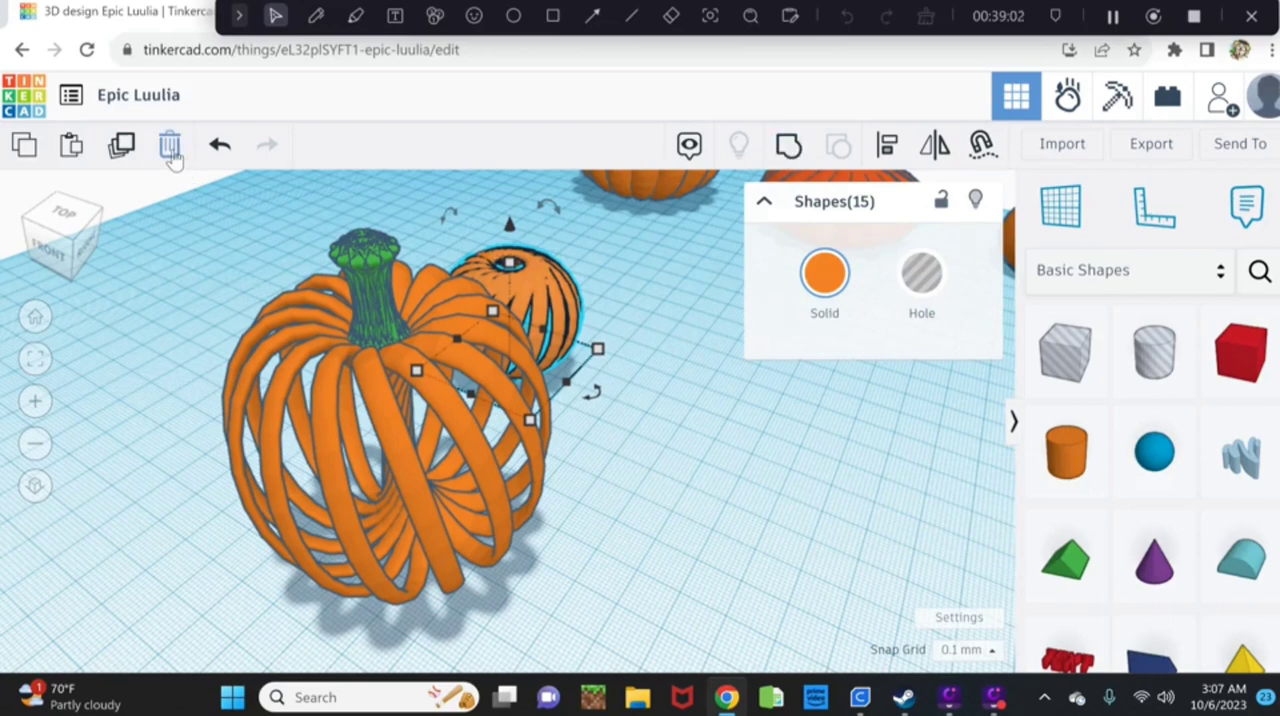
{"action": "mouse_move", "coordinate": [170, 150]}
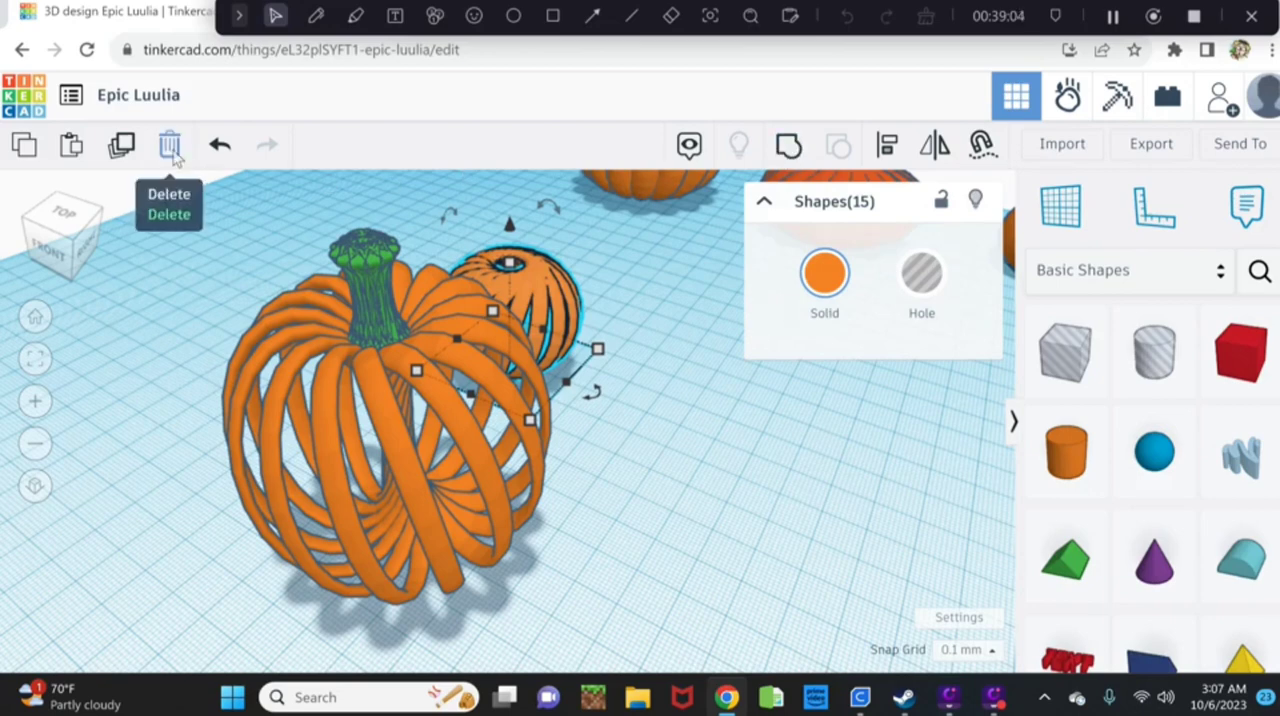
Delete the small striped pumpkin, then group the ring pumpkin with its stem.
{"action": "left_click", "coordinate": [170, 145]}
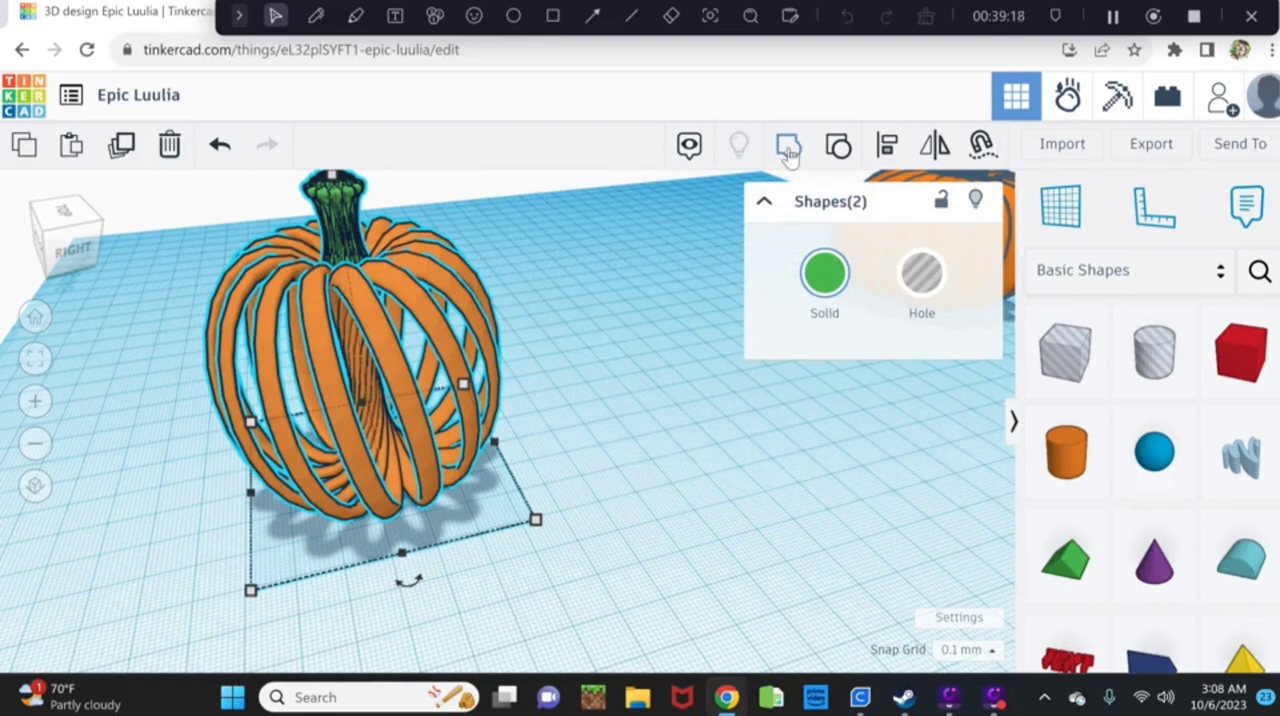
{"action": "mouse_move", "coordinate": [786, 145]}
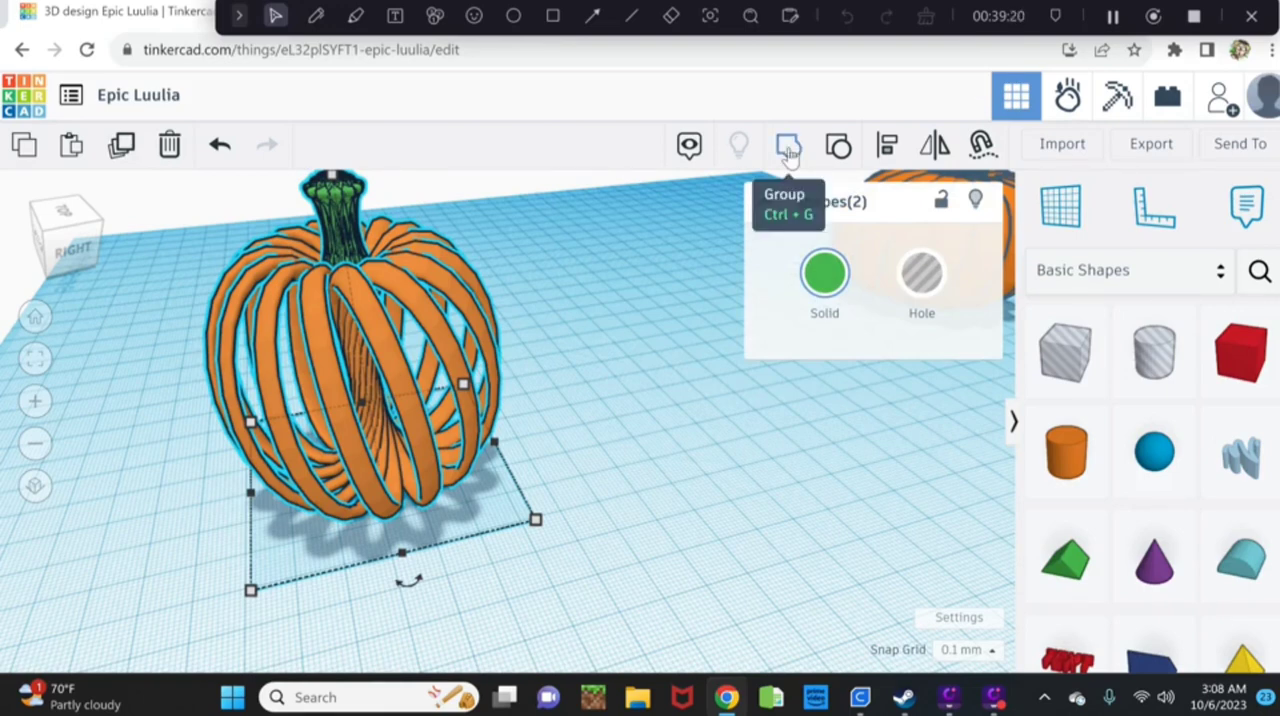
{"action": "left_click", "coordinate": [788, 145]}
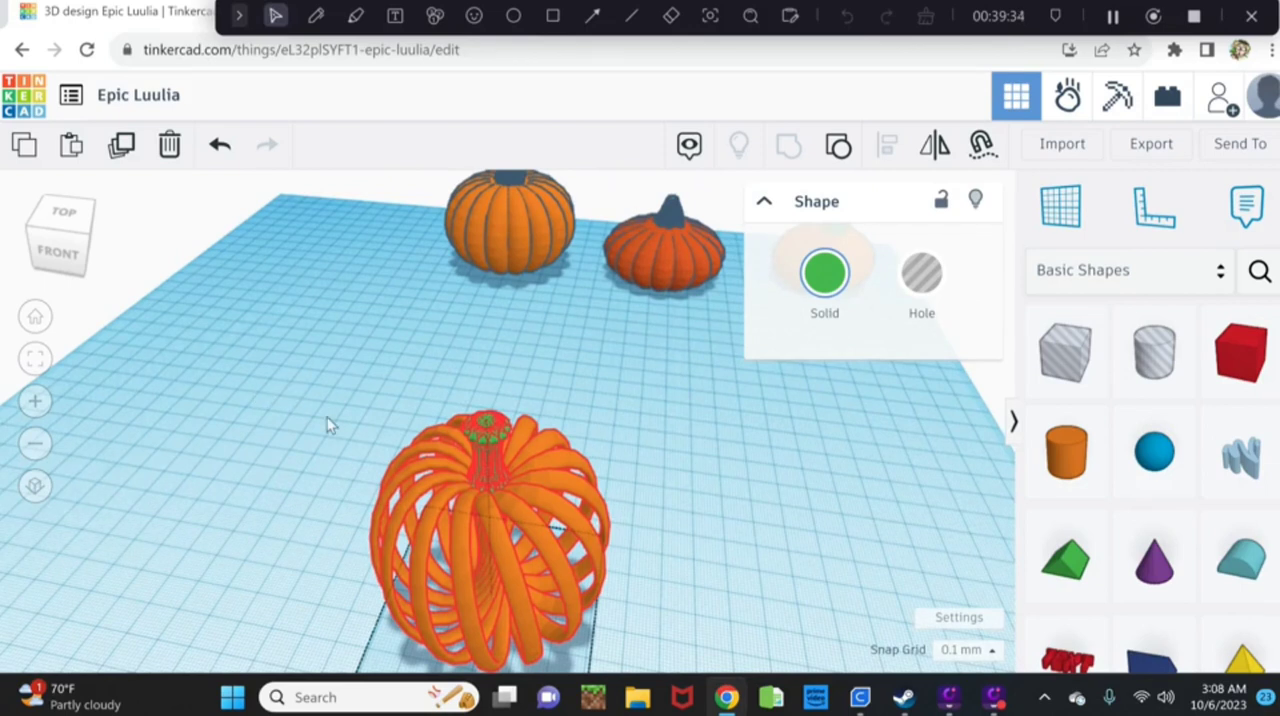
Move the grouped ring pumpkin to the left end of the row and colour it solid green.
{"action": "left_click", "coordinate": [505, 550]}
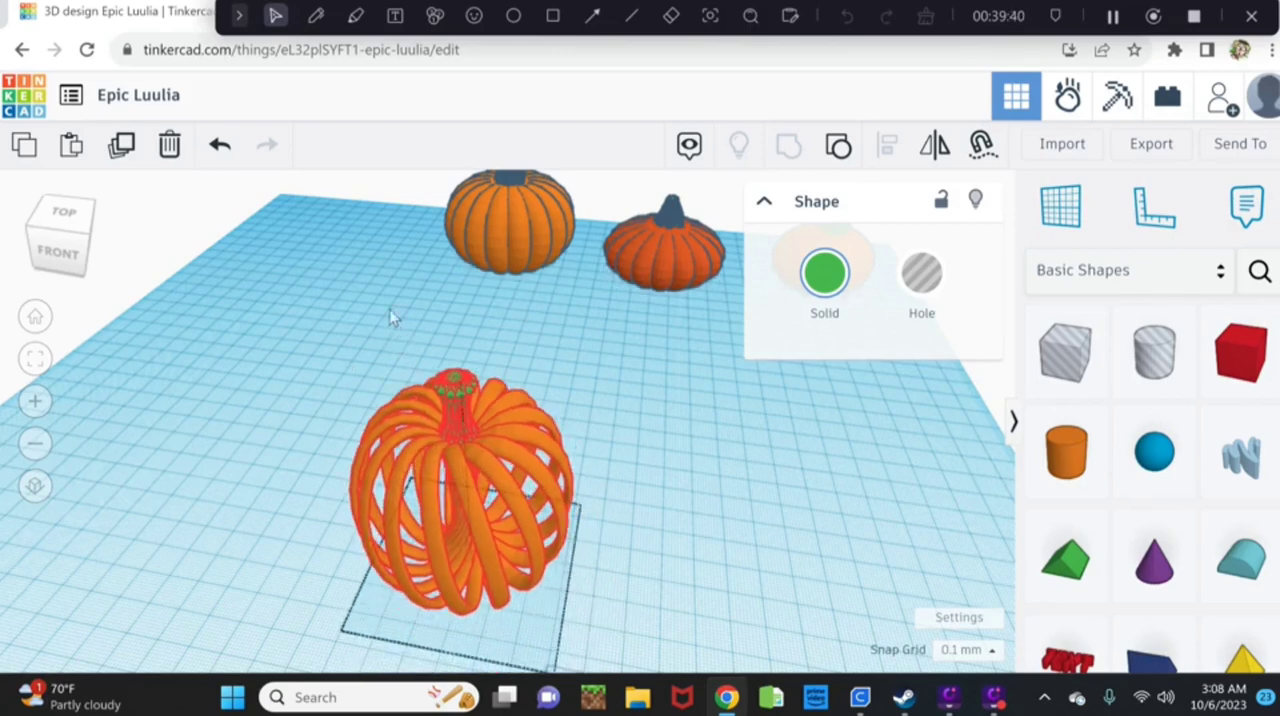
{"action": "left_click_drag", "start_coordinate": [460, 490], "coordinate": [360, 220]}
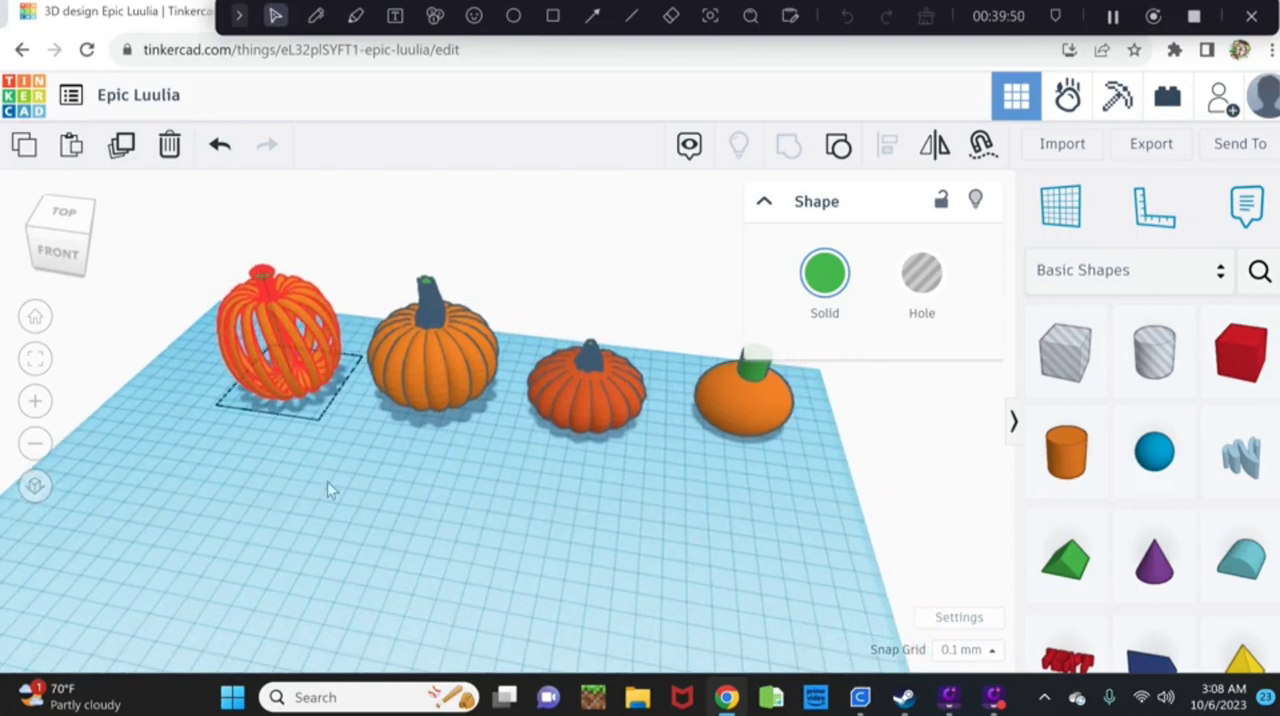
{"action": "left_click", "coordinate": [280, 345]}
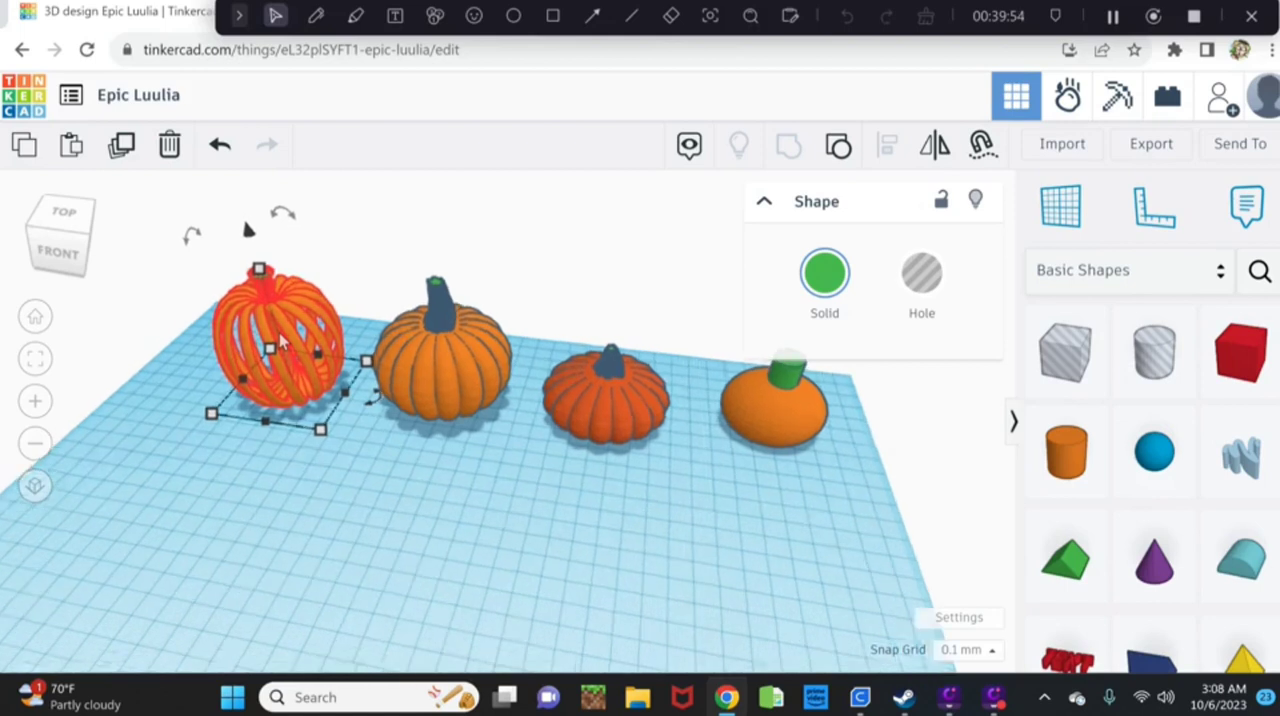
{"action": "mouse_move", "coordinate": [470, 370]}
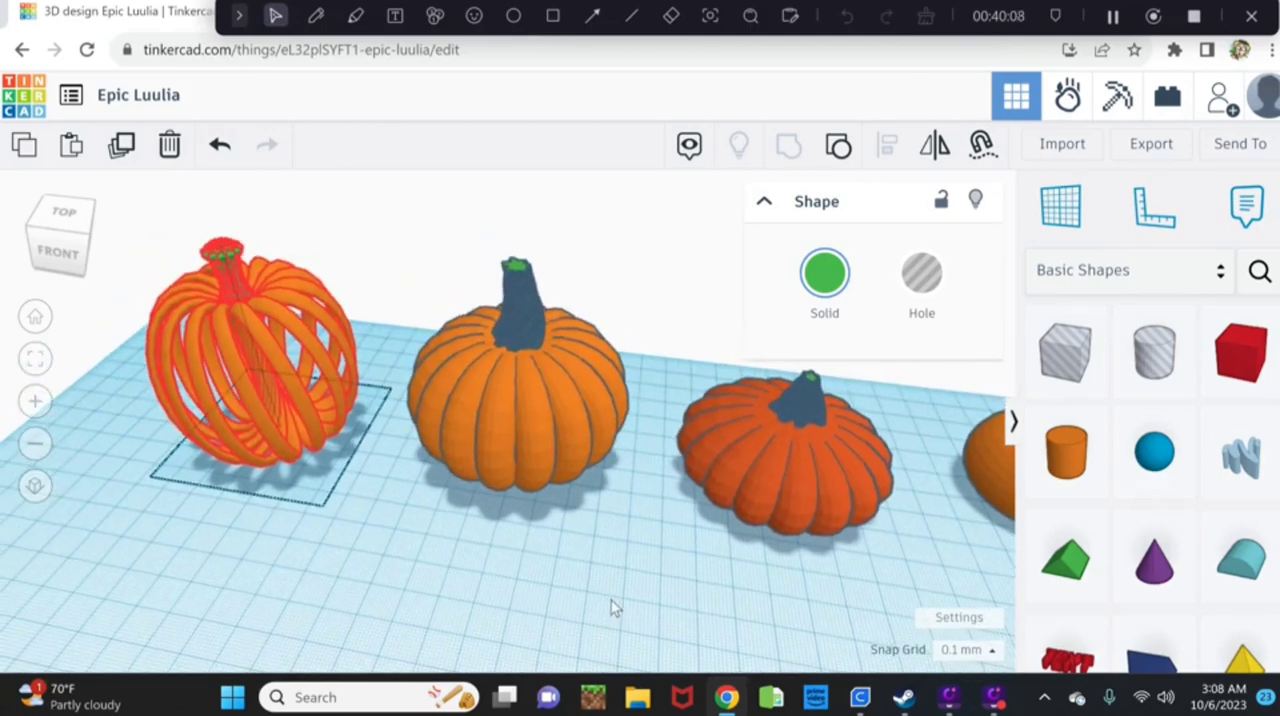
{"action": "left_click", "coordinate": [255, 370]}
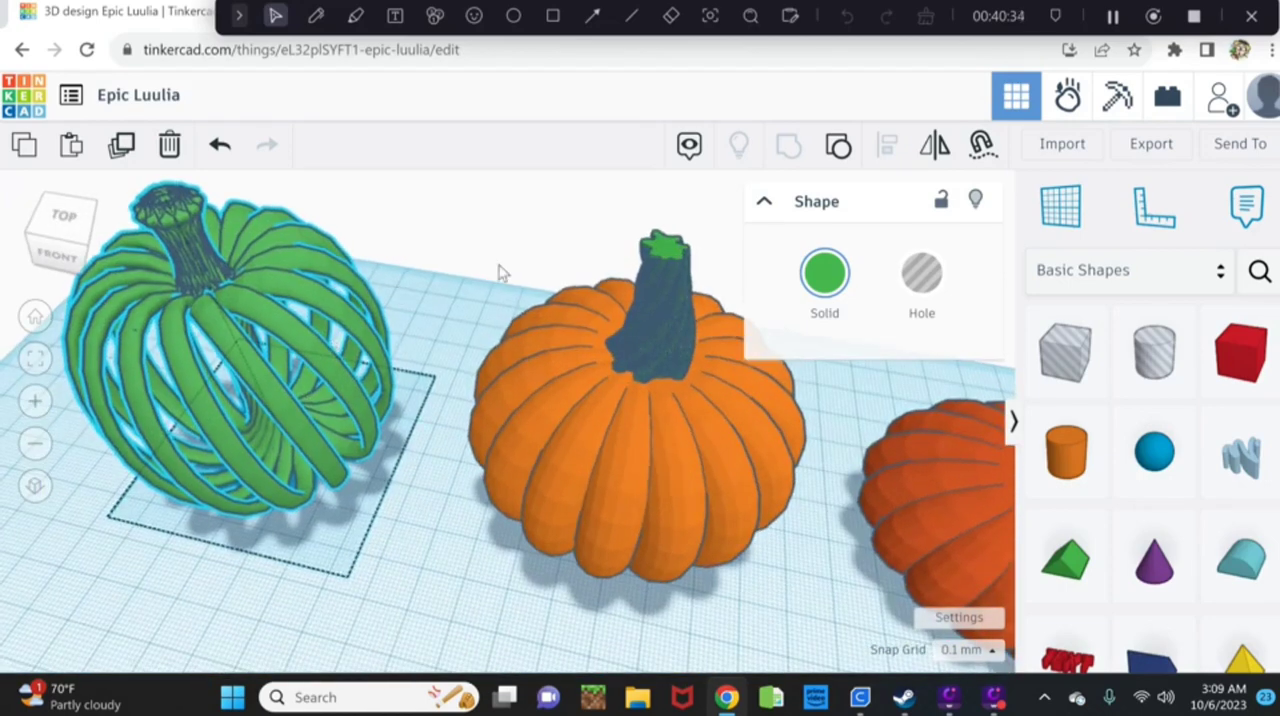
Switch the pumpkin's colour to Multicolor, restoring orange rings and green stem.
{"action": "left_click", "coordinate": [824, 272]}
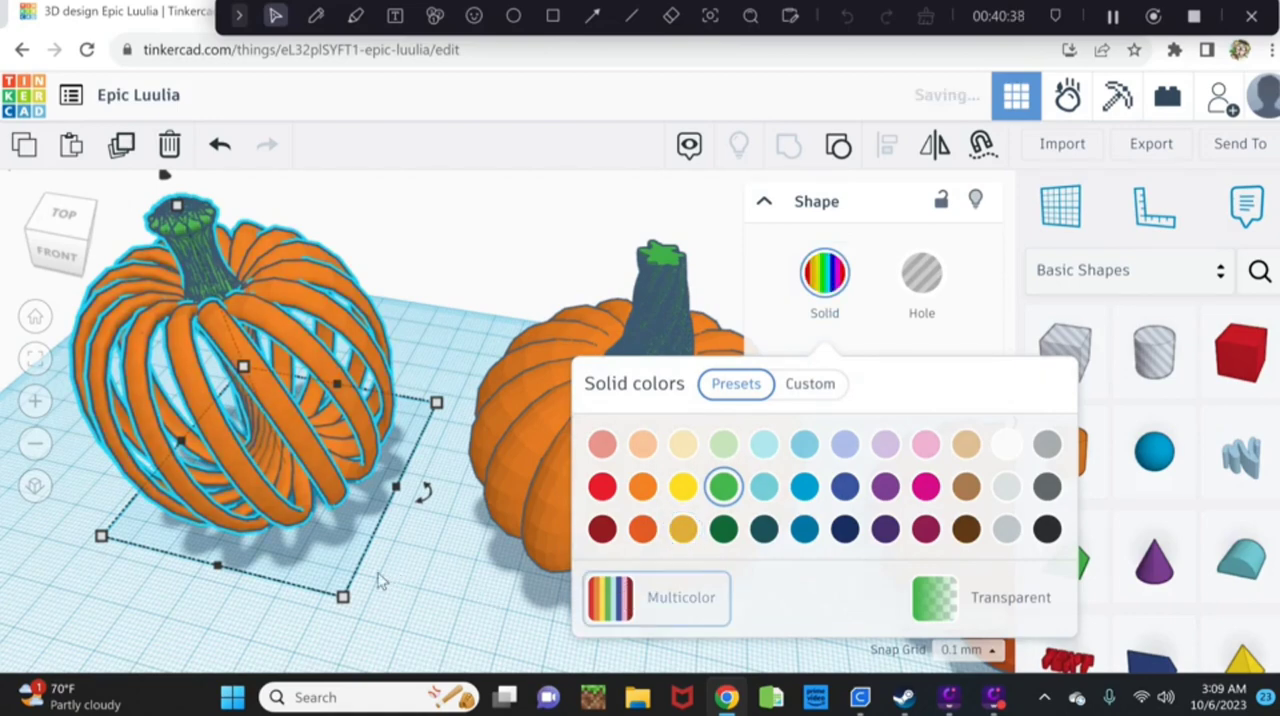
{"action": "left_click", "coordinate": [725, 486]}
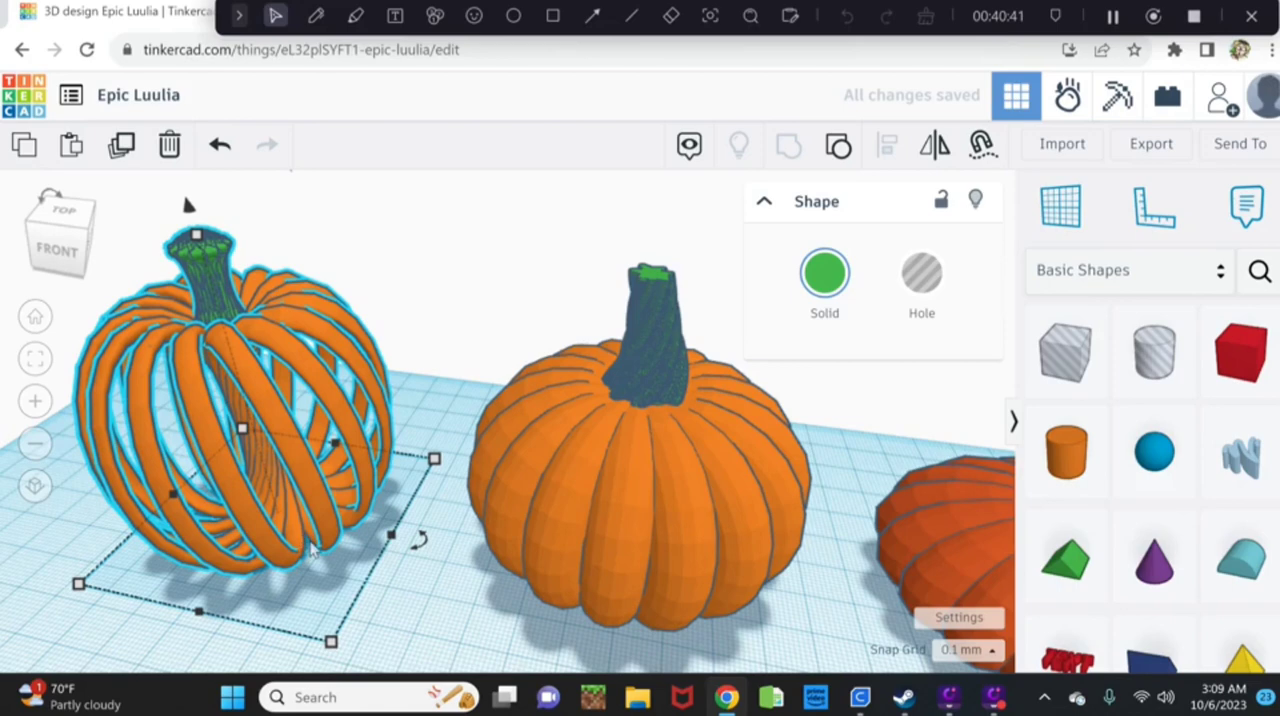
{"action": "mouse_move", "coordinate": [436, 578]}
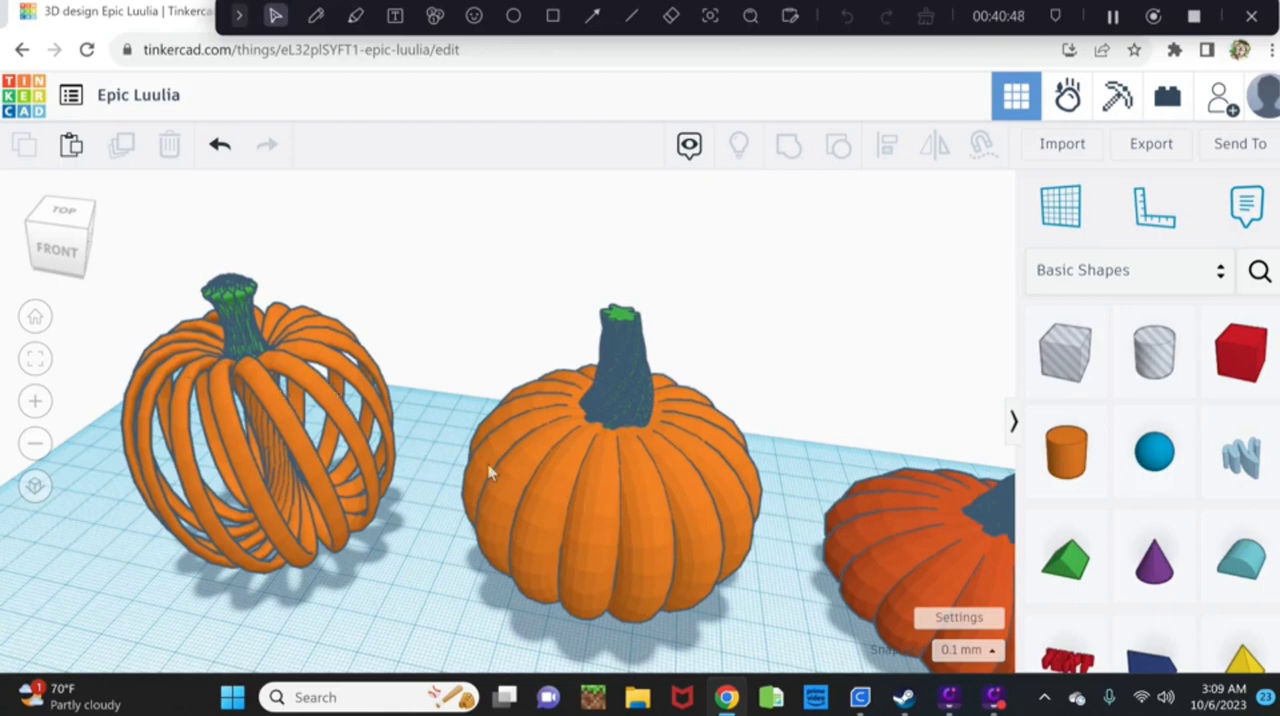
{"action": "mouse_move", "coordinate": [558, 454]}
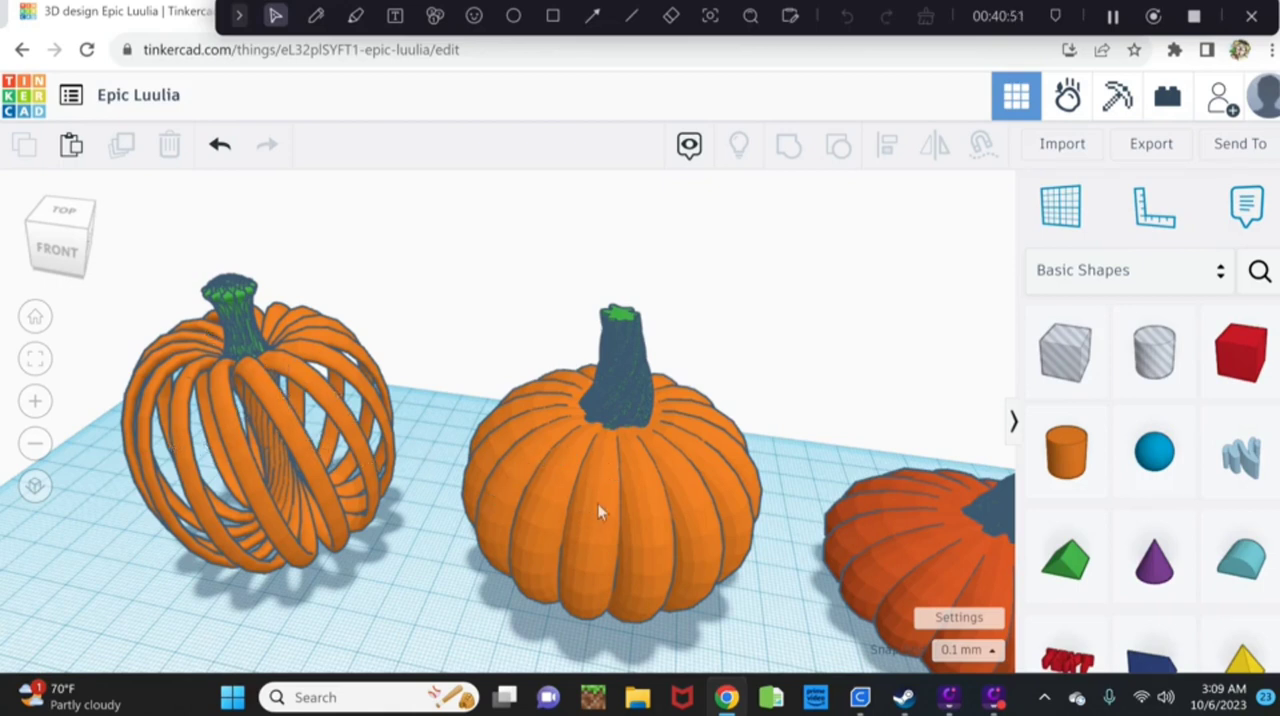
{"action": "mouse_move", "coordinate": [654, 545]}
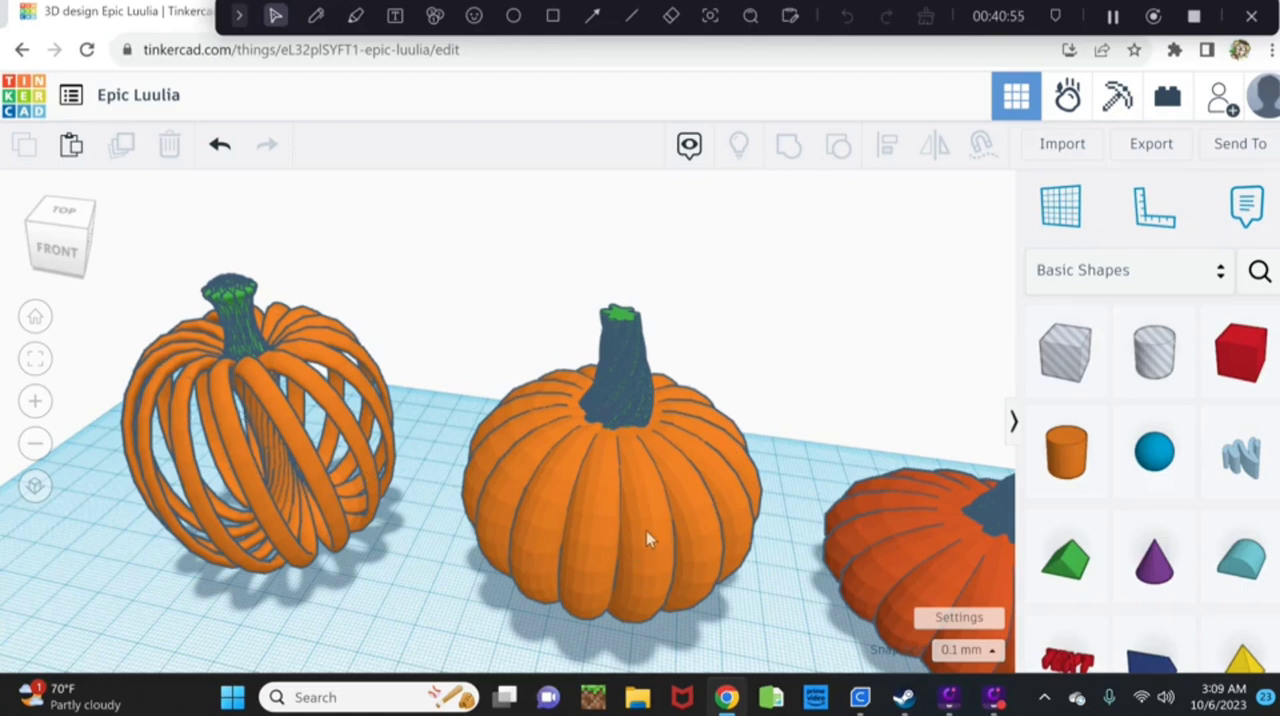
{"action": "mouse_move", "coordinate": [815, 323]}
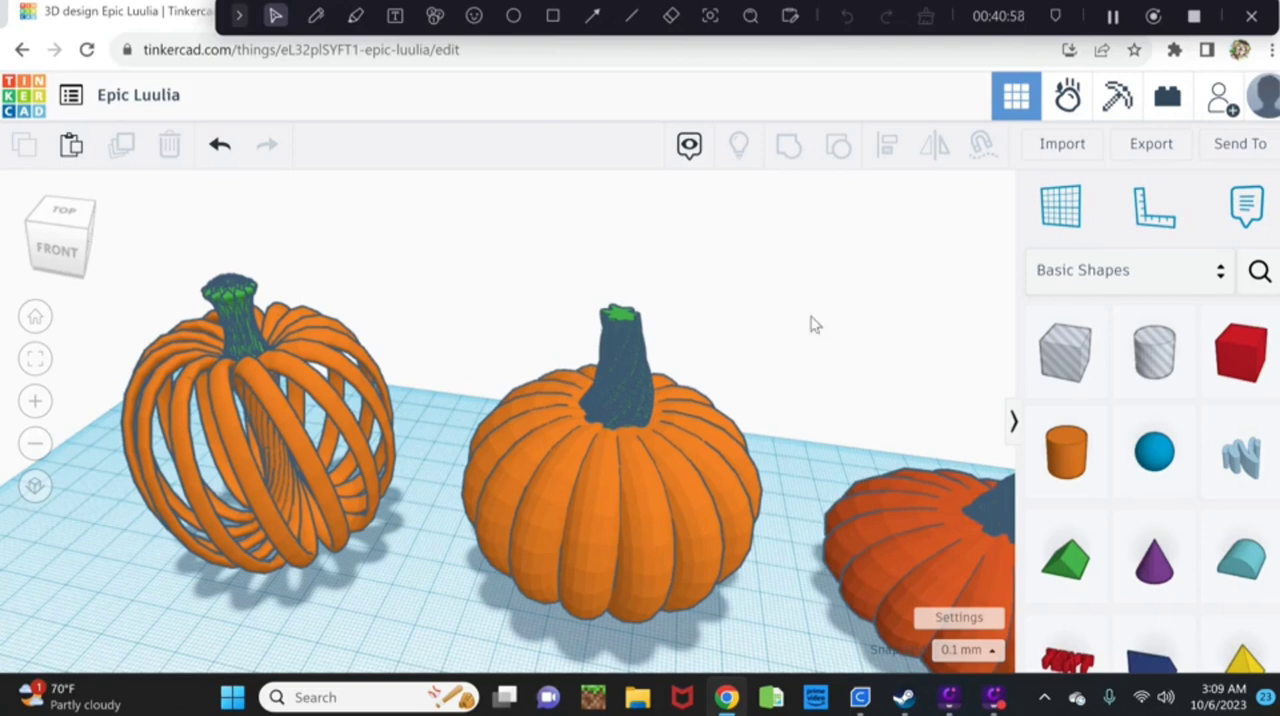
{"action": "mouse_move", "coordinate": [933, 84]}
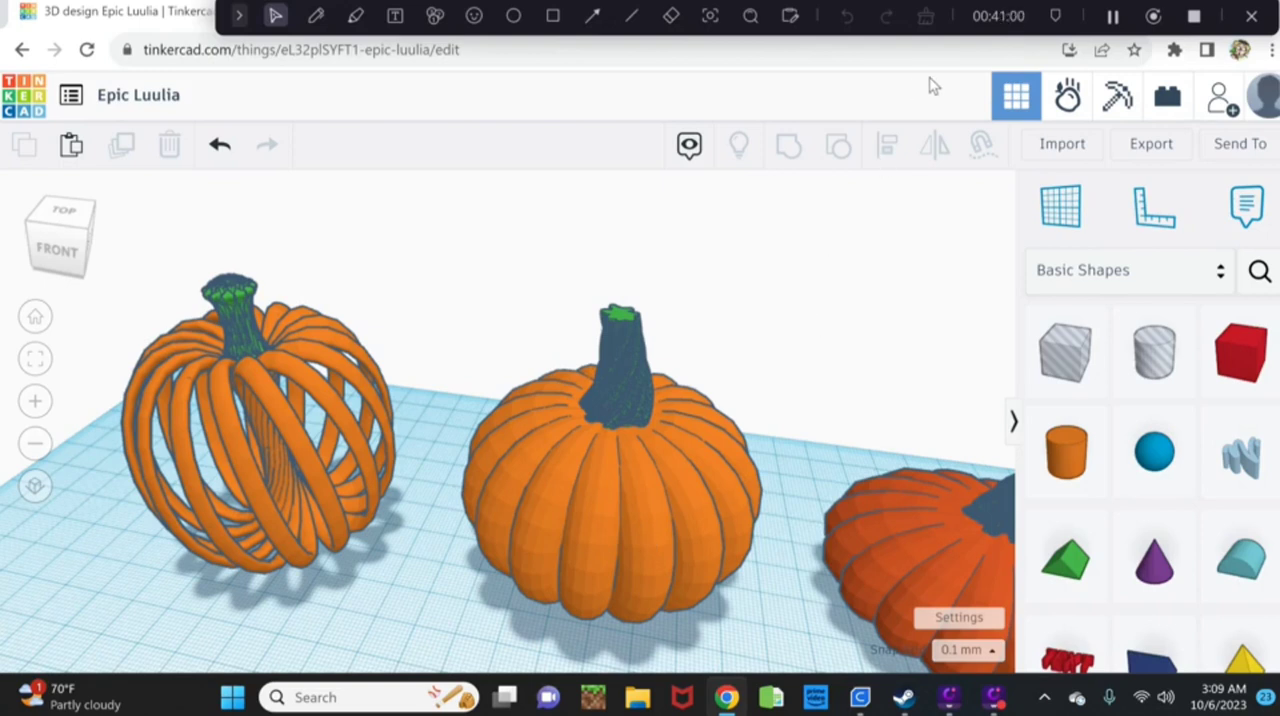
{"action": "mouse_move", "coordinate": [520, 447]}
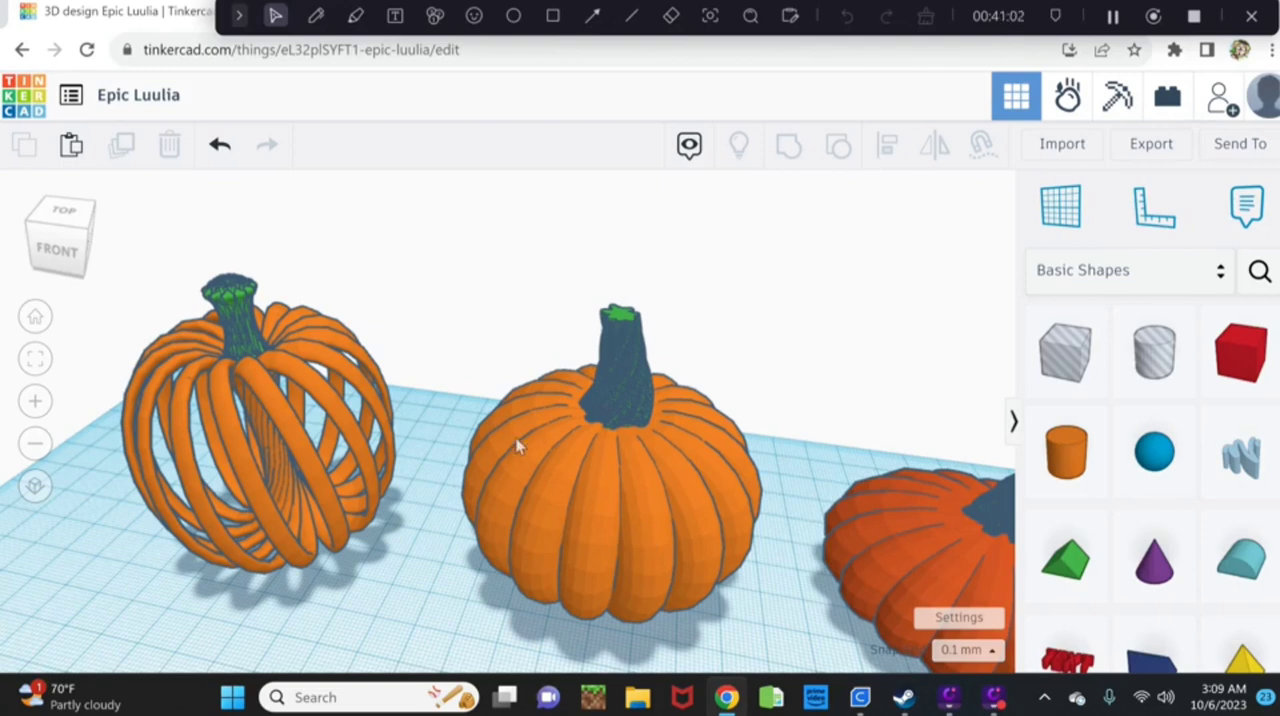